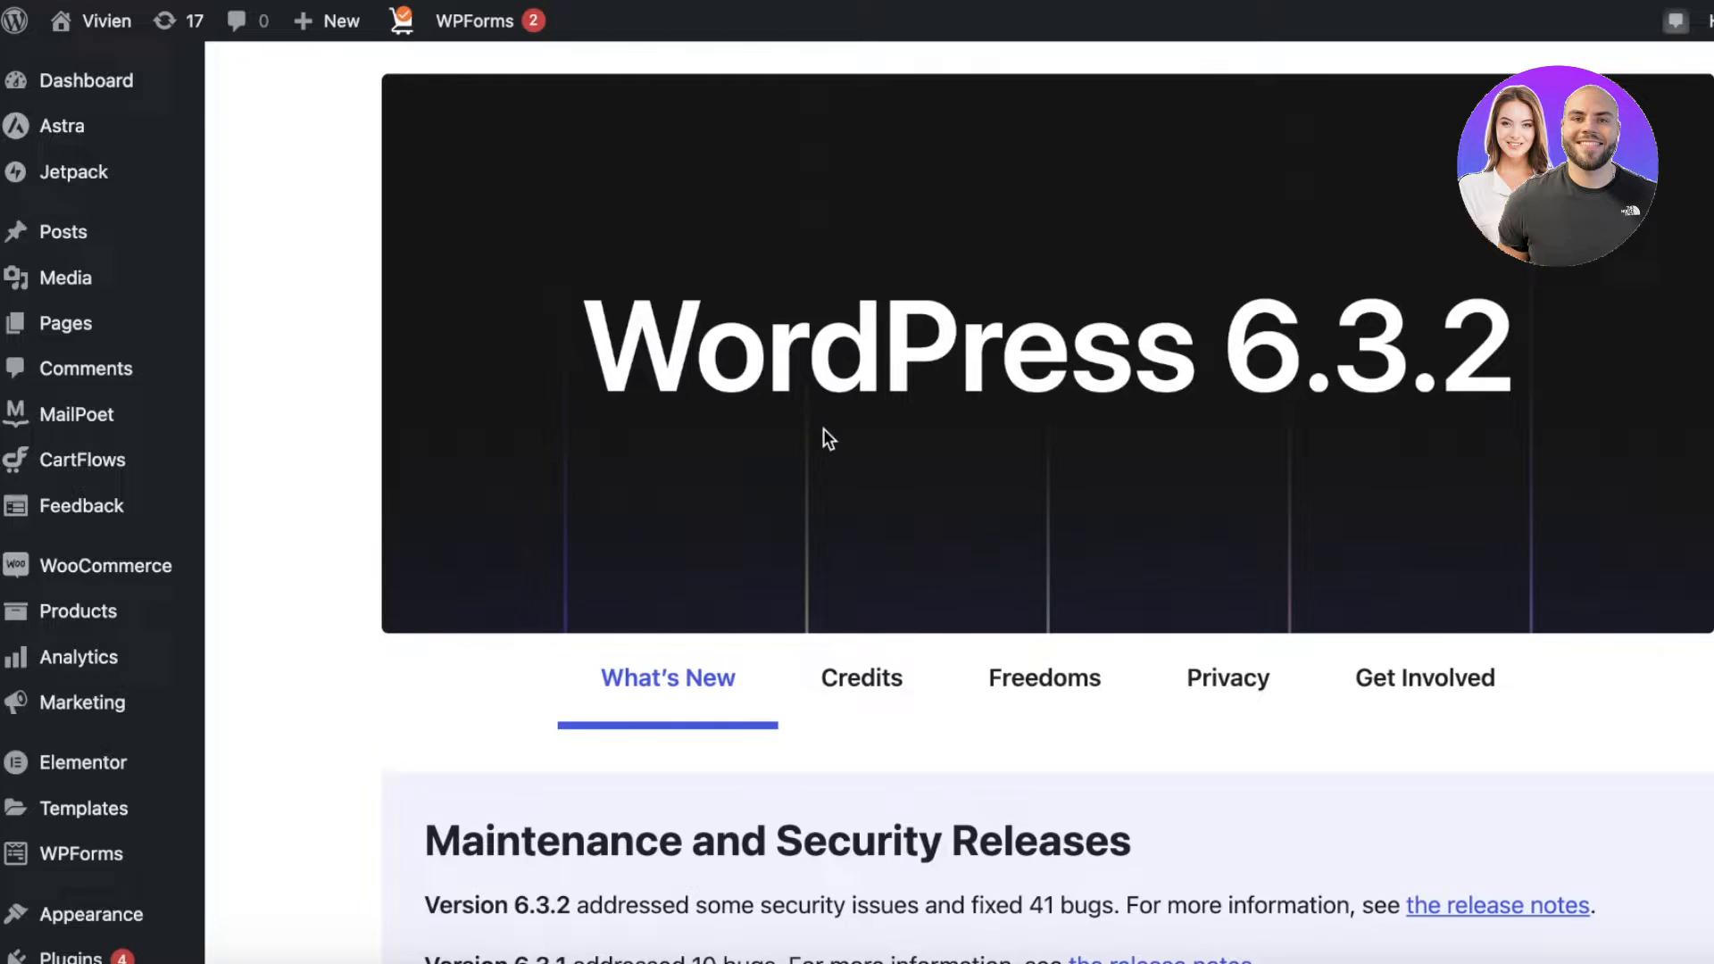
mouse_move(985, 381)
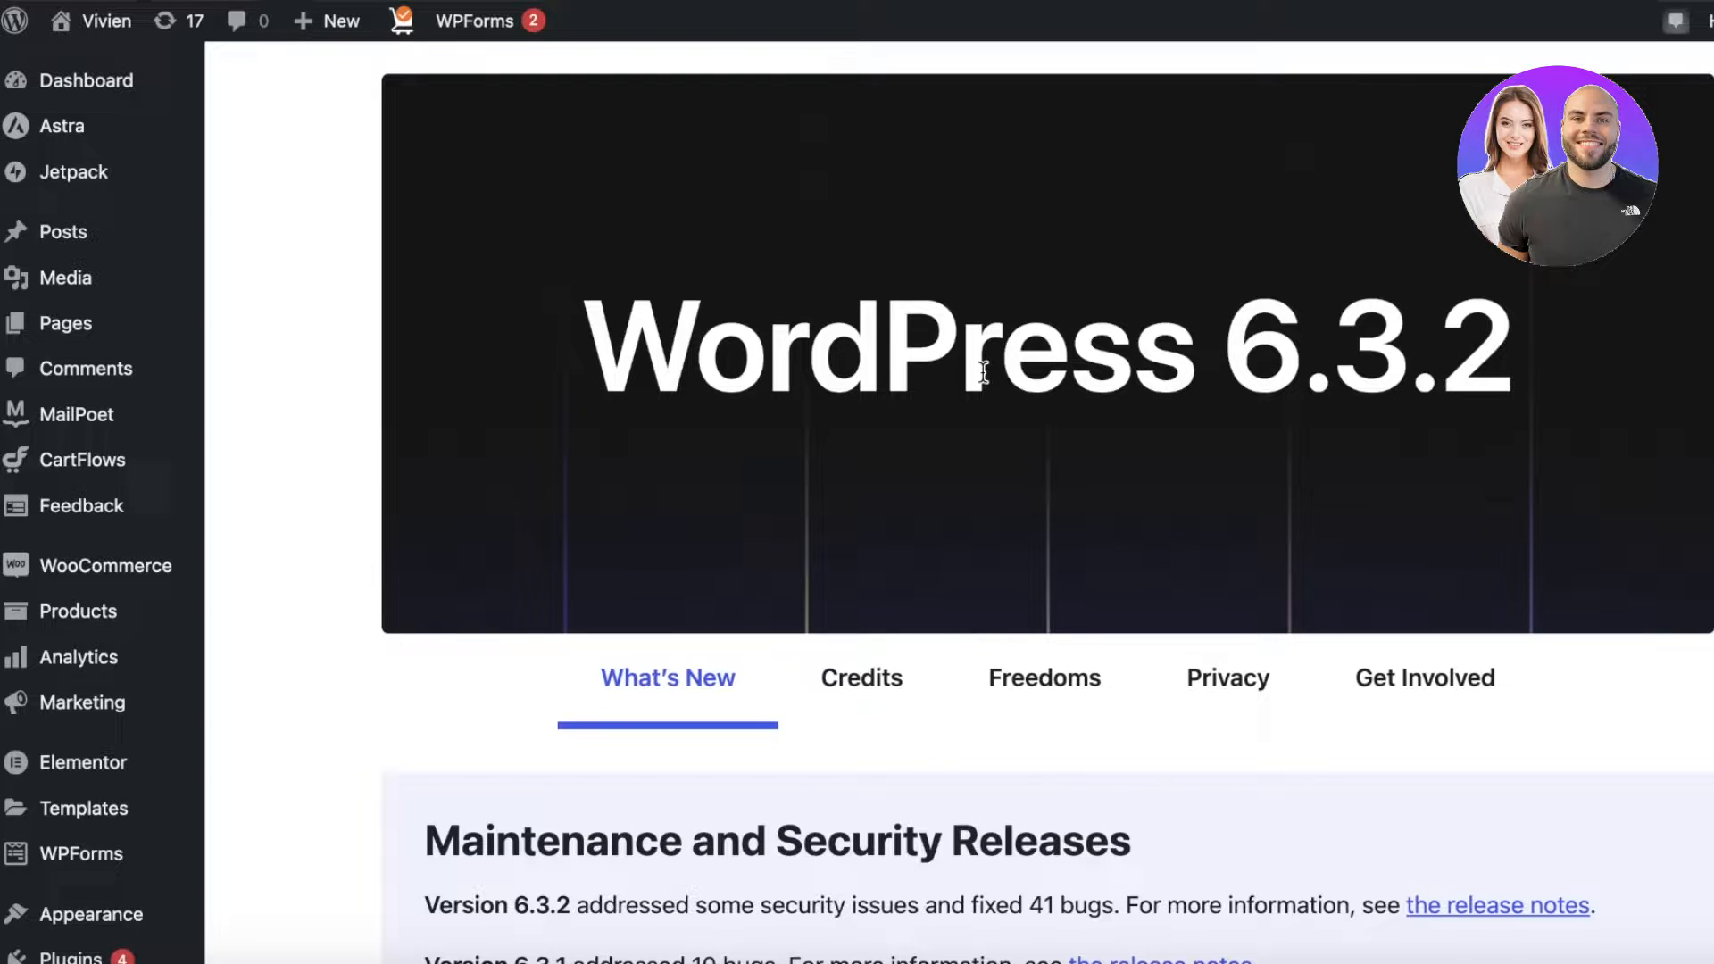
Open the site-name dropdown in the admin bar to show Visit Site and Visit Store
left_click(87, 20)
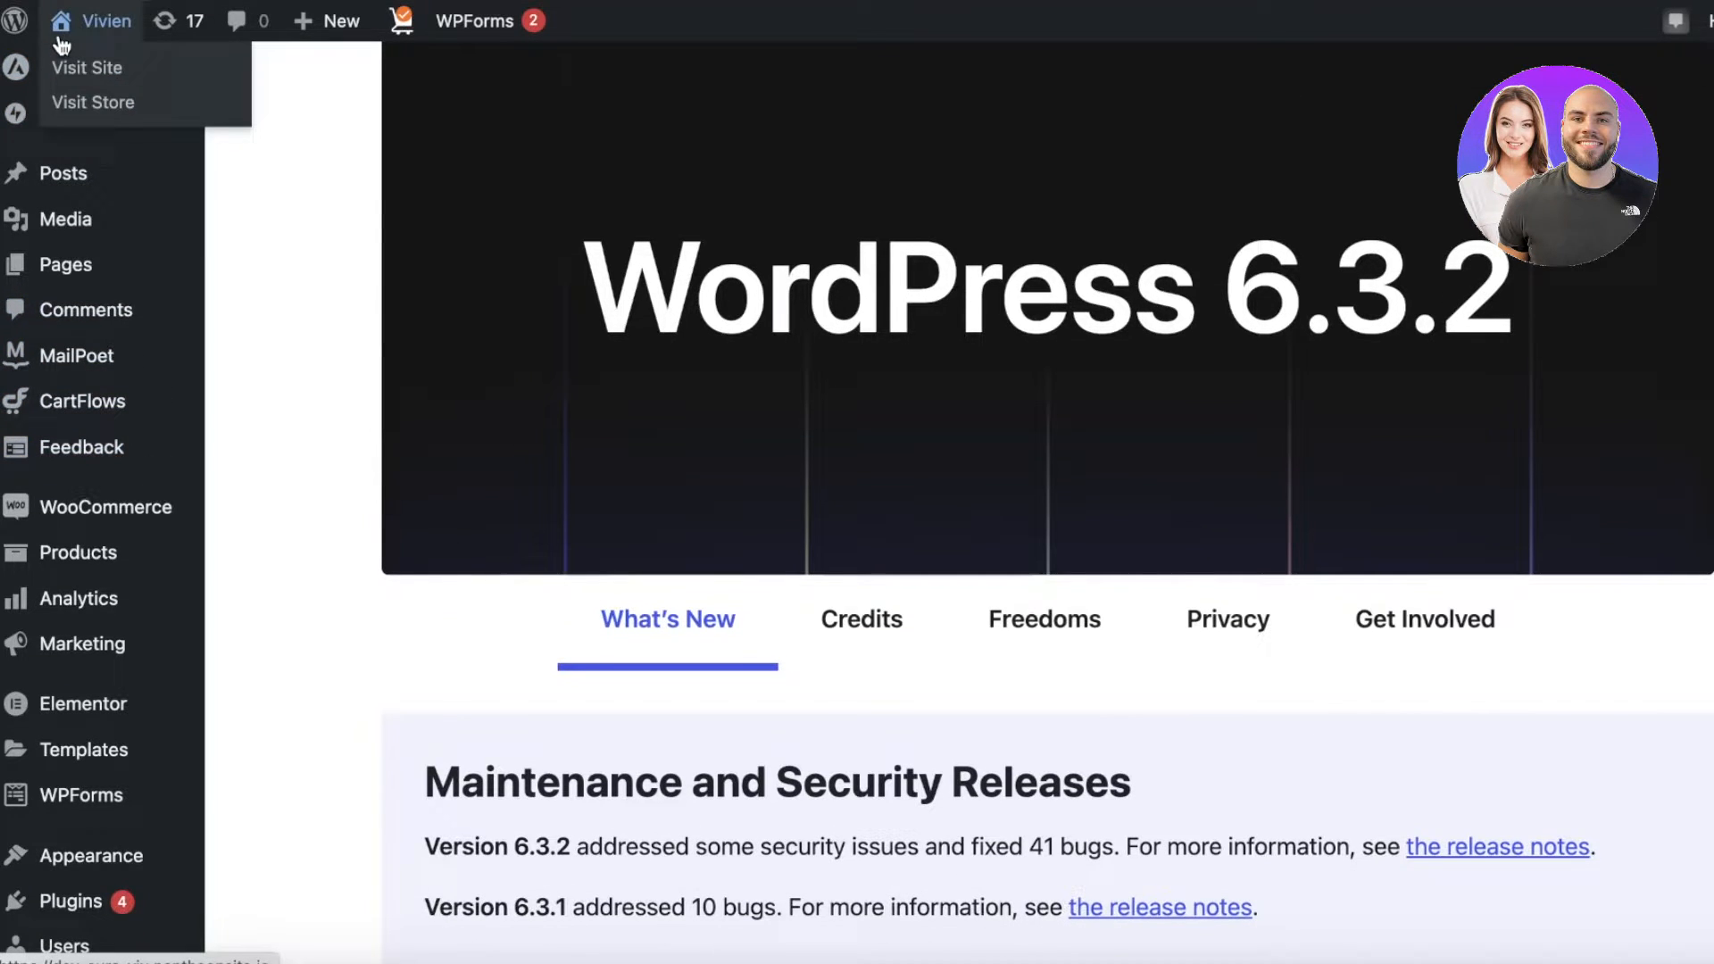
mouse_move(61, 64)
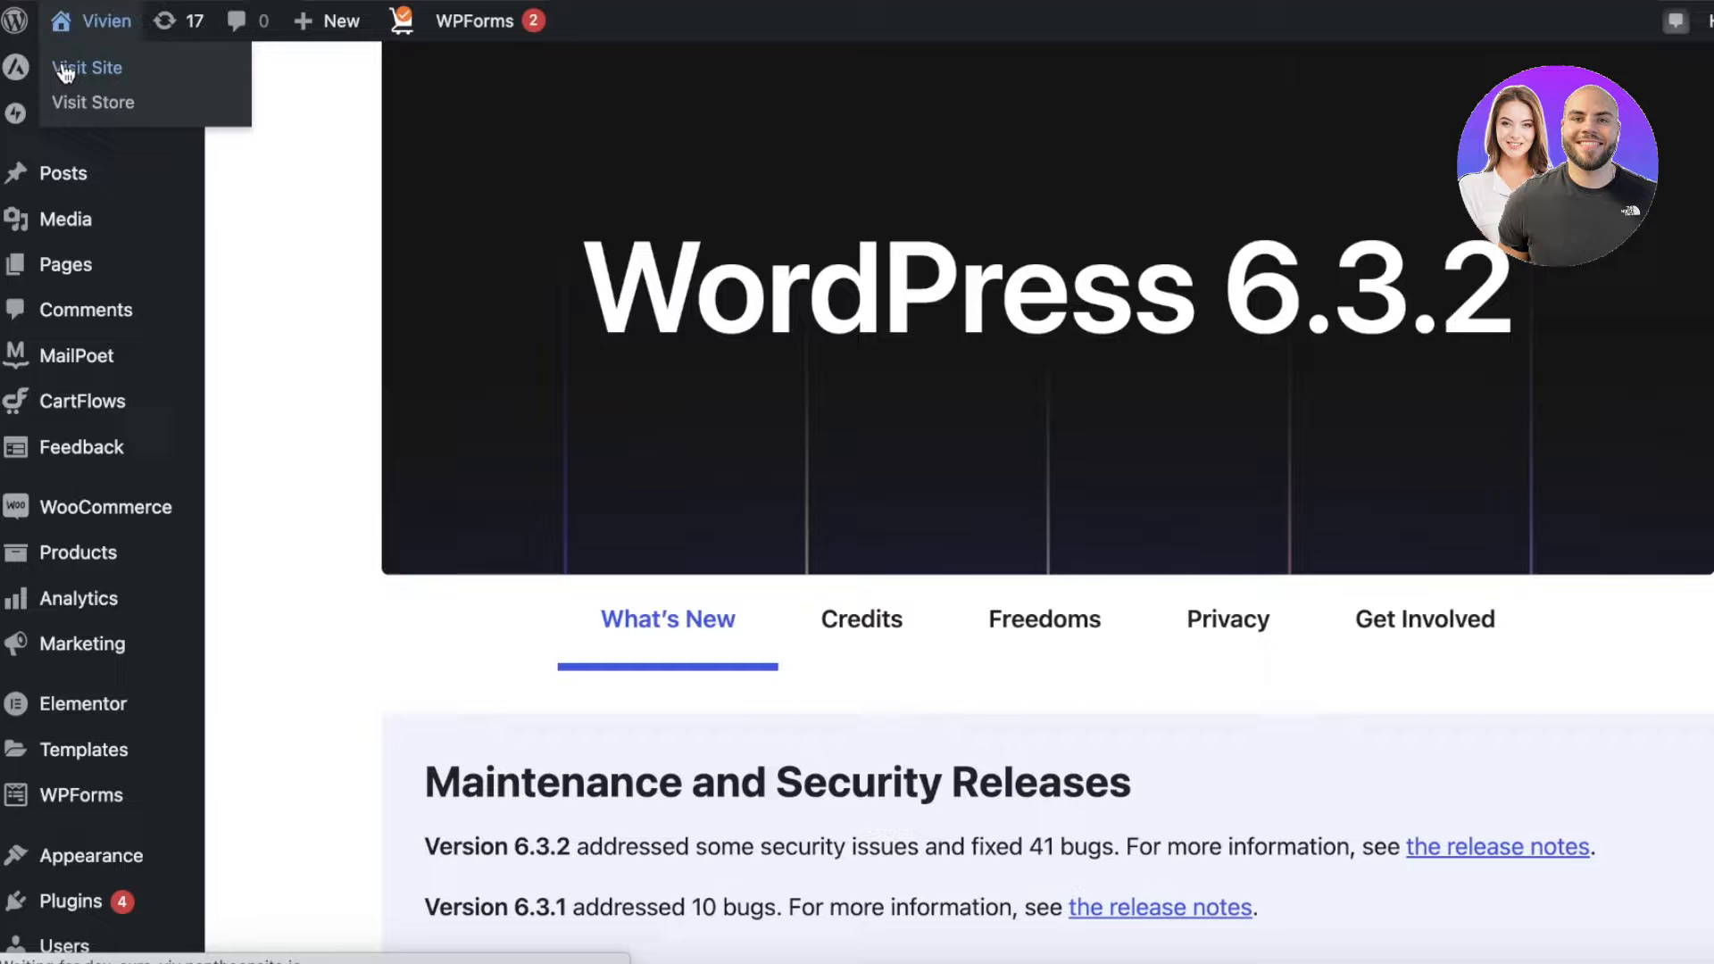
Visit the live site and scroll the 'we all love nature' home page
left_click(86, 68)
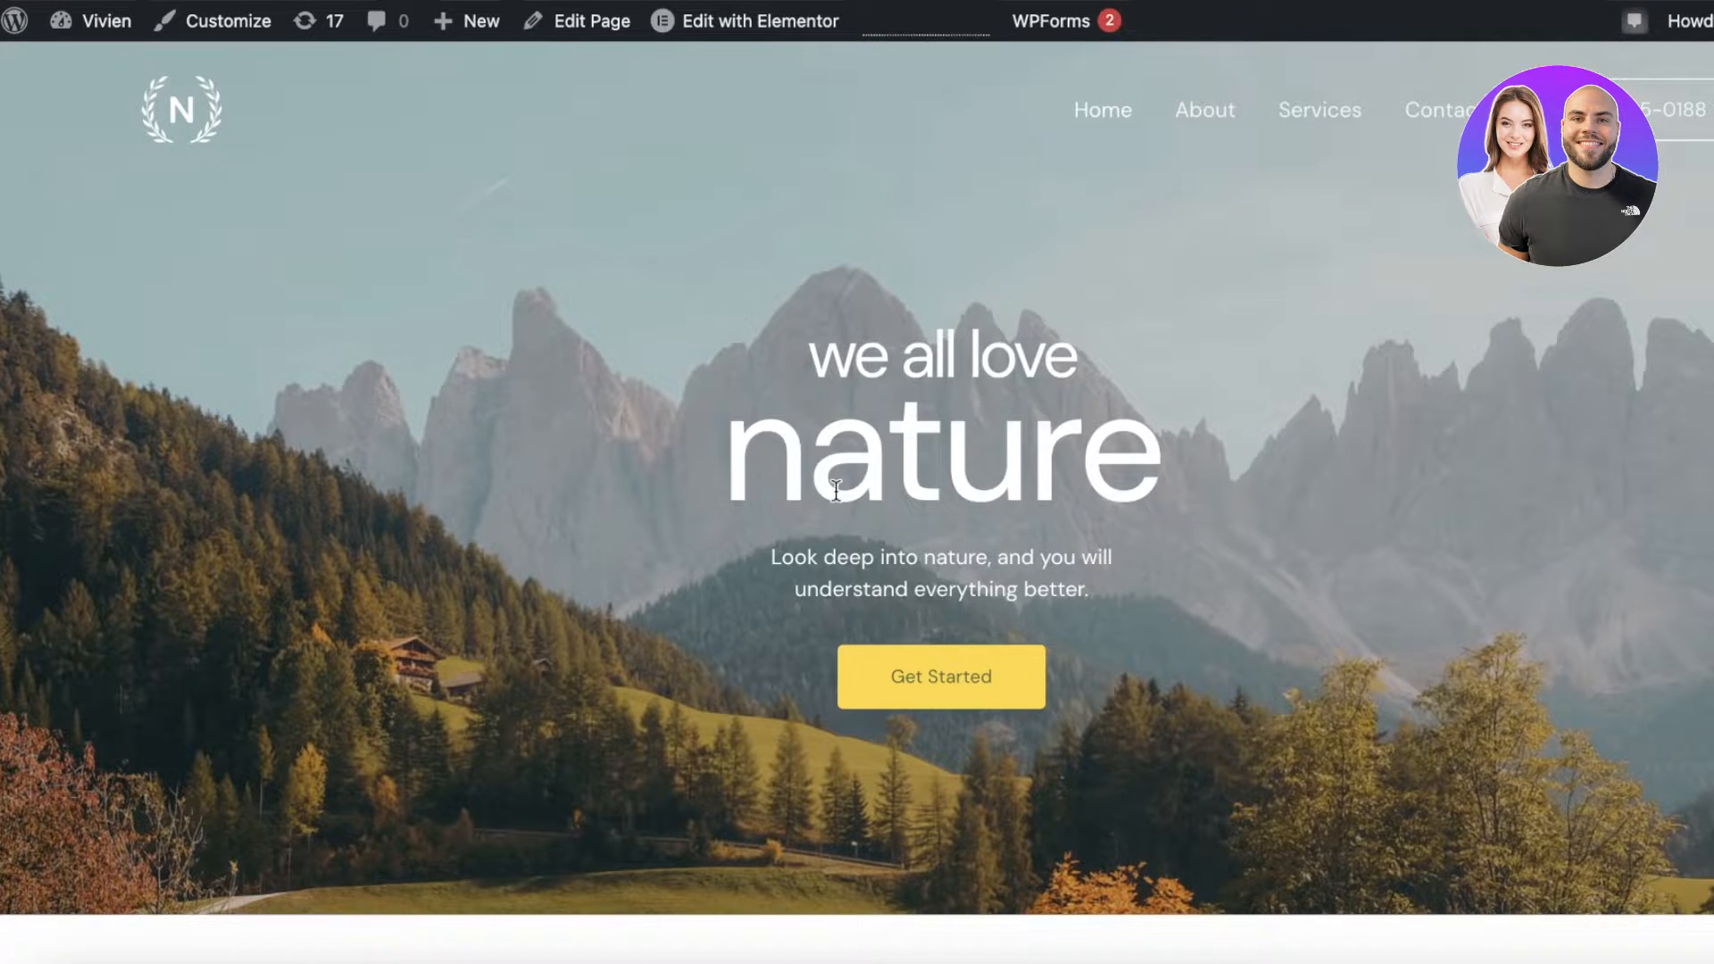
scroll("down", 3)
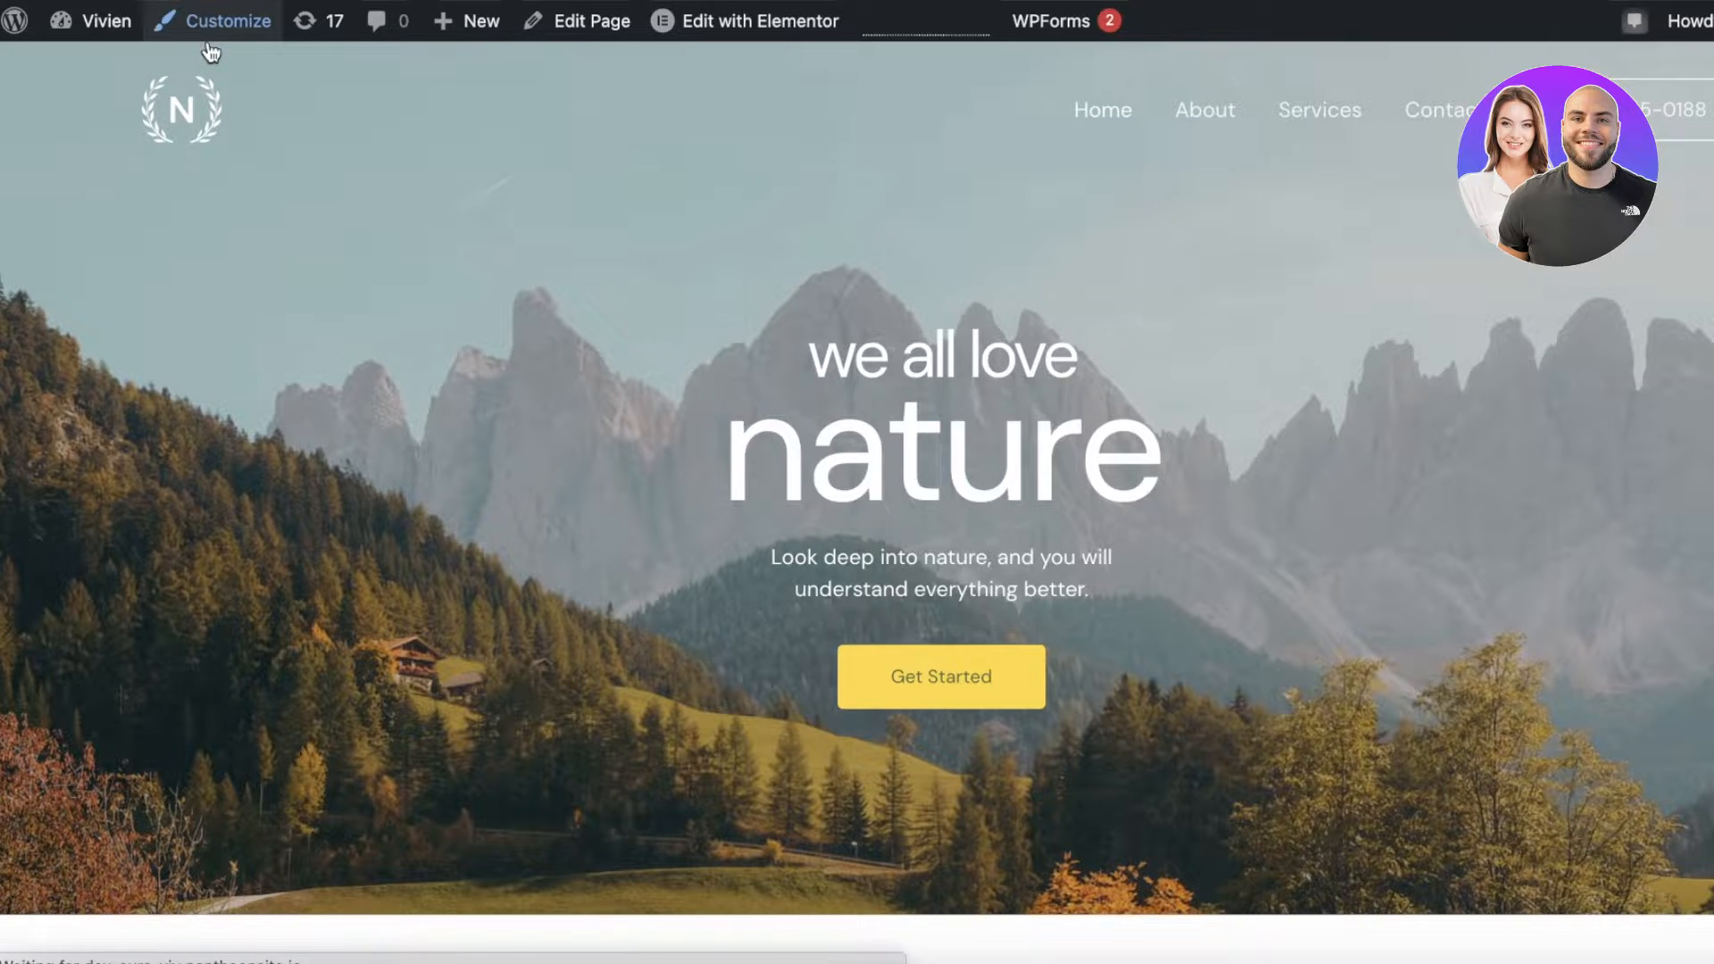
mouse_move(151, 214)
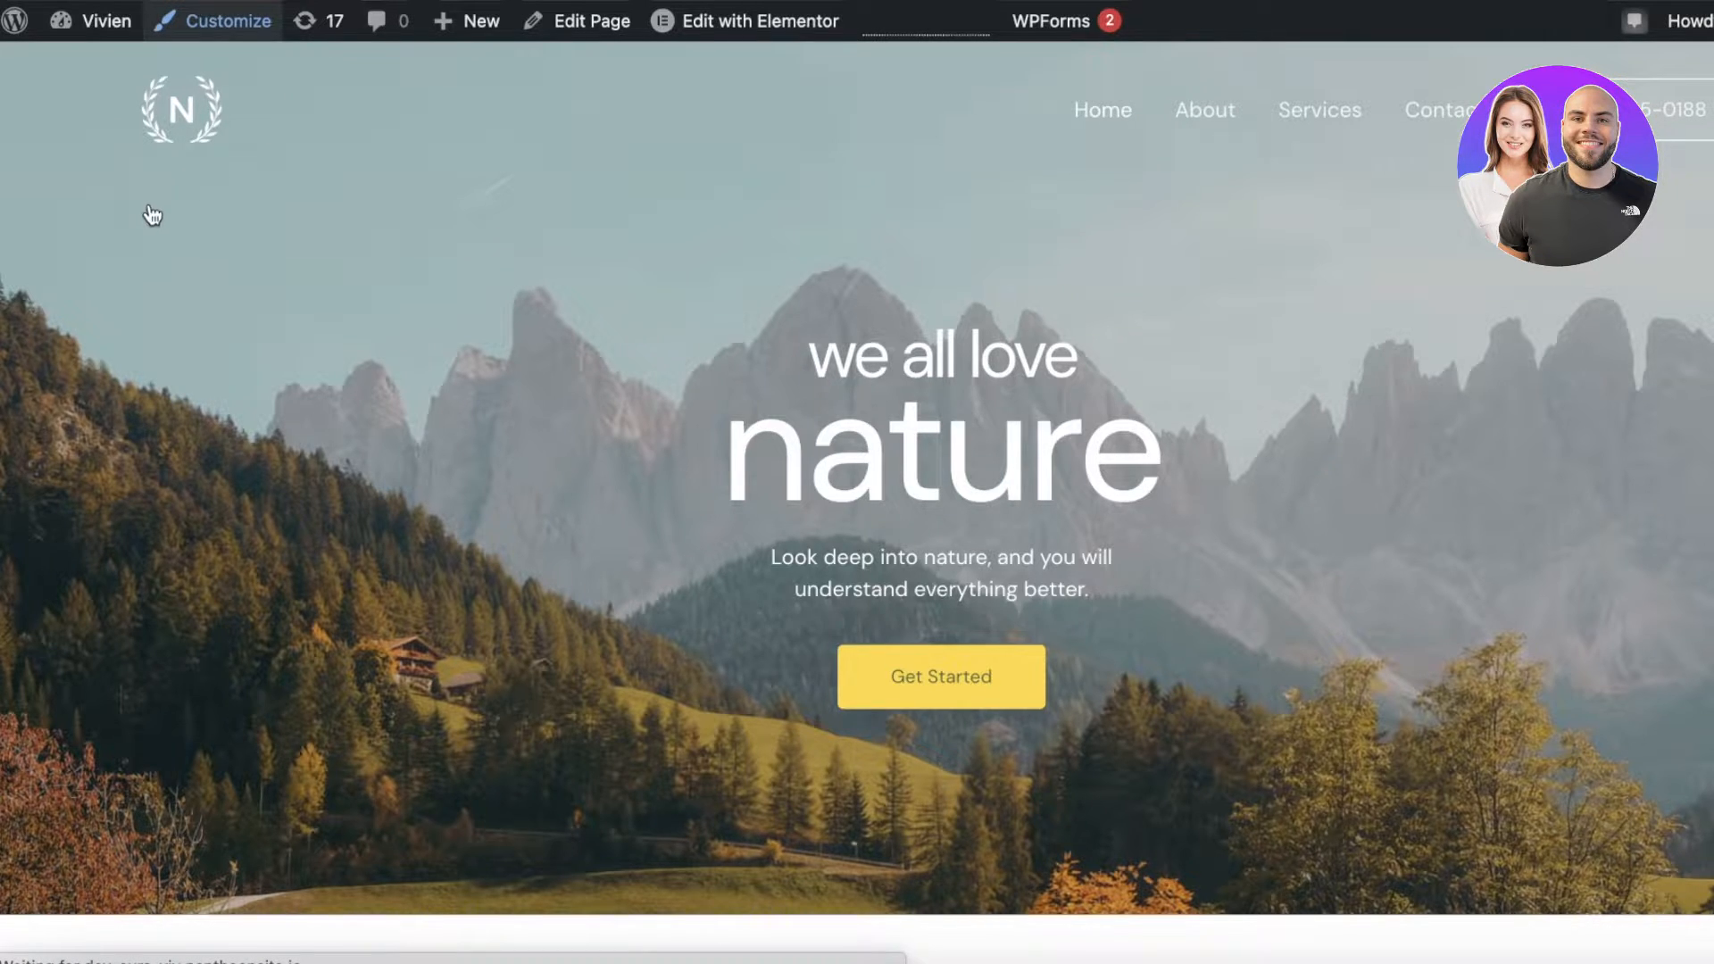
Launch the Astra Customizer from the admin bar's Customize link
left_click(229, 21)
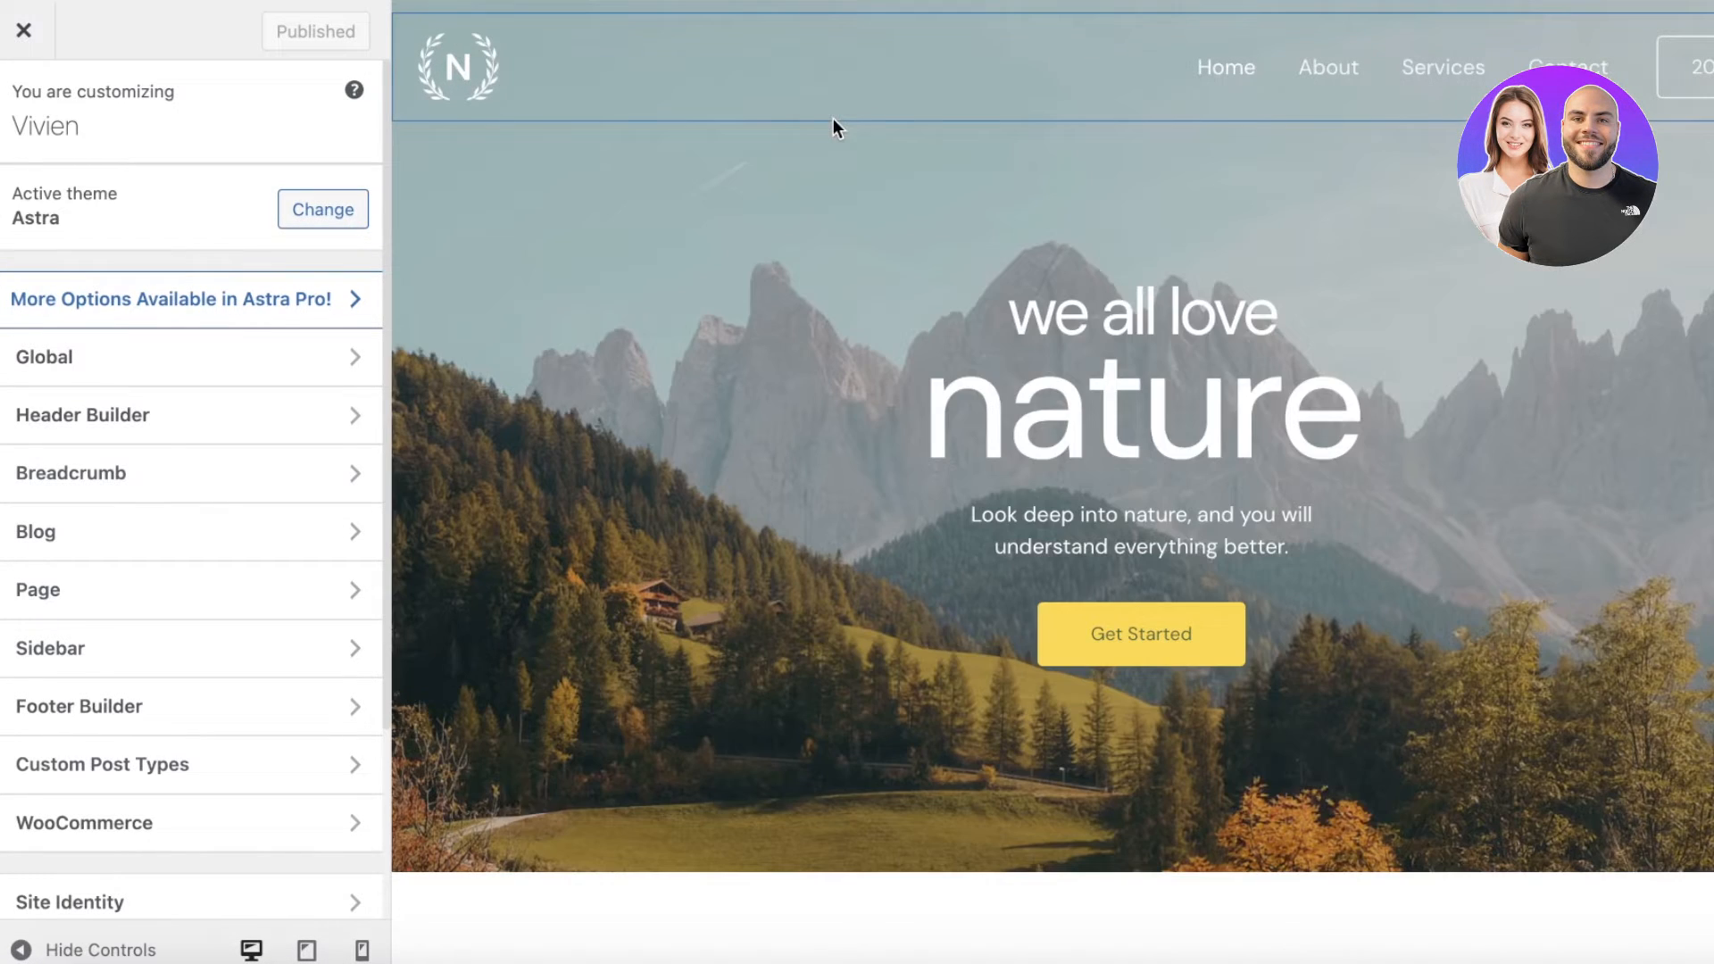
mouse_move(1103, 131)
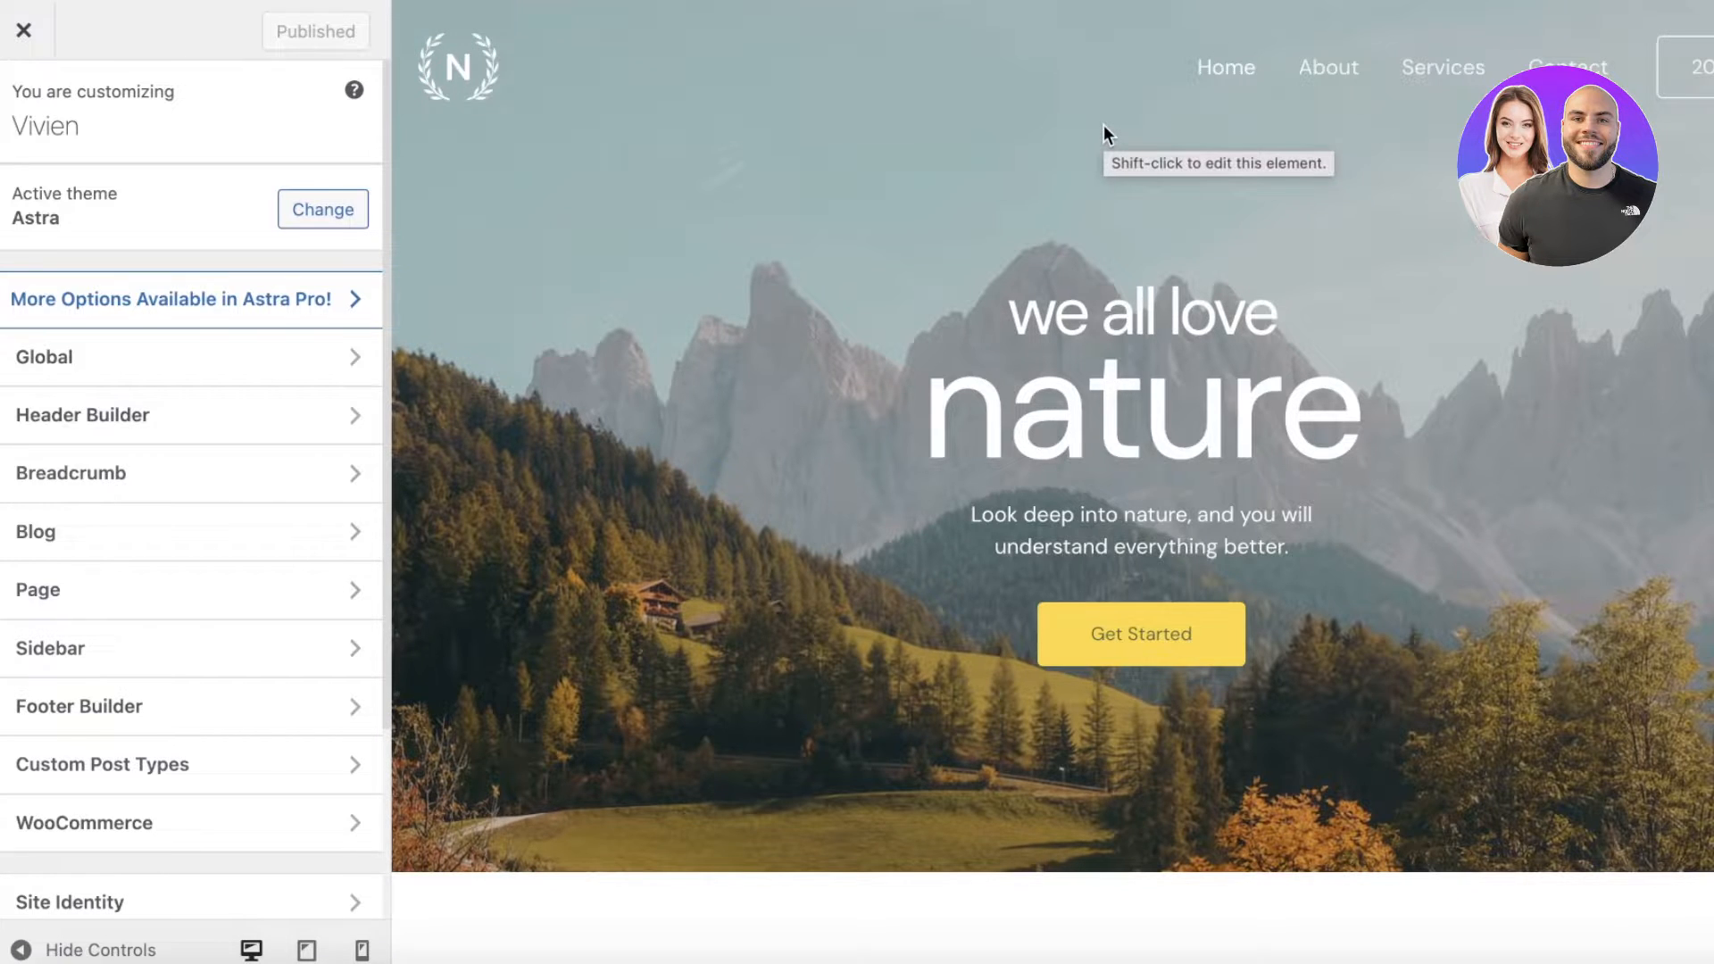
mouse_move(612, 223)
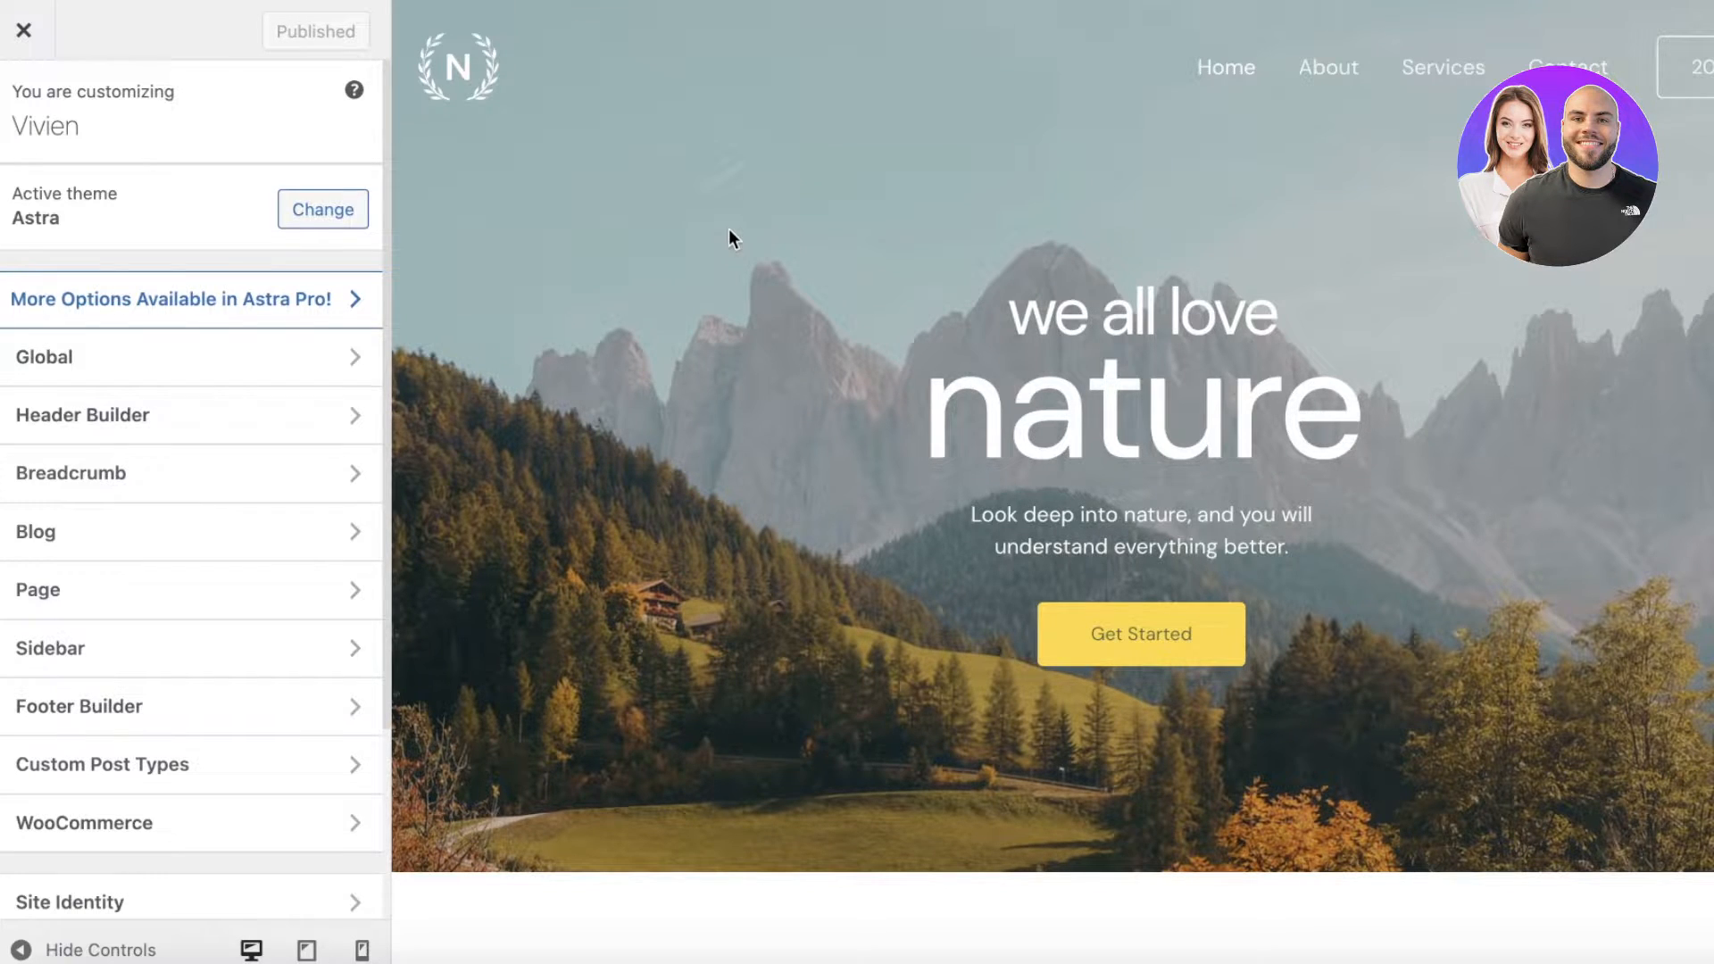
mouse_move(1436, 389)
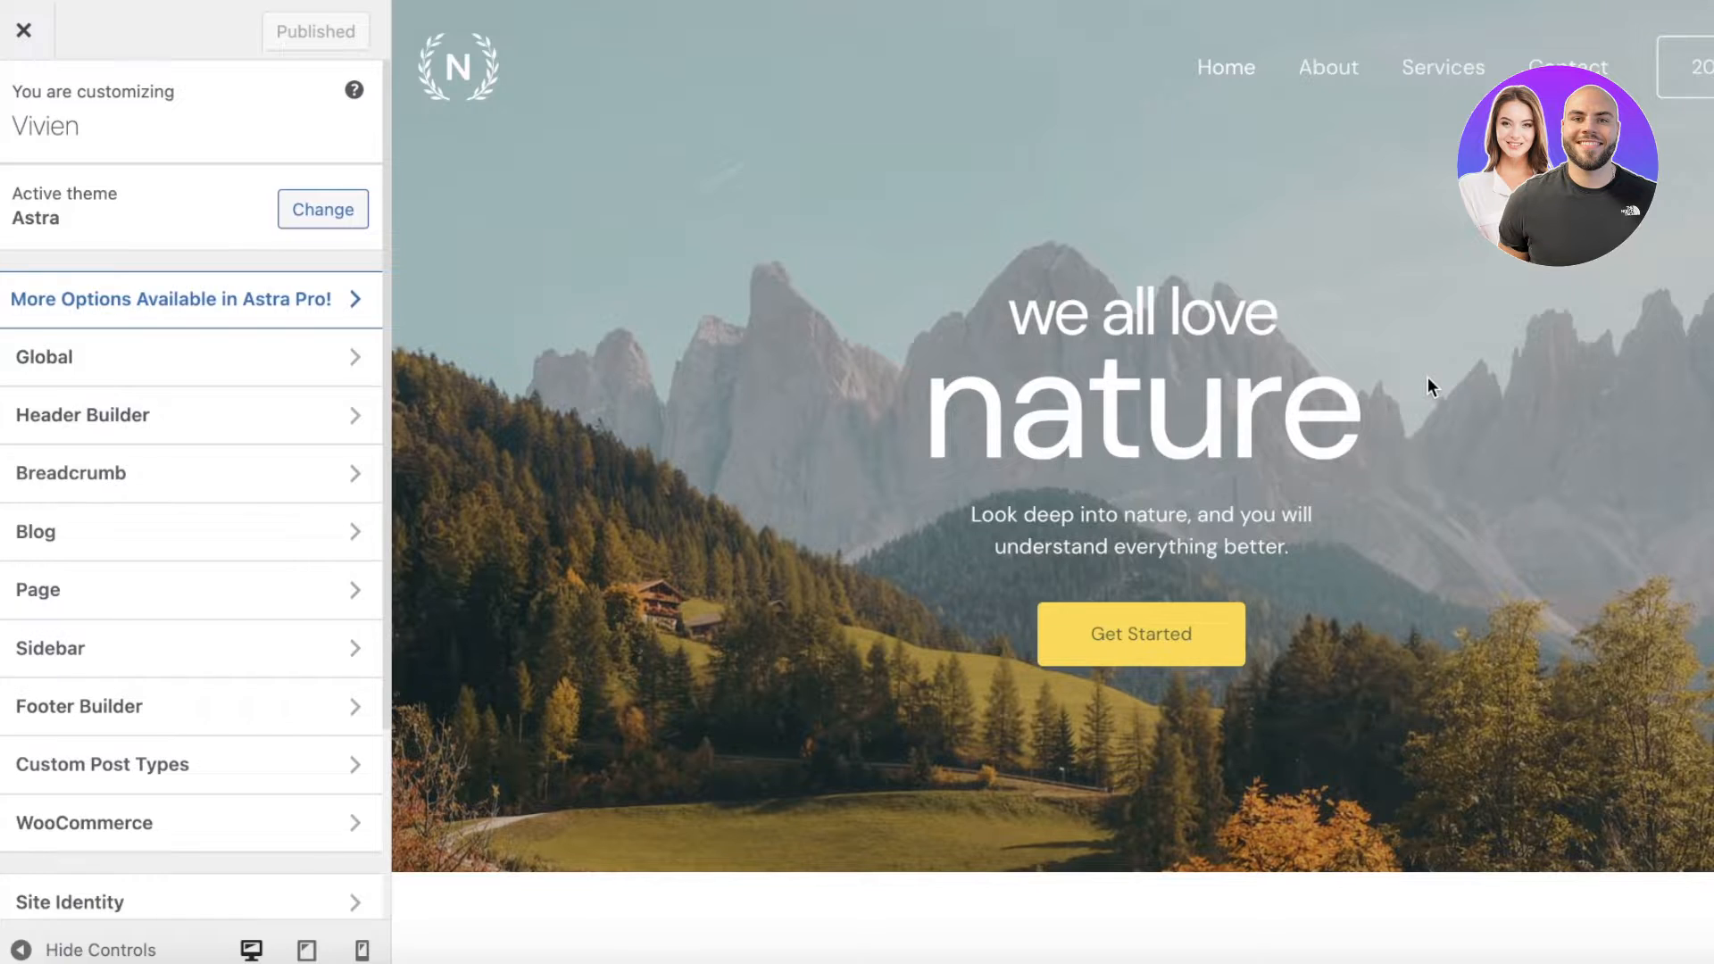
mouse_move(384, 916)
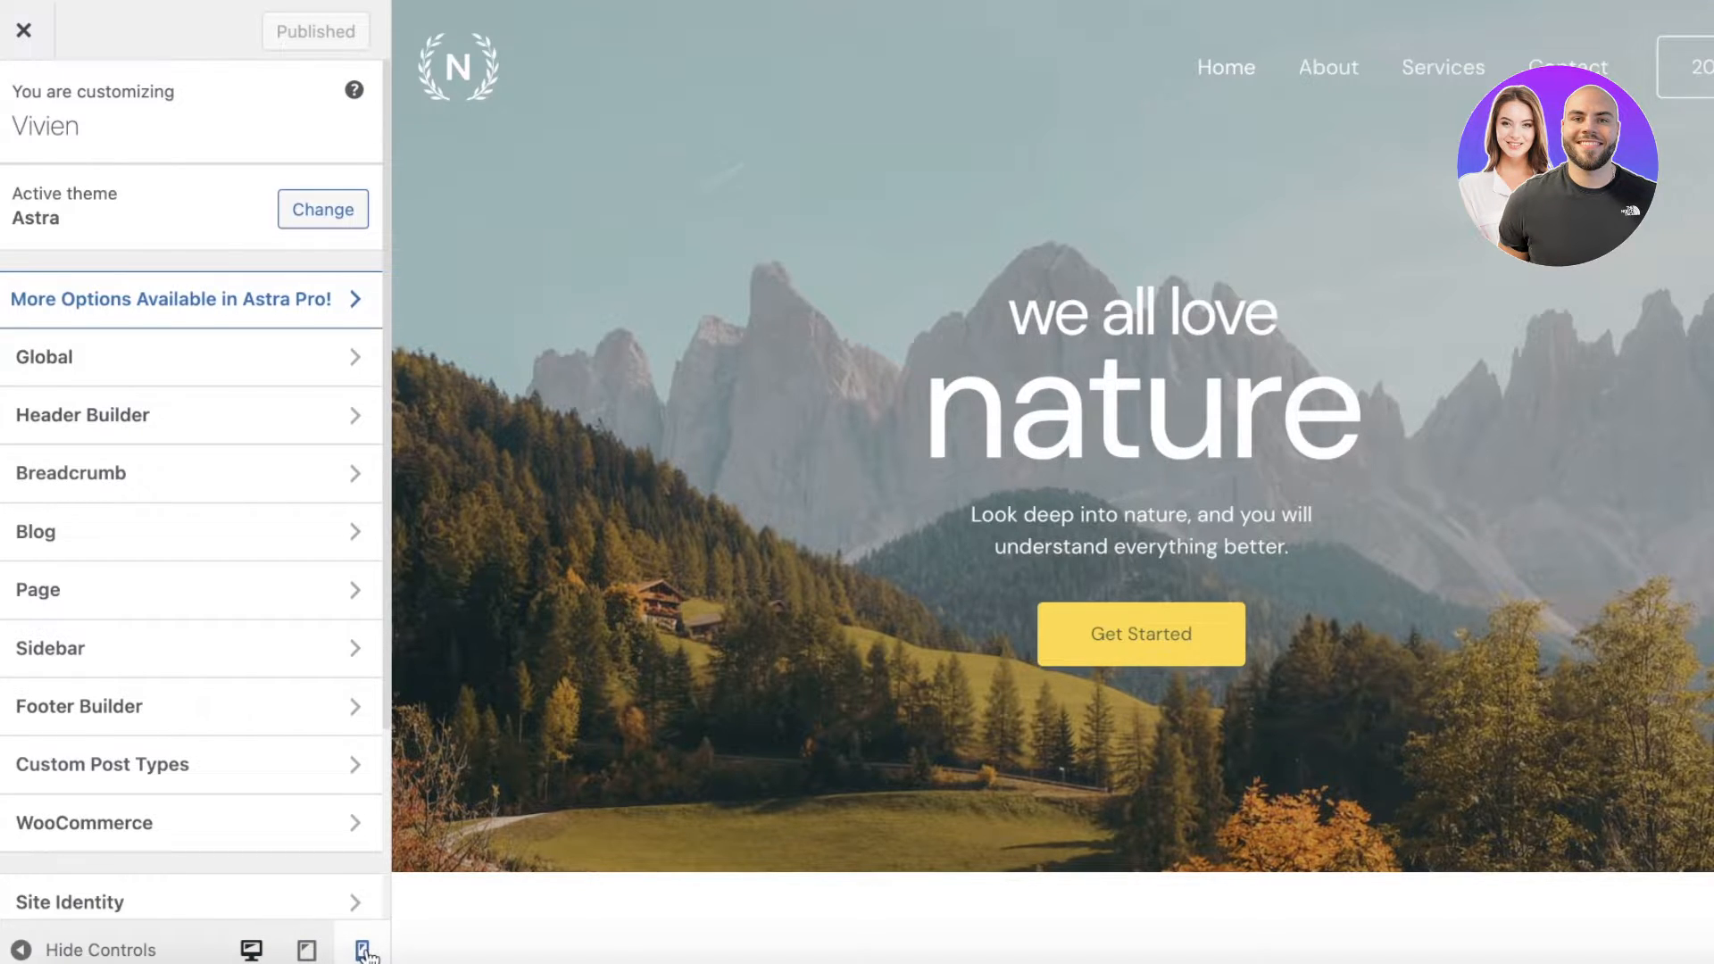
Switch the Customizer preview to mobile width and scroll through the hero section
left_click(361, 950)
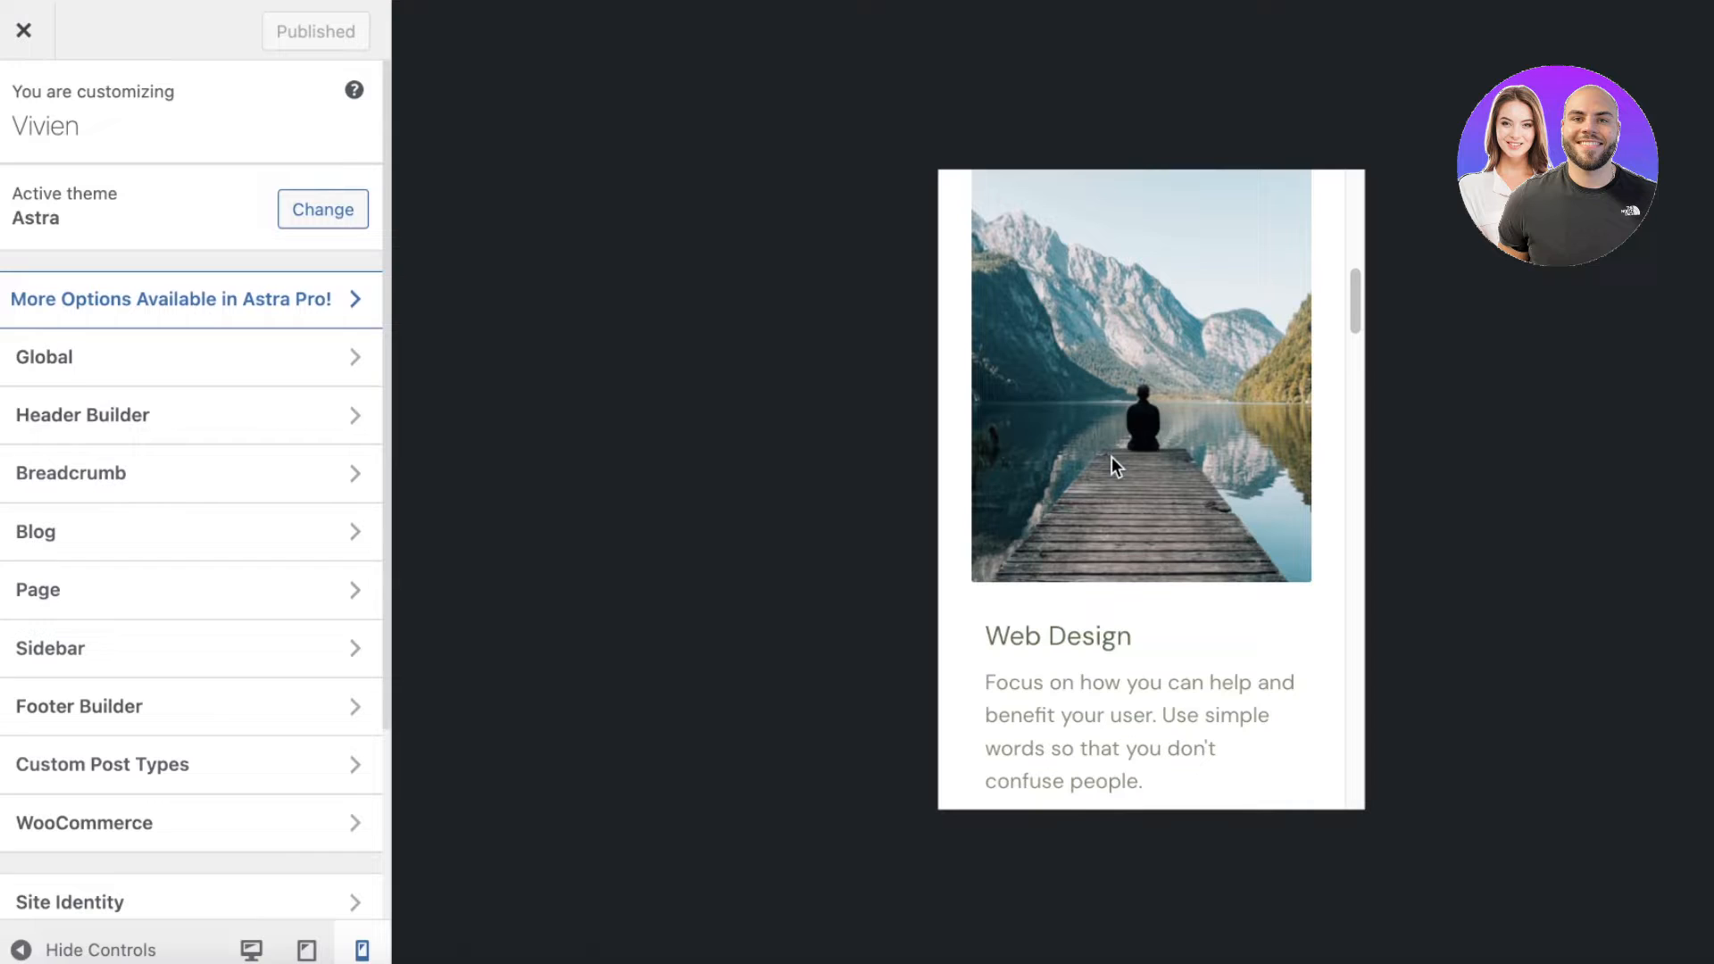
scroll("down", 3)
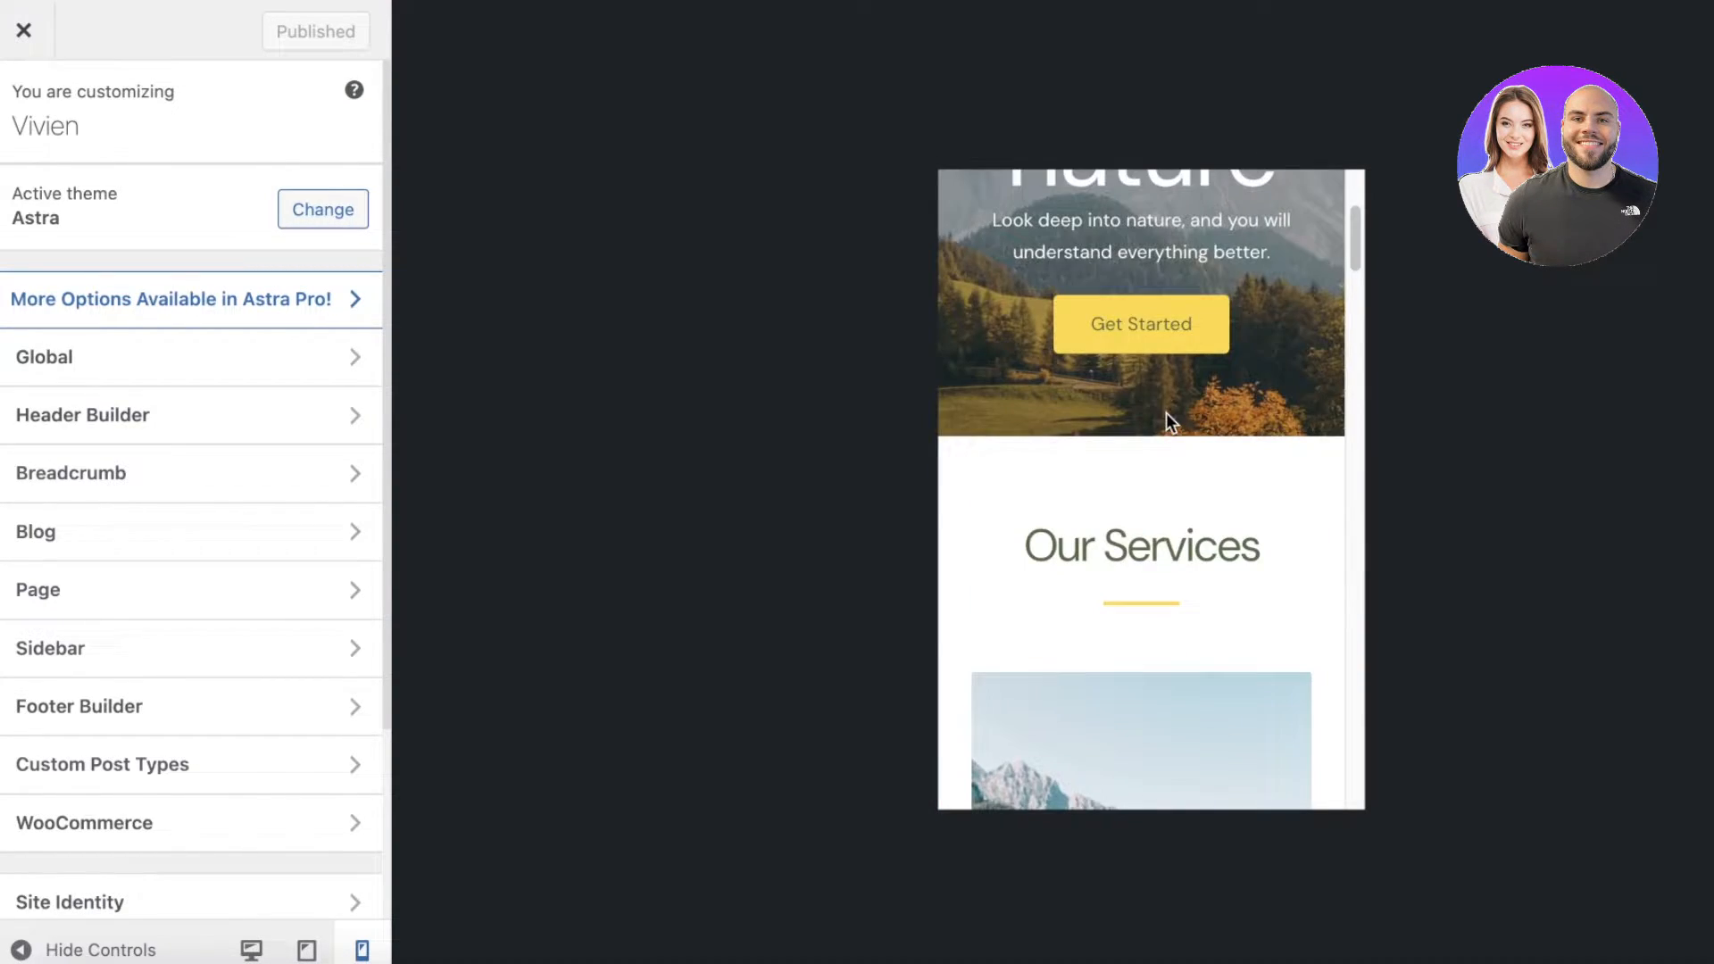
scroll("up", 3)
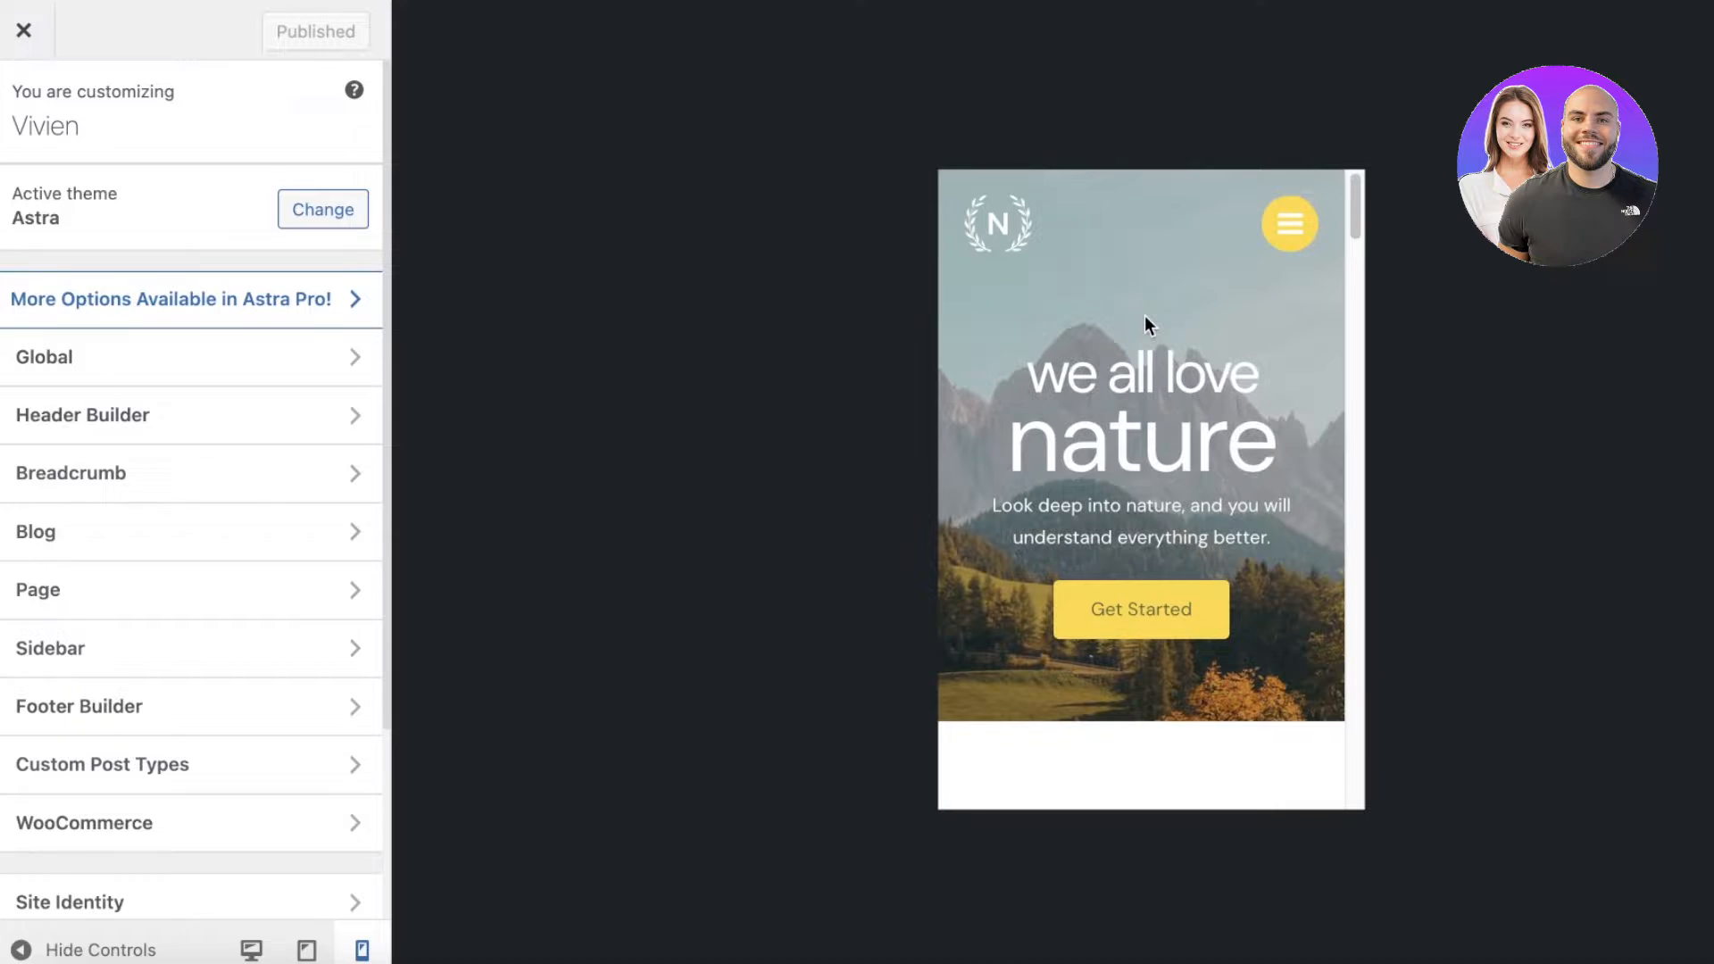
mouse_move(1061, 284)
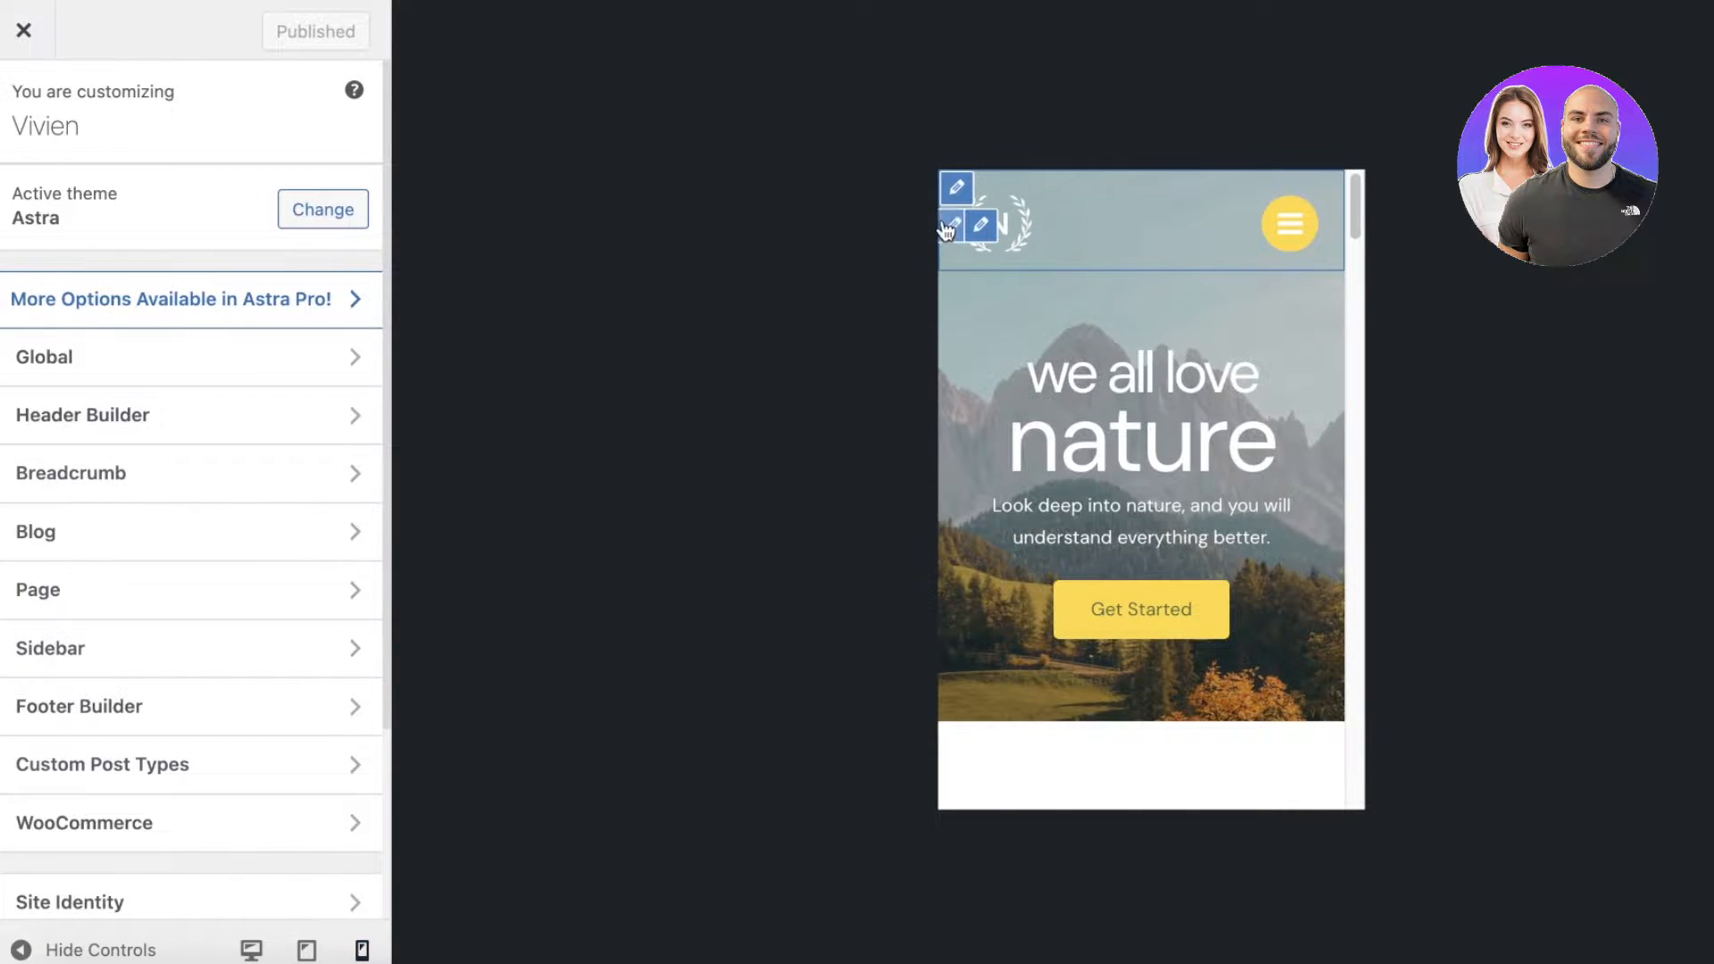
Set the mobile Primary Header height to 30 px and return to the main settings list
left_click(985, 223)
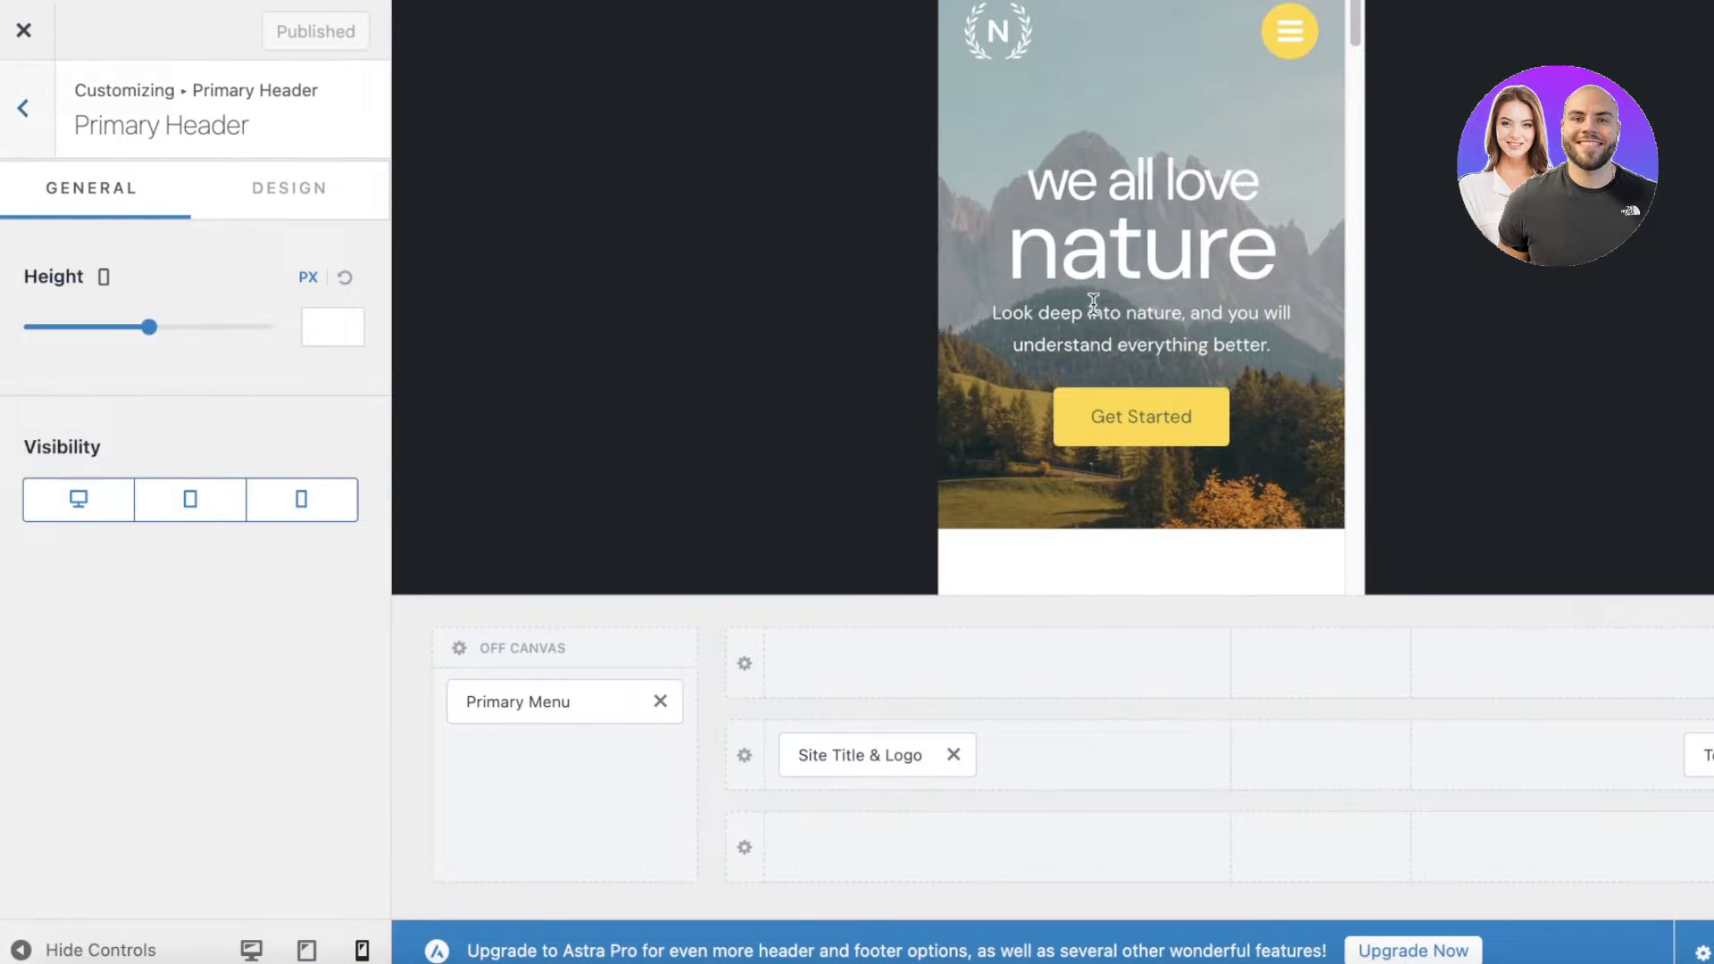
left_click_drag(159, 326, 150, 326)
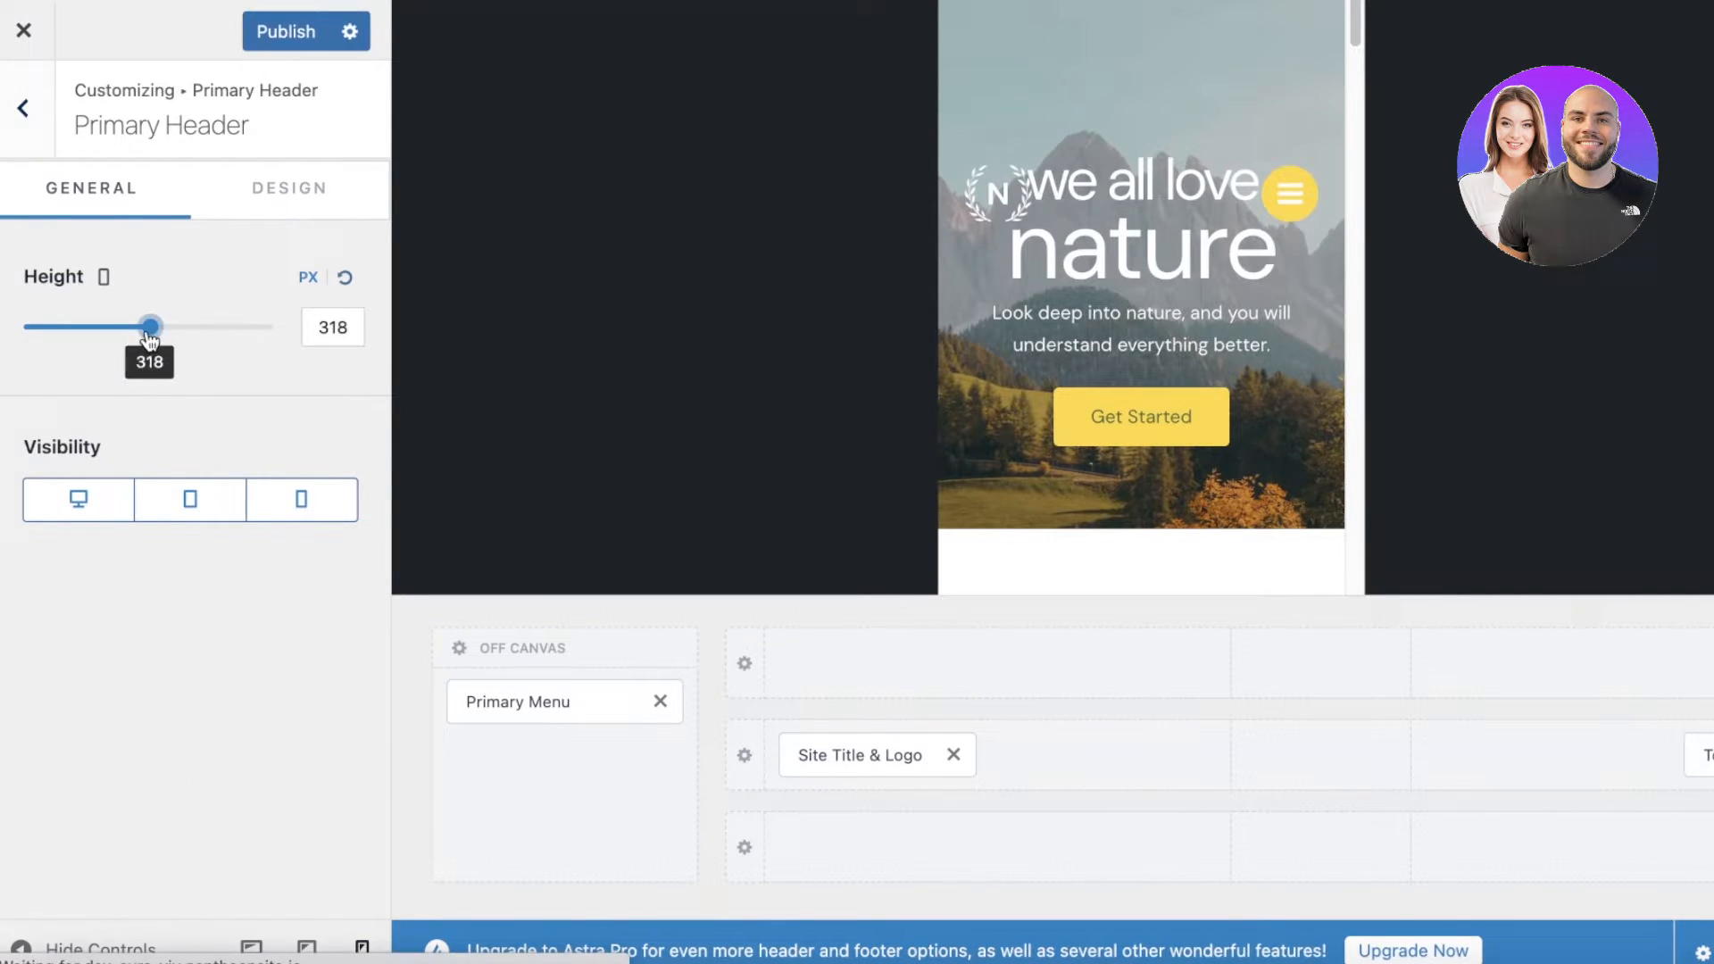
left_click_drag(149, 325, 24, 325)
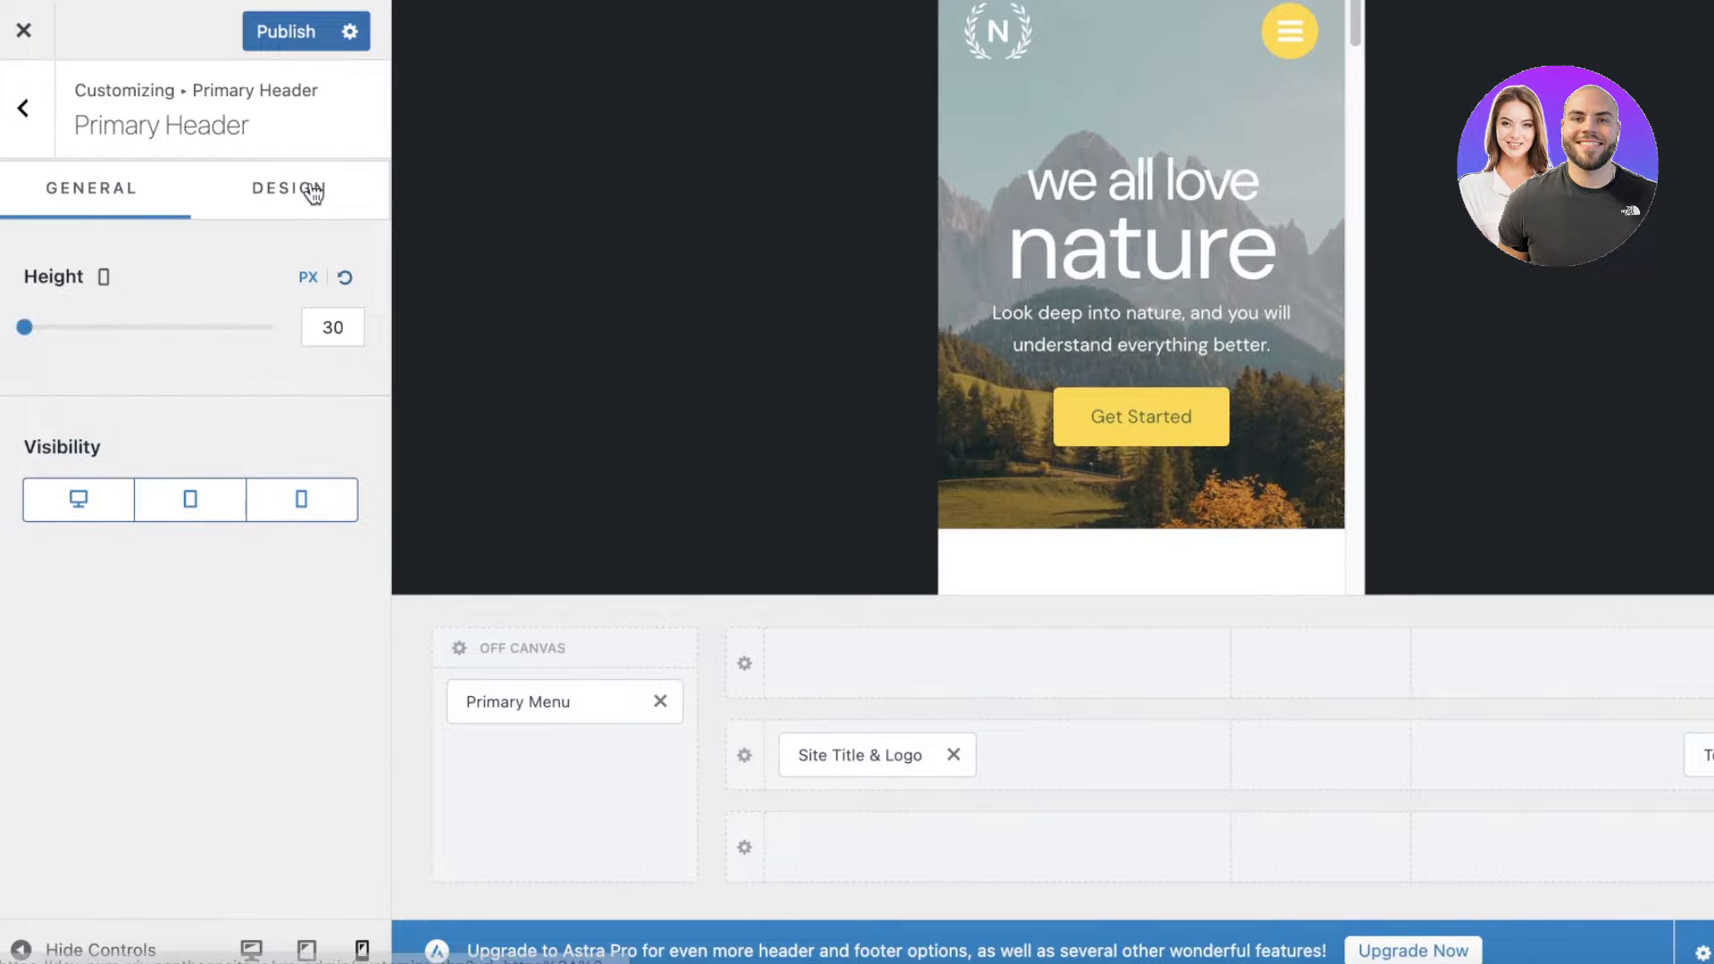
left_click(283, 189)
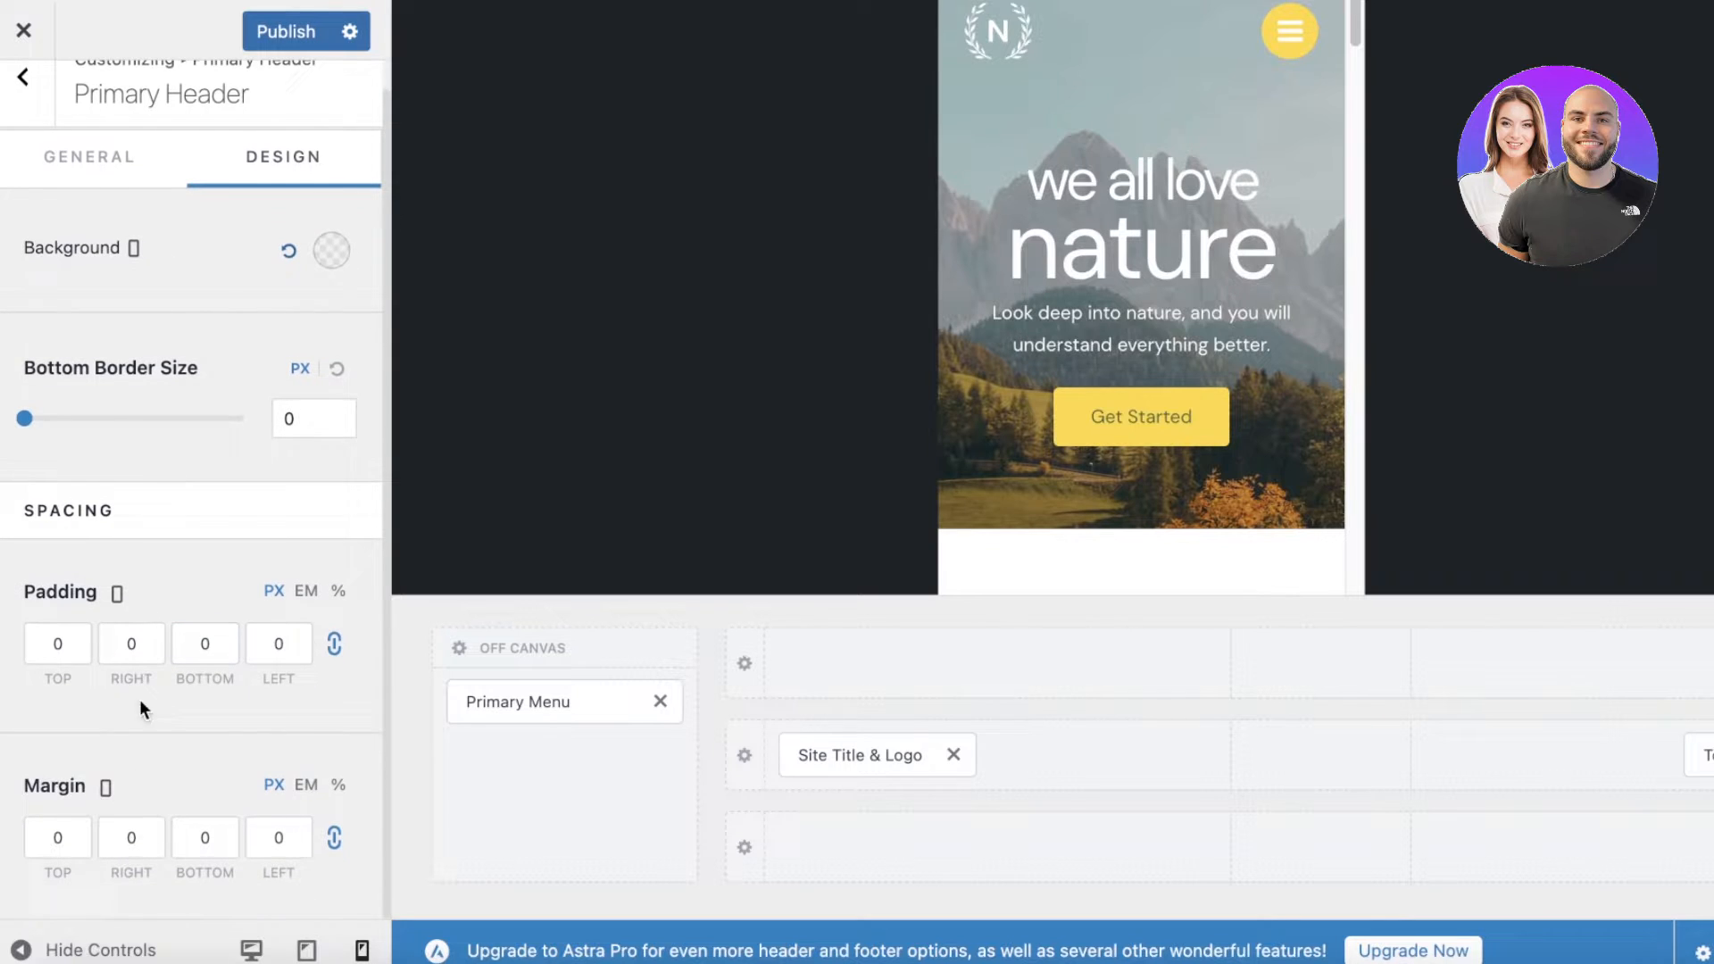
left_click(22, 76)
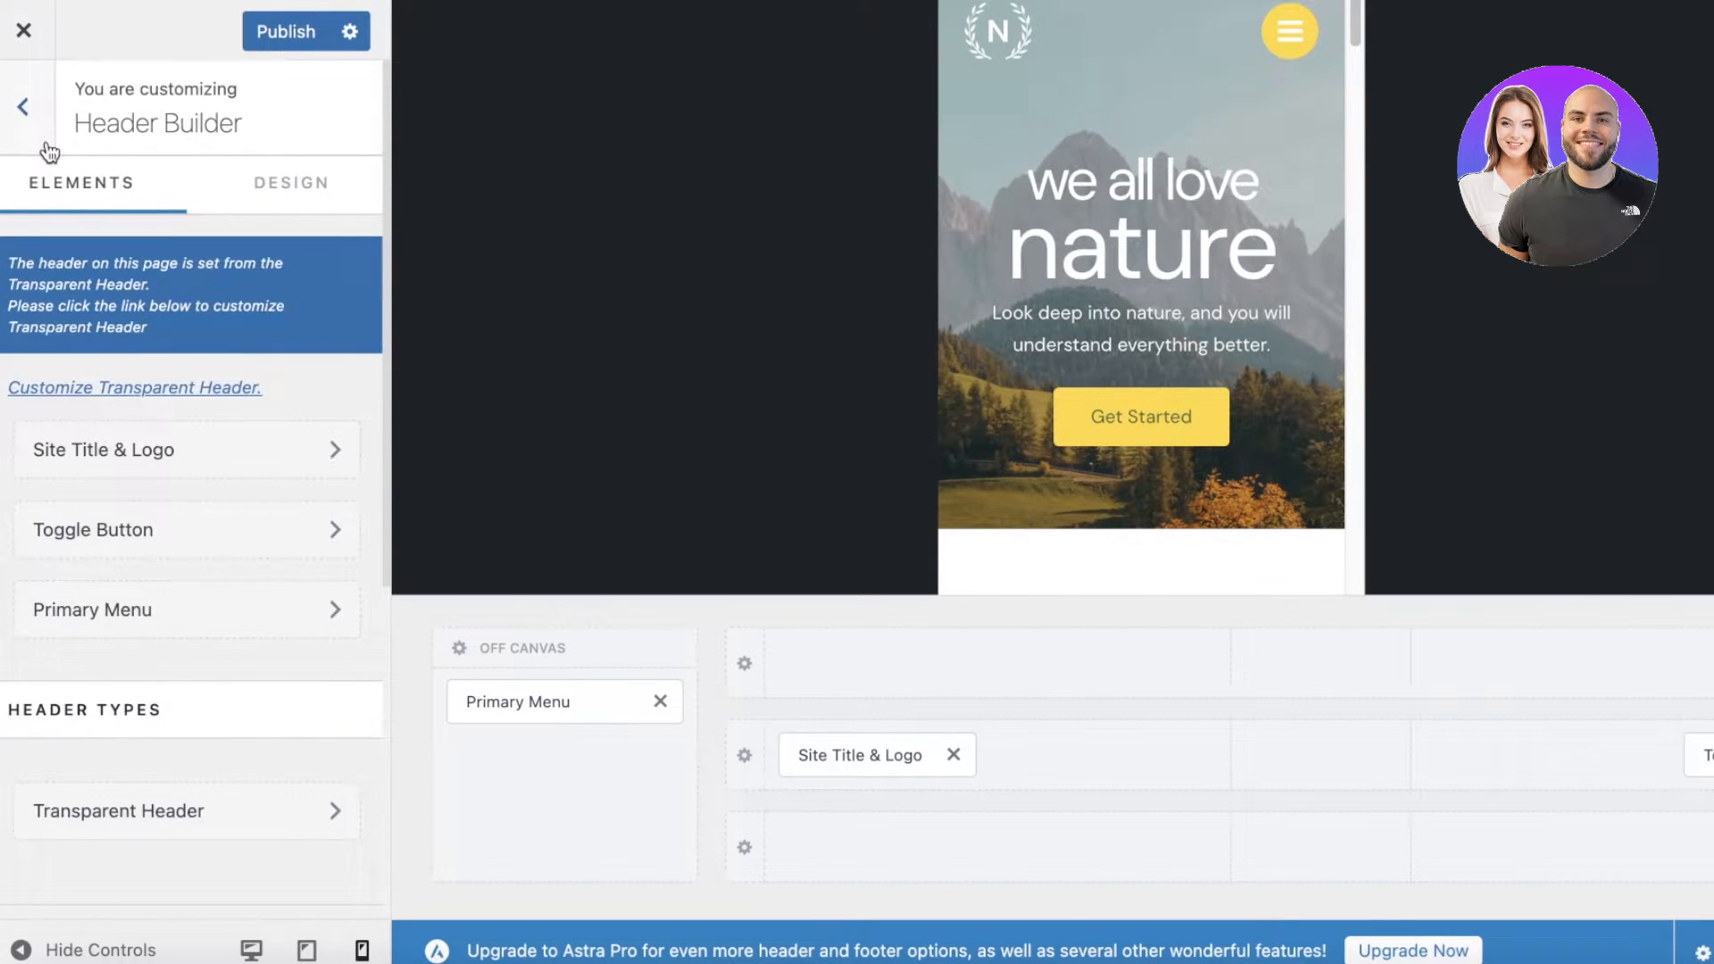
left_click(20, 105)
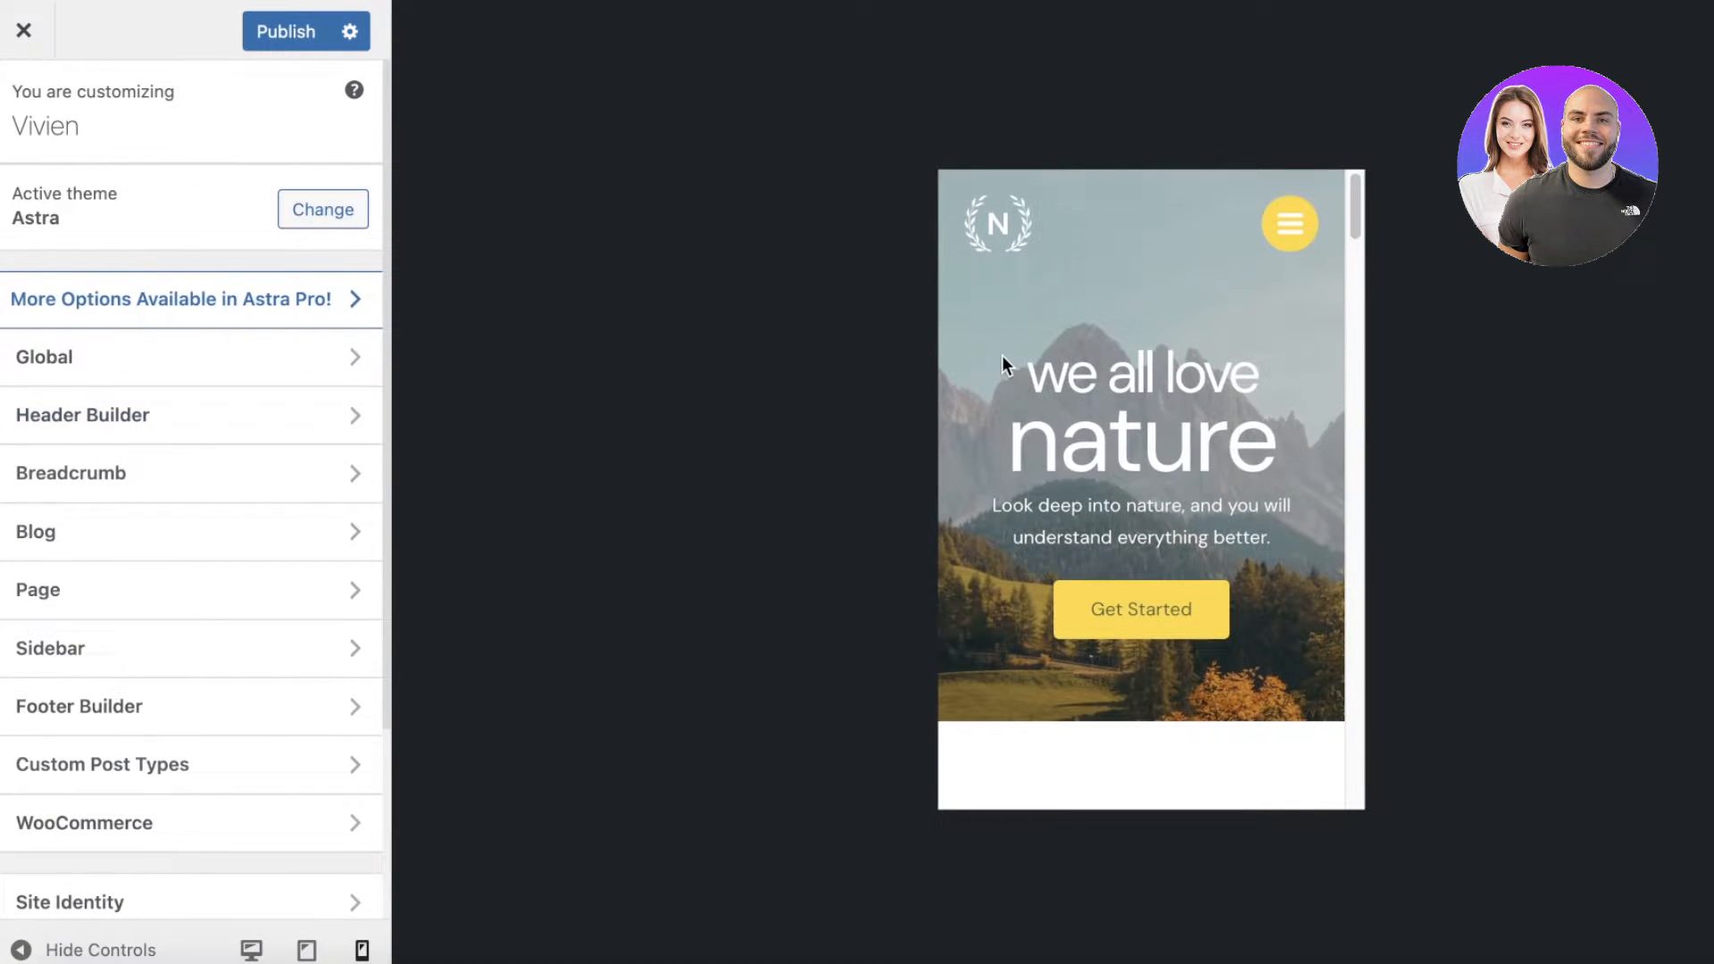
mouse_move(319, 431)
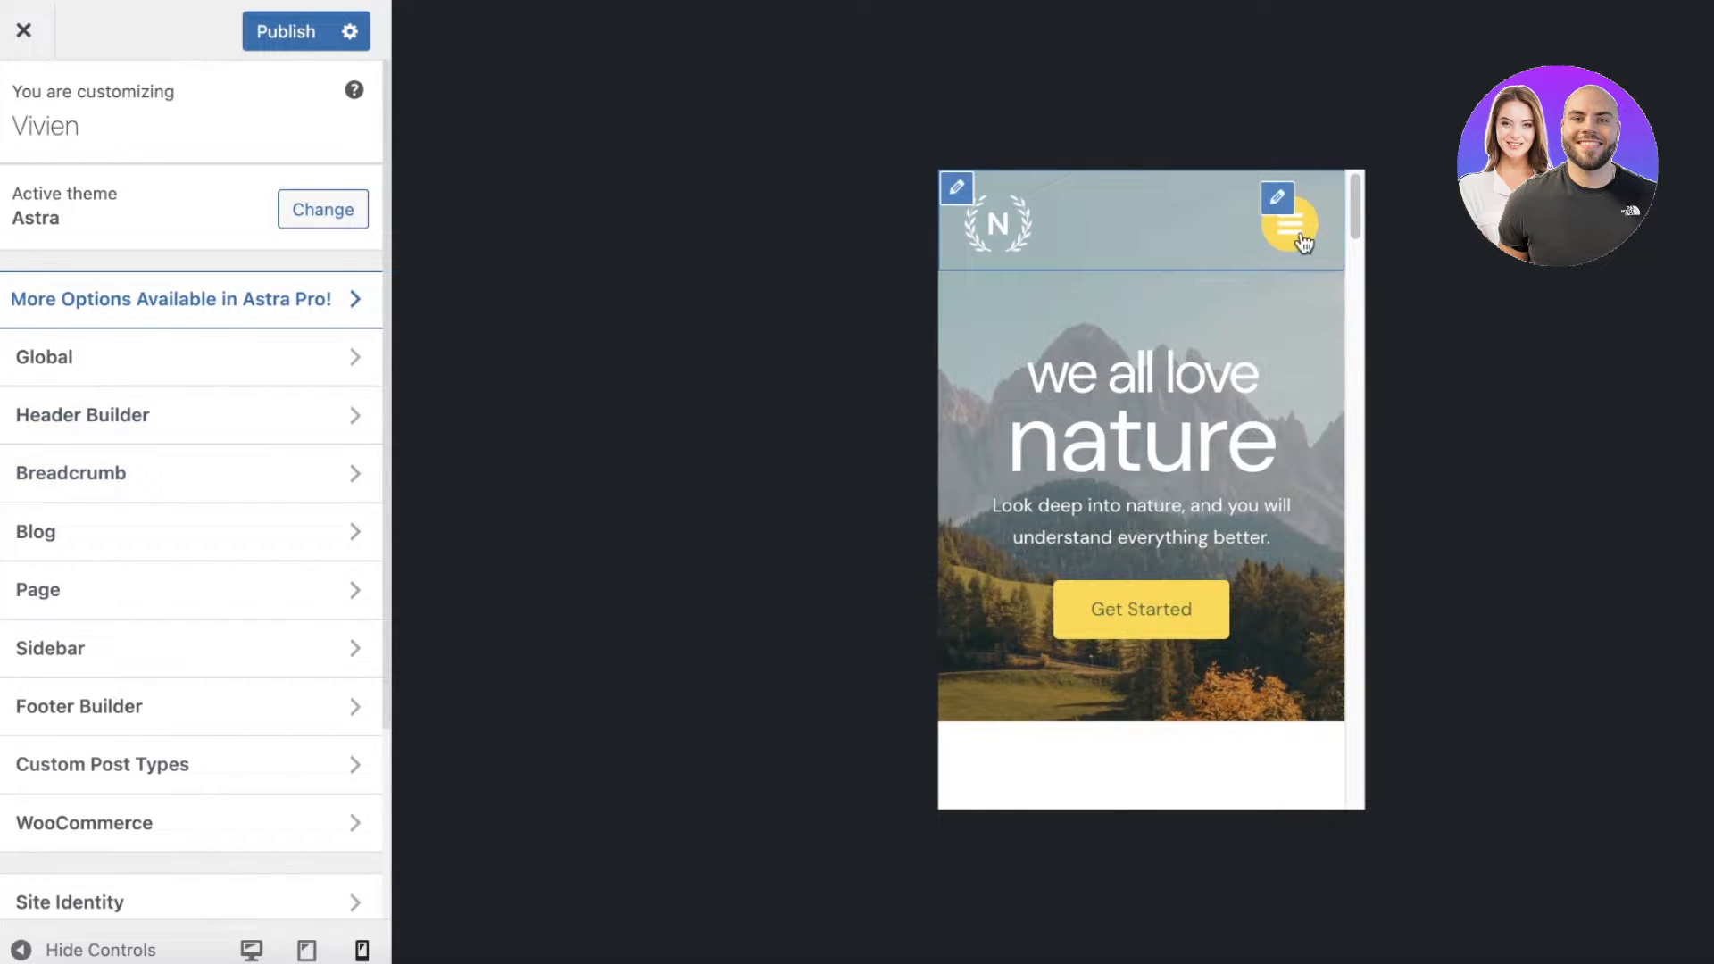
Give the mobile menu toggle the vertical three-dot icon with the Outline style
left_click(1288, 222)
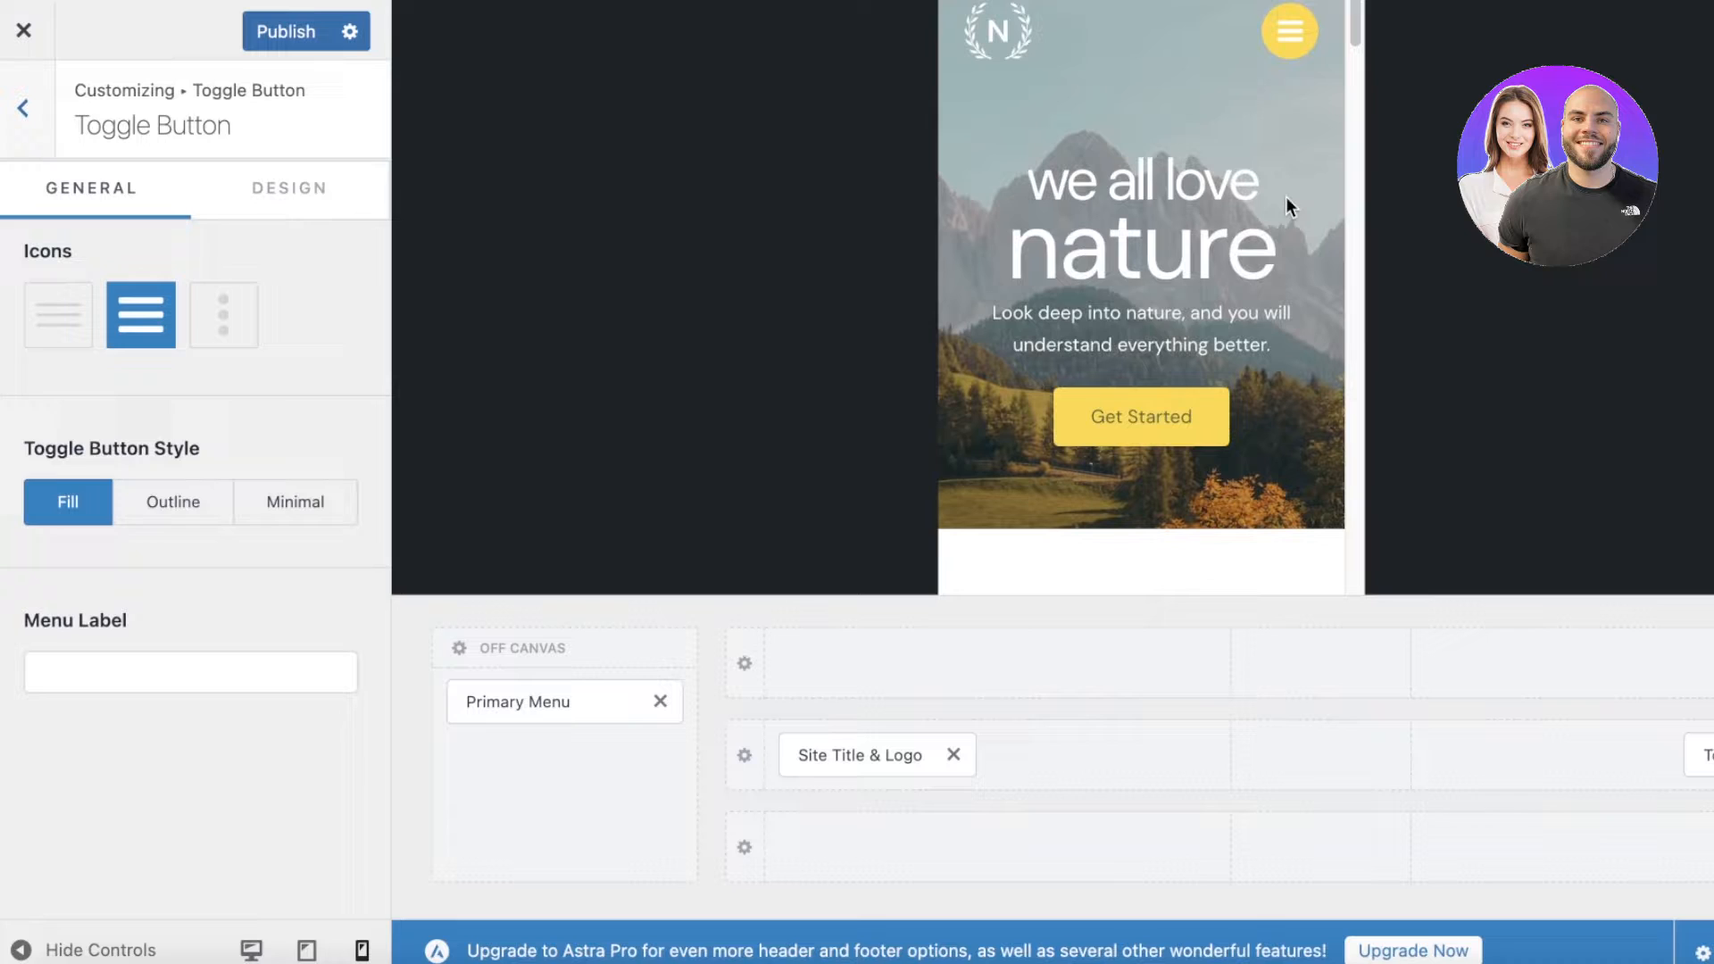
mouse_move(224, 319)
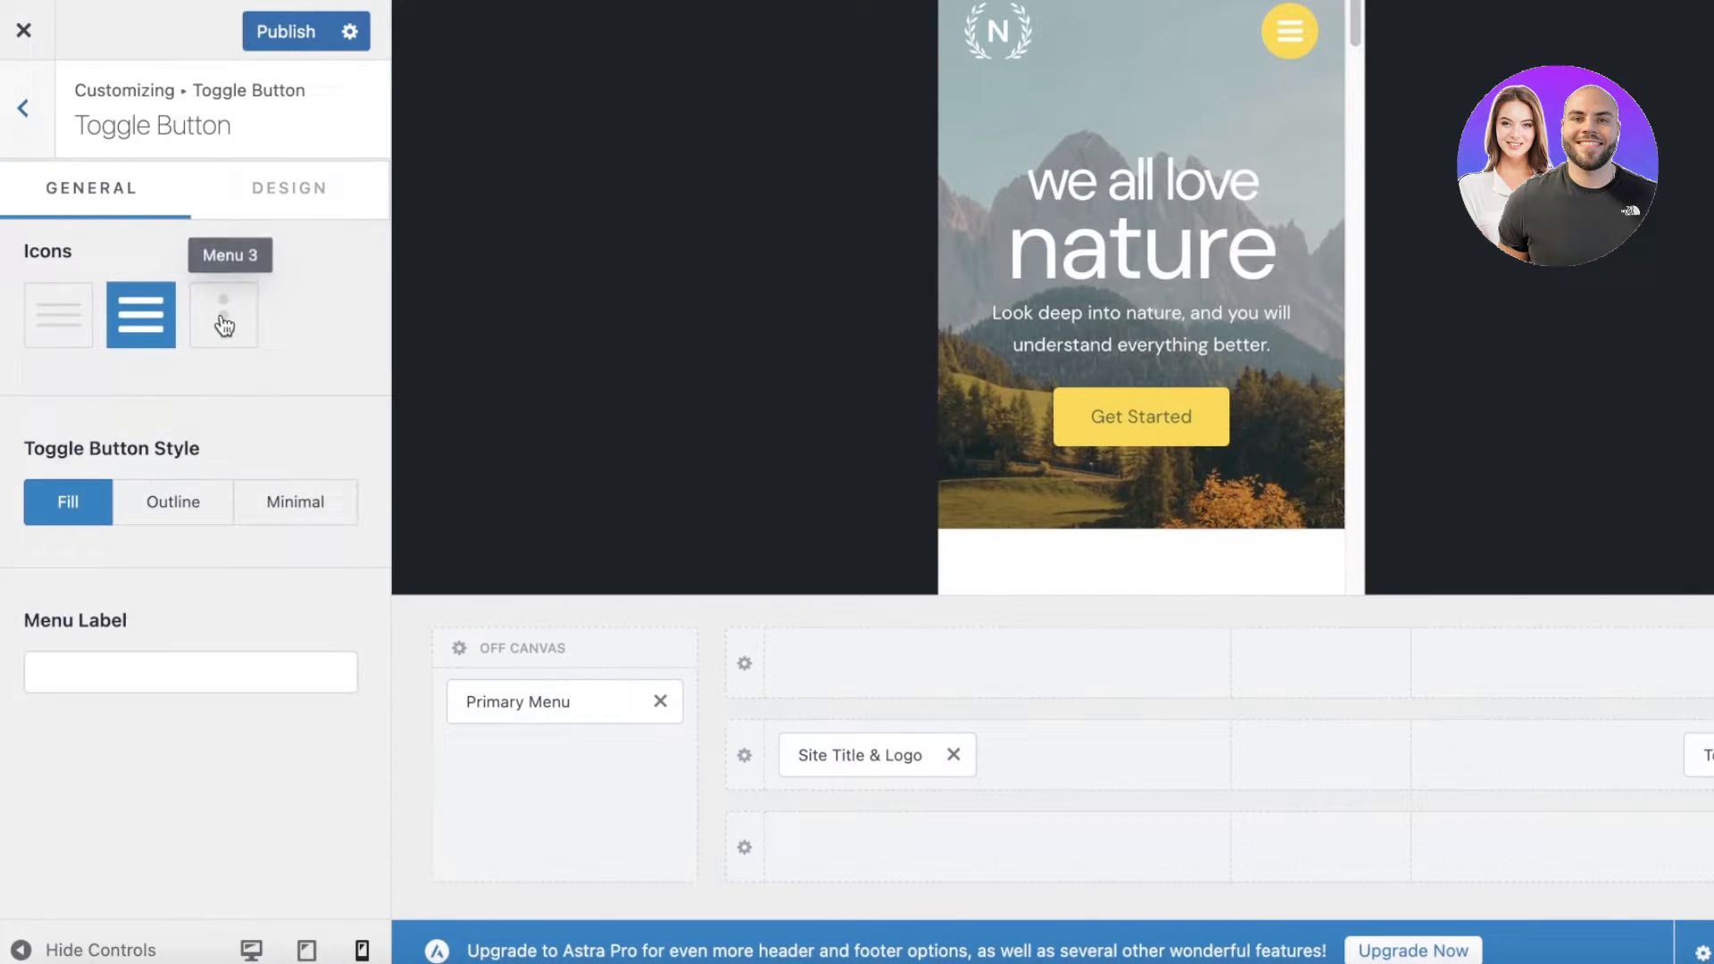
left_click(223, 315)
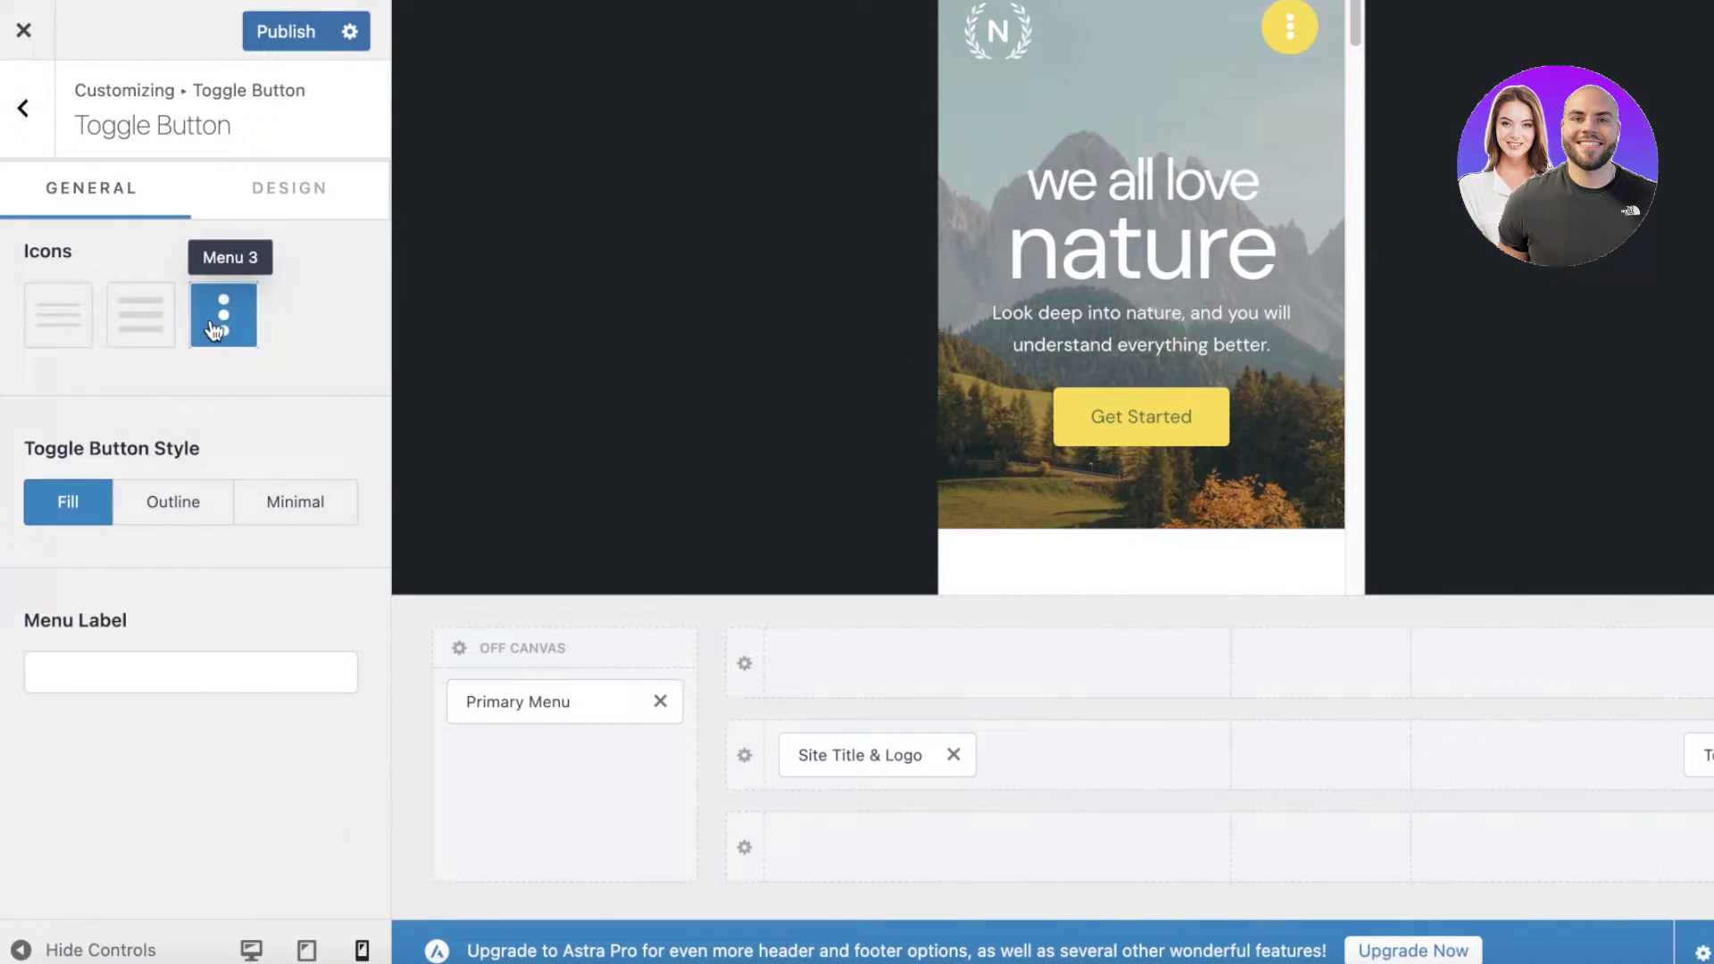
left_click(172, 502)
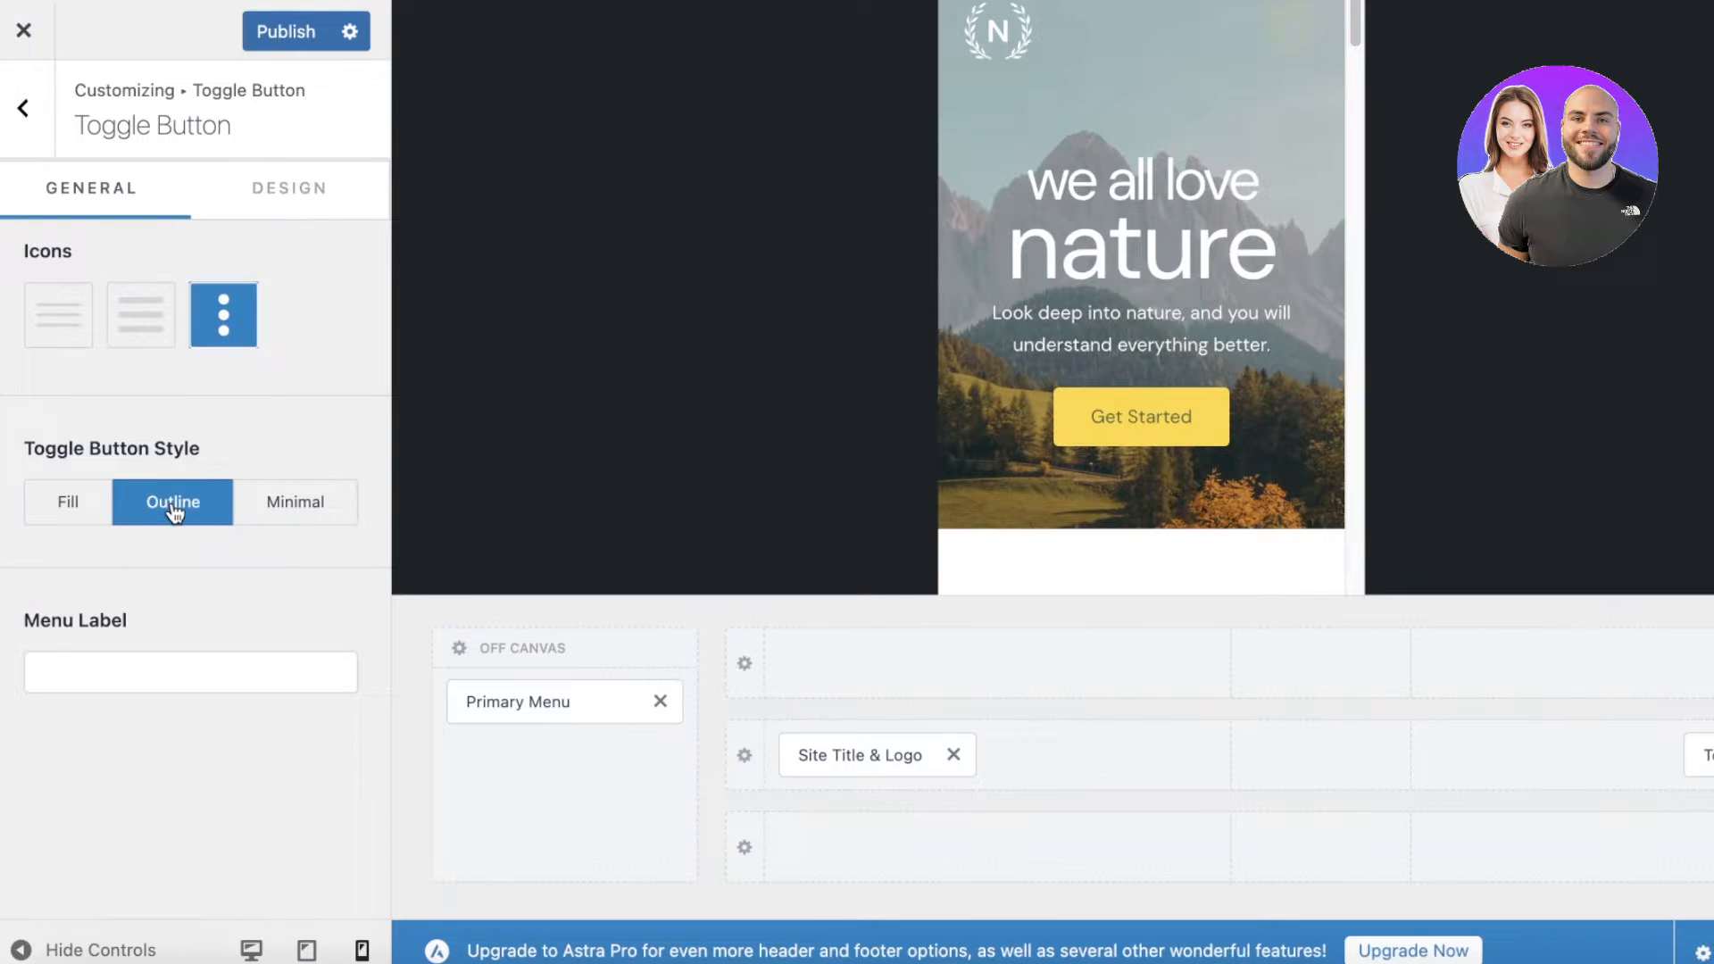
left_click(295, 502)
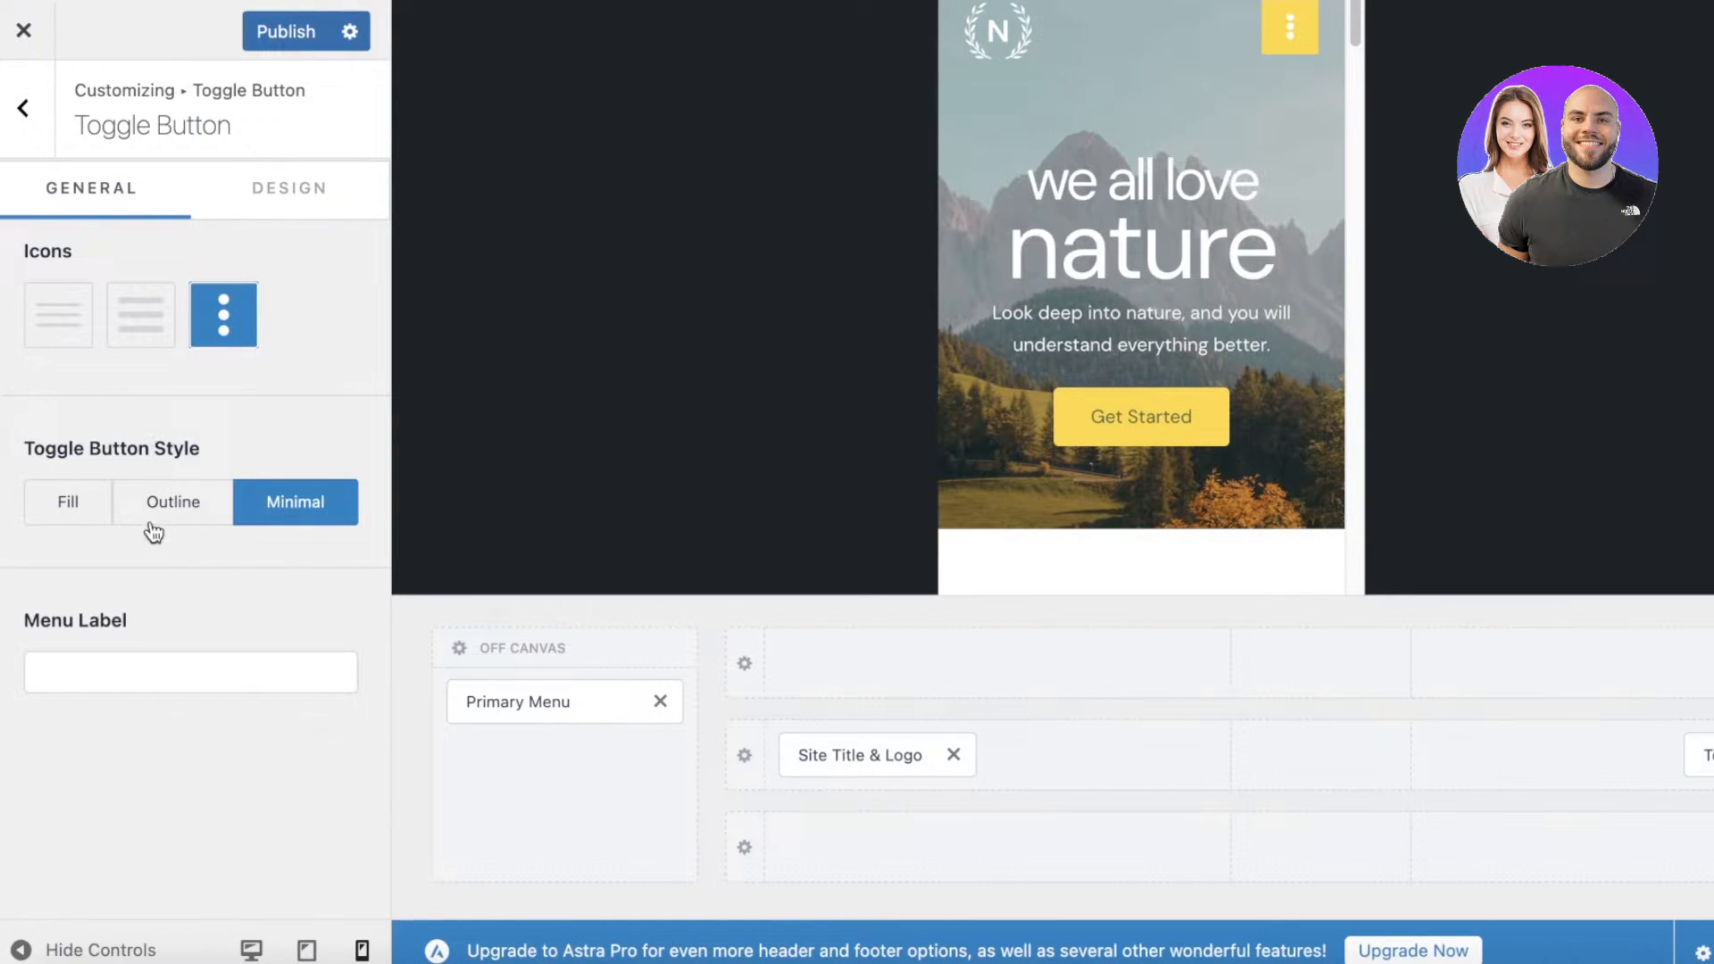
left_click(171, 501)
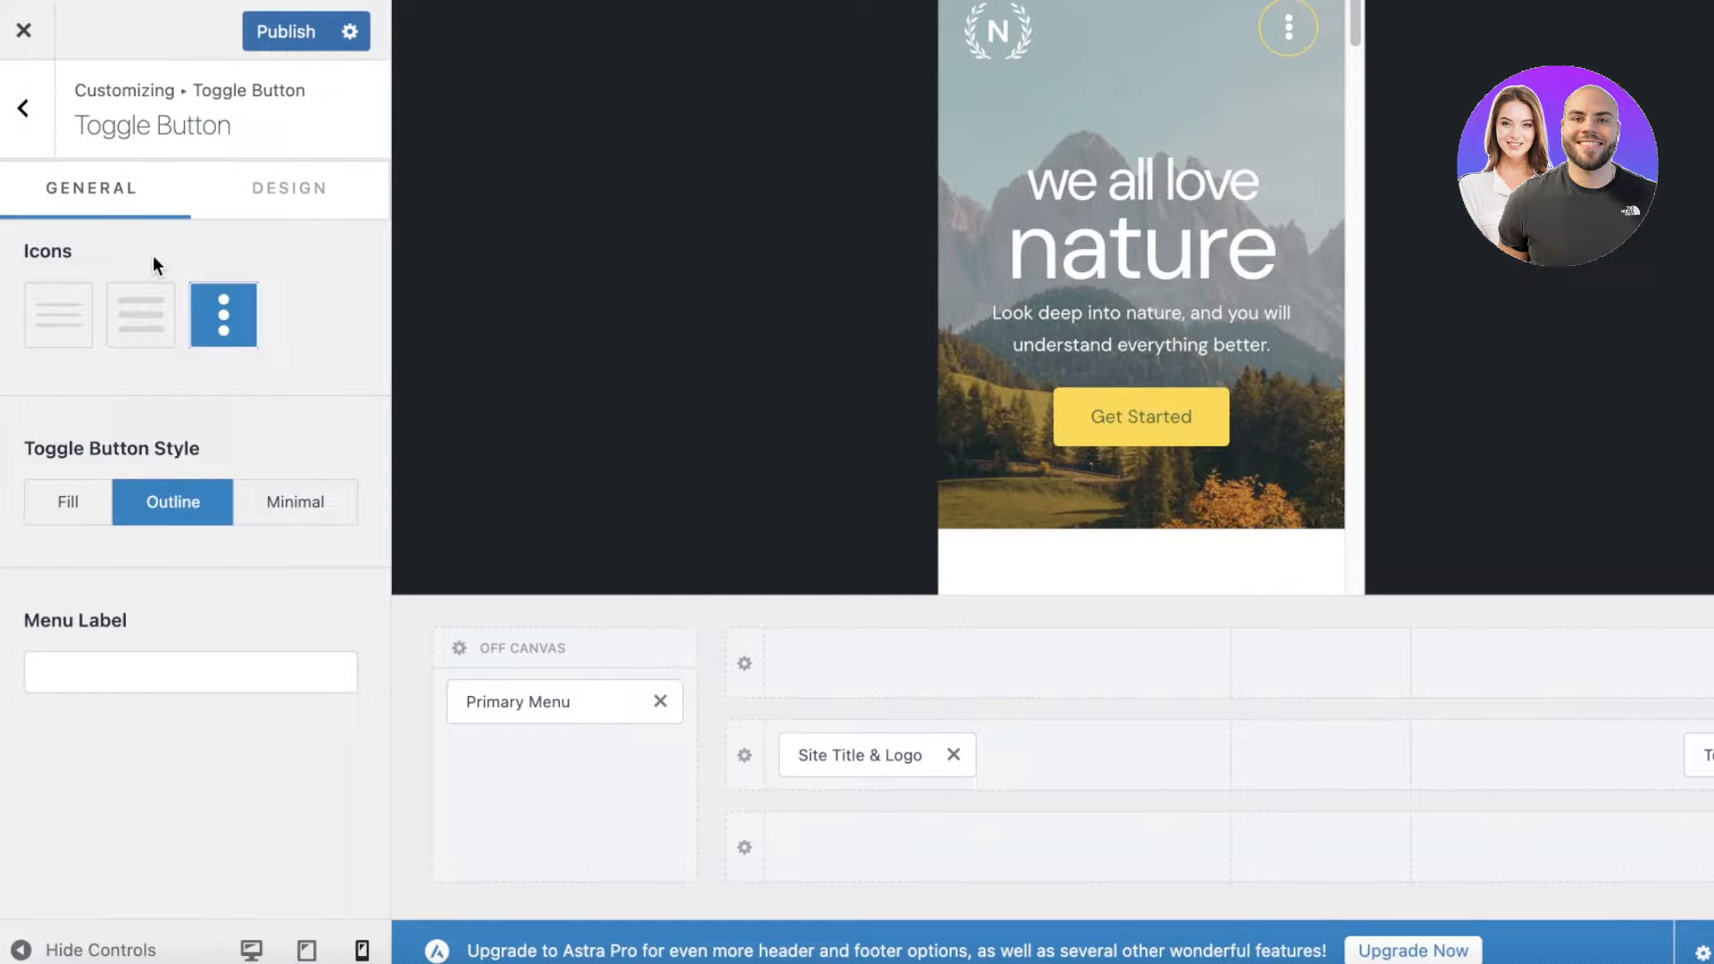
Set the menu toggle's icon size to 34 px on the Design tab
left_click(286, 187)
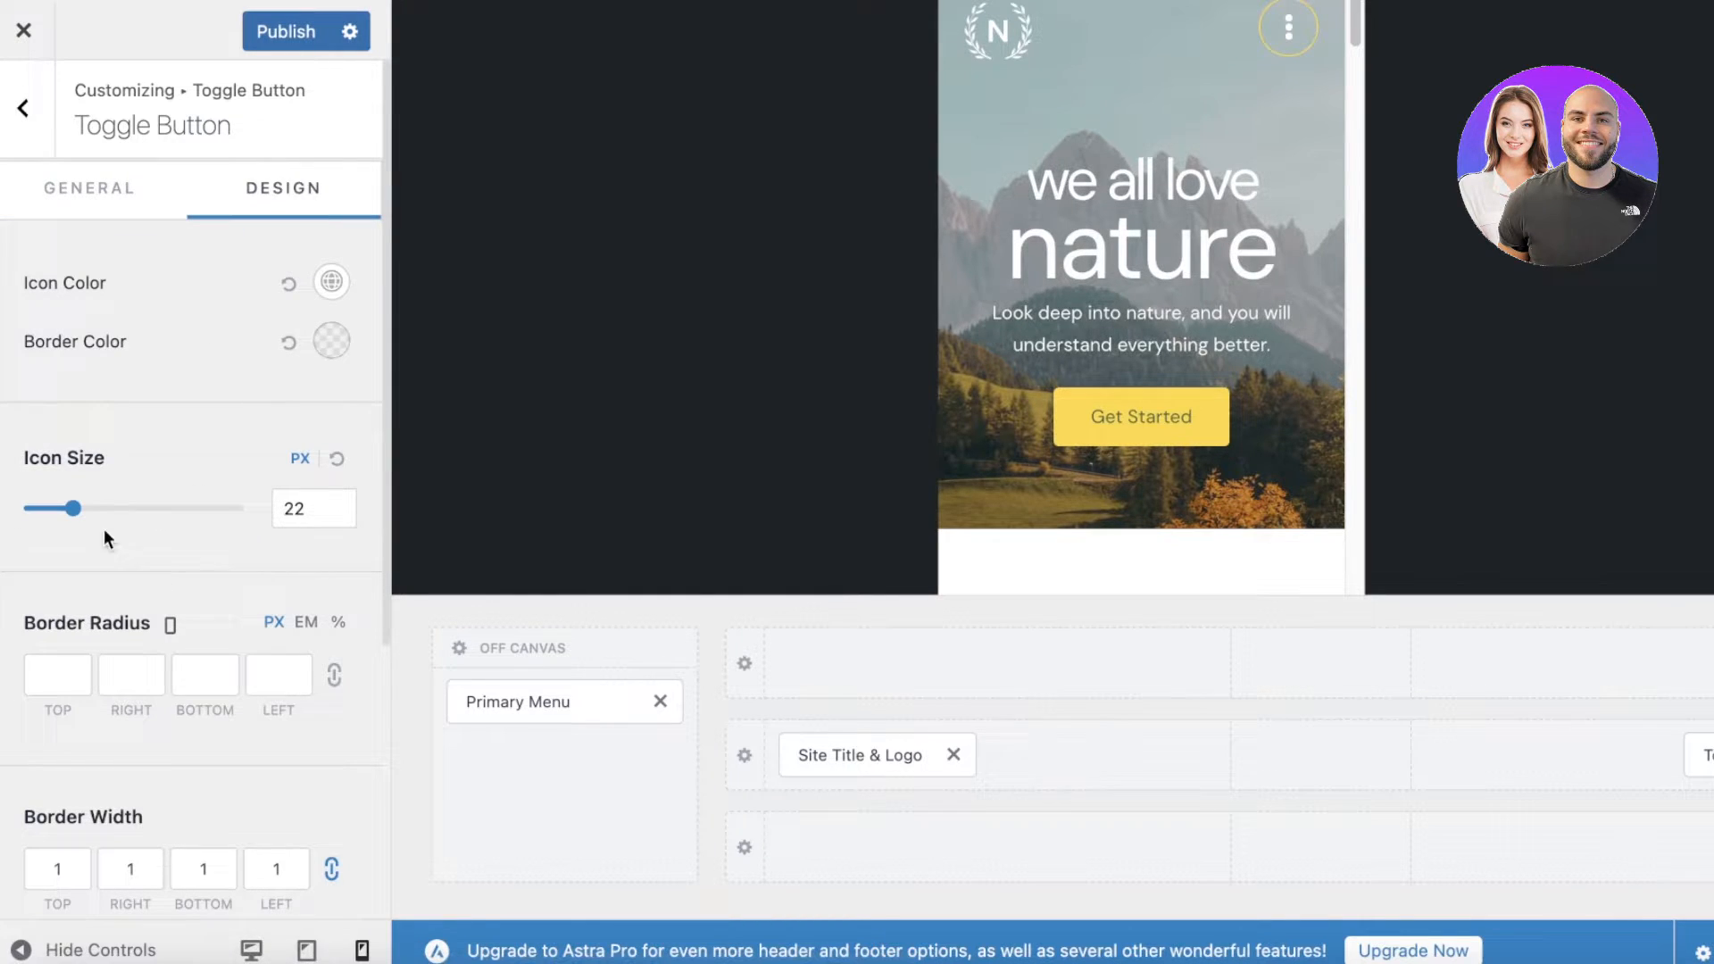
left_click_drag(73, 507, 27, 507)
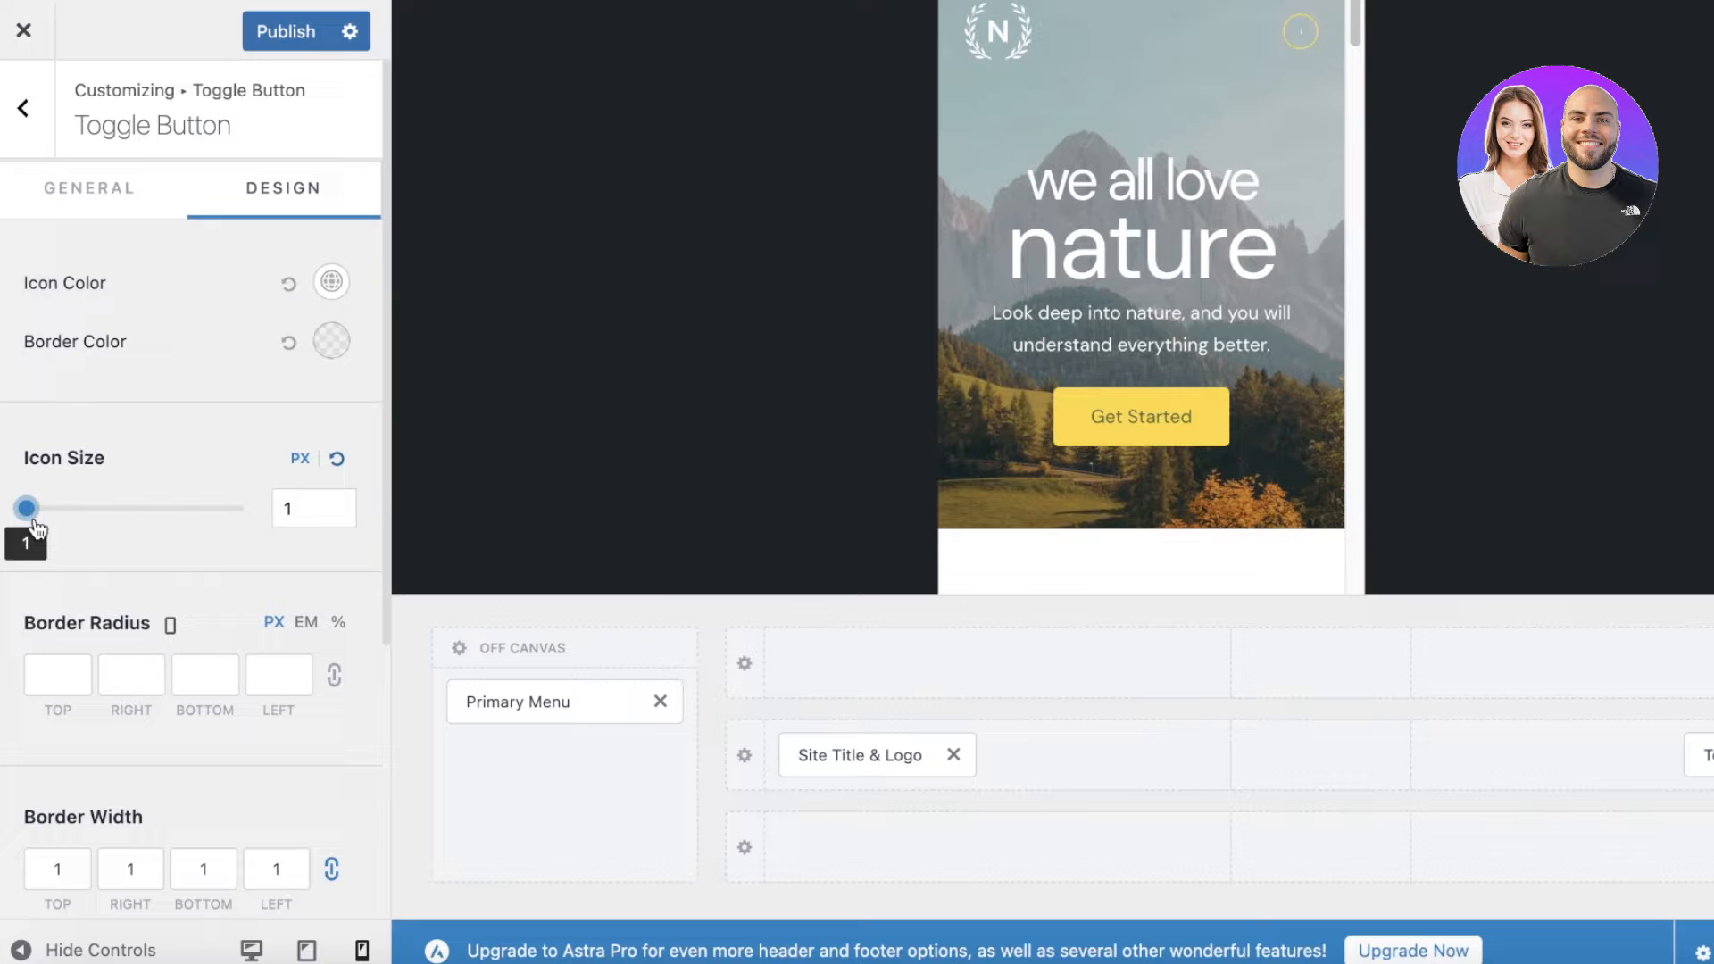
left_click_drag(25, 506, 101, 507)
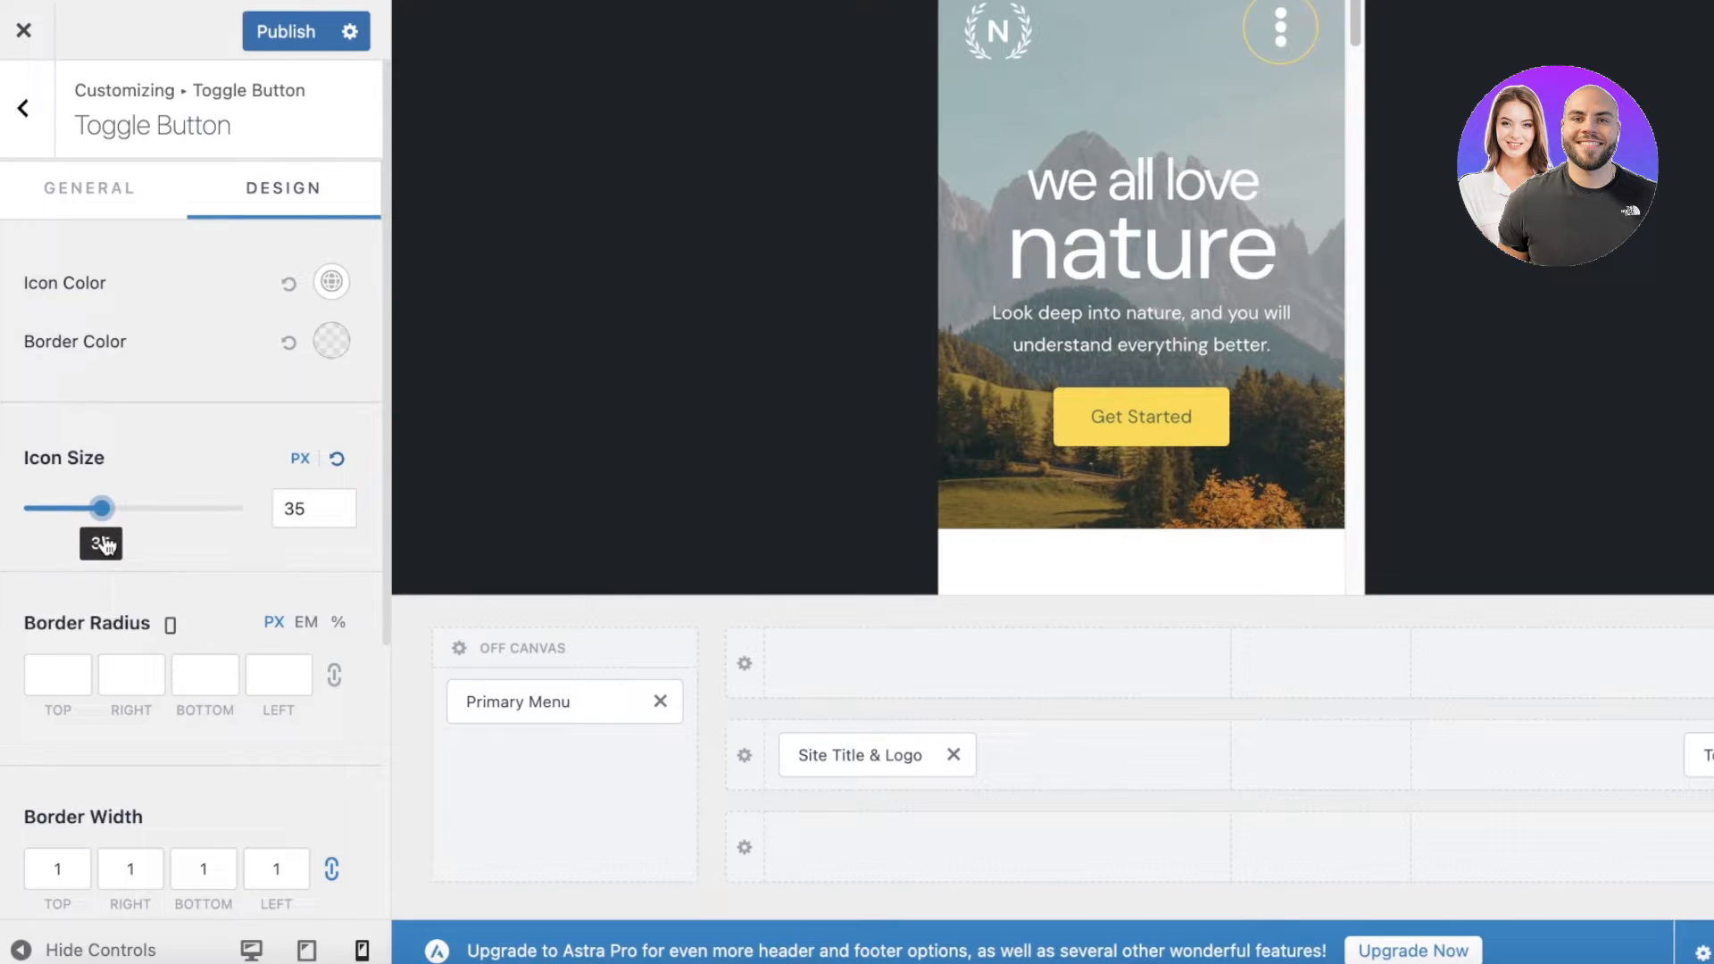
left_click_drag(103, 507, 101, 507)
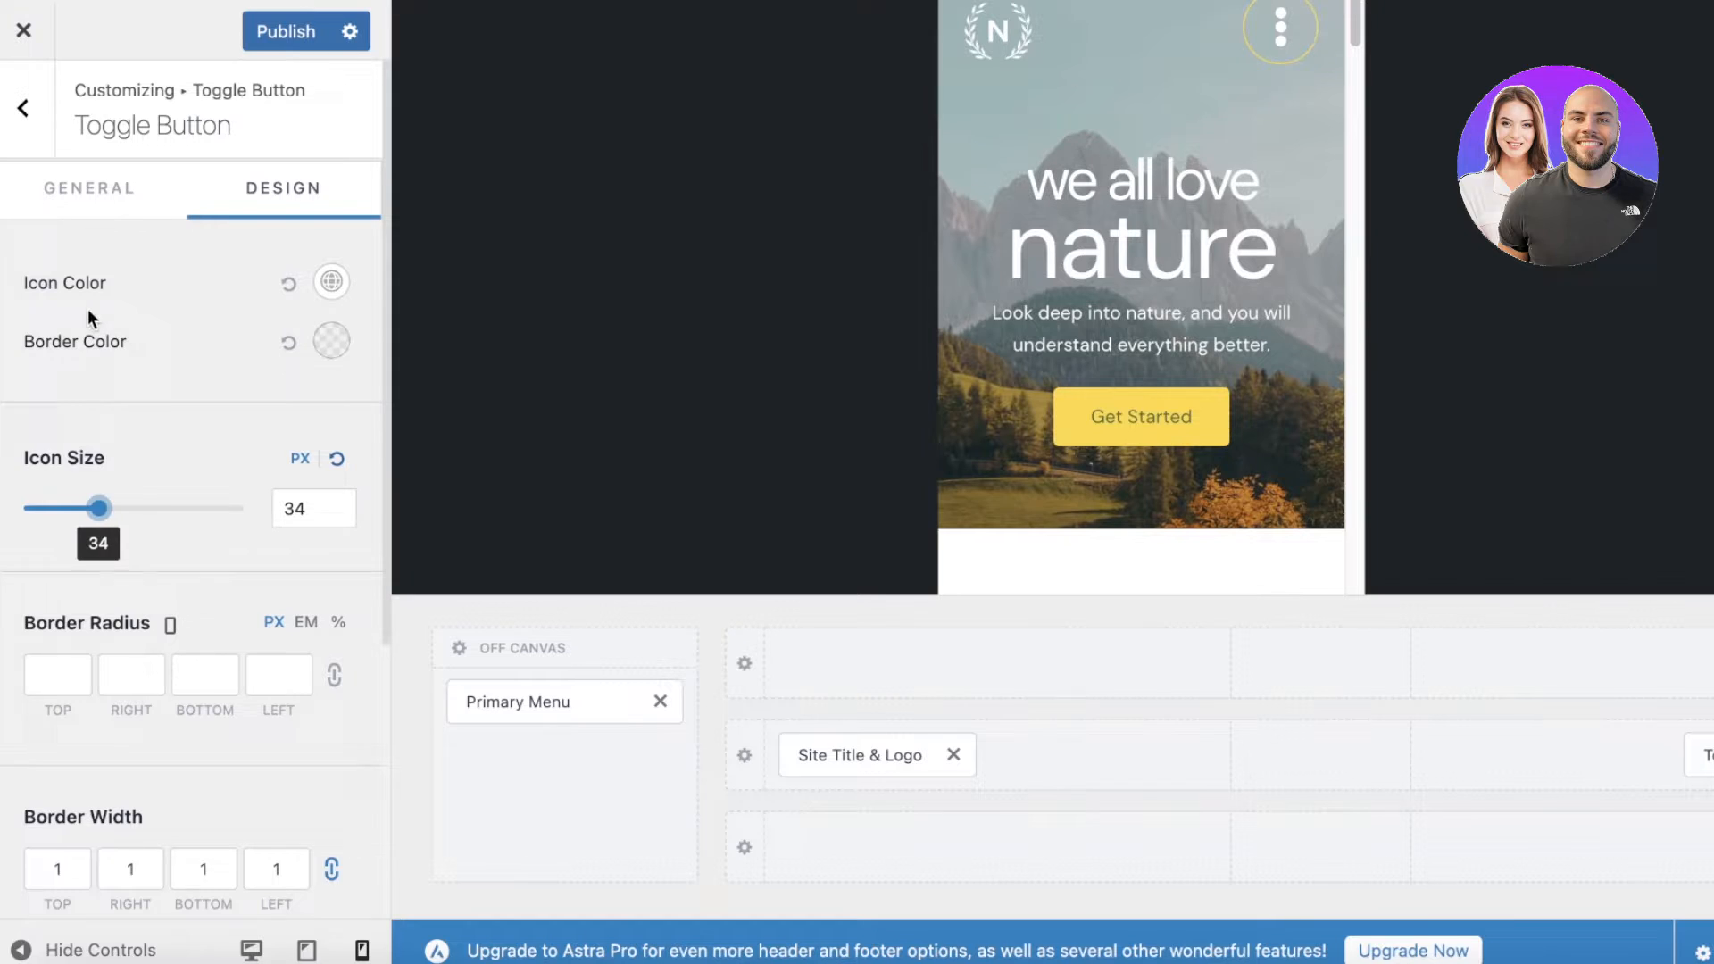
Make the toggle icon and border yellow and raise the font size to 96 px
left_click(330, 281)
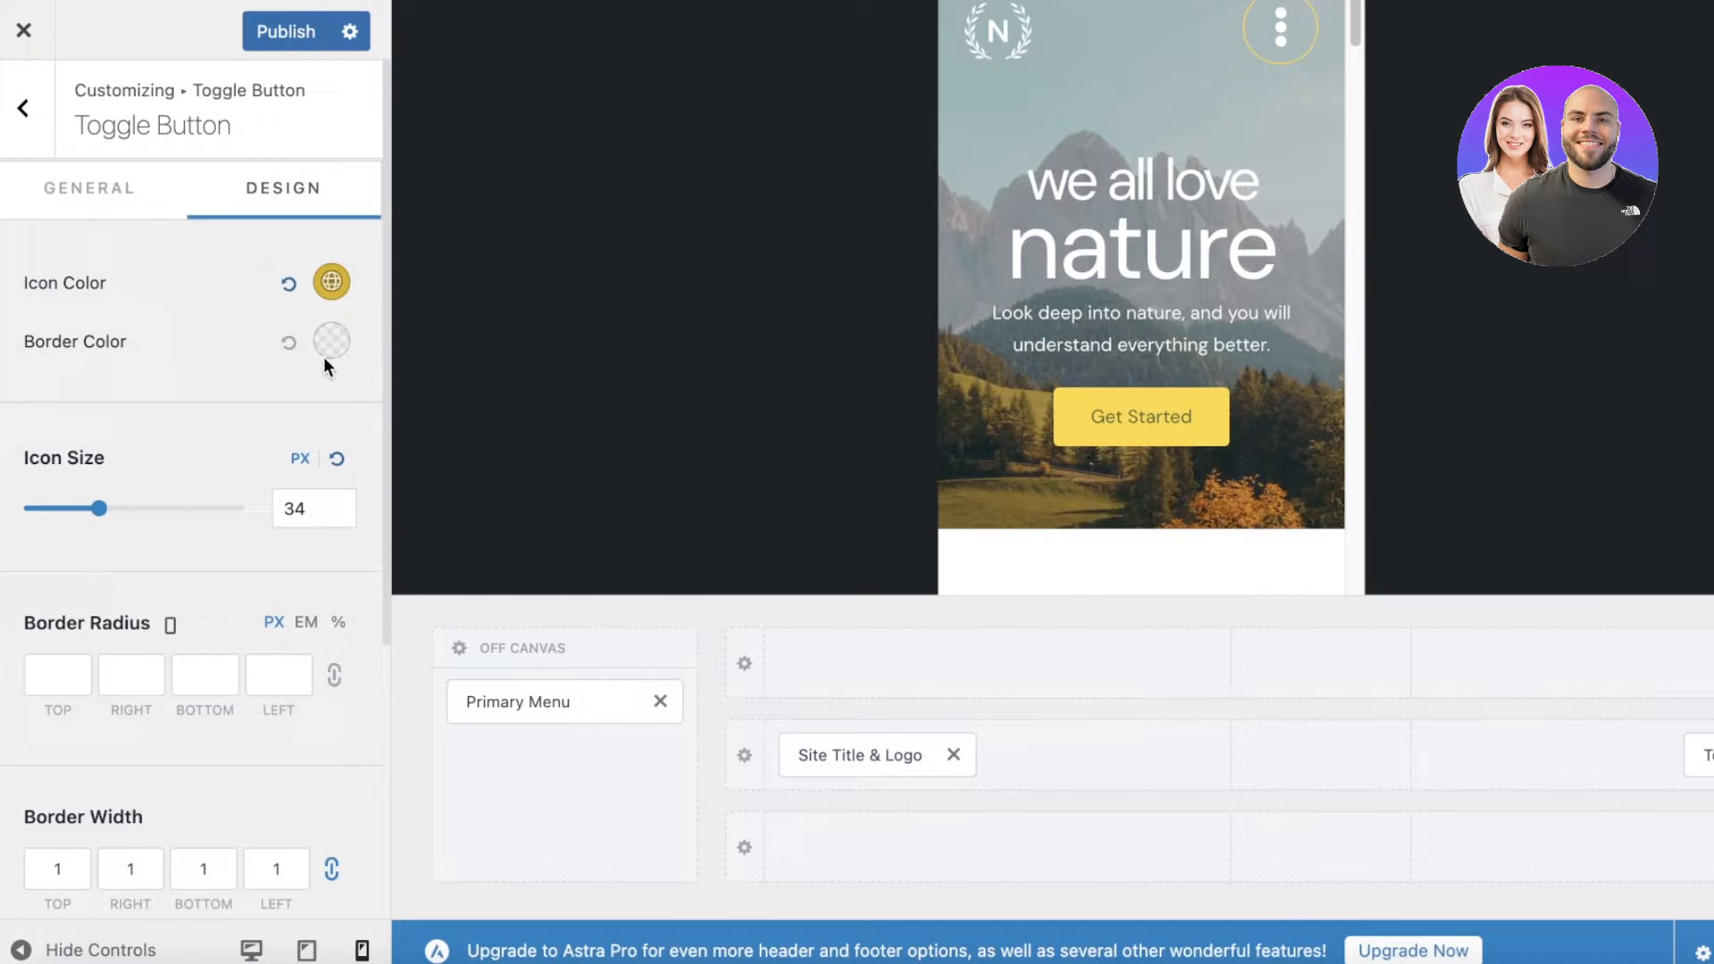
left_click(330, 341)
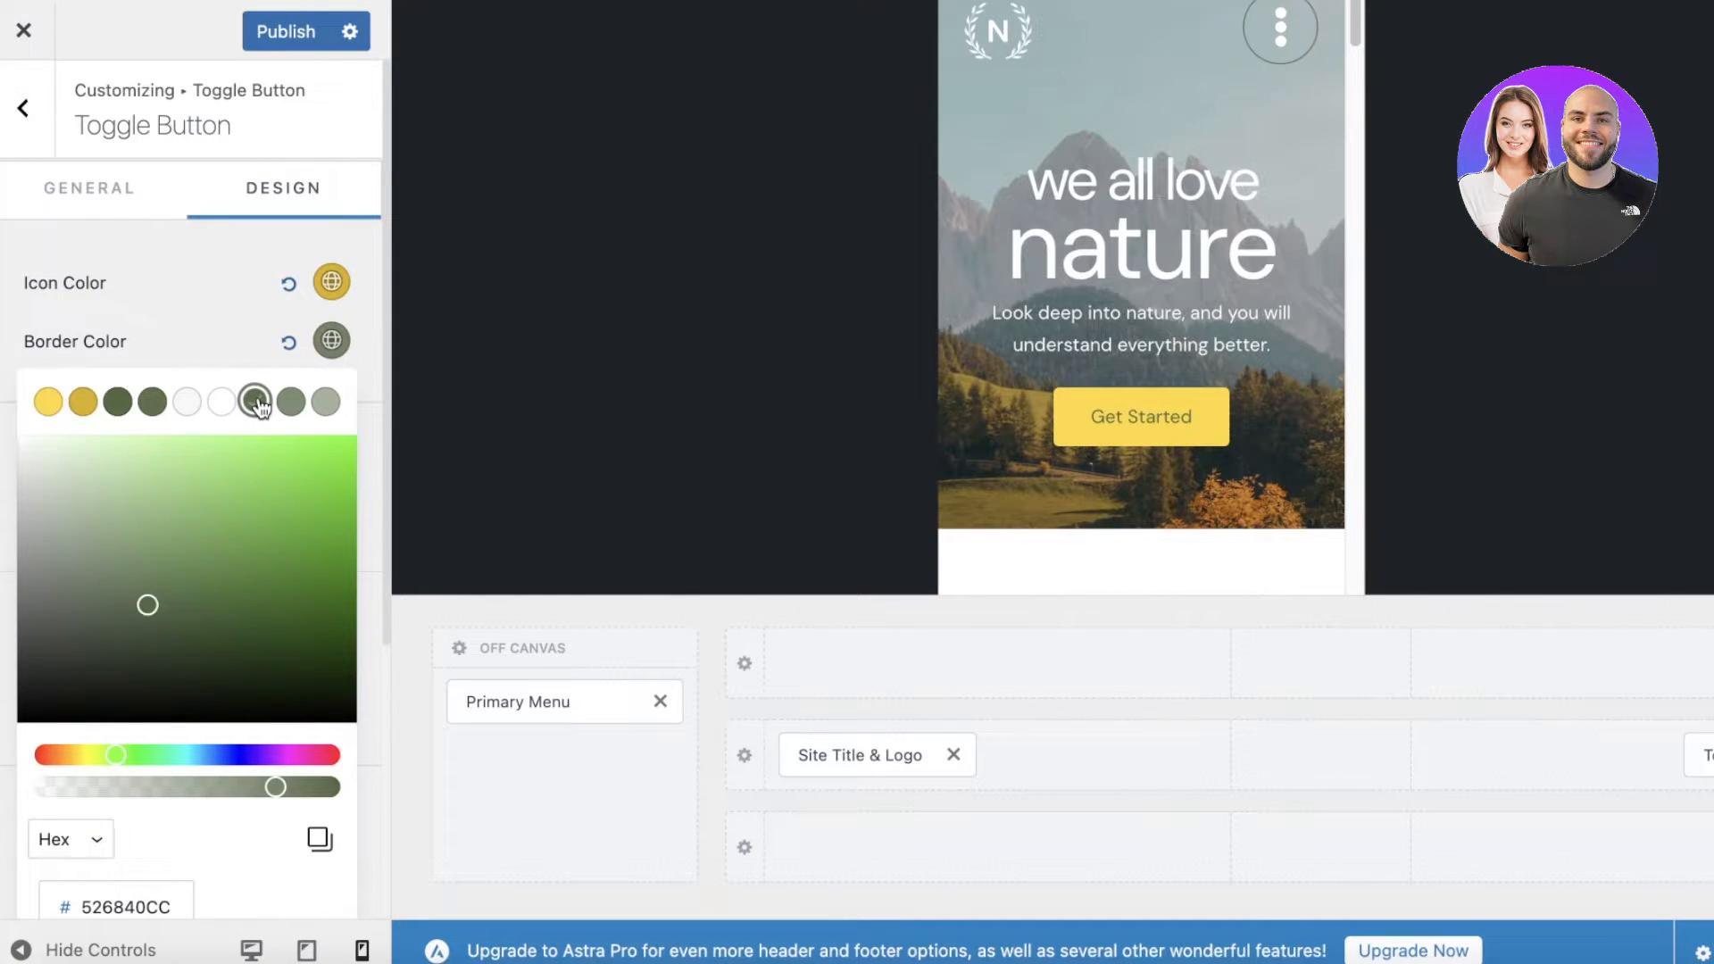
left_click(49, 400)
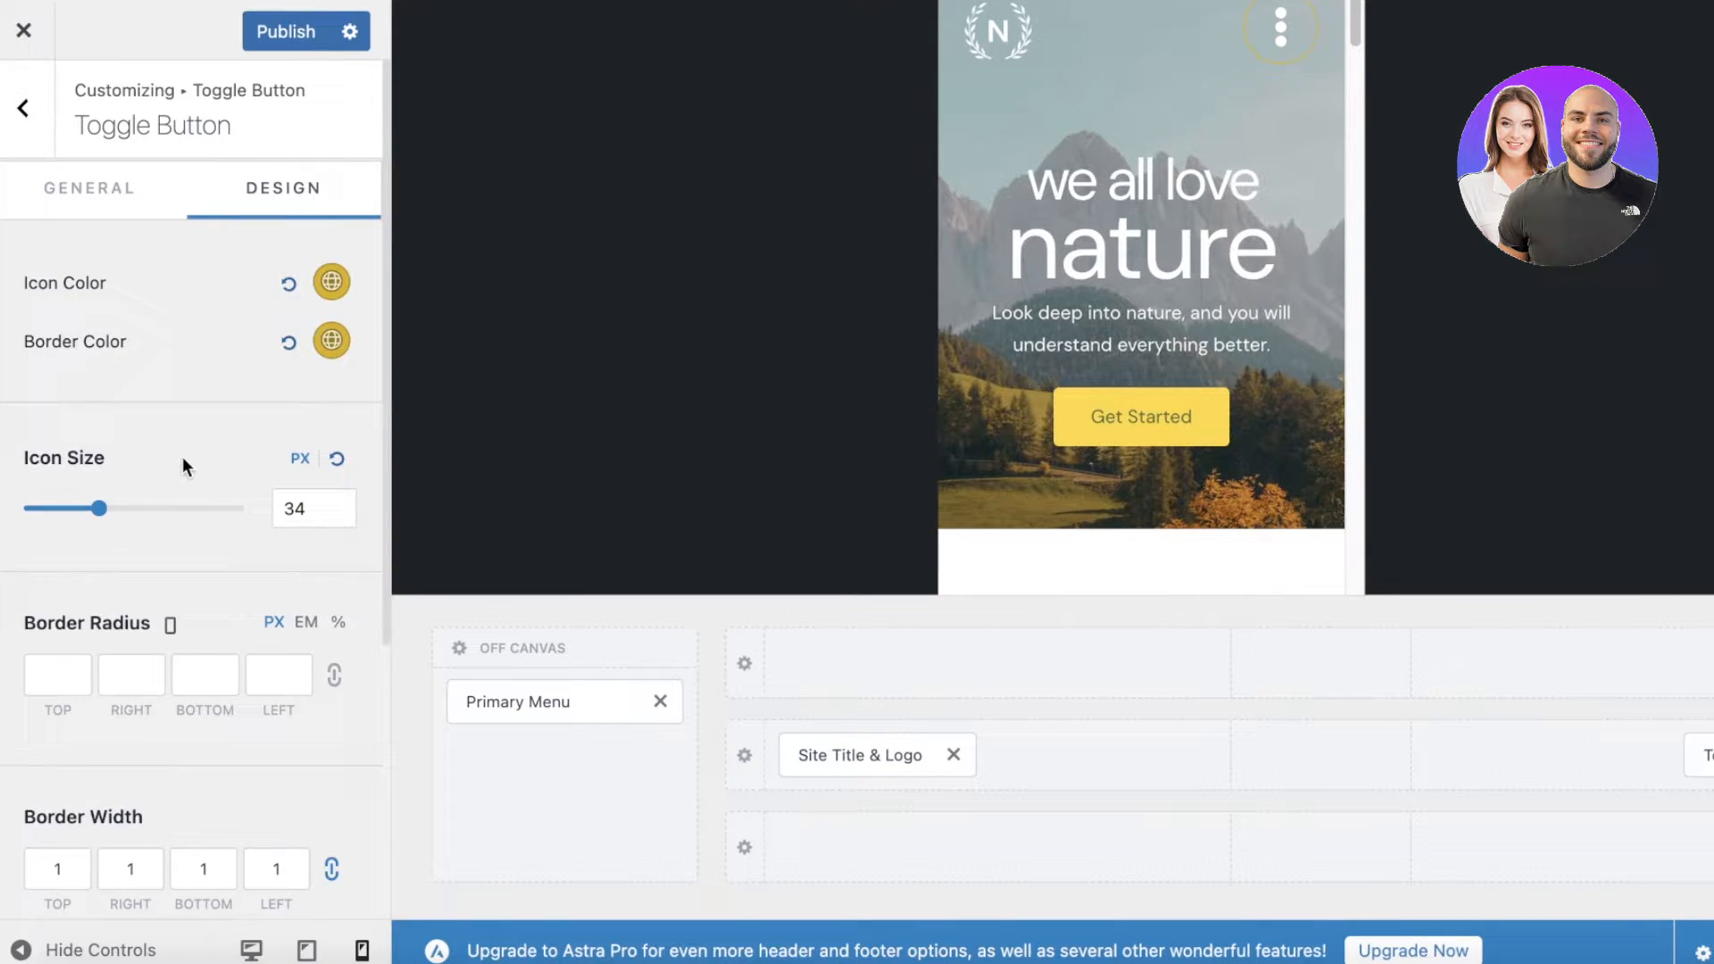
scroll("down", 3)
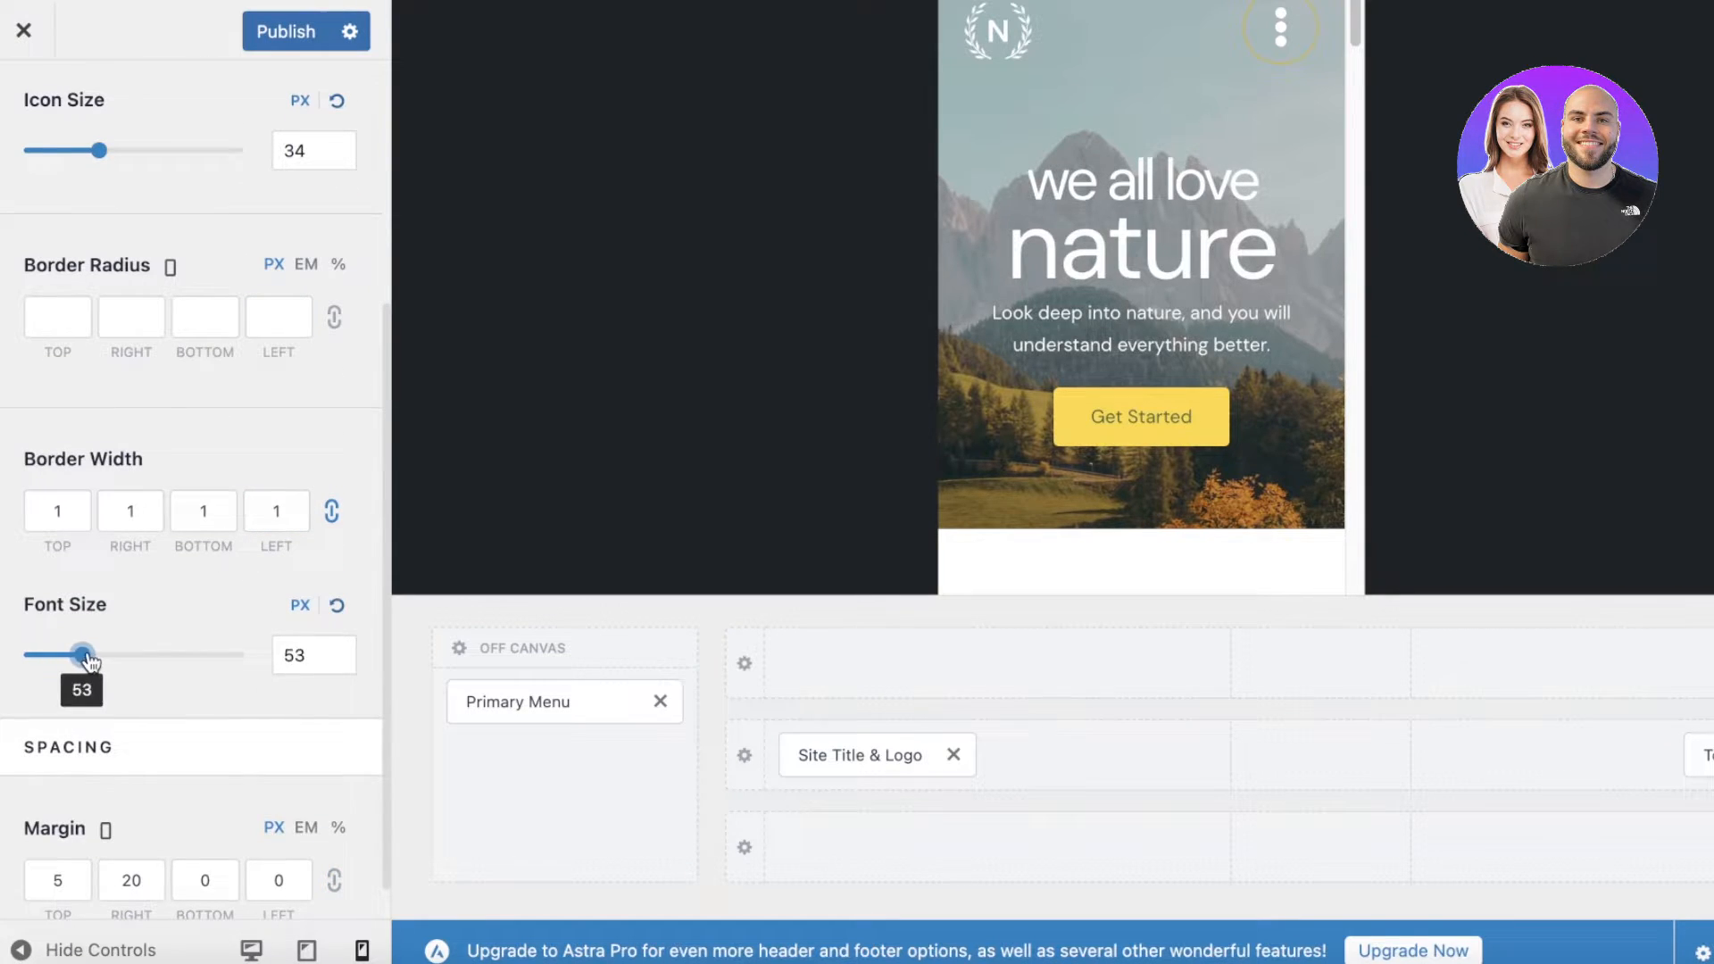
left_click_drag(88, 654, 128, 654)
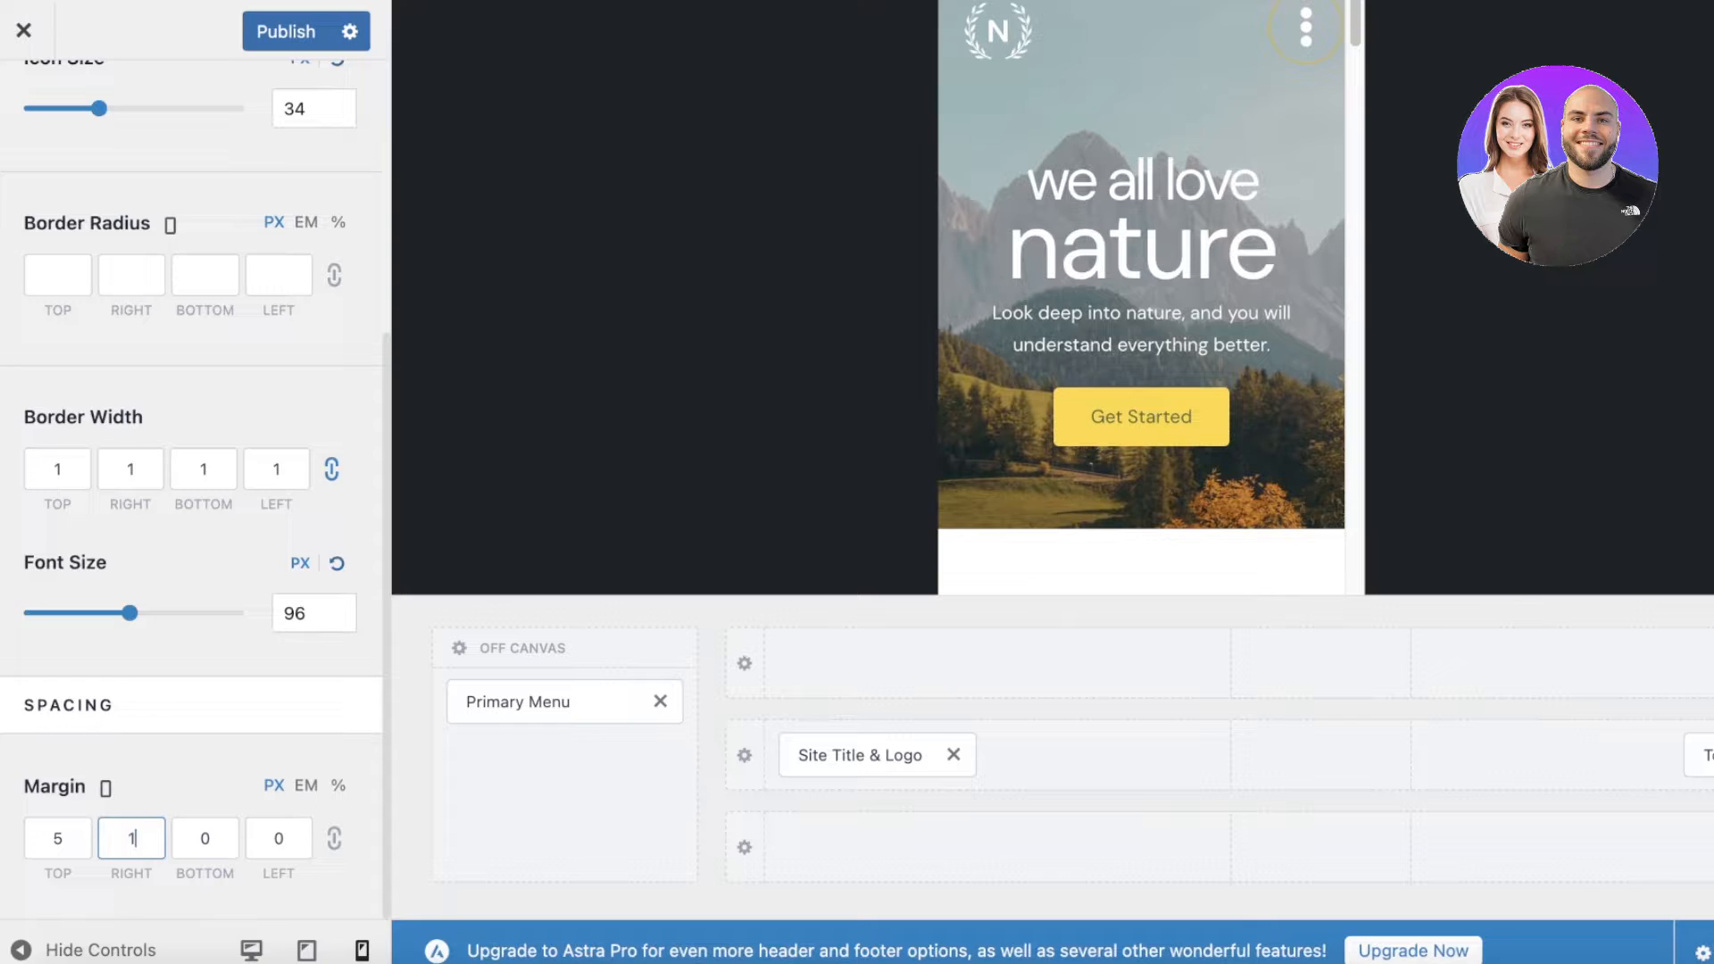
Set the menu toggle's right margin to 9 px after trying 15, 20 and 0
type("15")
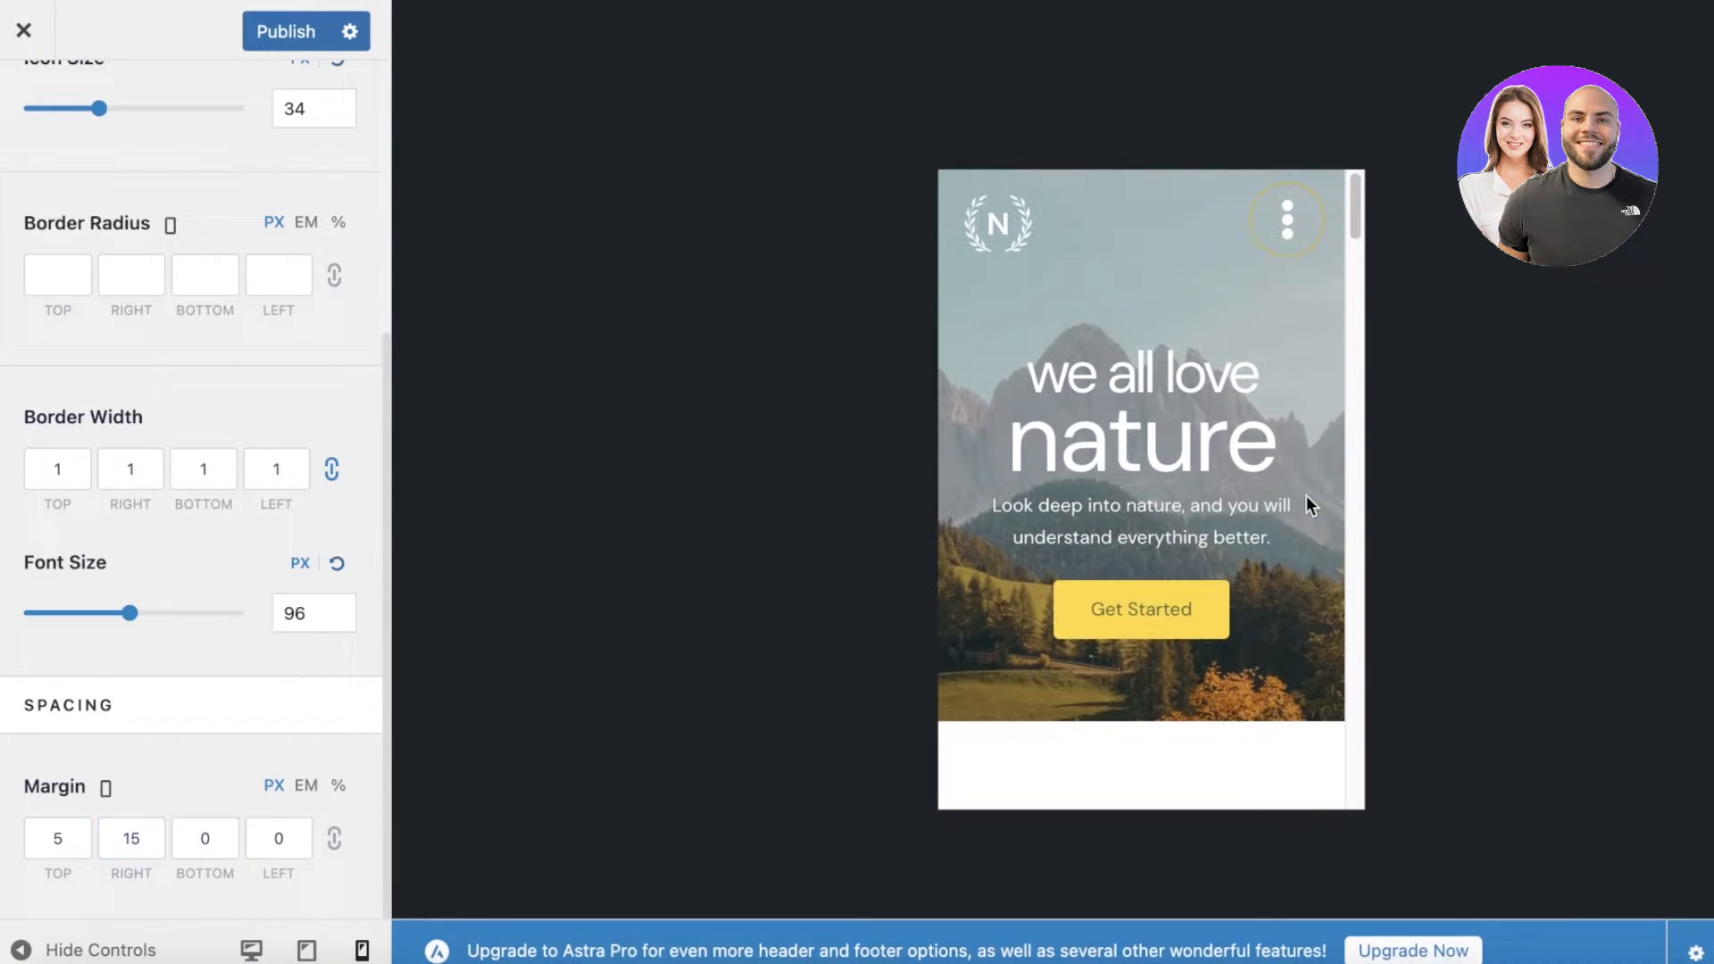
left_click(129, 838)
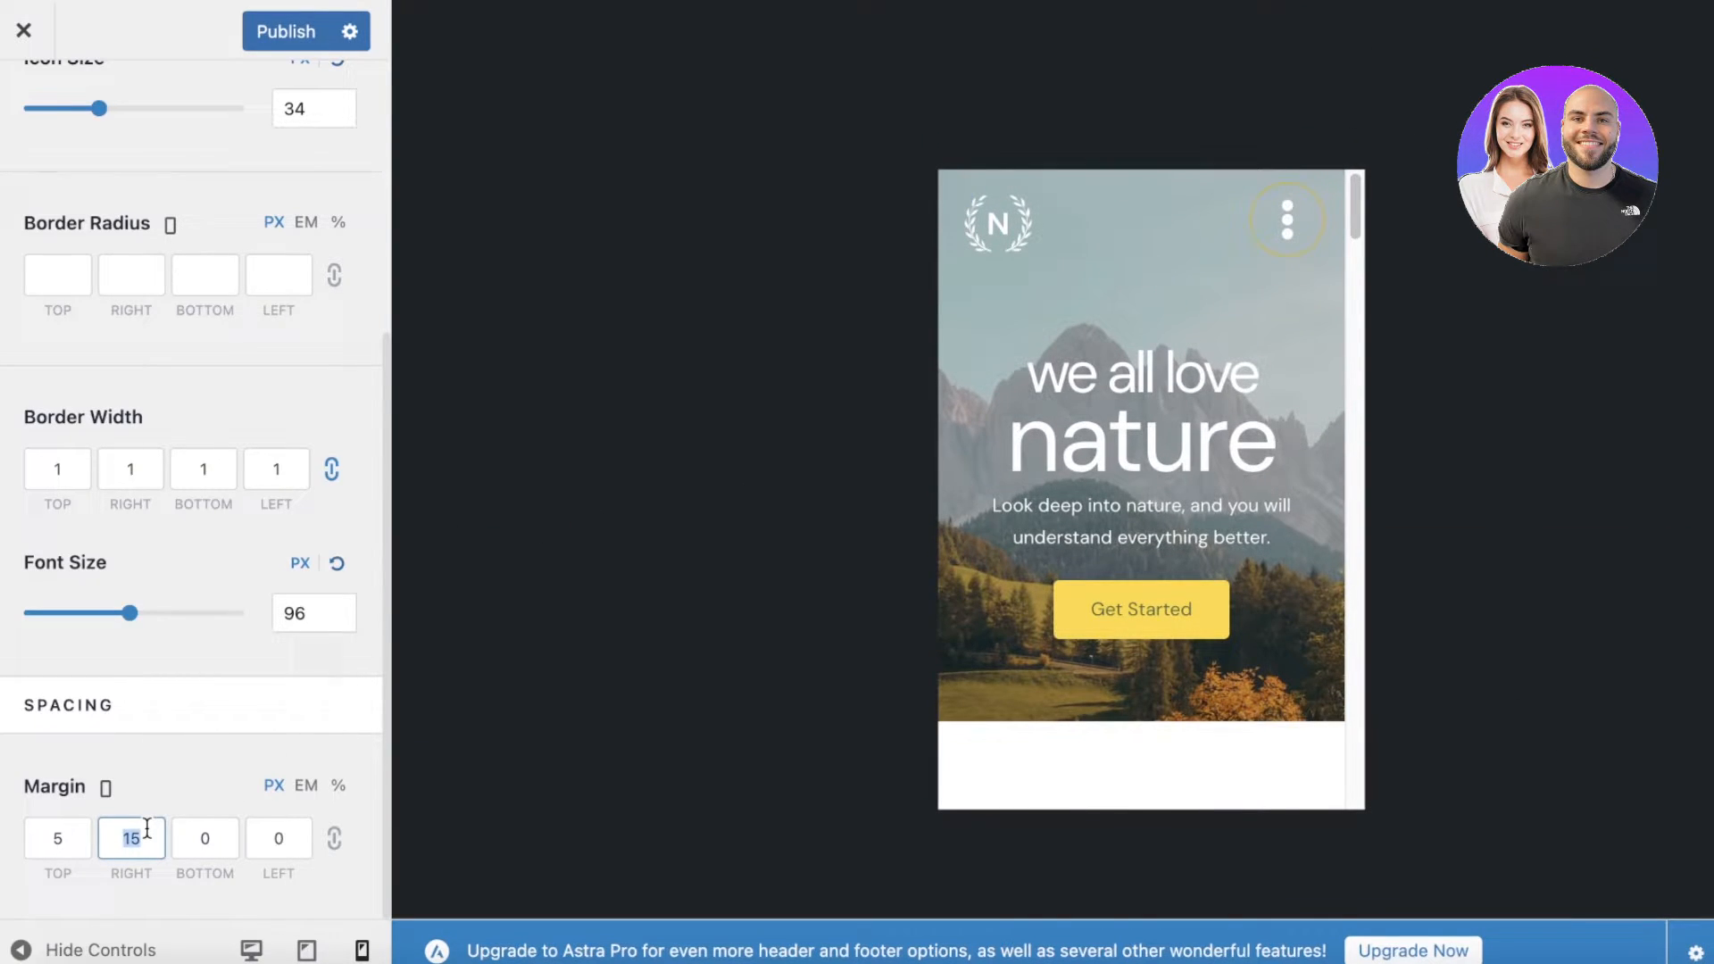
type("20")
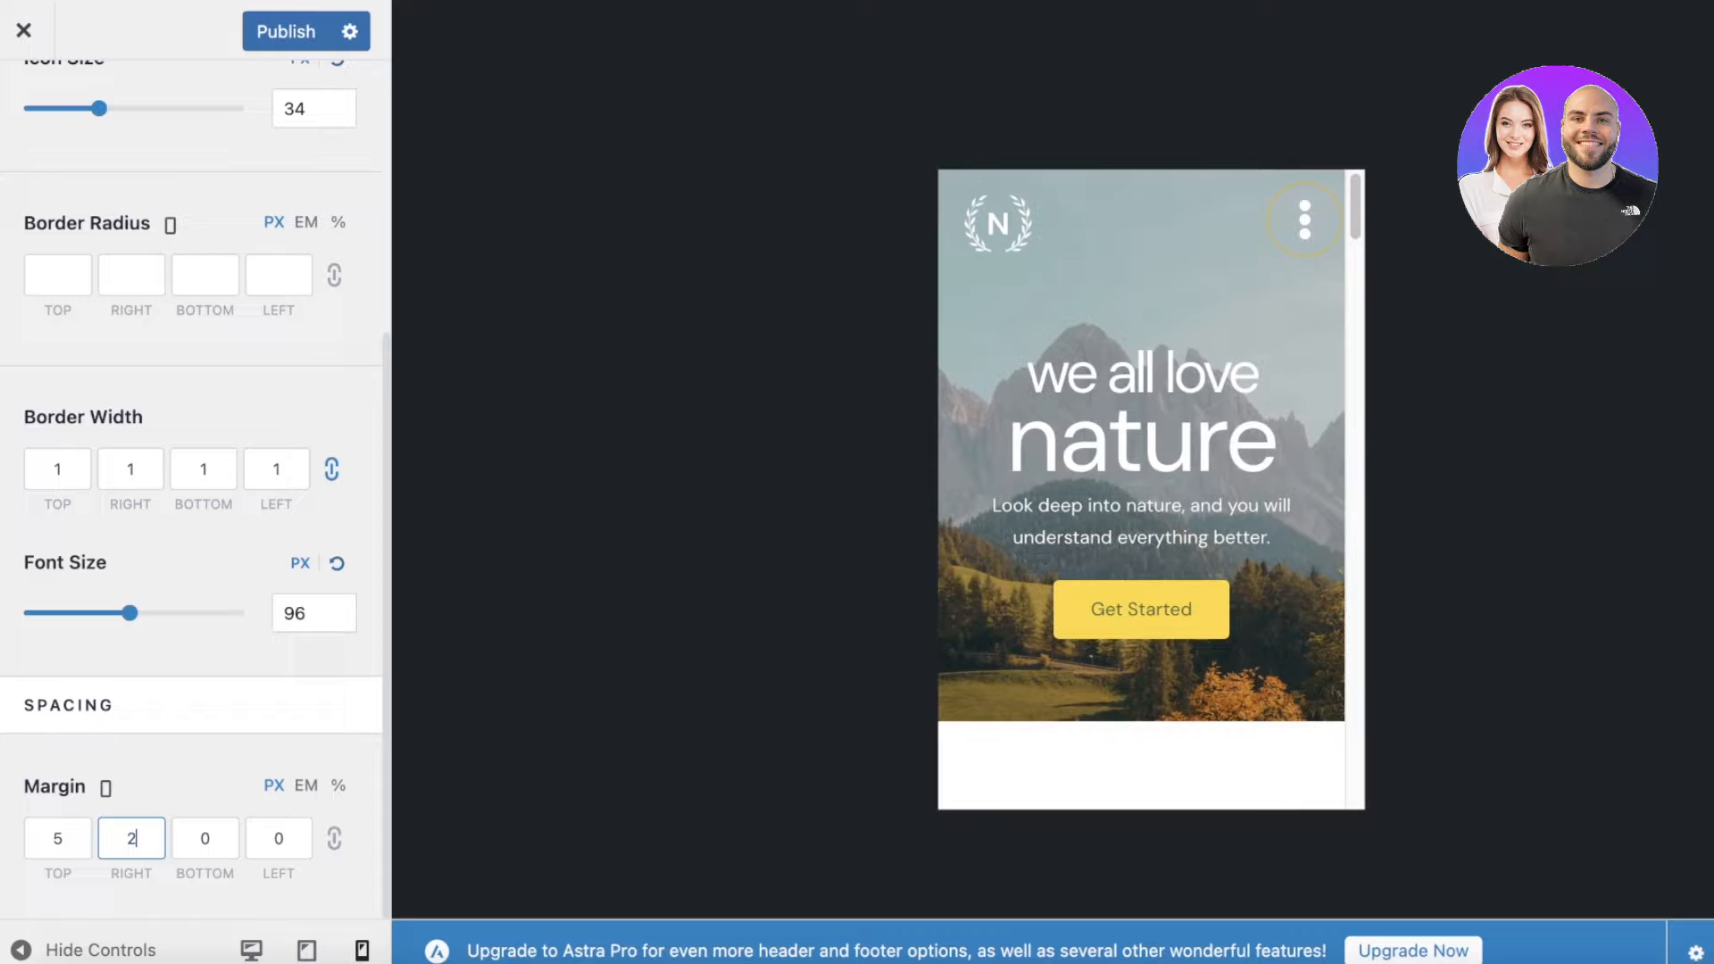
type("0")
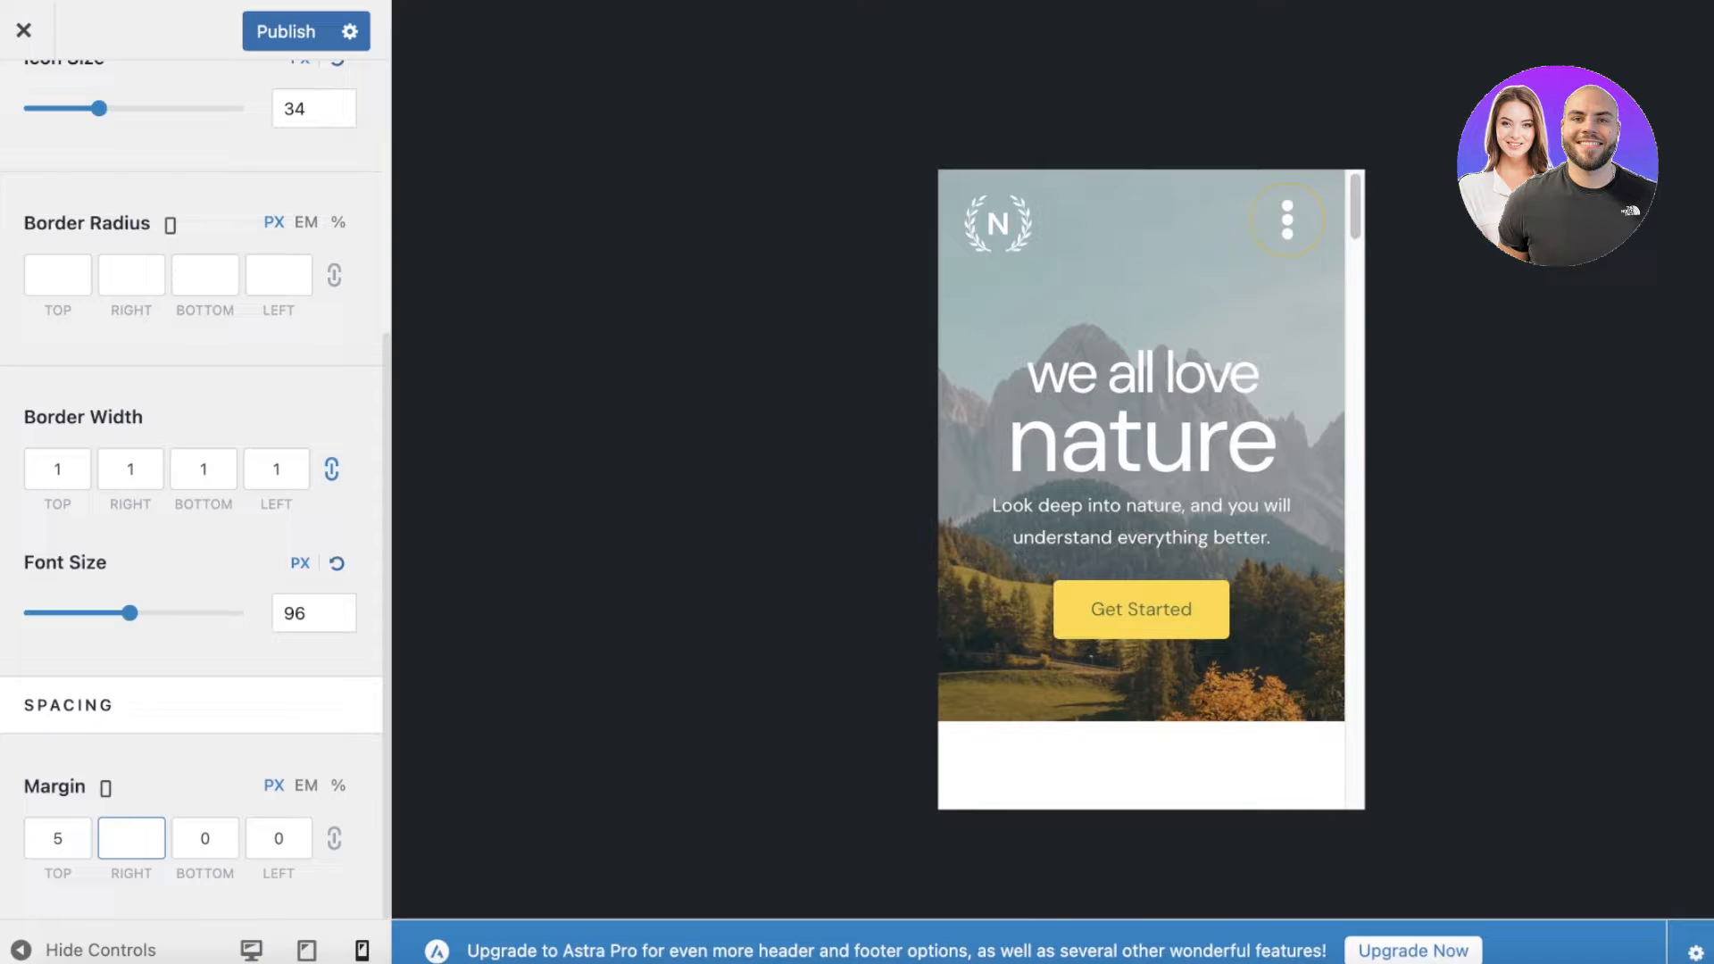
type("9")
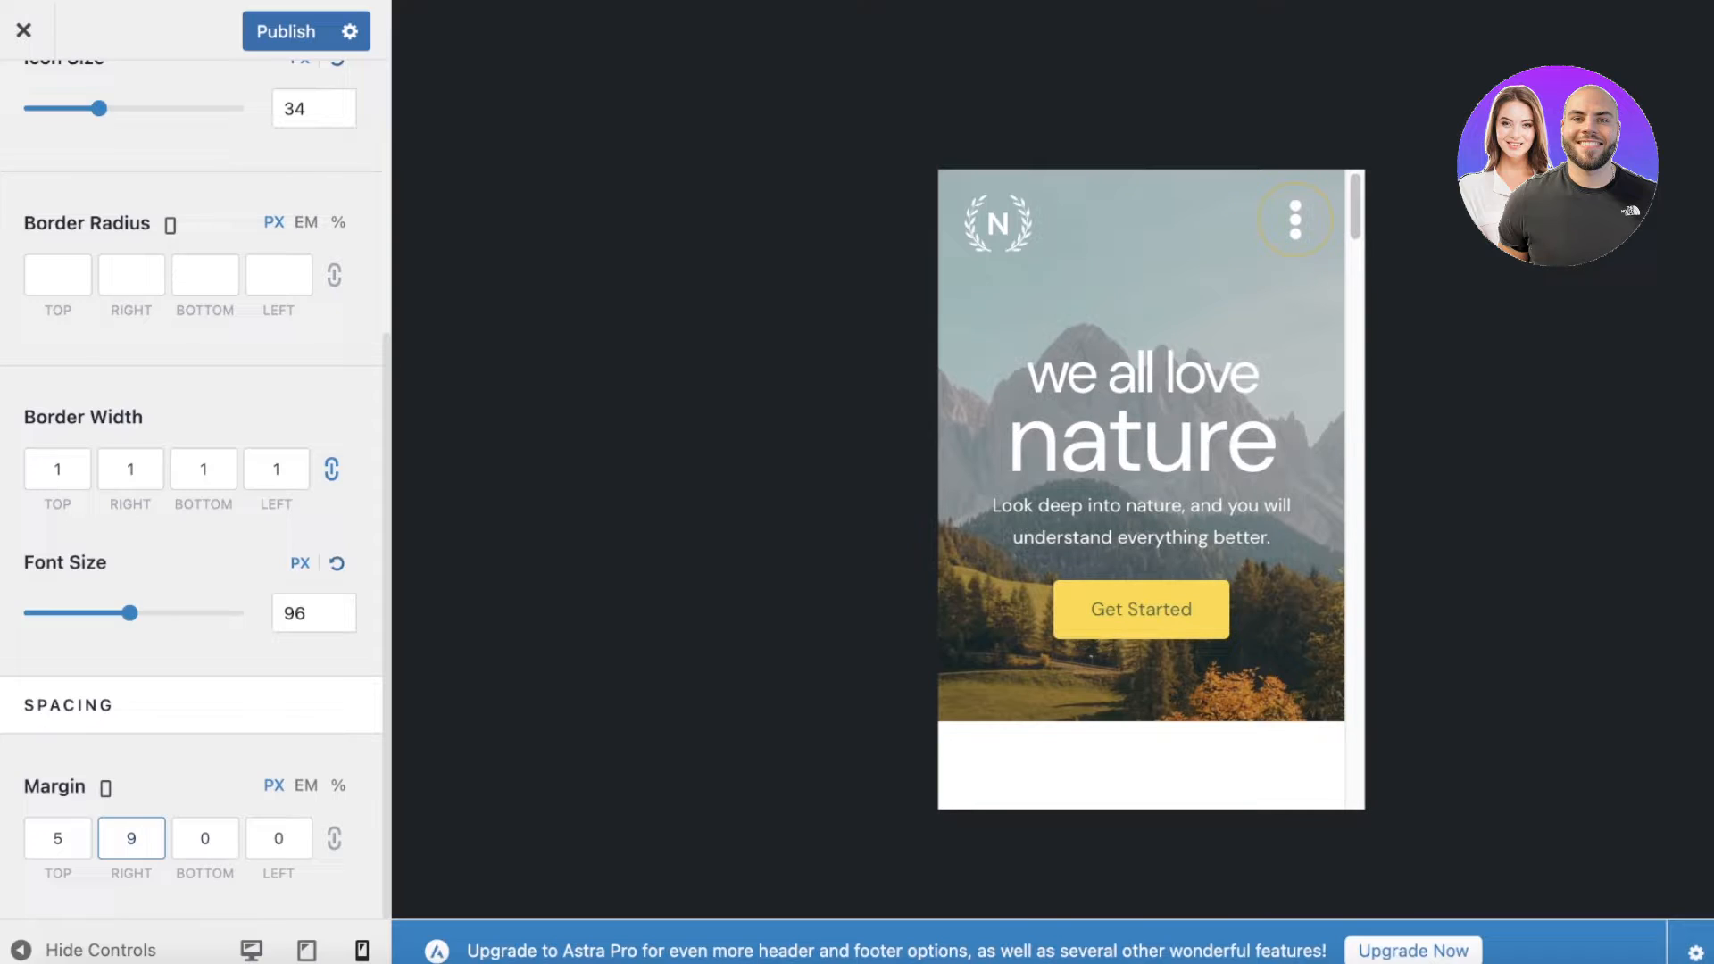
left_click(130, 837)
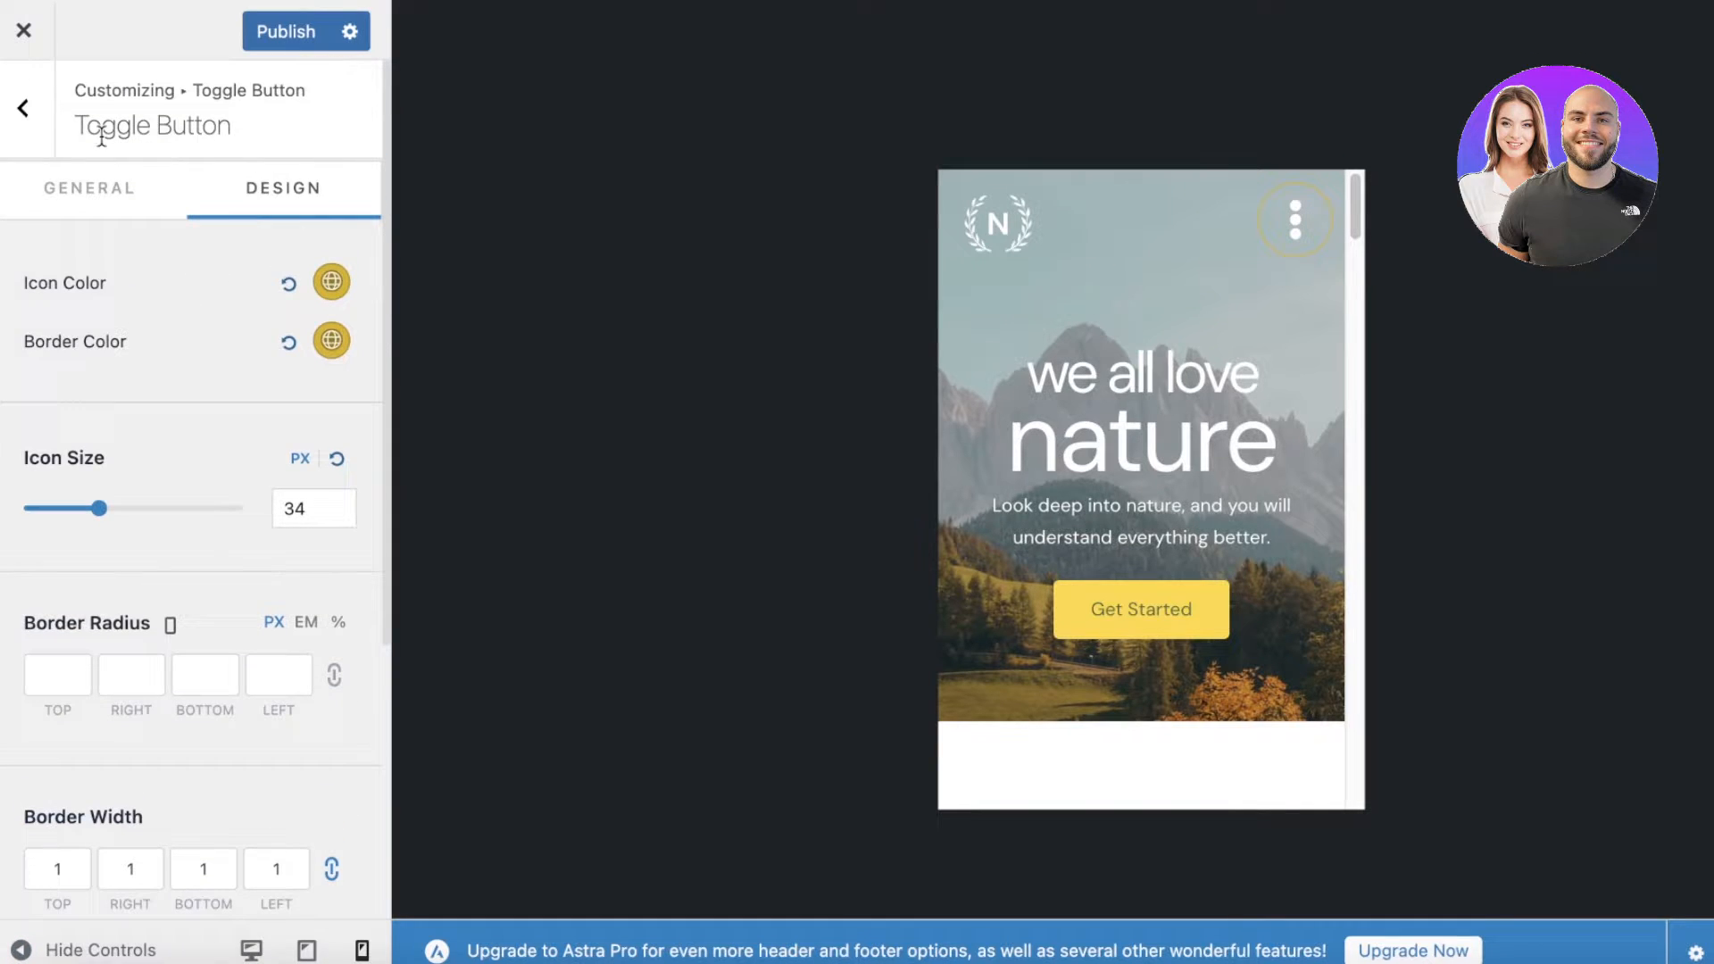
Exit the toggle settings, cancelling the leave-page warning to keep unsaved edits
left_click(22, 106)
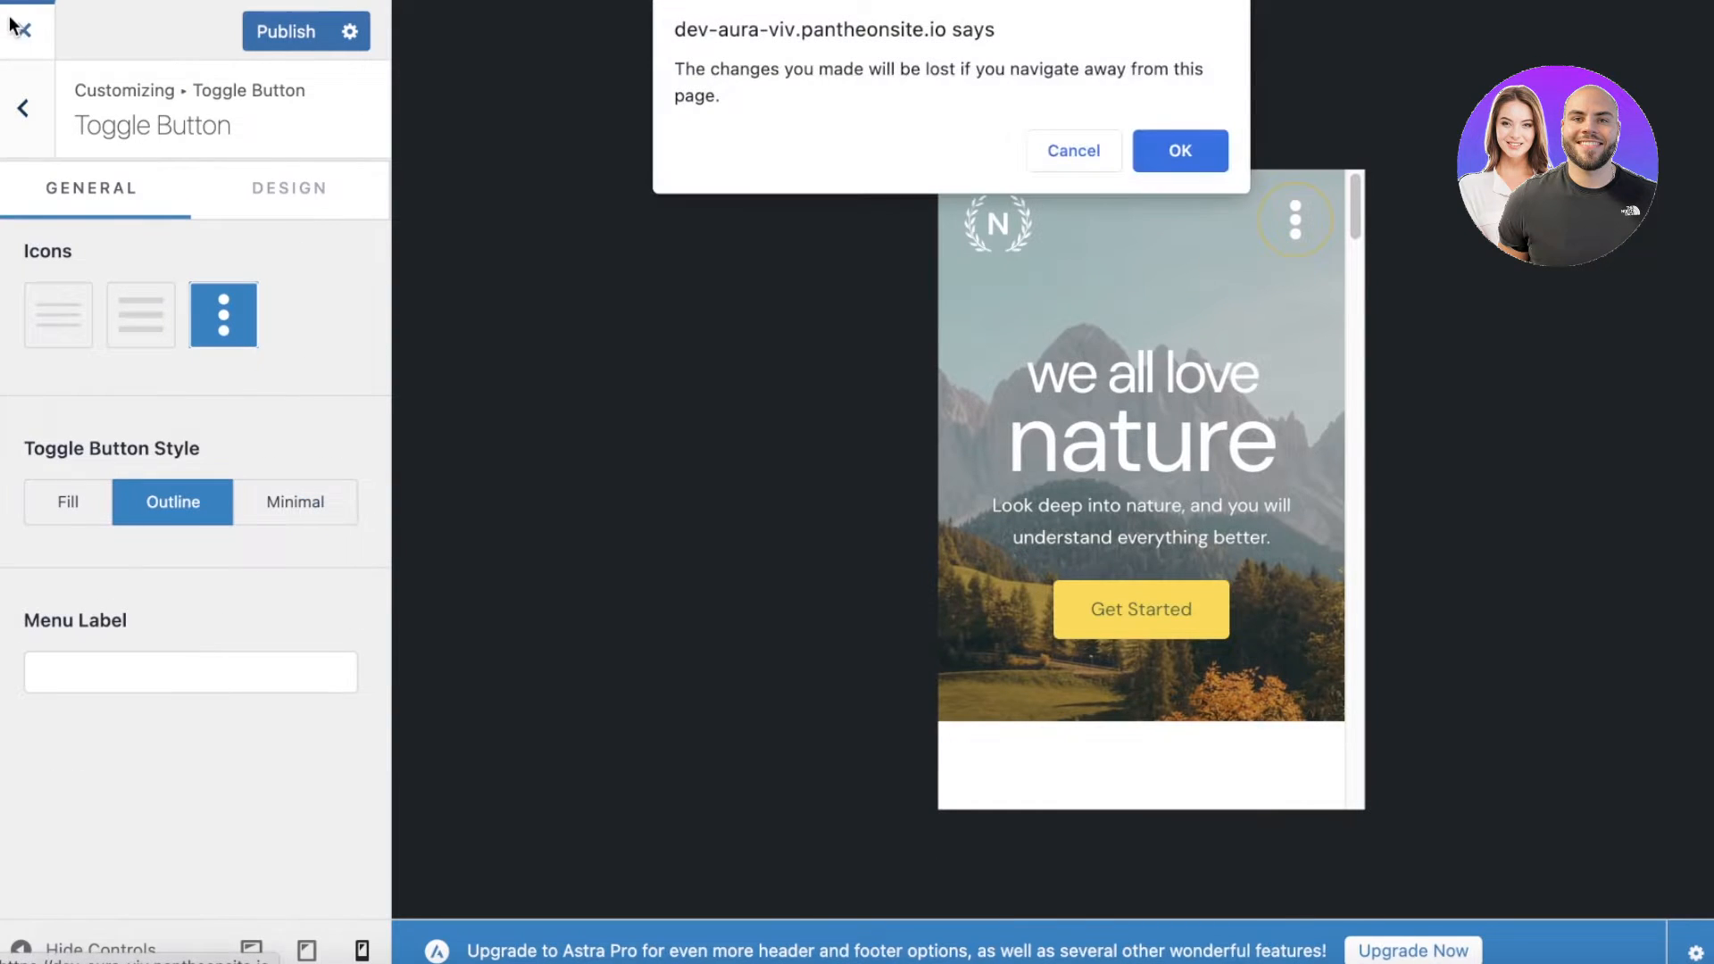
left_click(1180, 151)
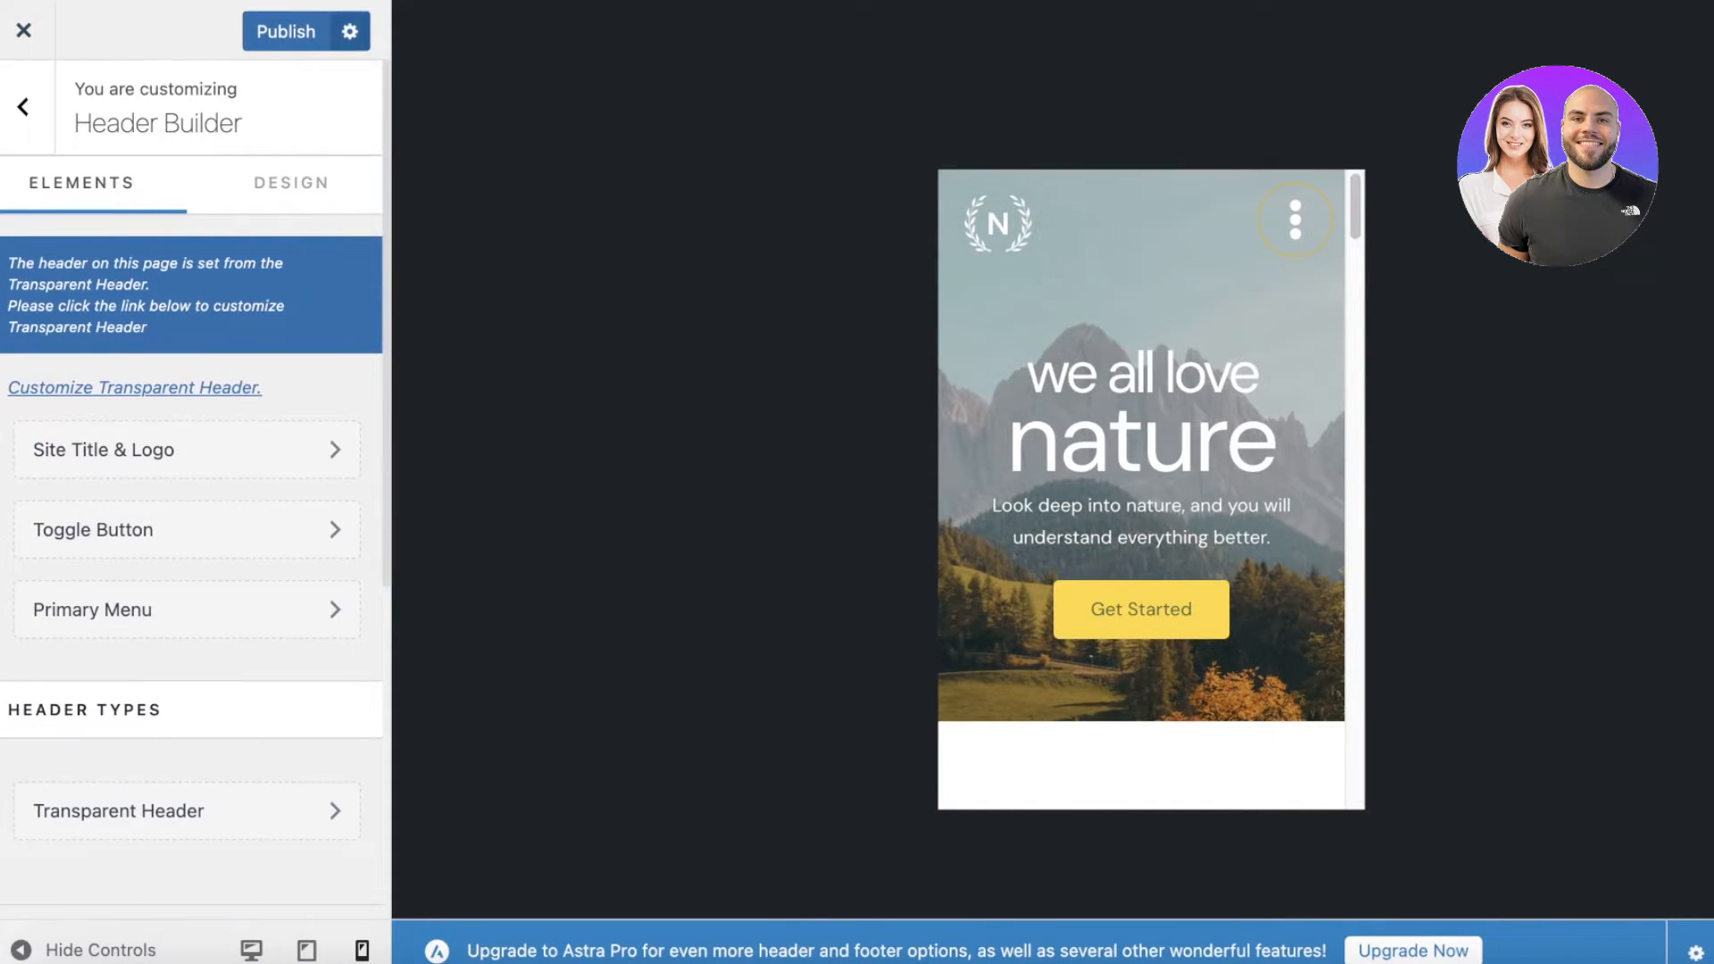
scroll("down", 3)
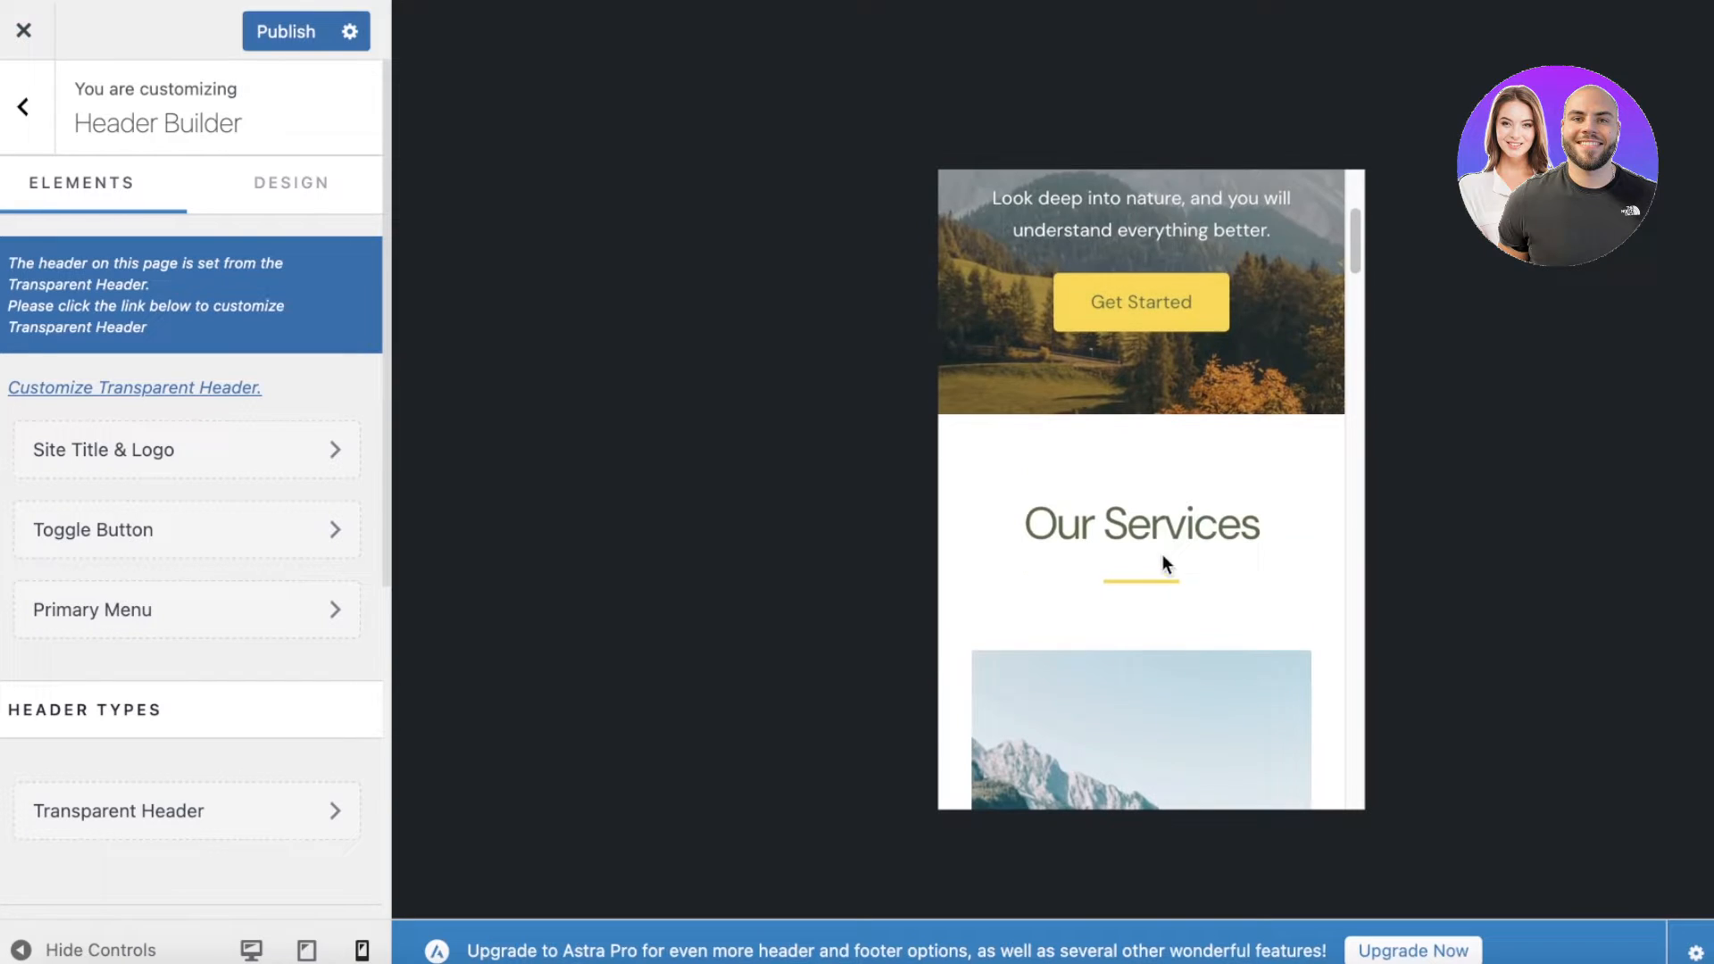
left_click(23, 104)
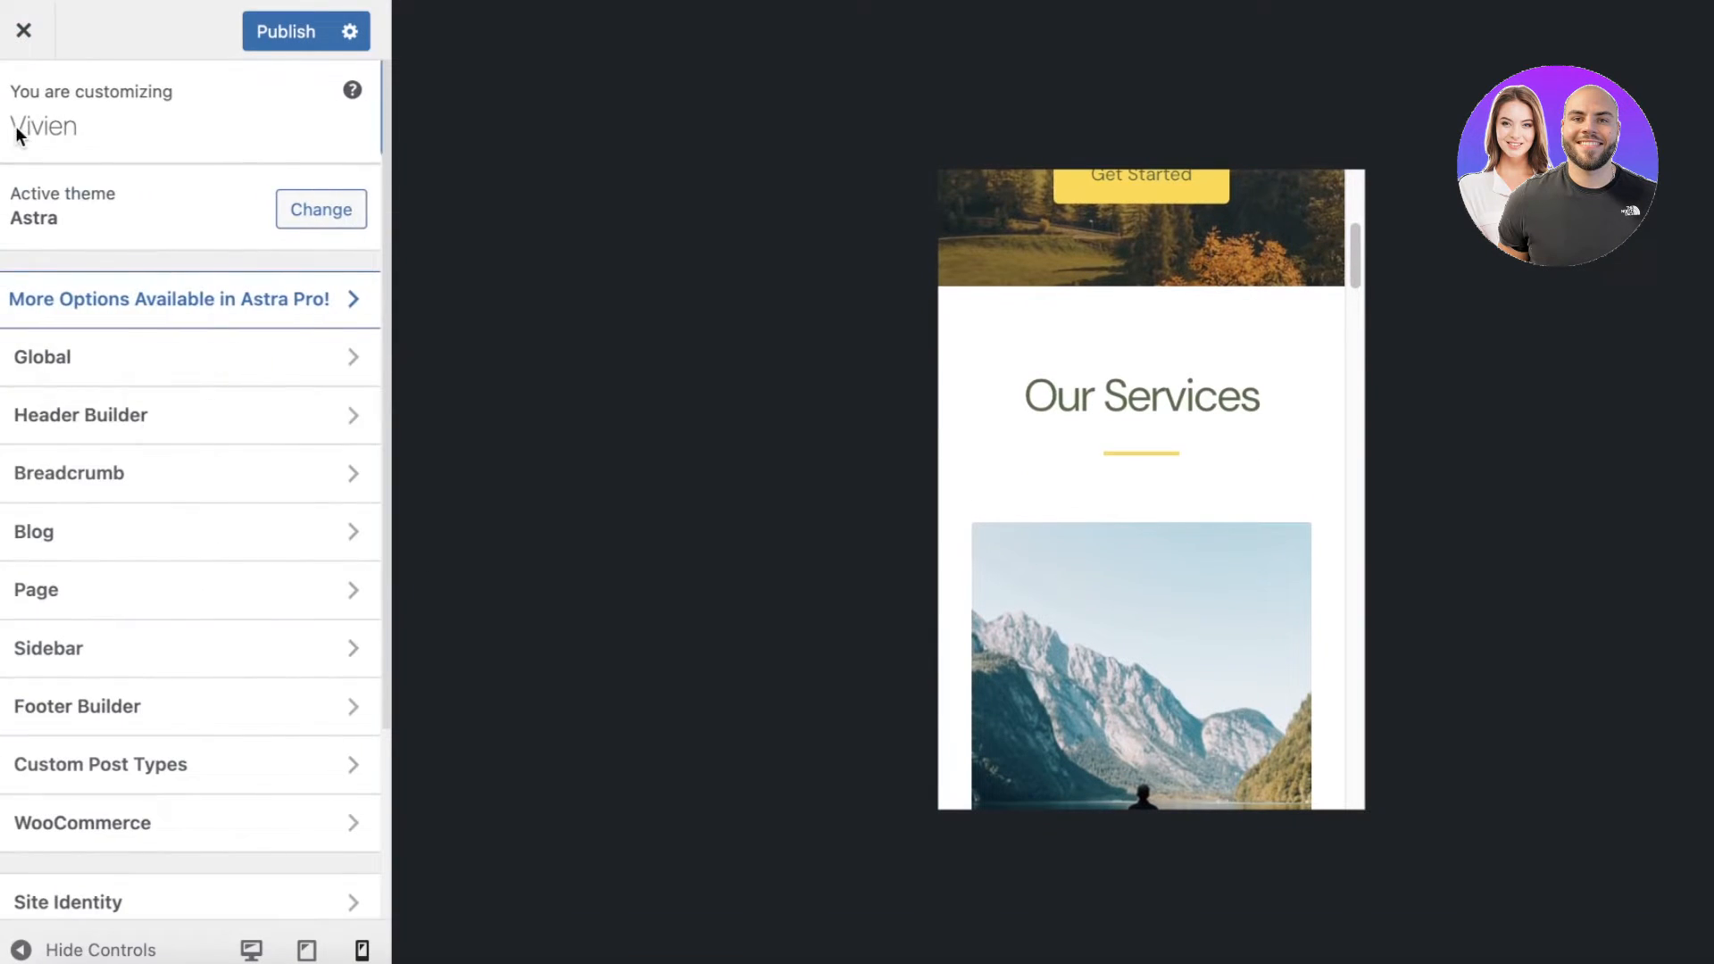
Look at the Global Typography settings, then go back to the main list
left_click(42, 357)
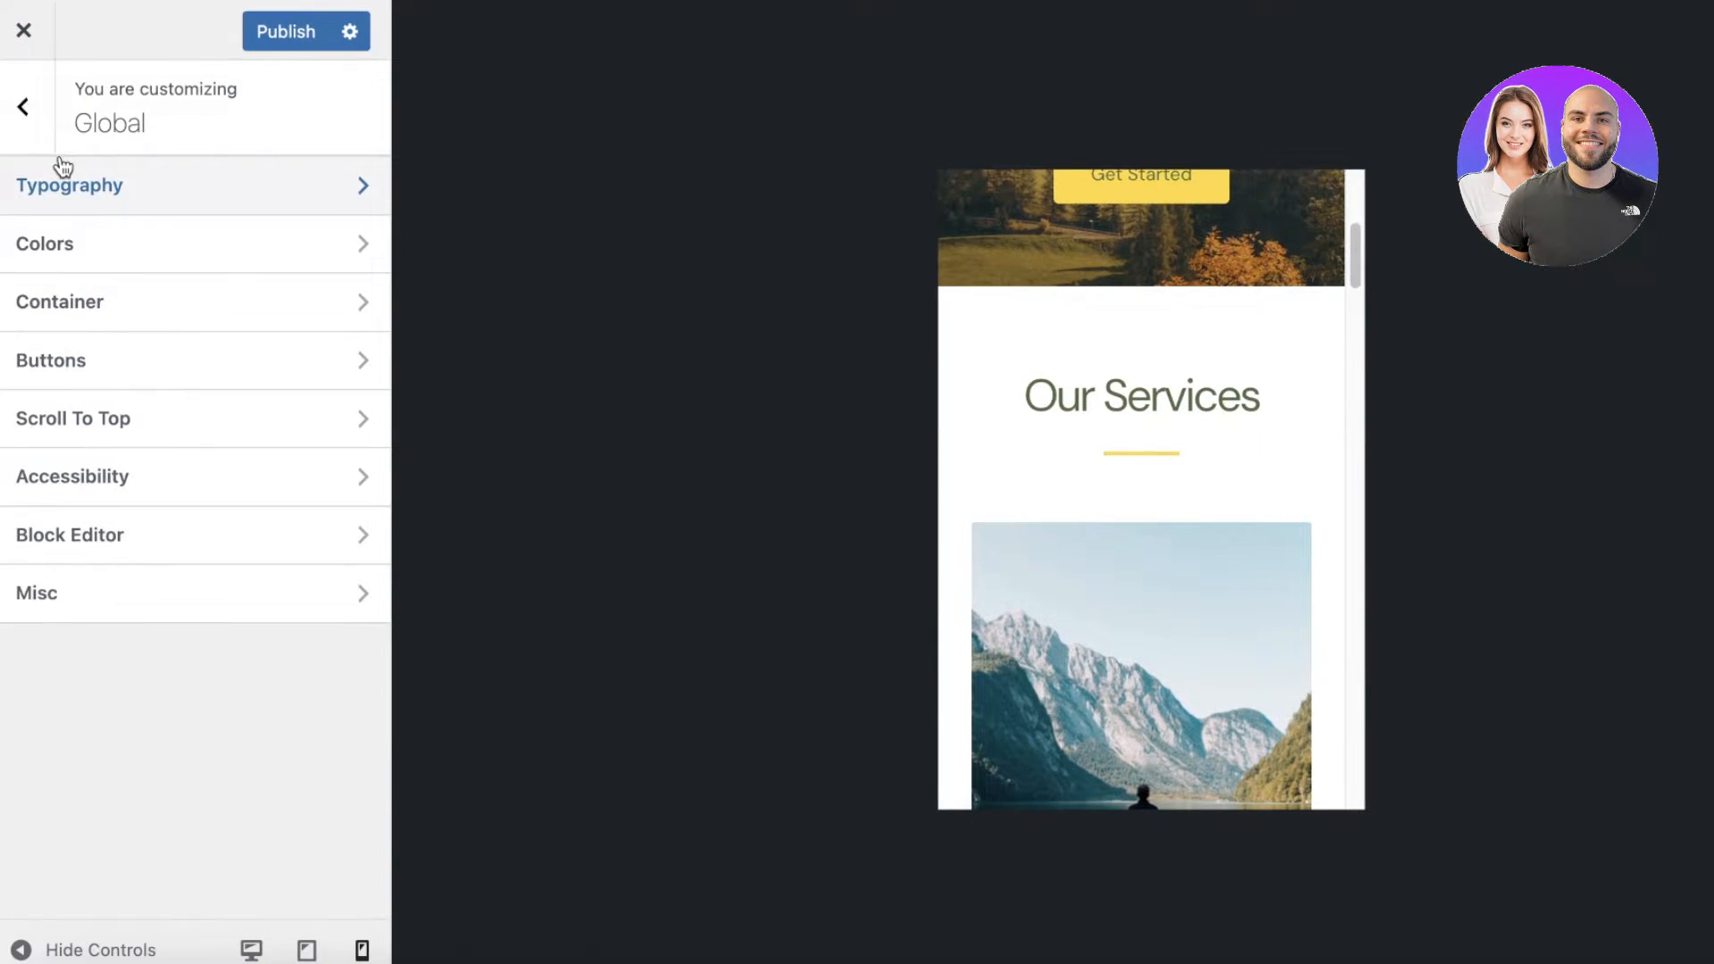
left_click(70, 185)
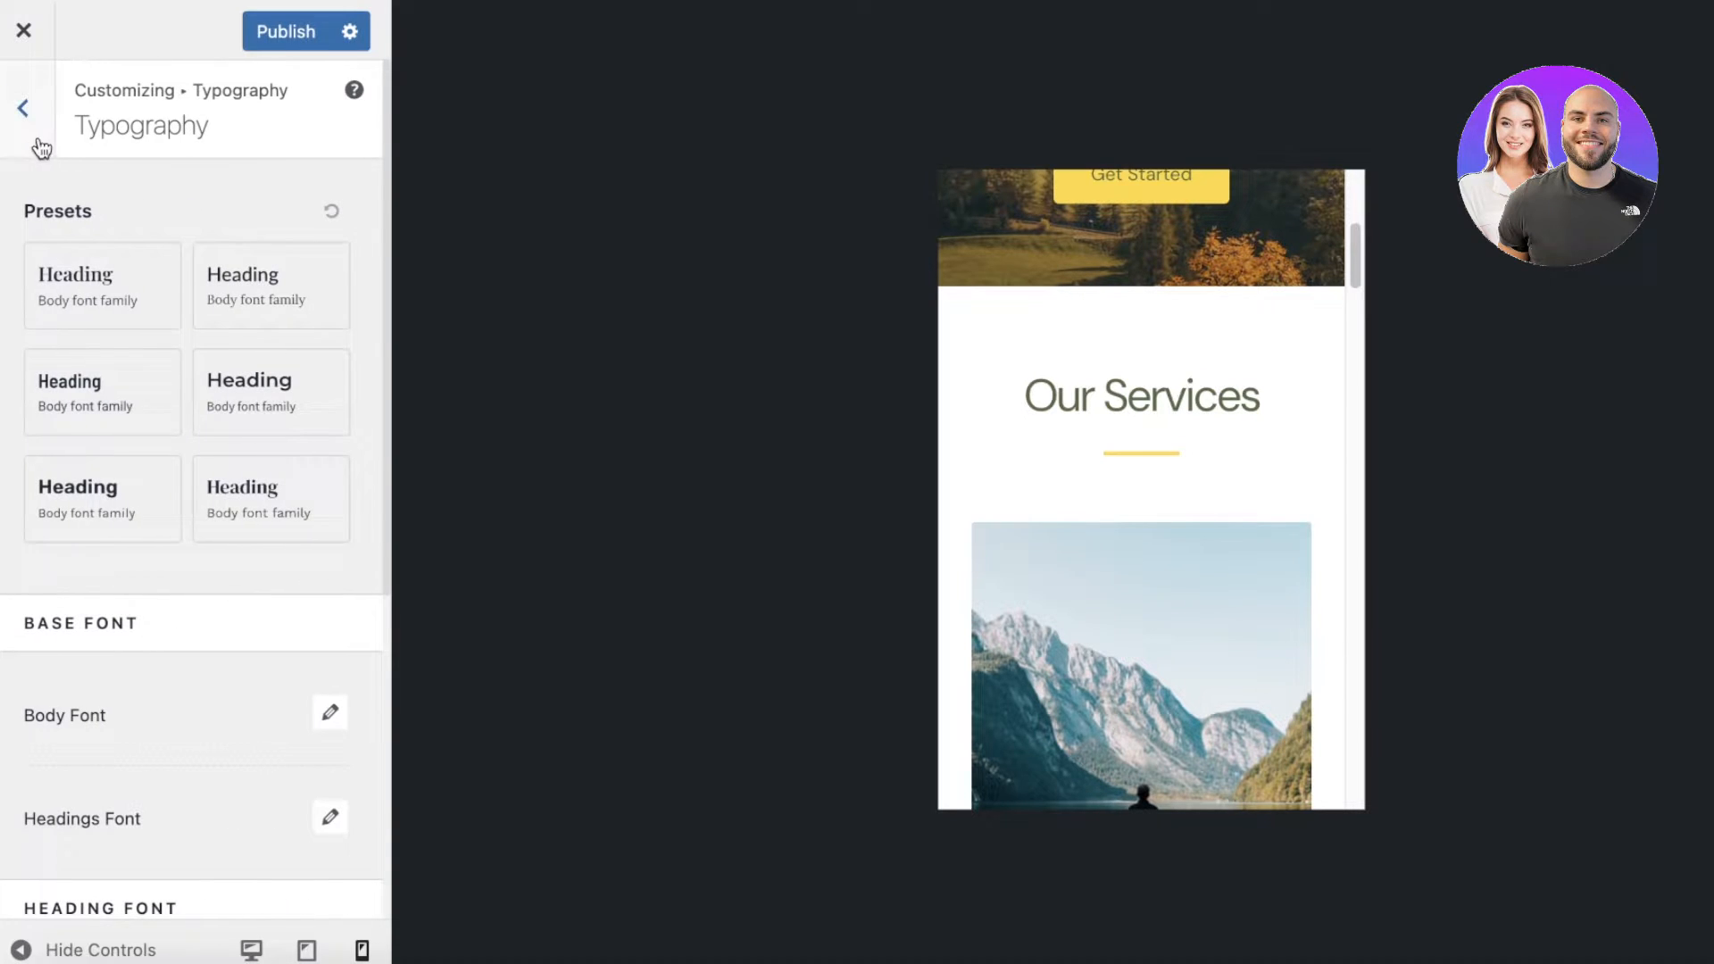
left_click(25, 108)
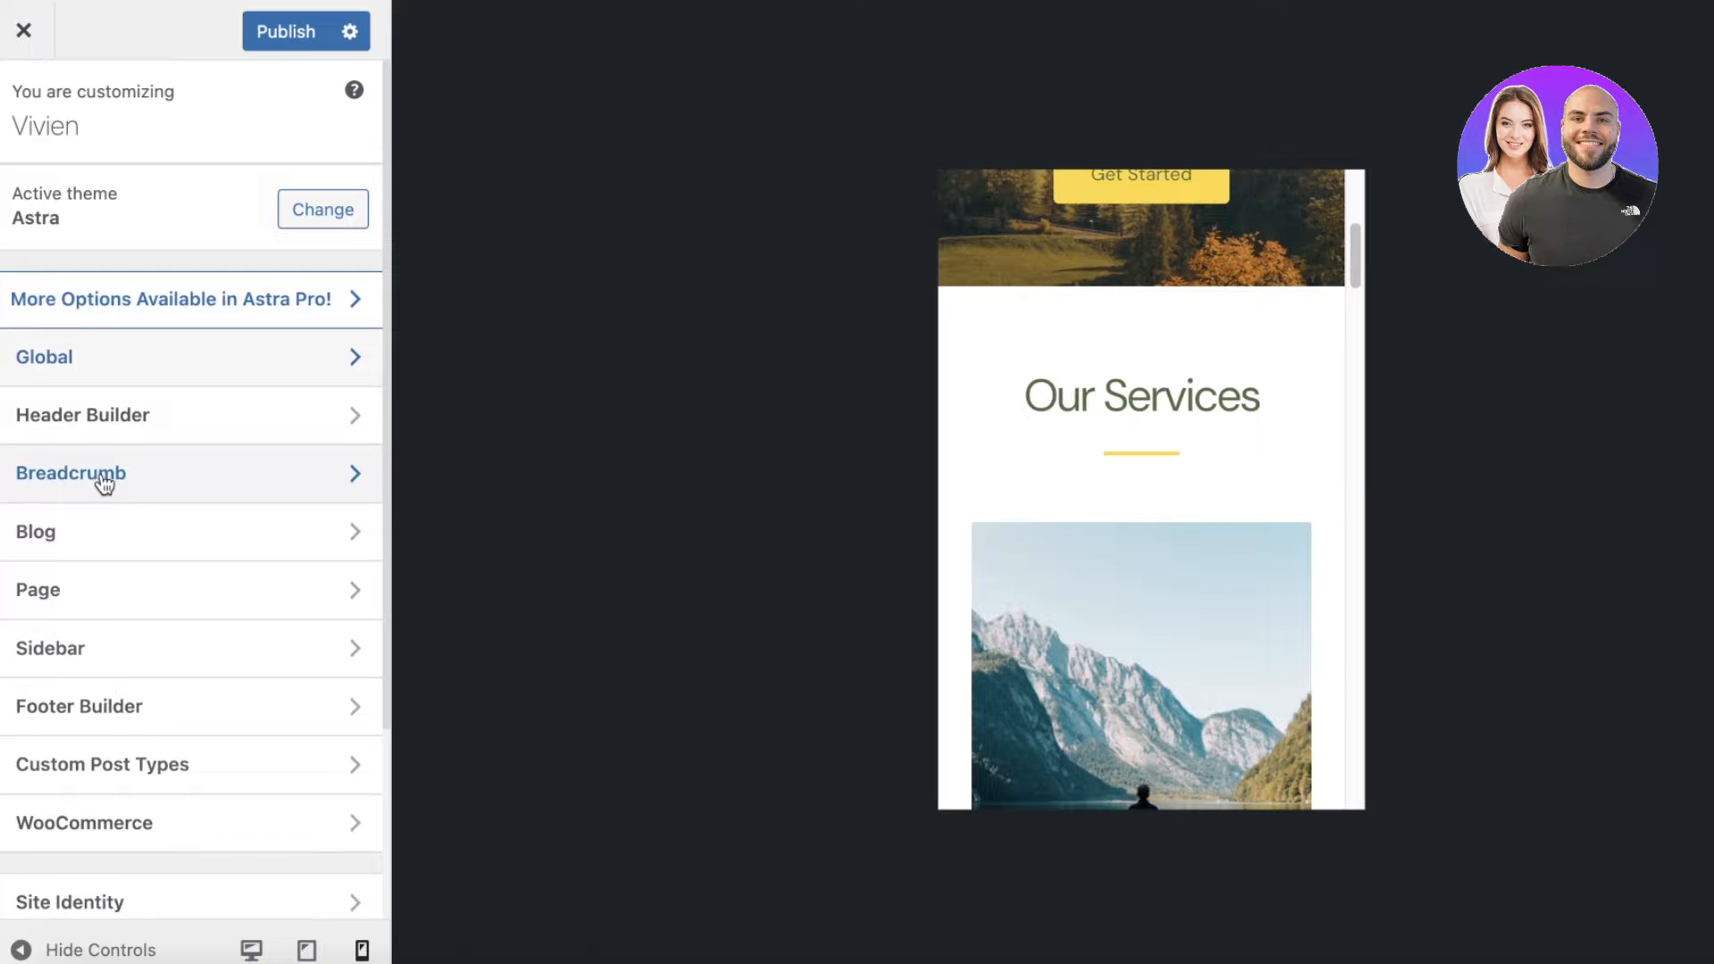
Browse the Page layout and Breadcrumb settings, then show the Header Builder elements
left_click(69, 589)
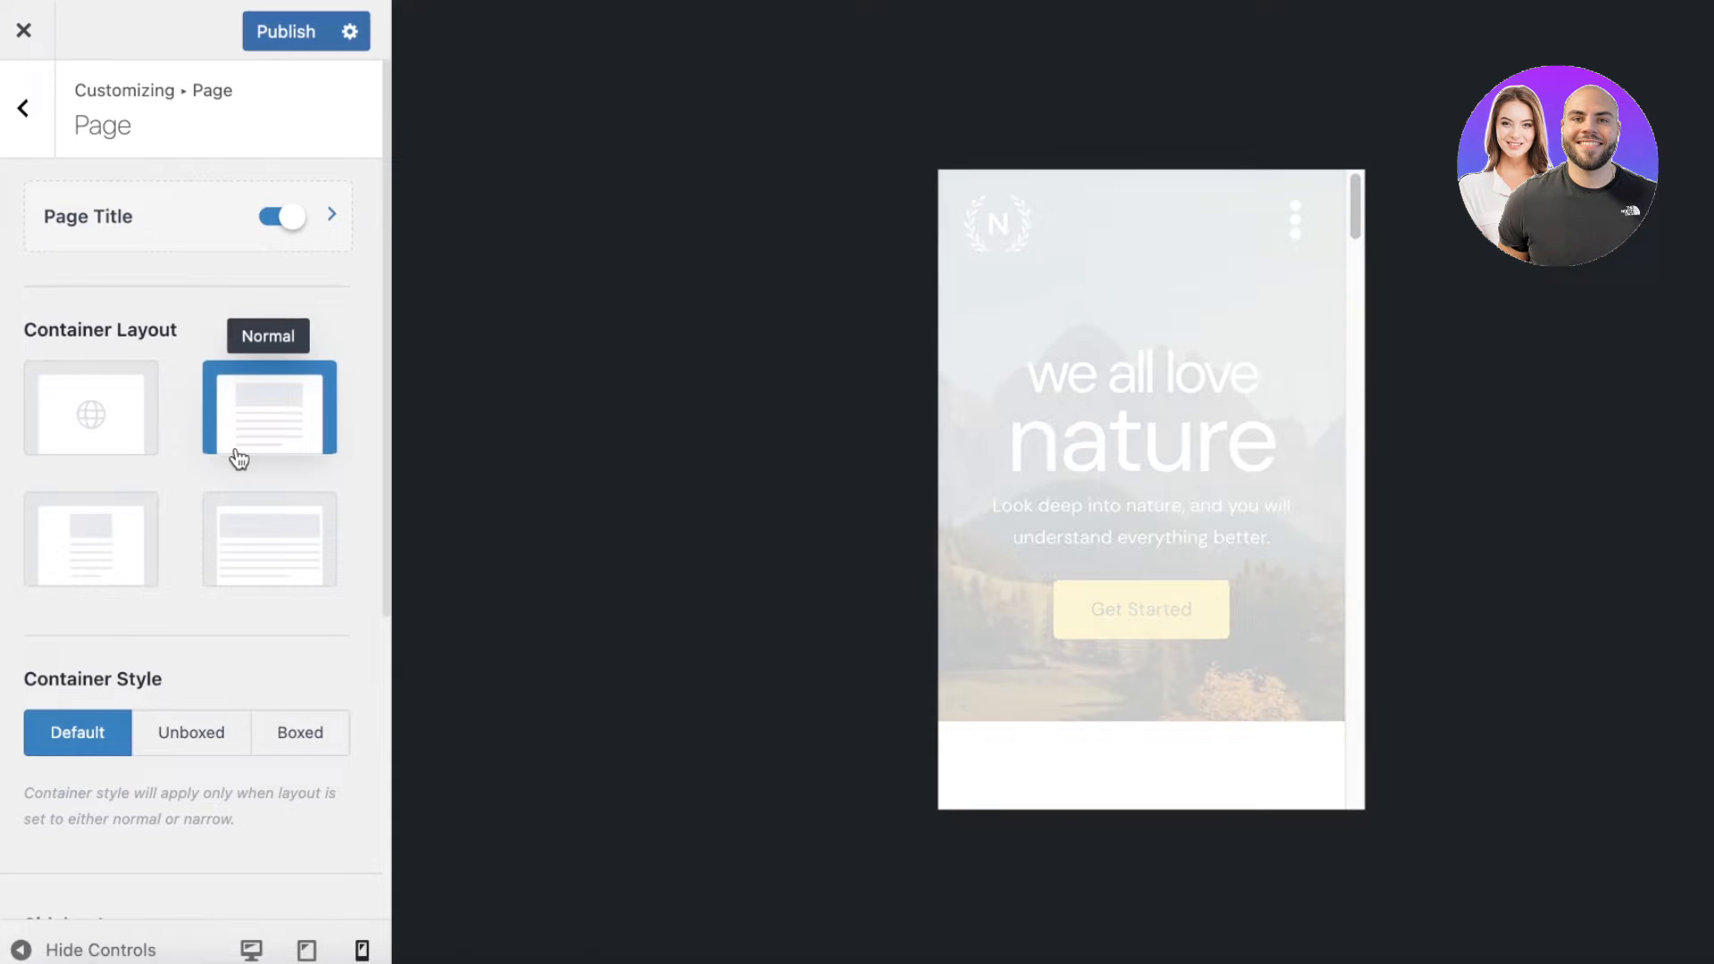
mouse_move(336, 404)
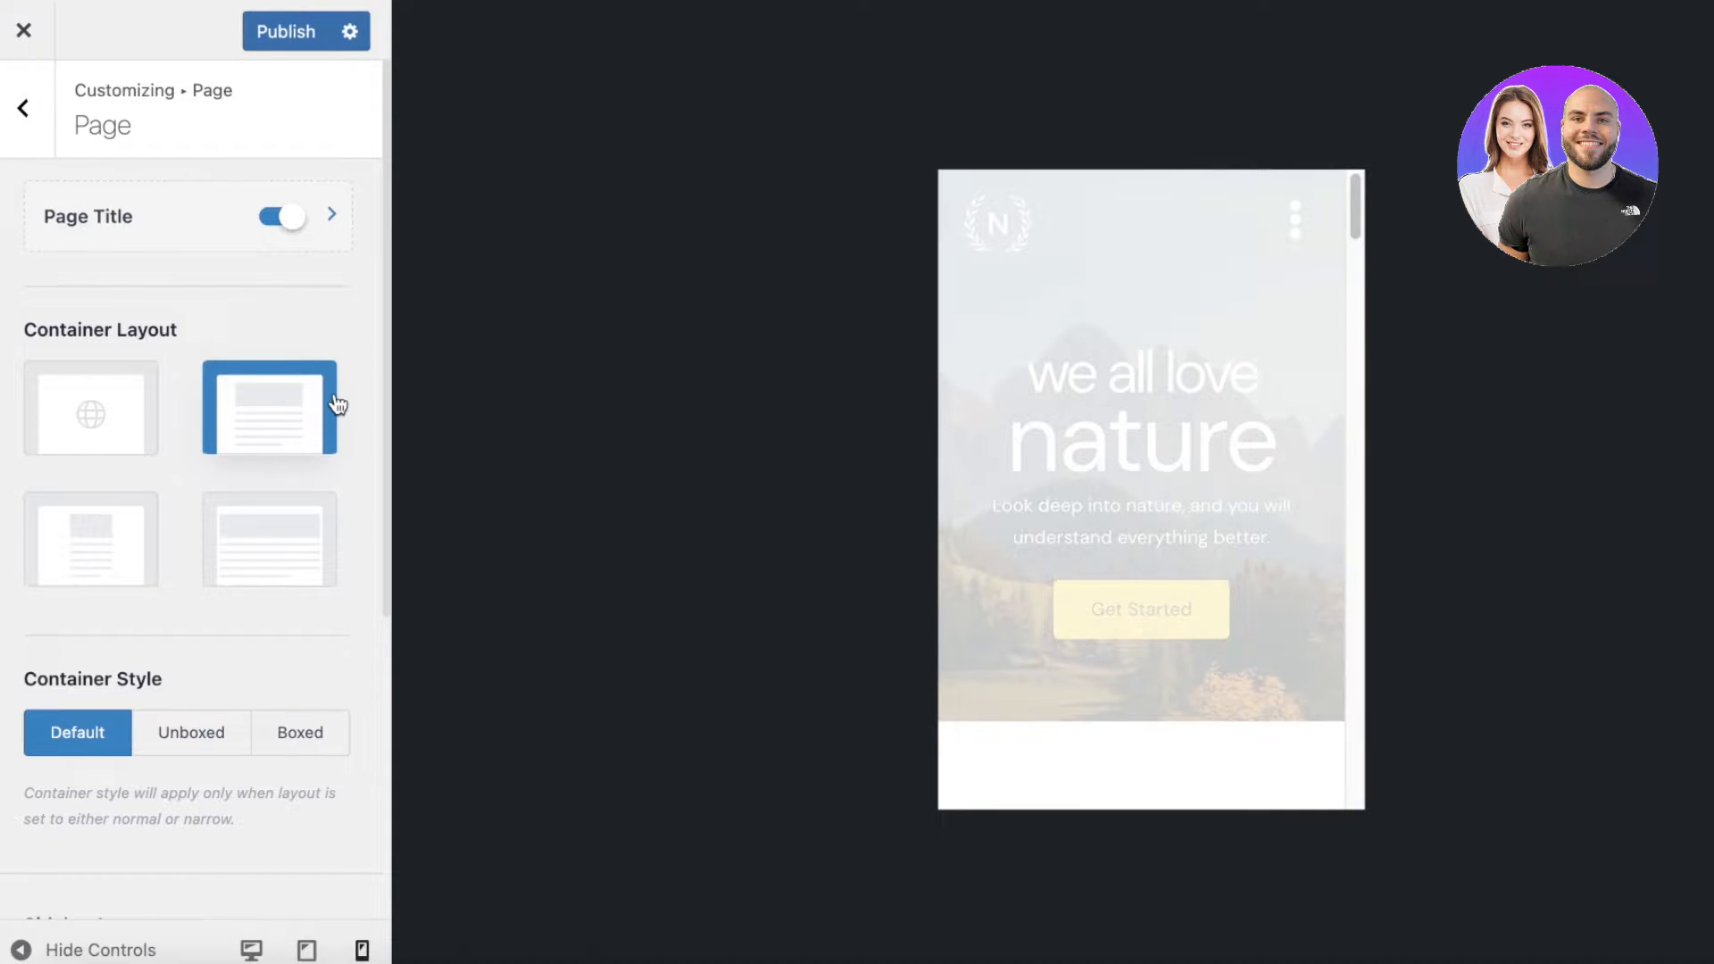
scroll("down", 3)
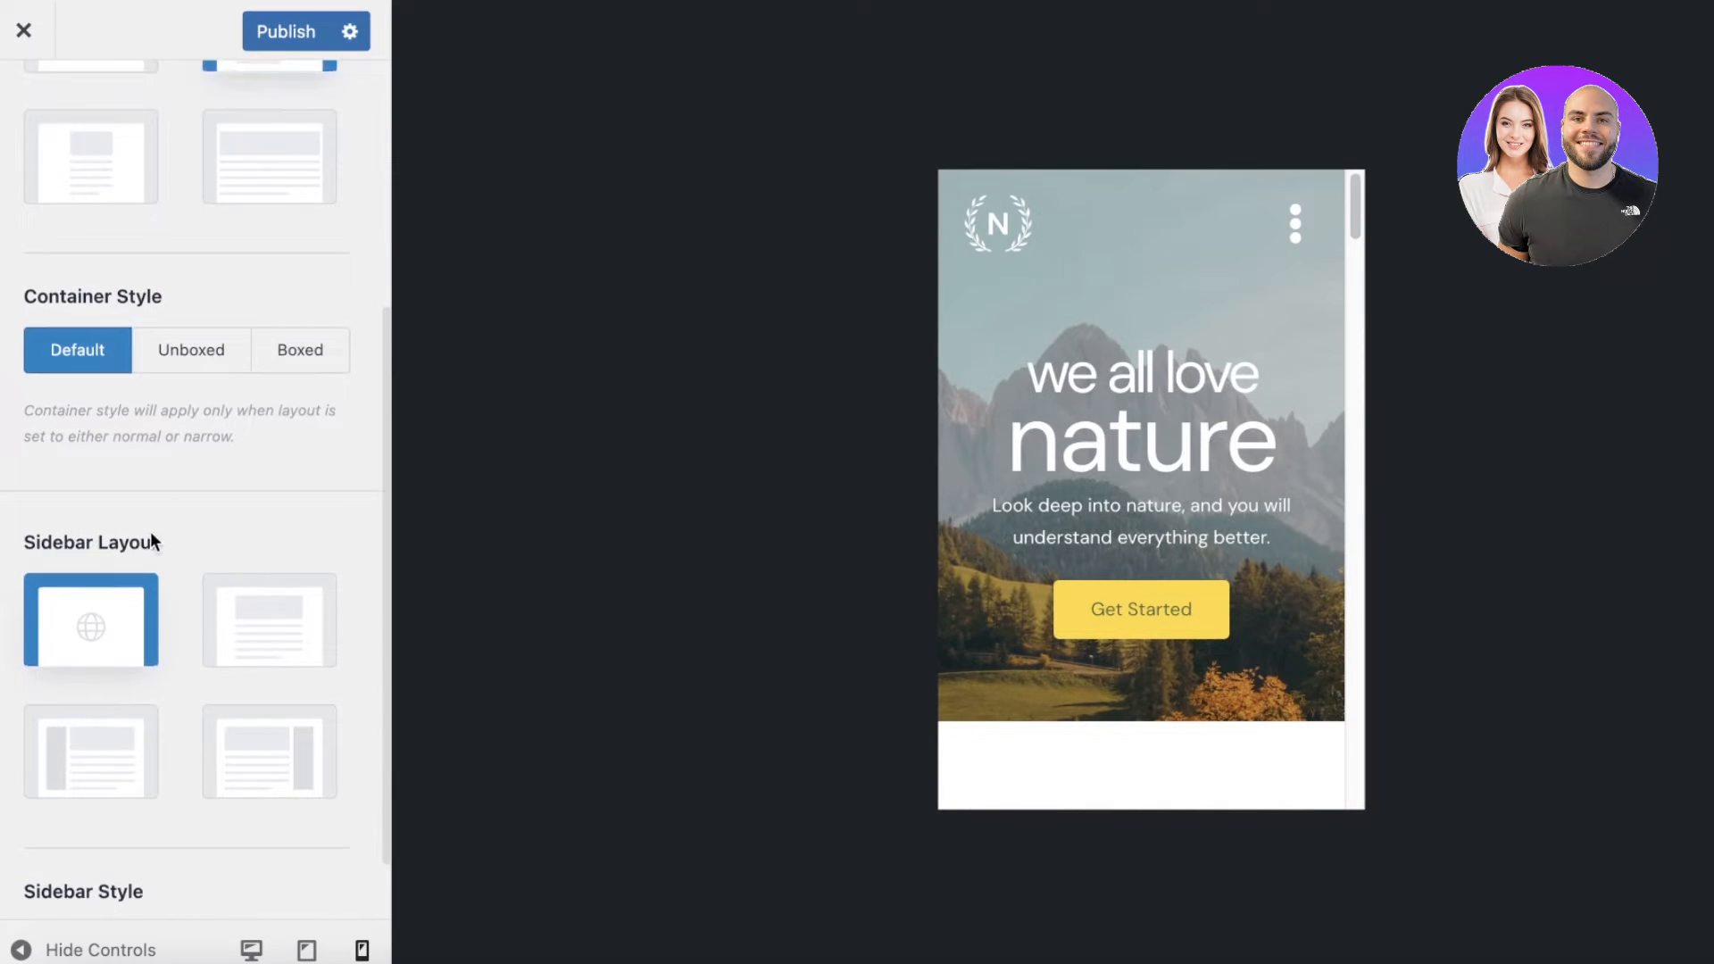
scroll("down", 3)
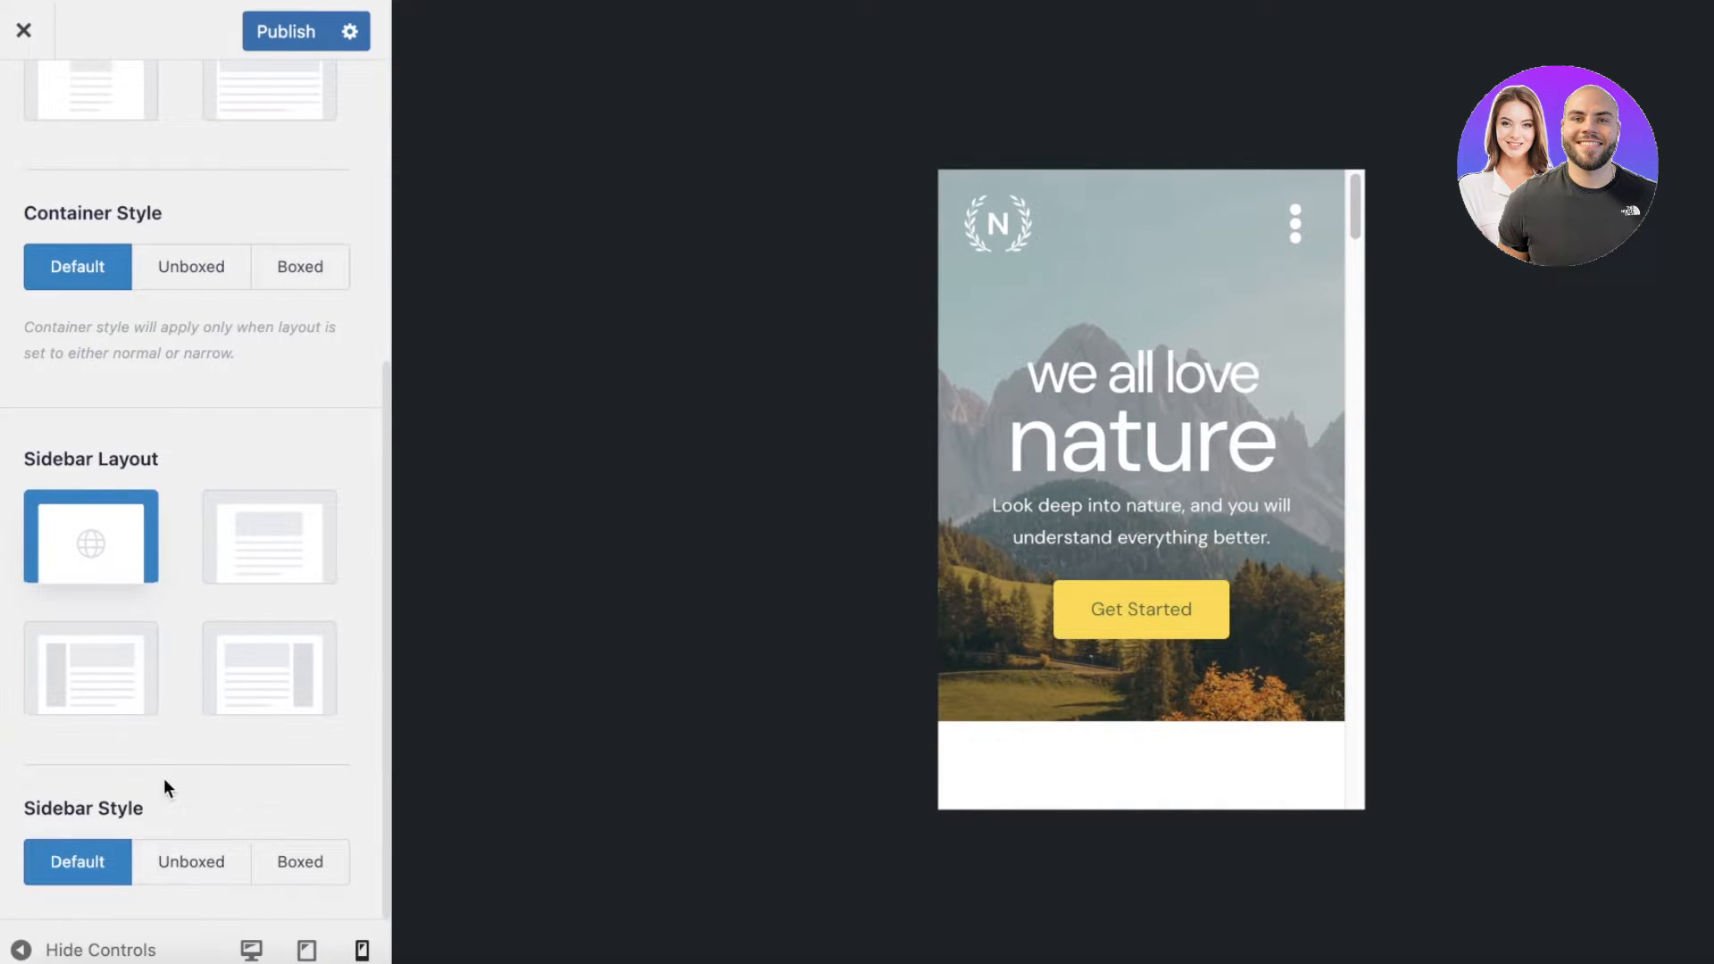
left_click(21, 30)
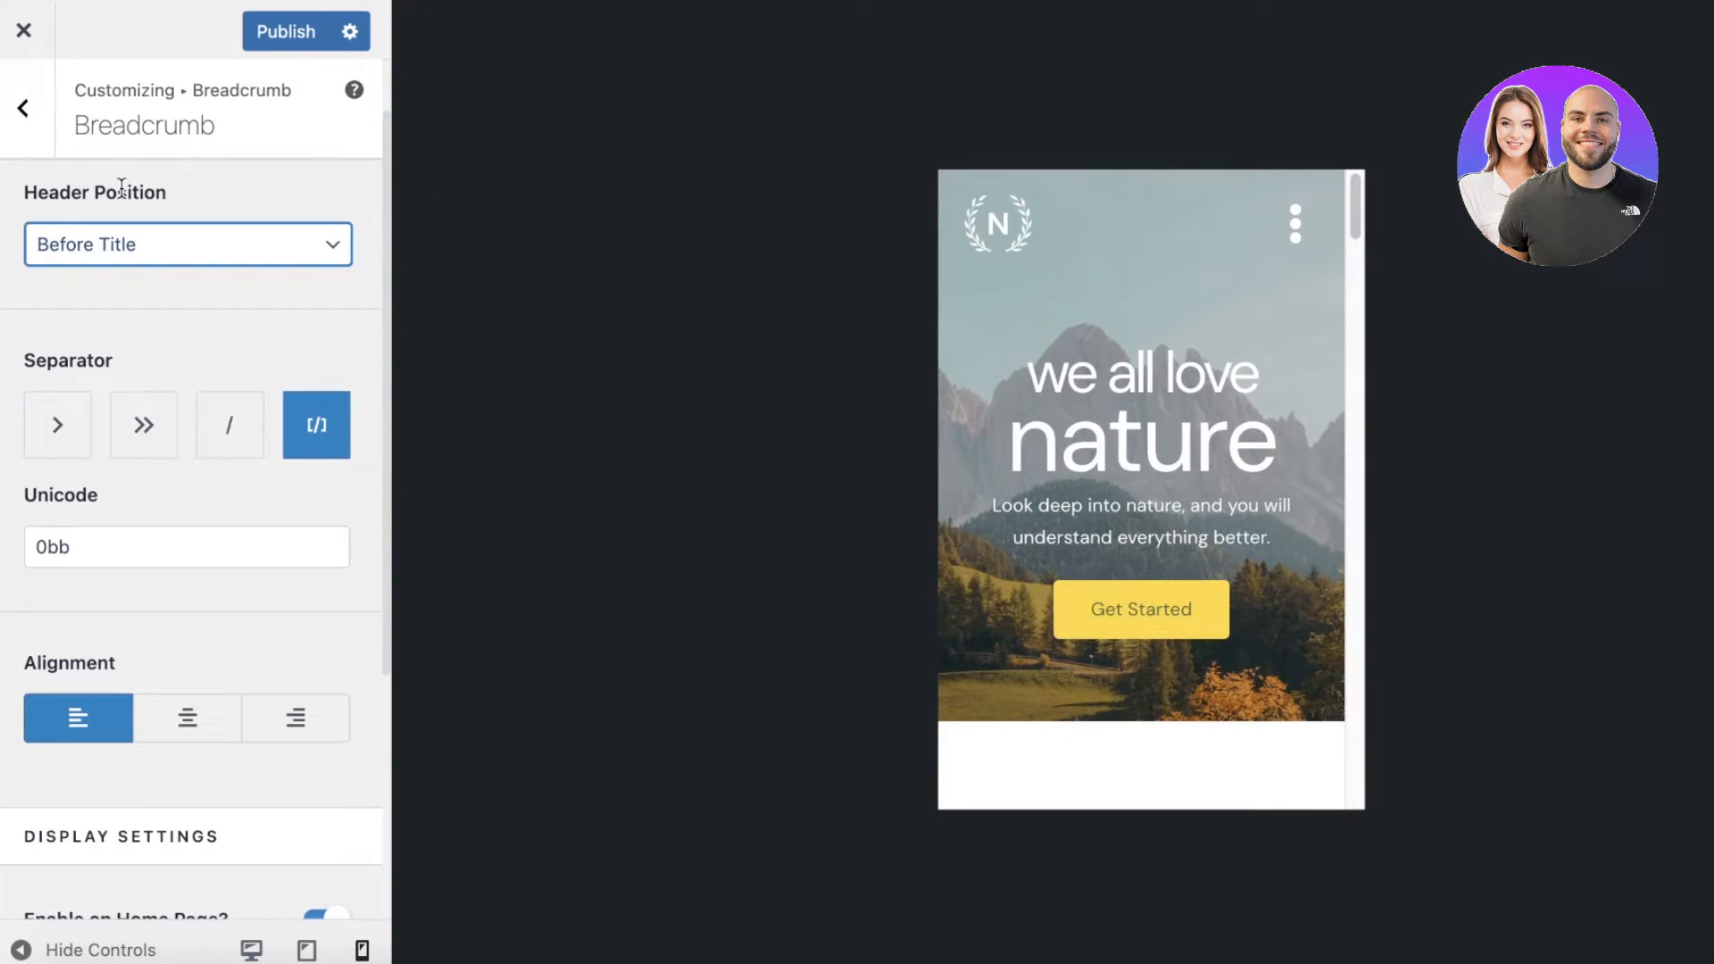
left_click(22, 106)
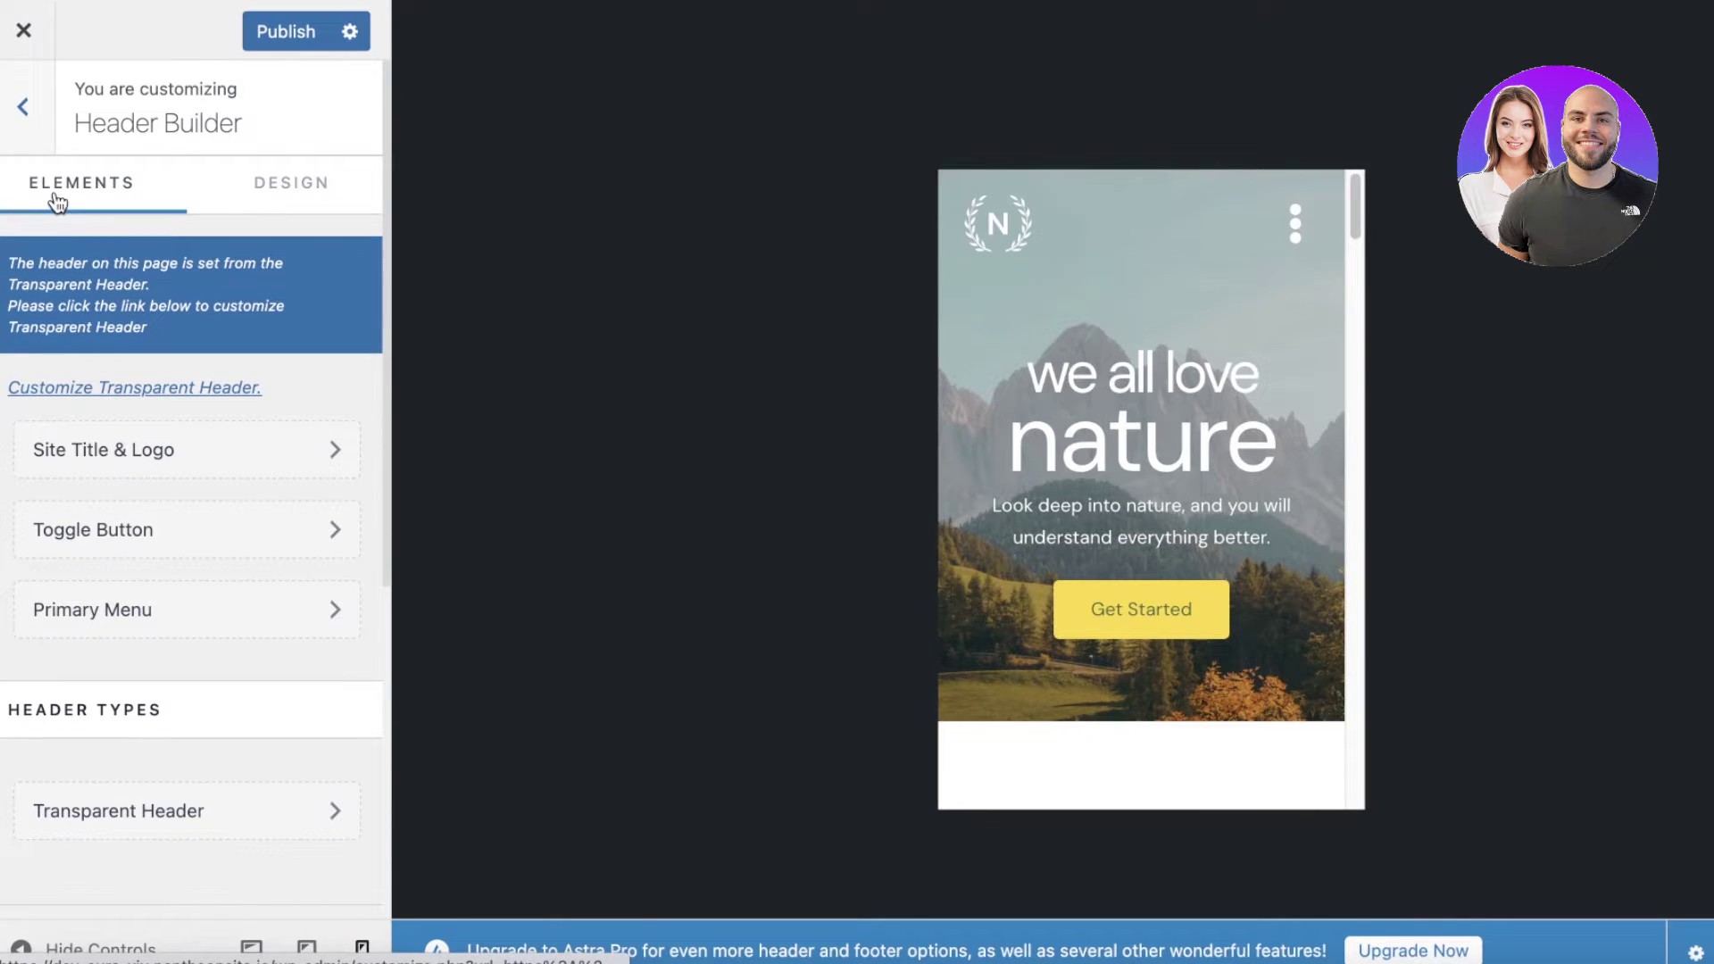
Leave the Header Builder, glance at the Blog settings, and return to the sections list
left_click(23, 105)
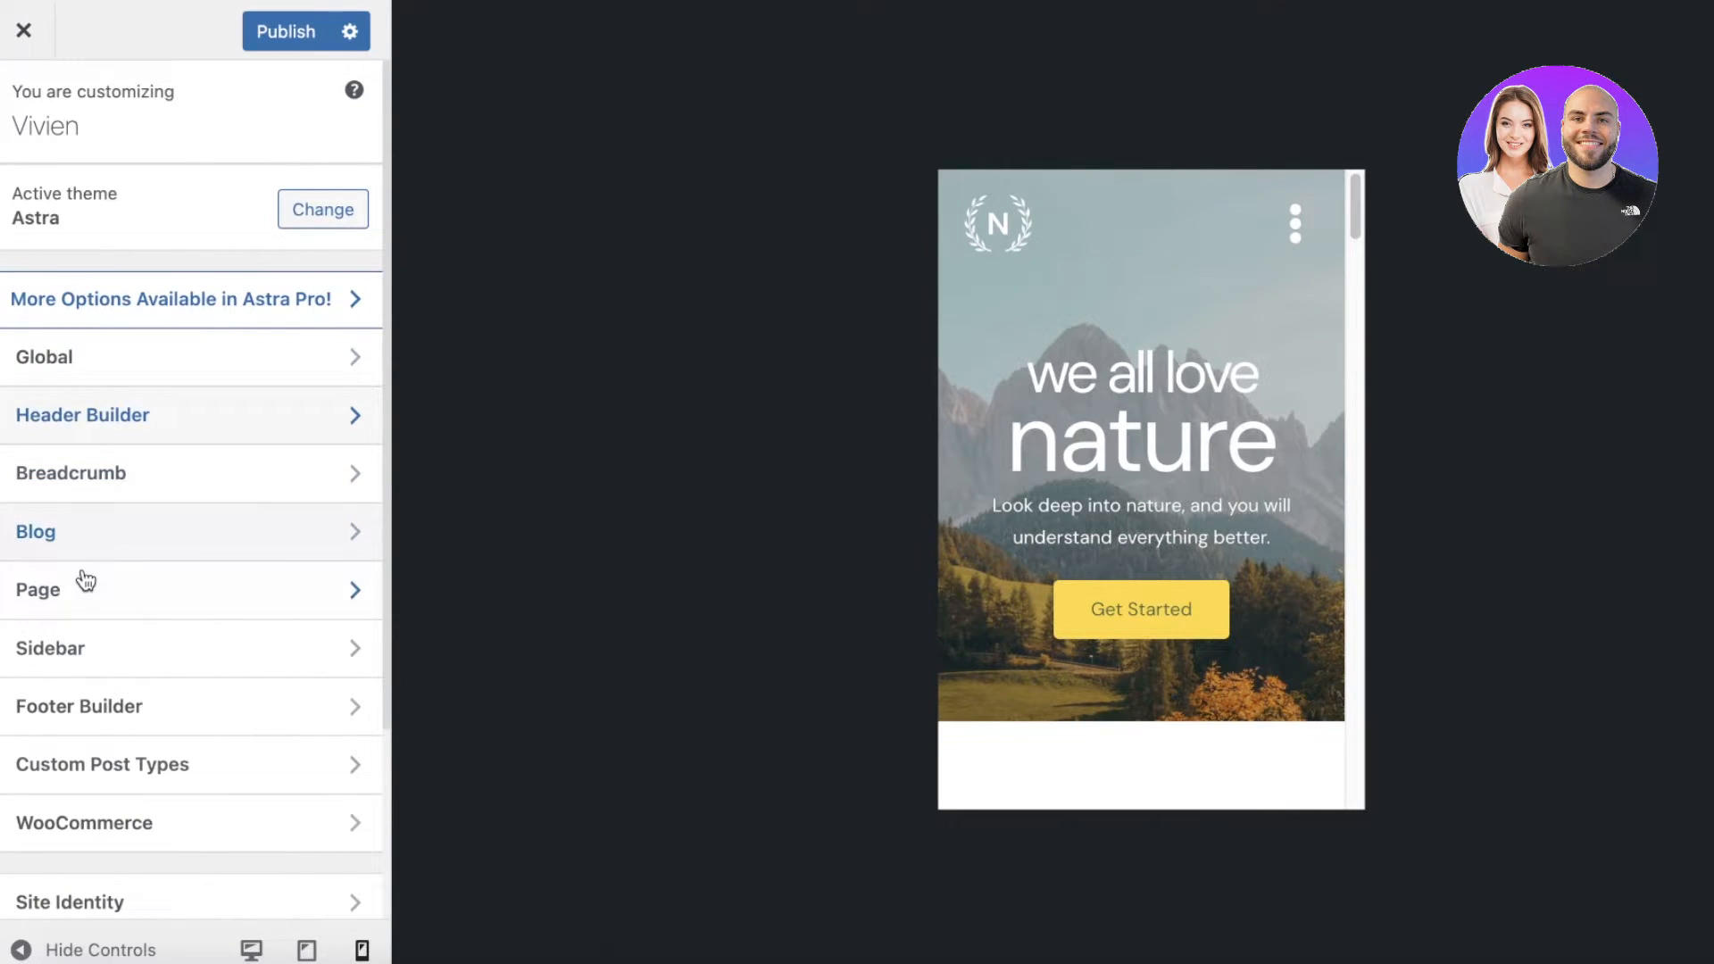
scroll("down", 3)
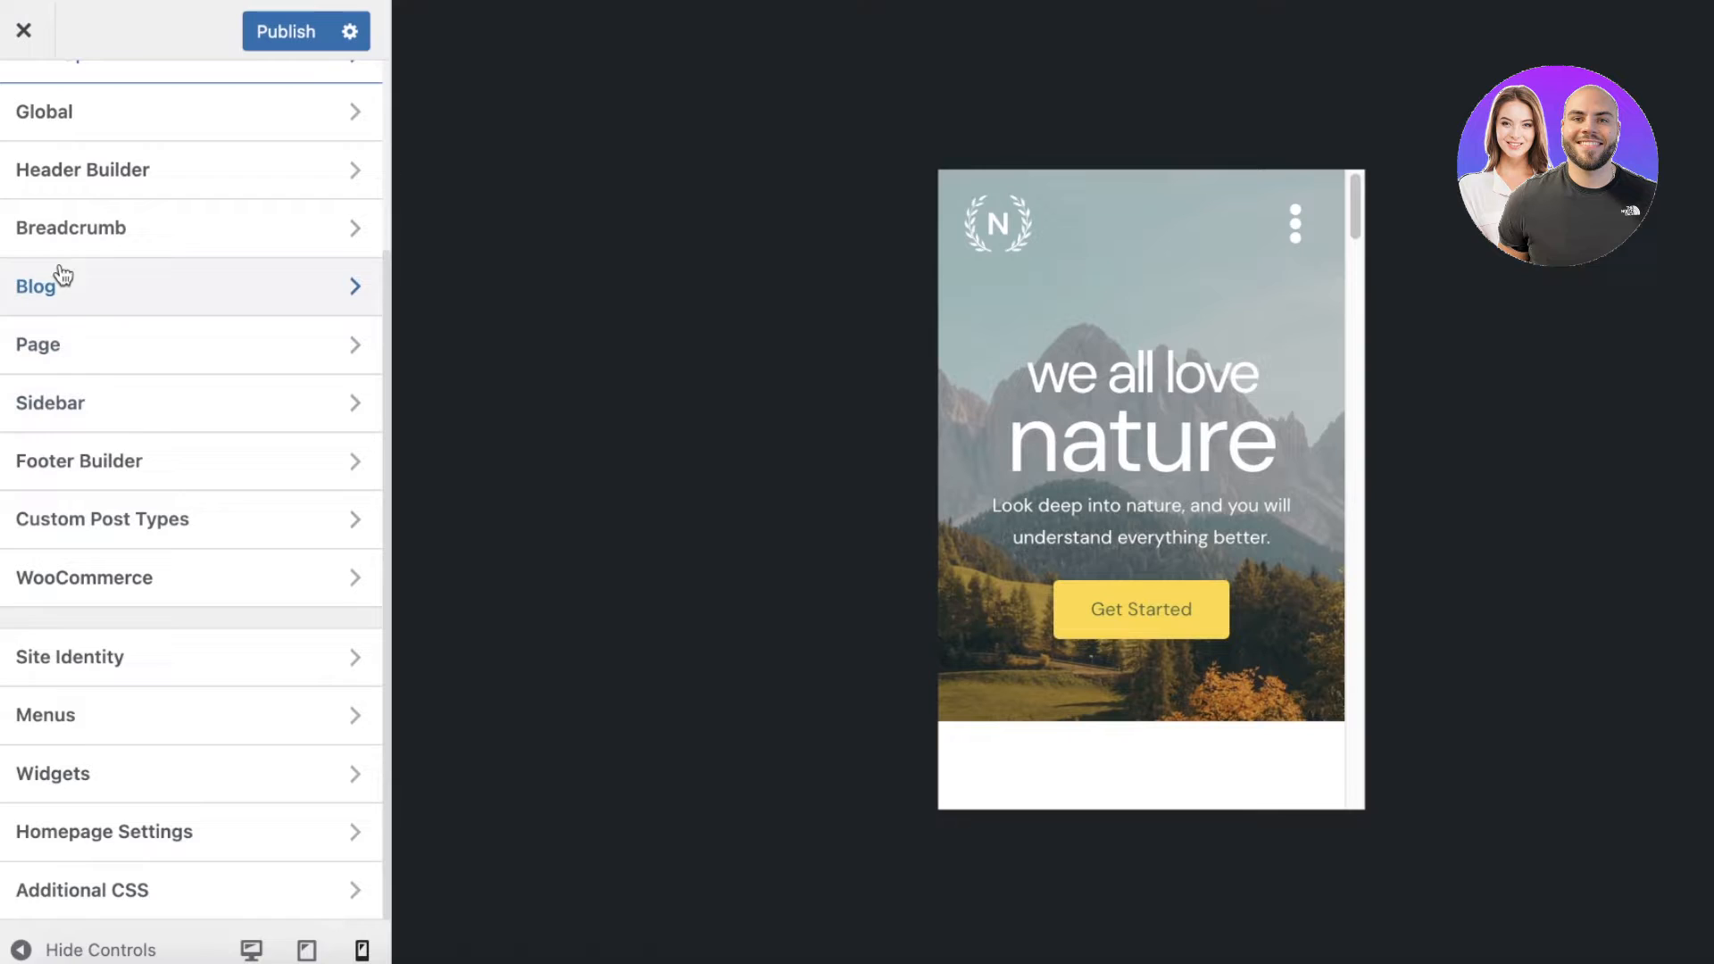
left_click(35, 287)
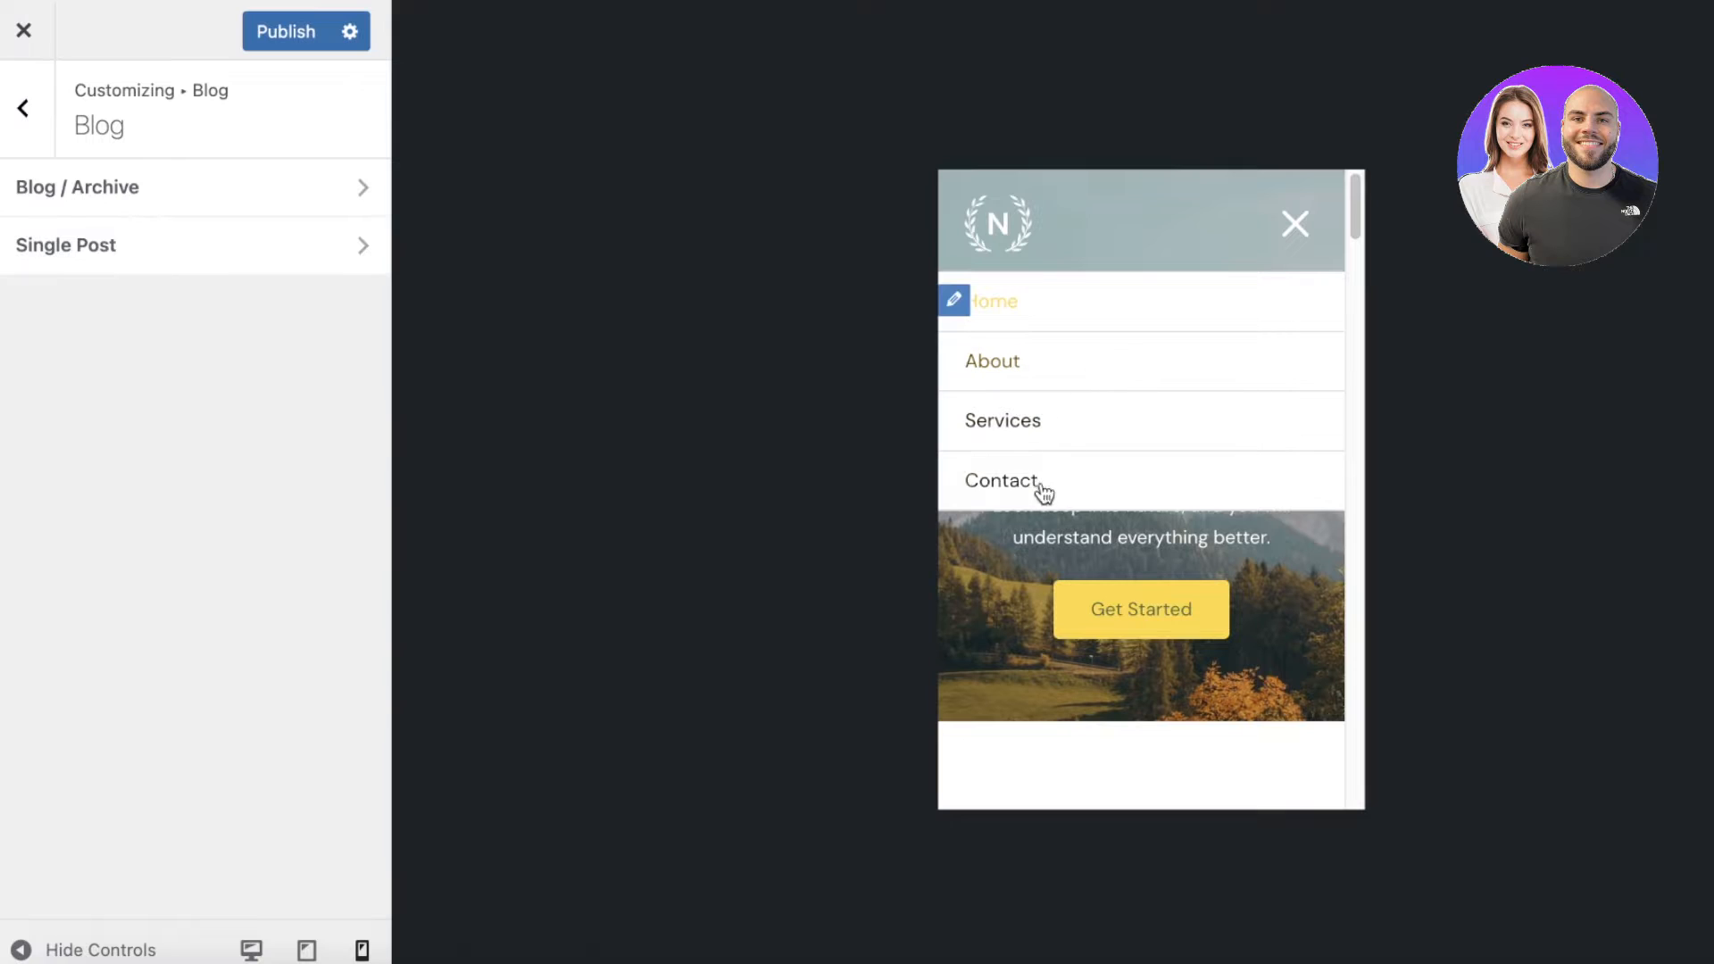
left_click(1293, 224)
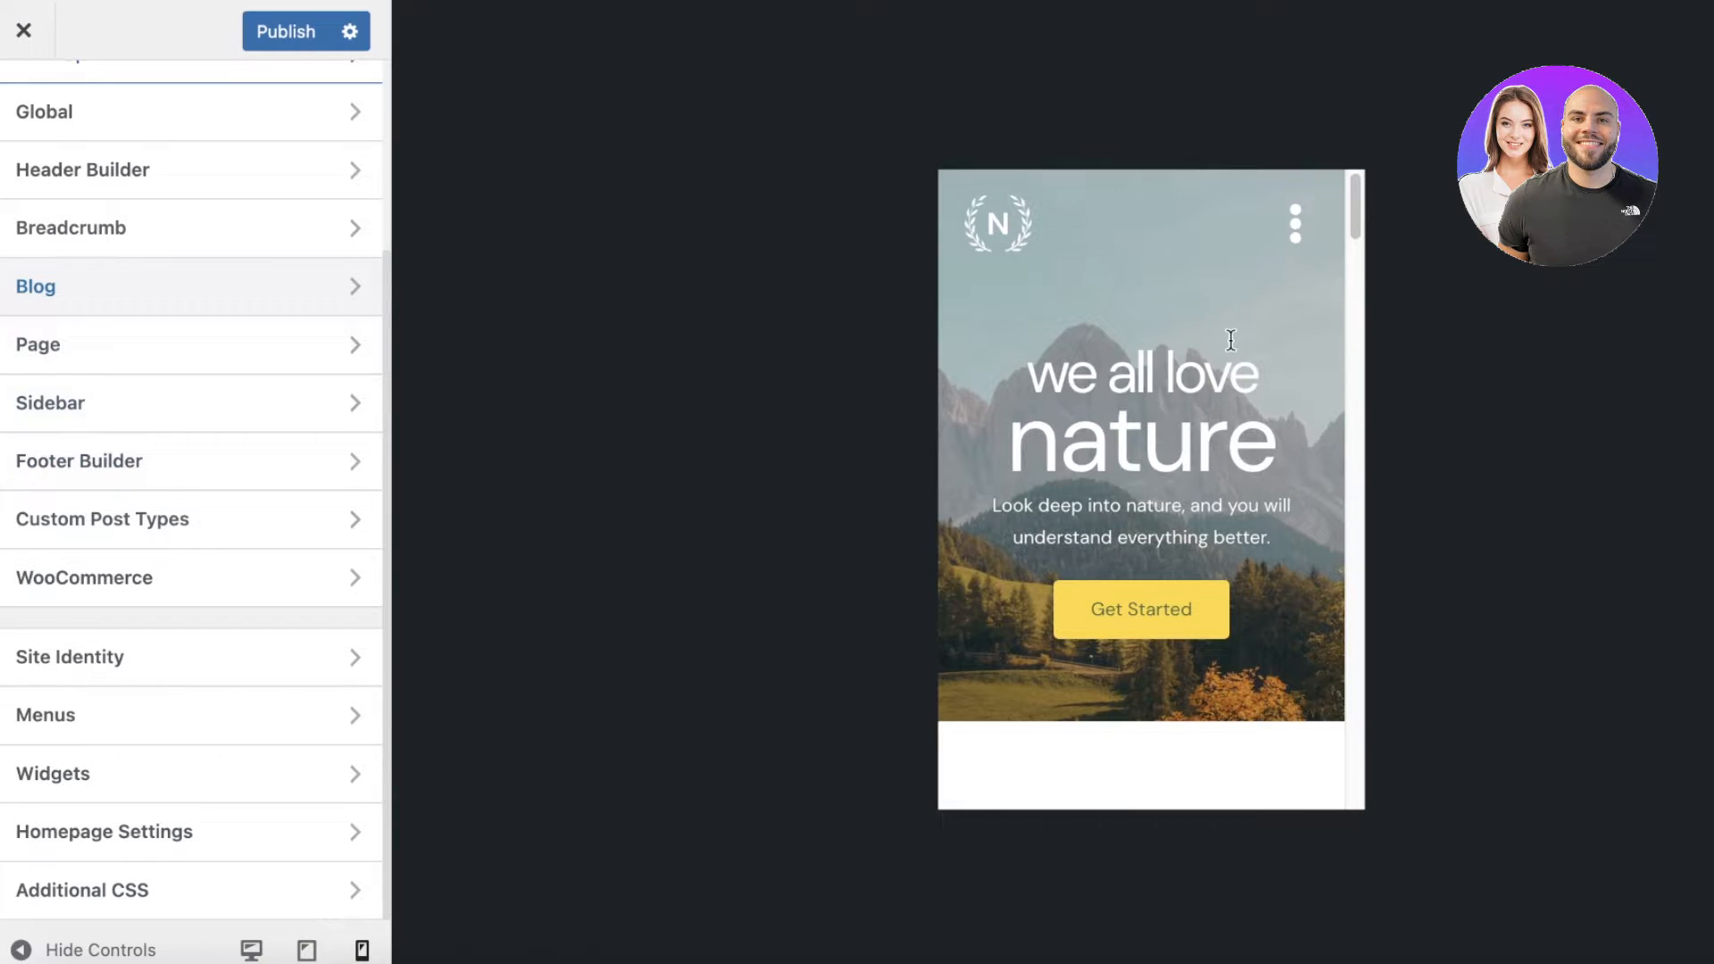
mouse_move(1182, 373)
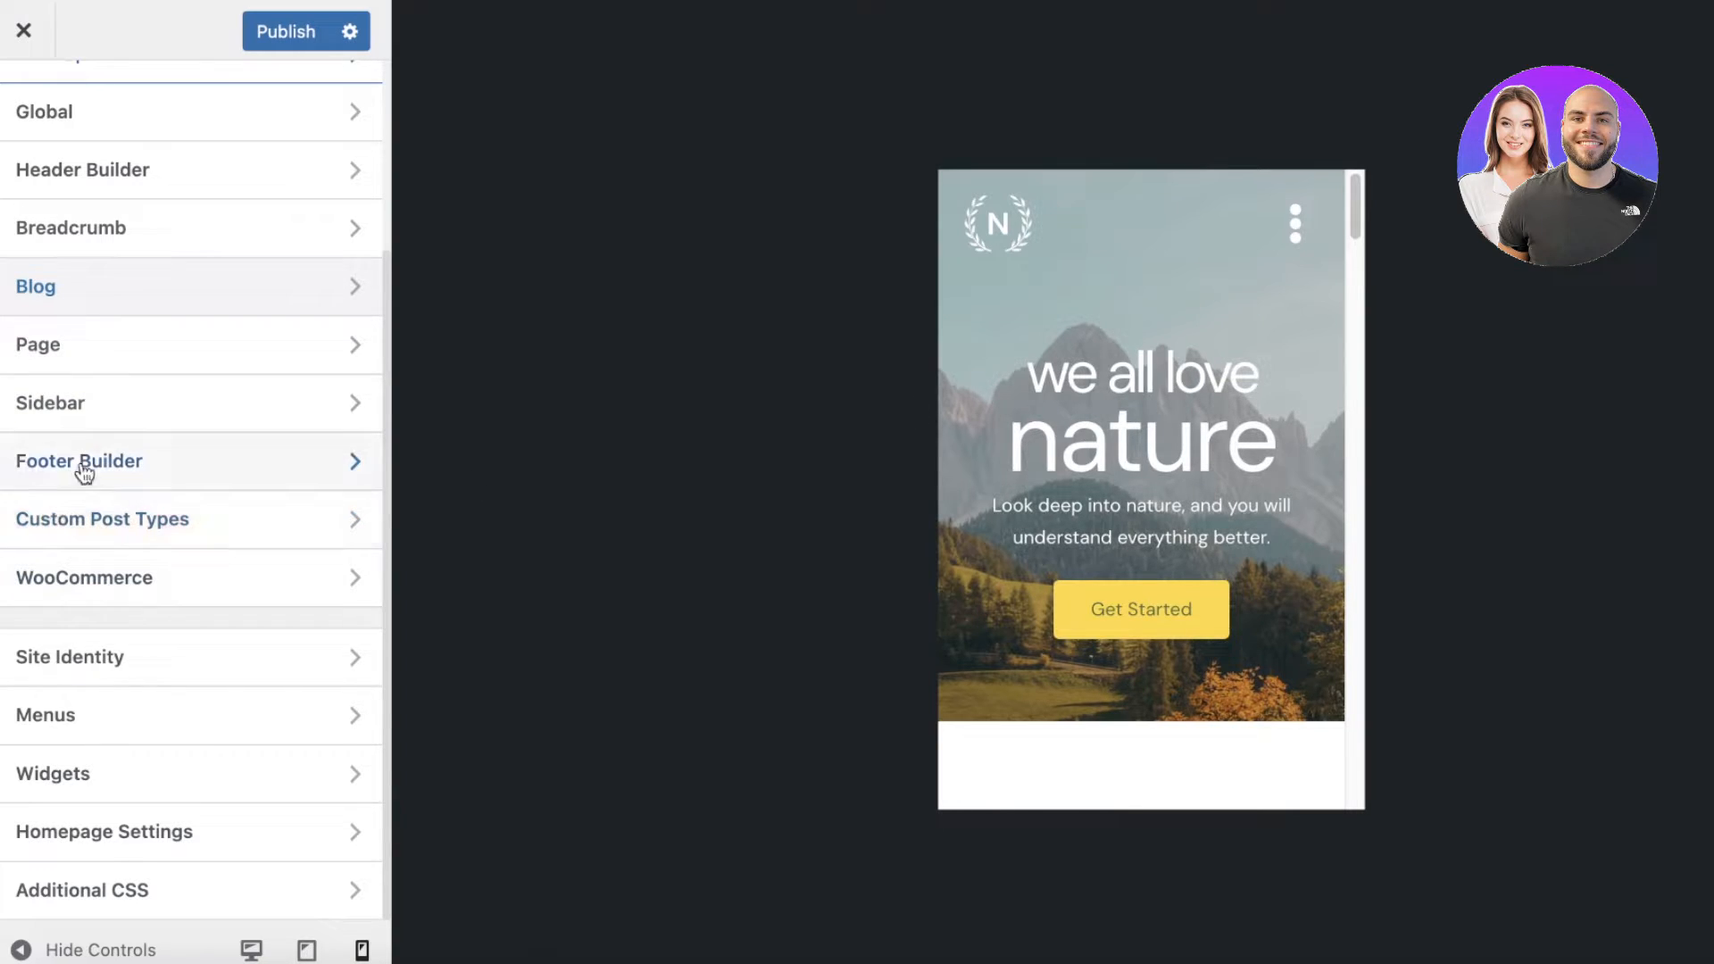
Make Right Sidebar the default sidebar layout, then go back to the sections list
left_click(95, 404)
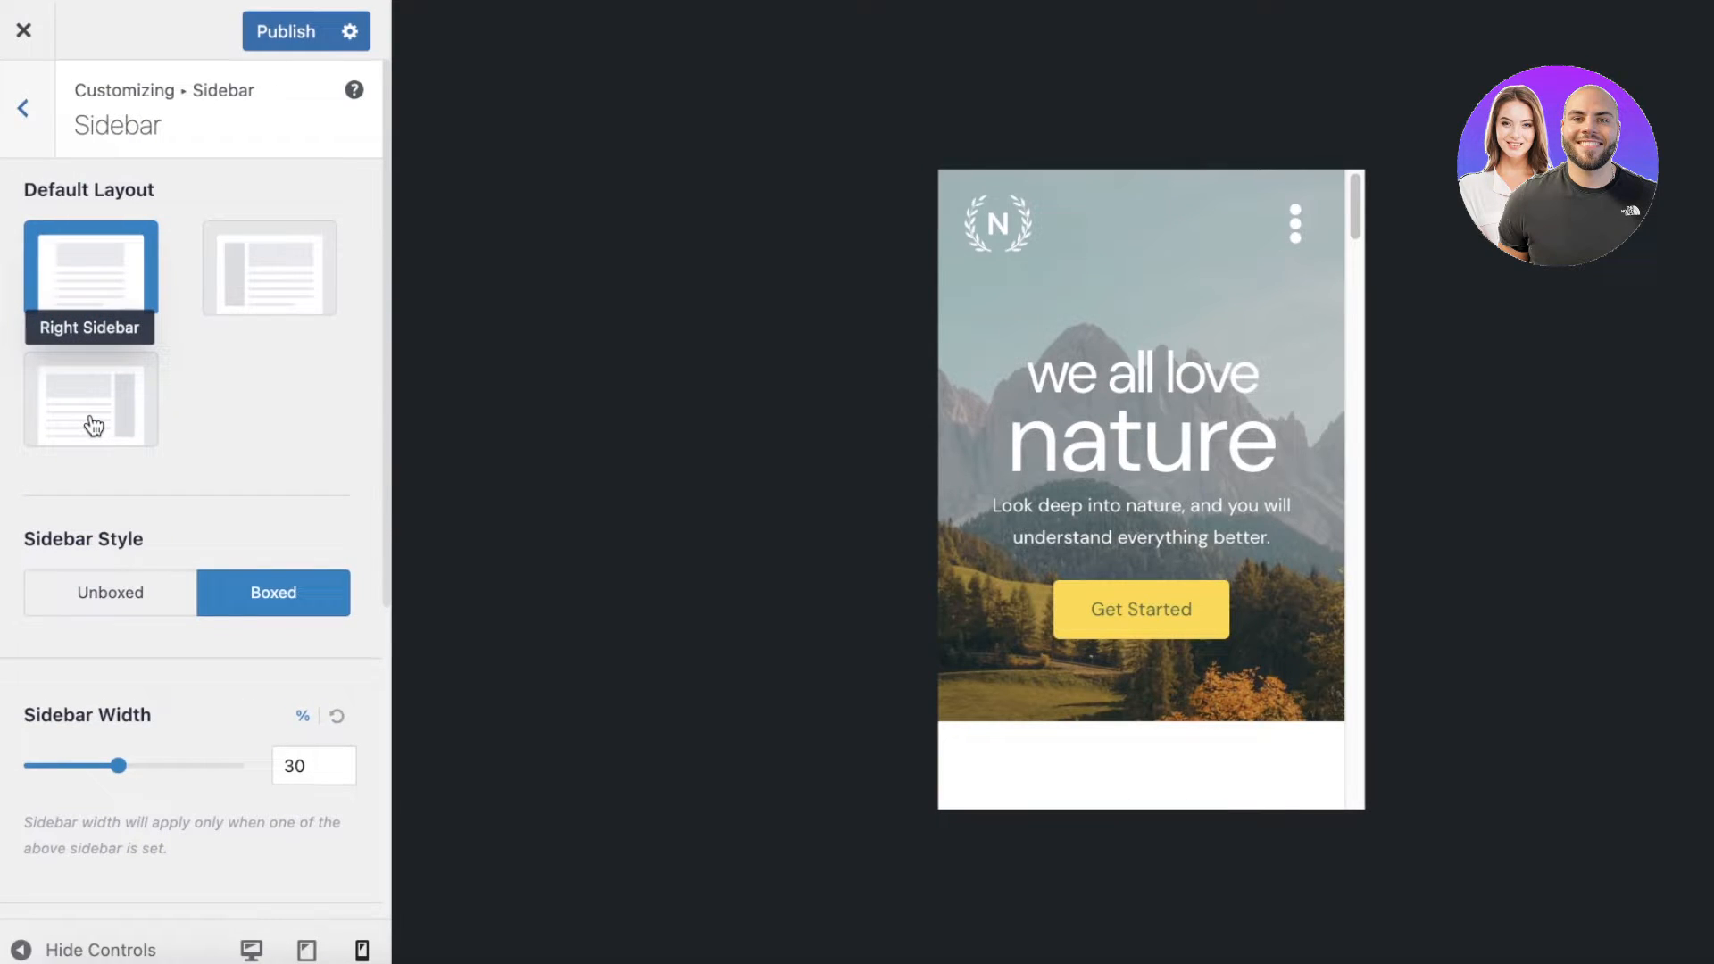
left_click(89, 400)
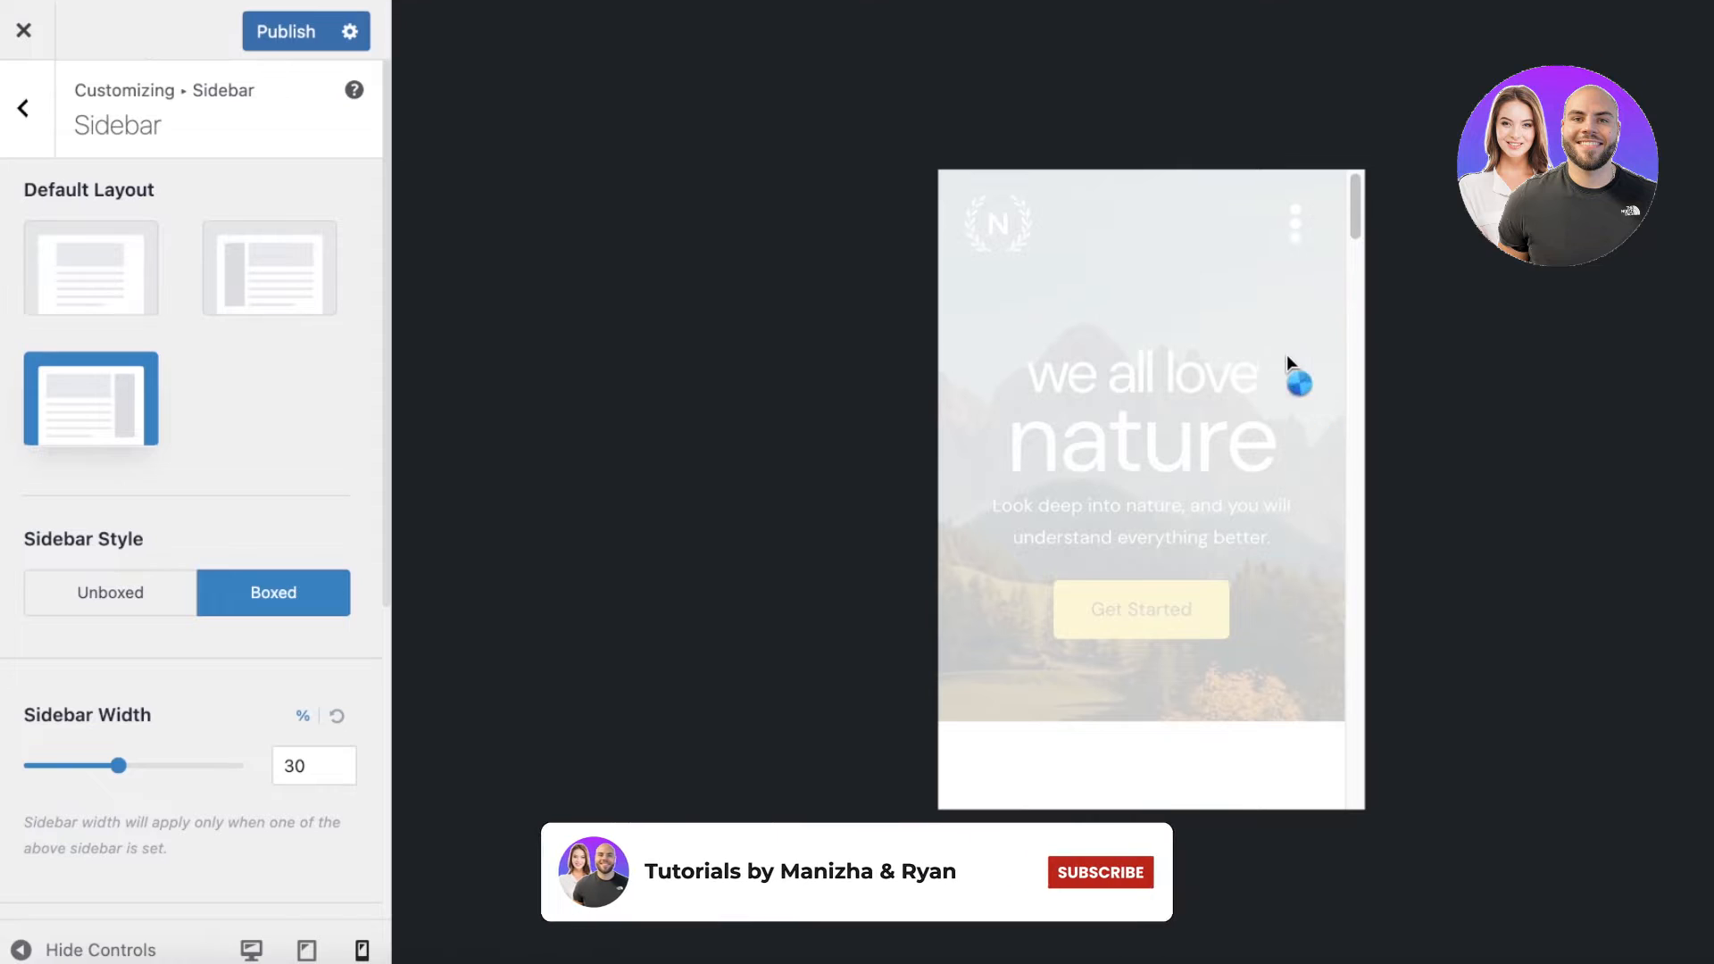
left_click(1100, 872)
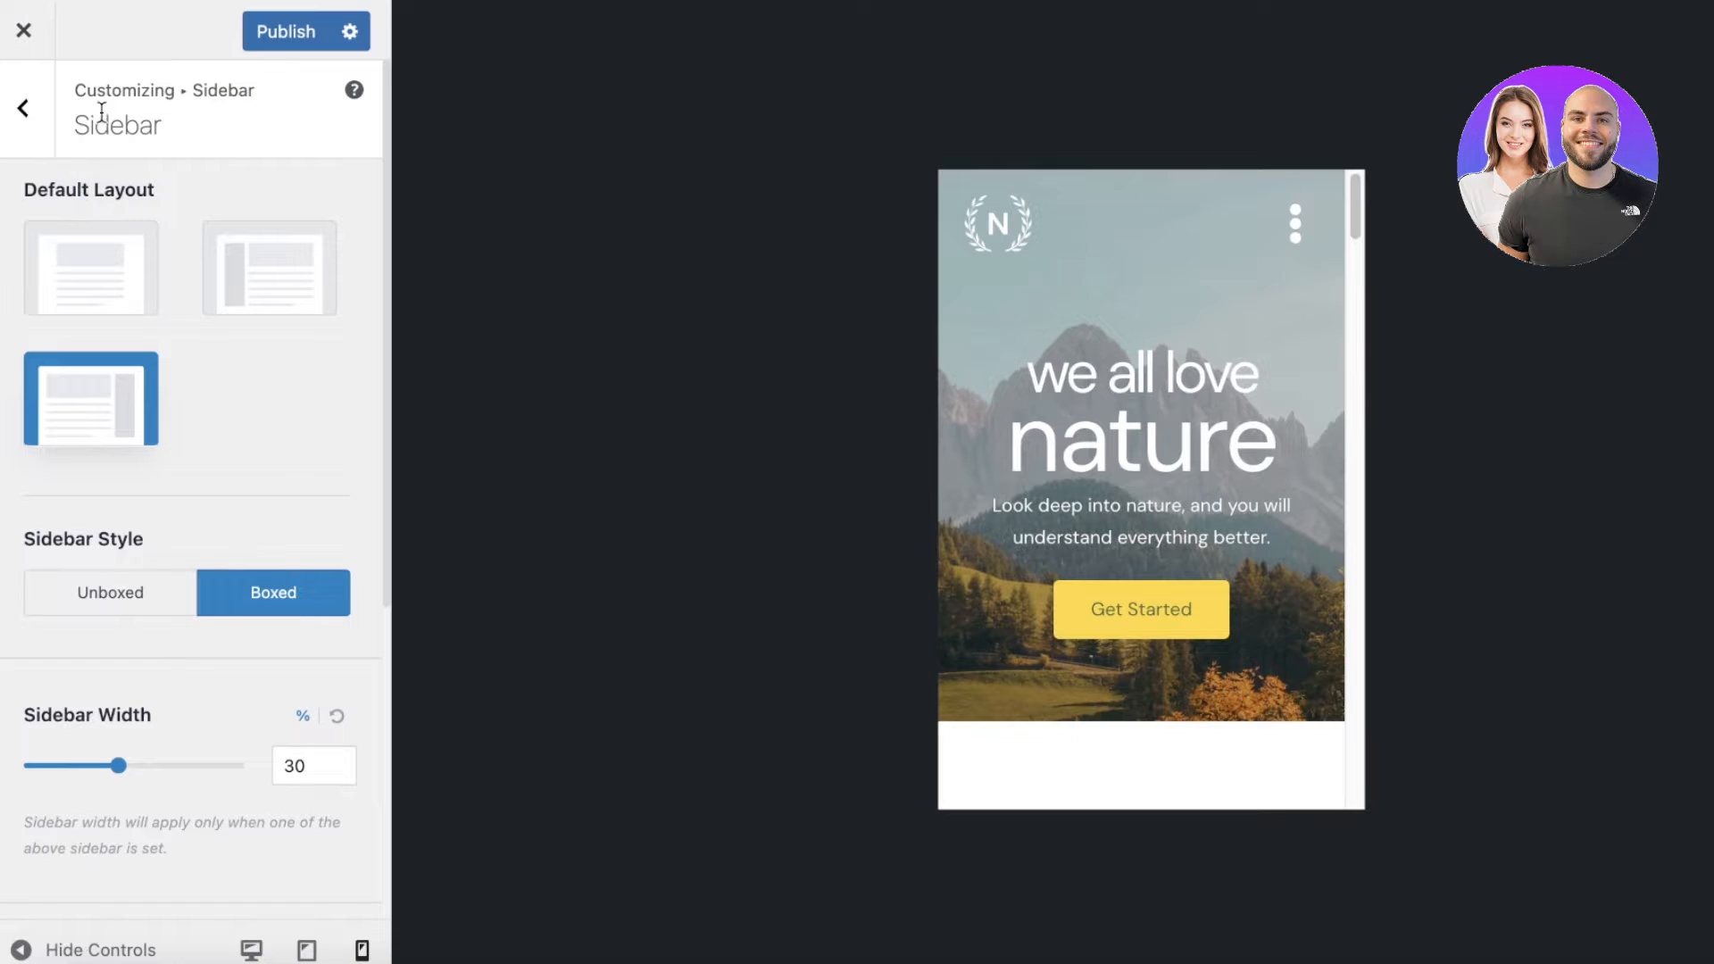
left_click(18, 108)
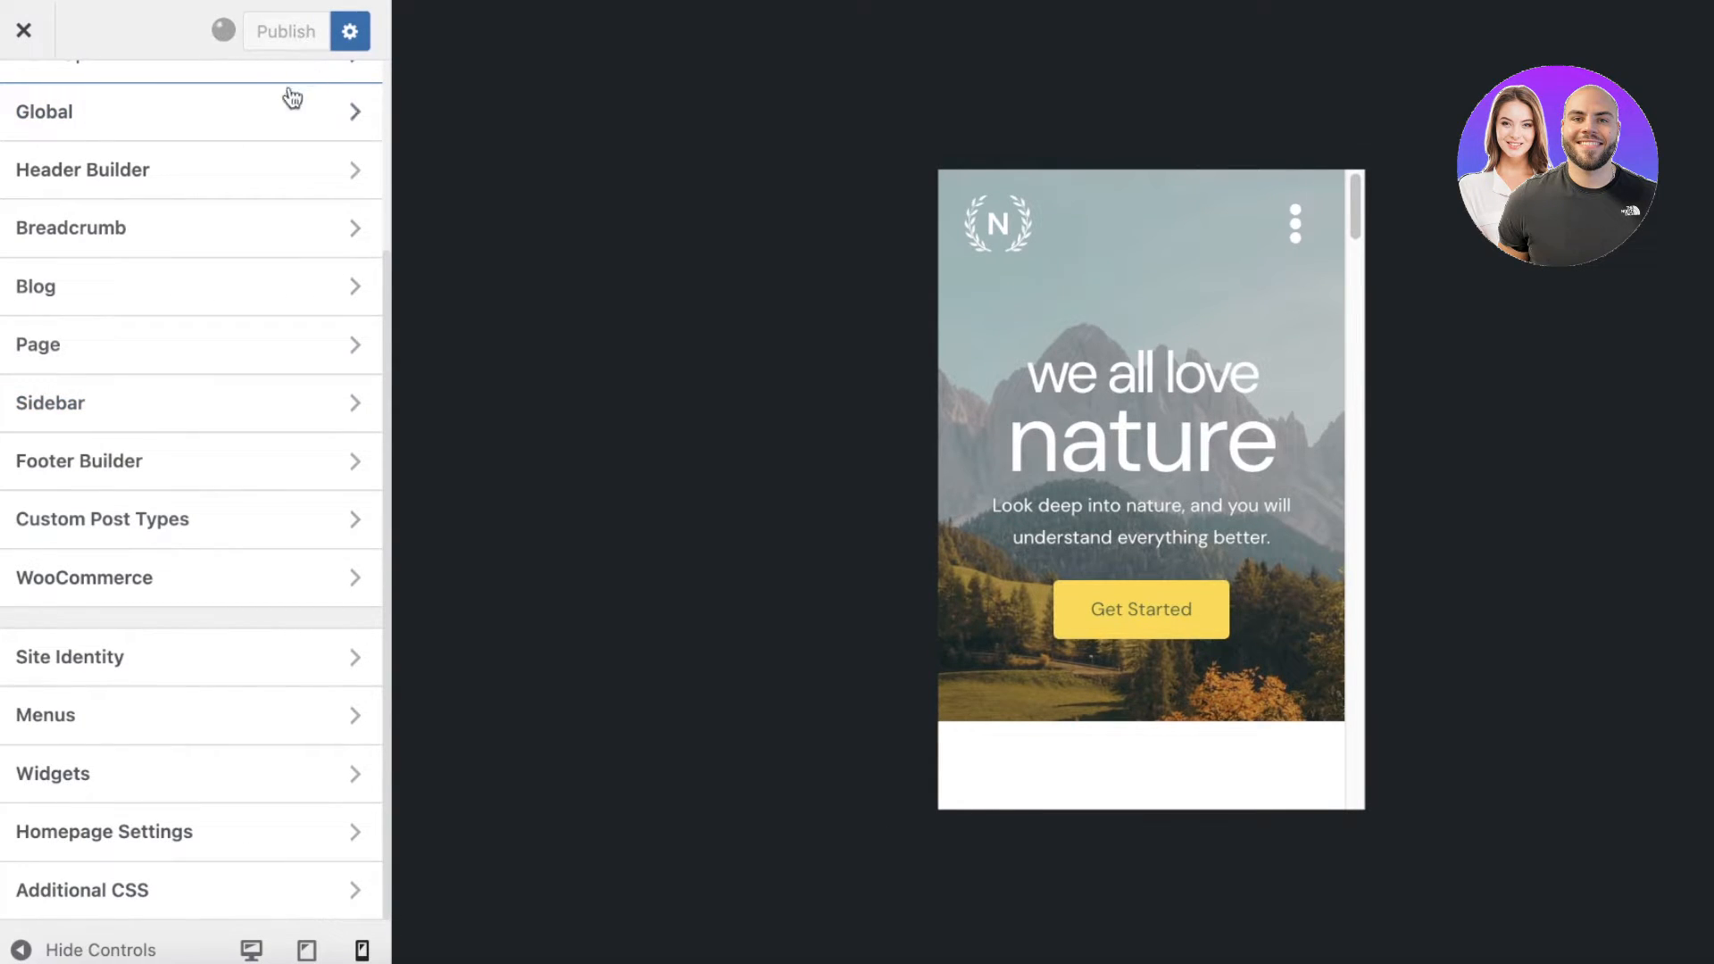
Publish the Customizer changes, then briefly view Custom Post Types settings and go back
left_click(286, 31)
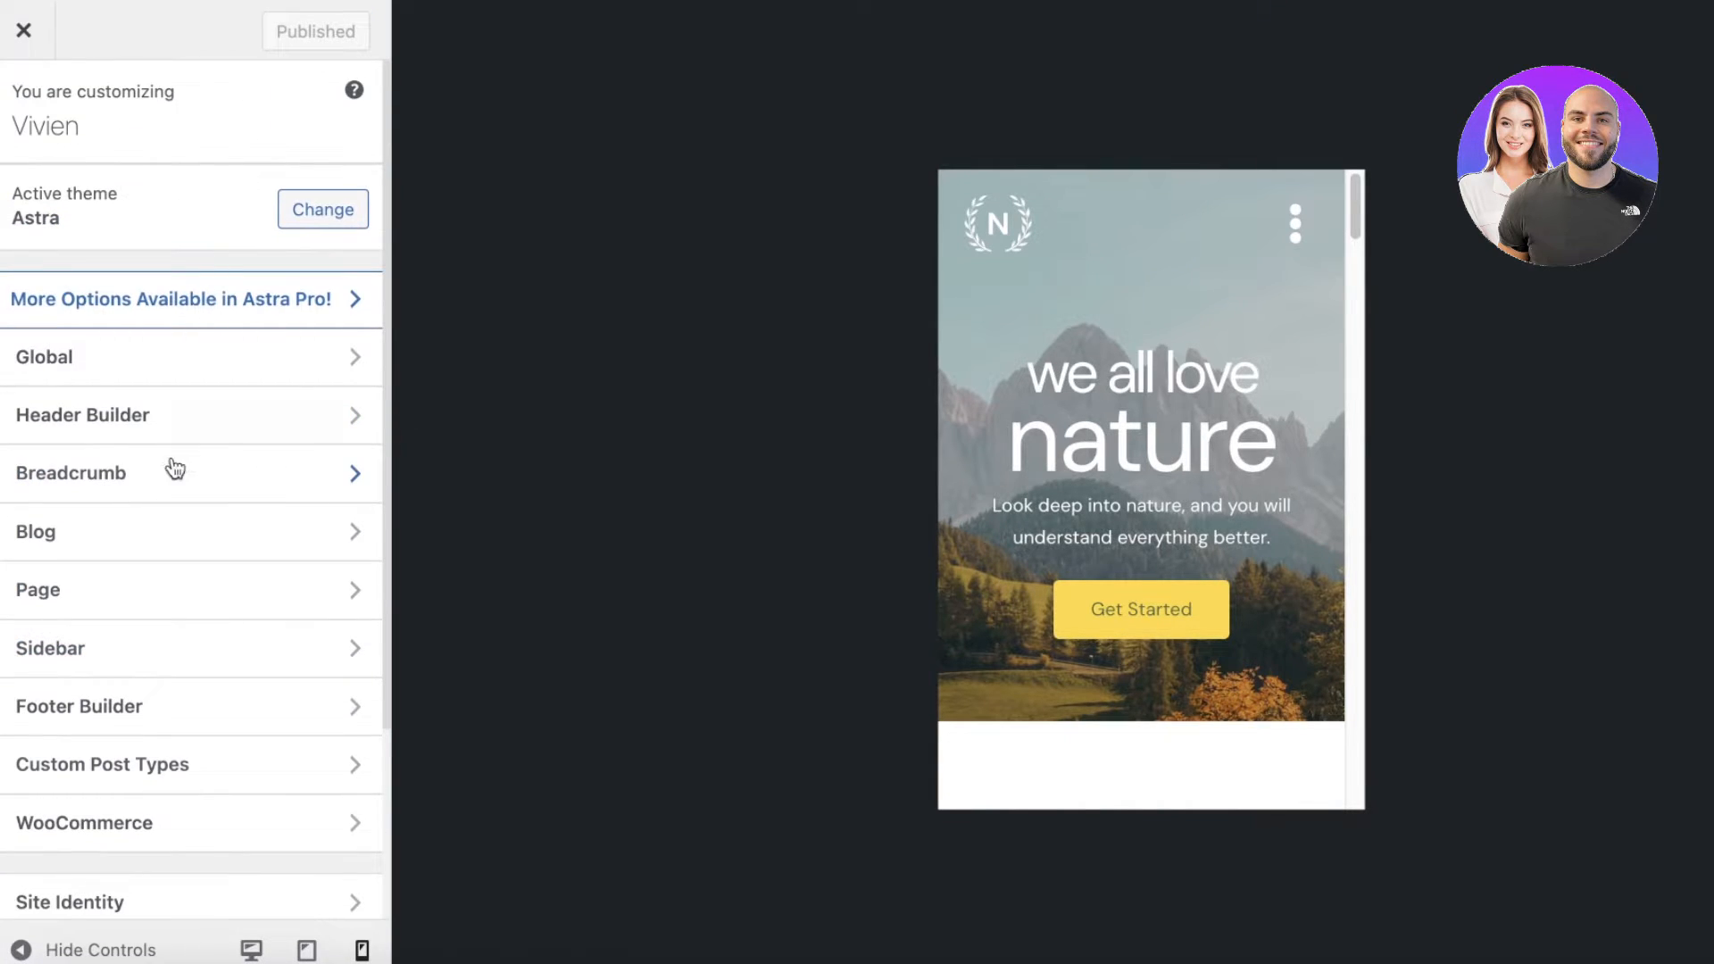
scroll("down", 3)
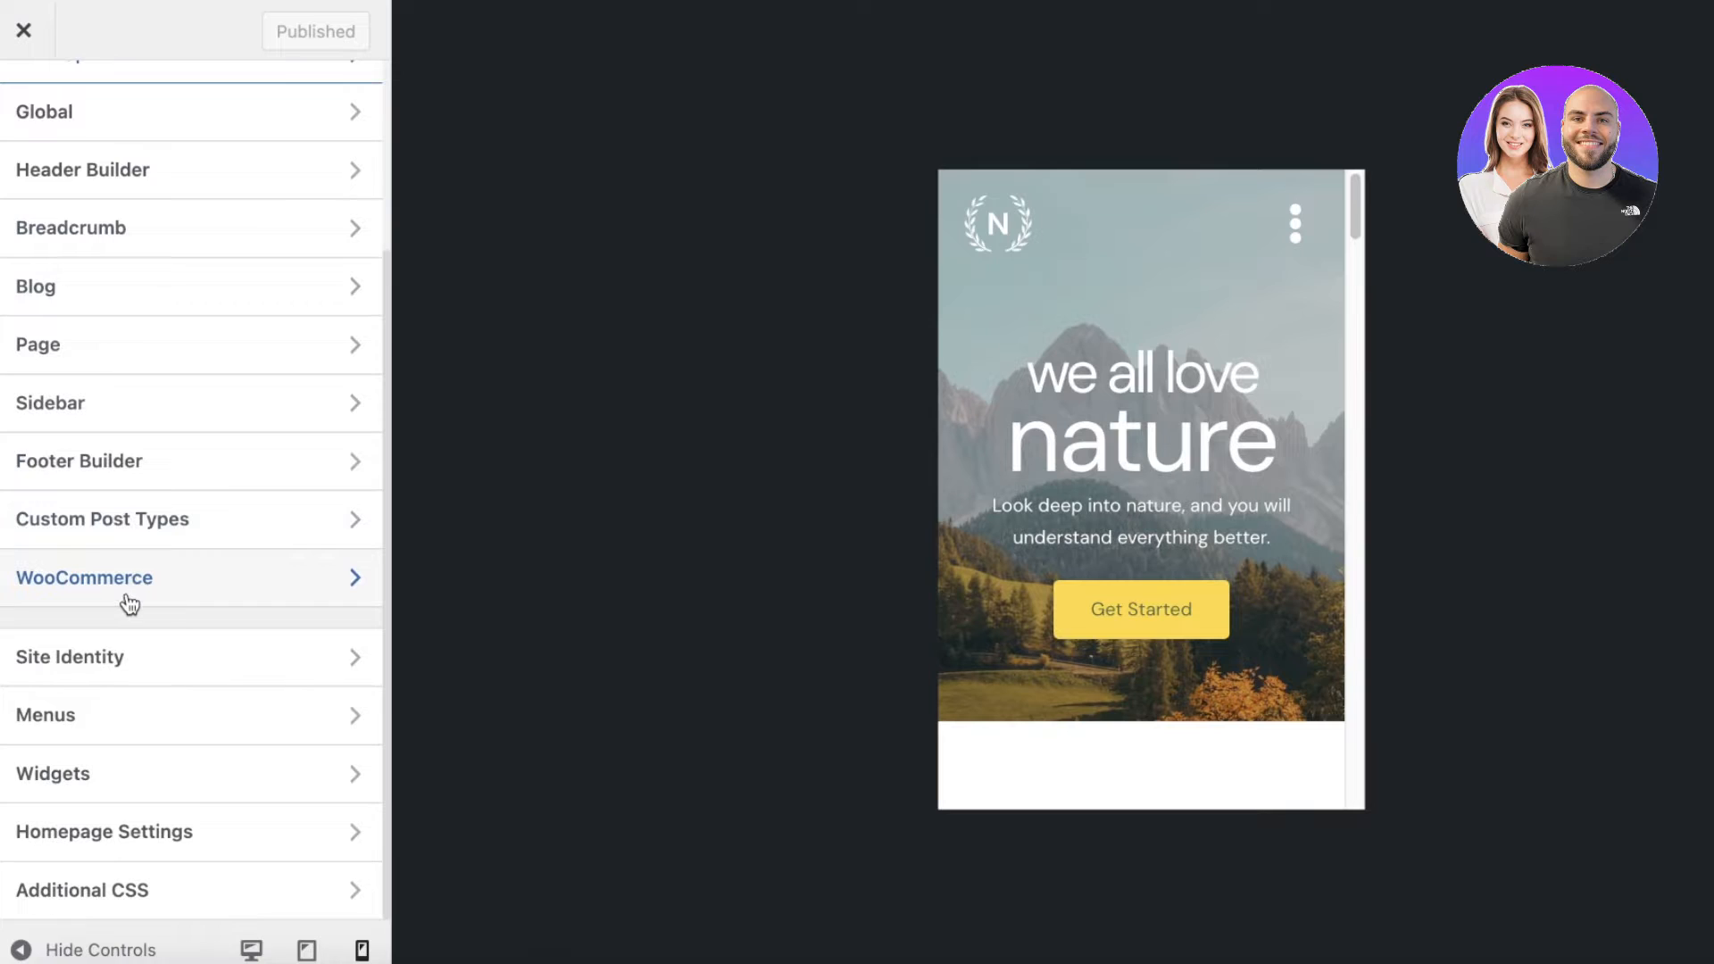
mouse_move(236, 709)
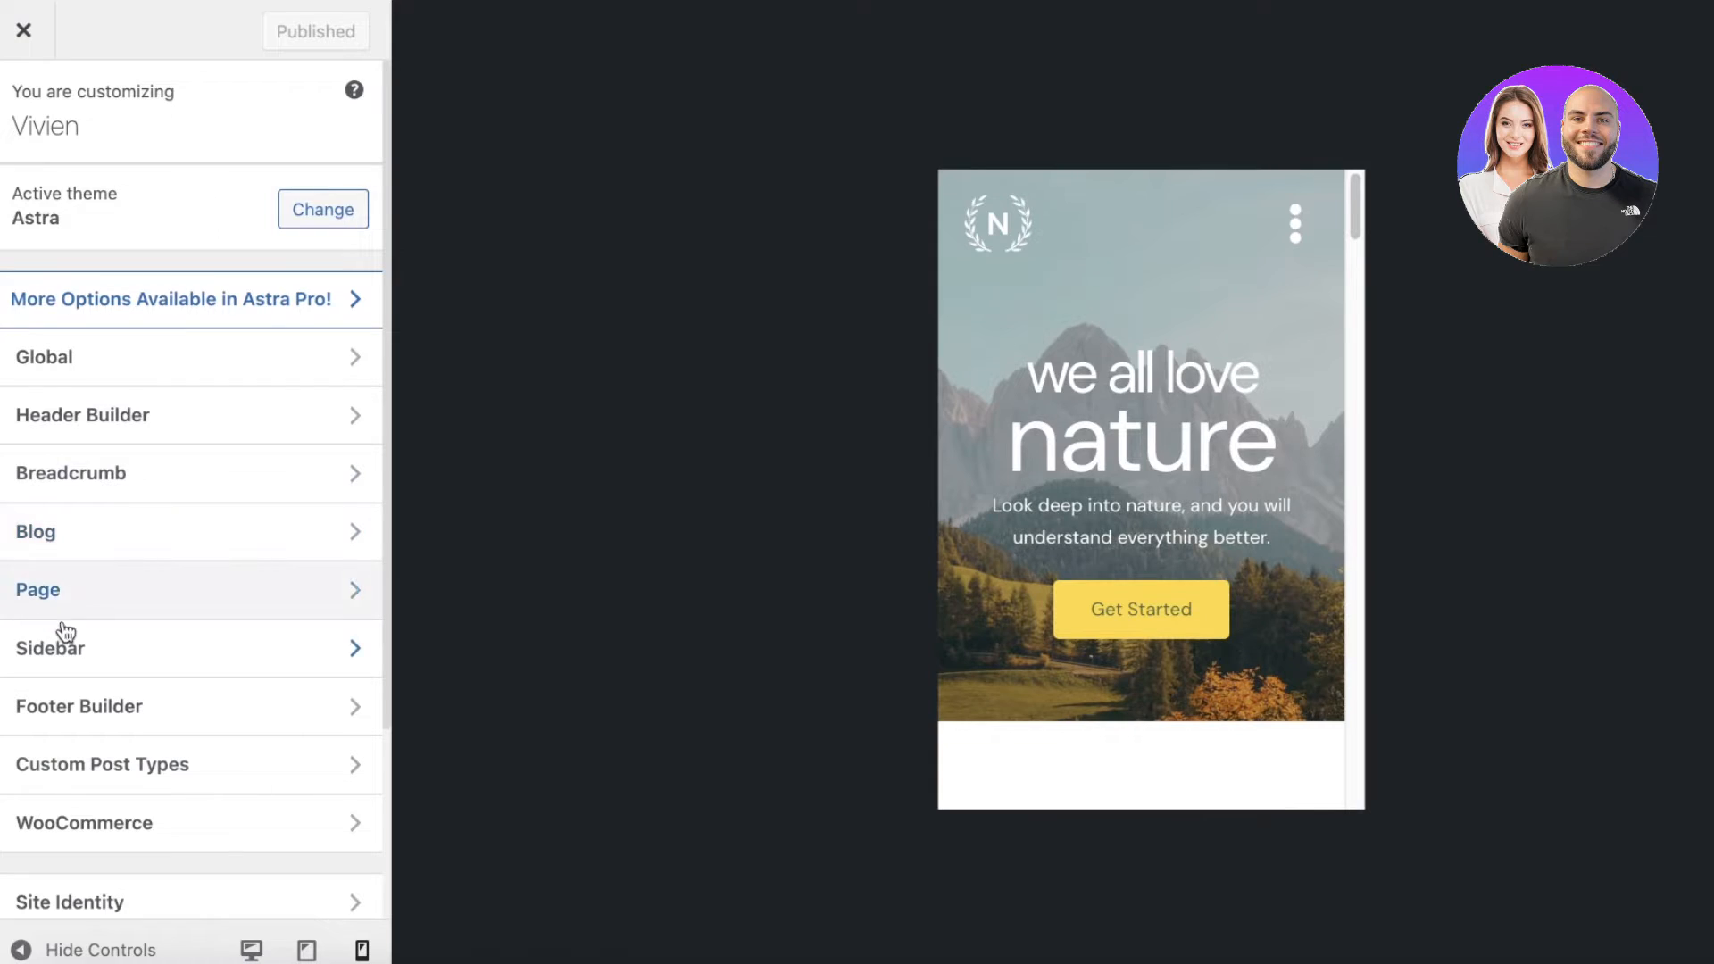
left_click(102, 764)
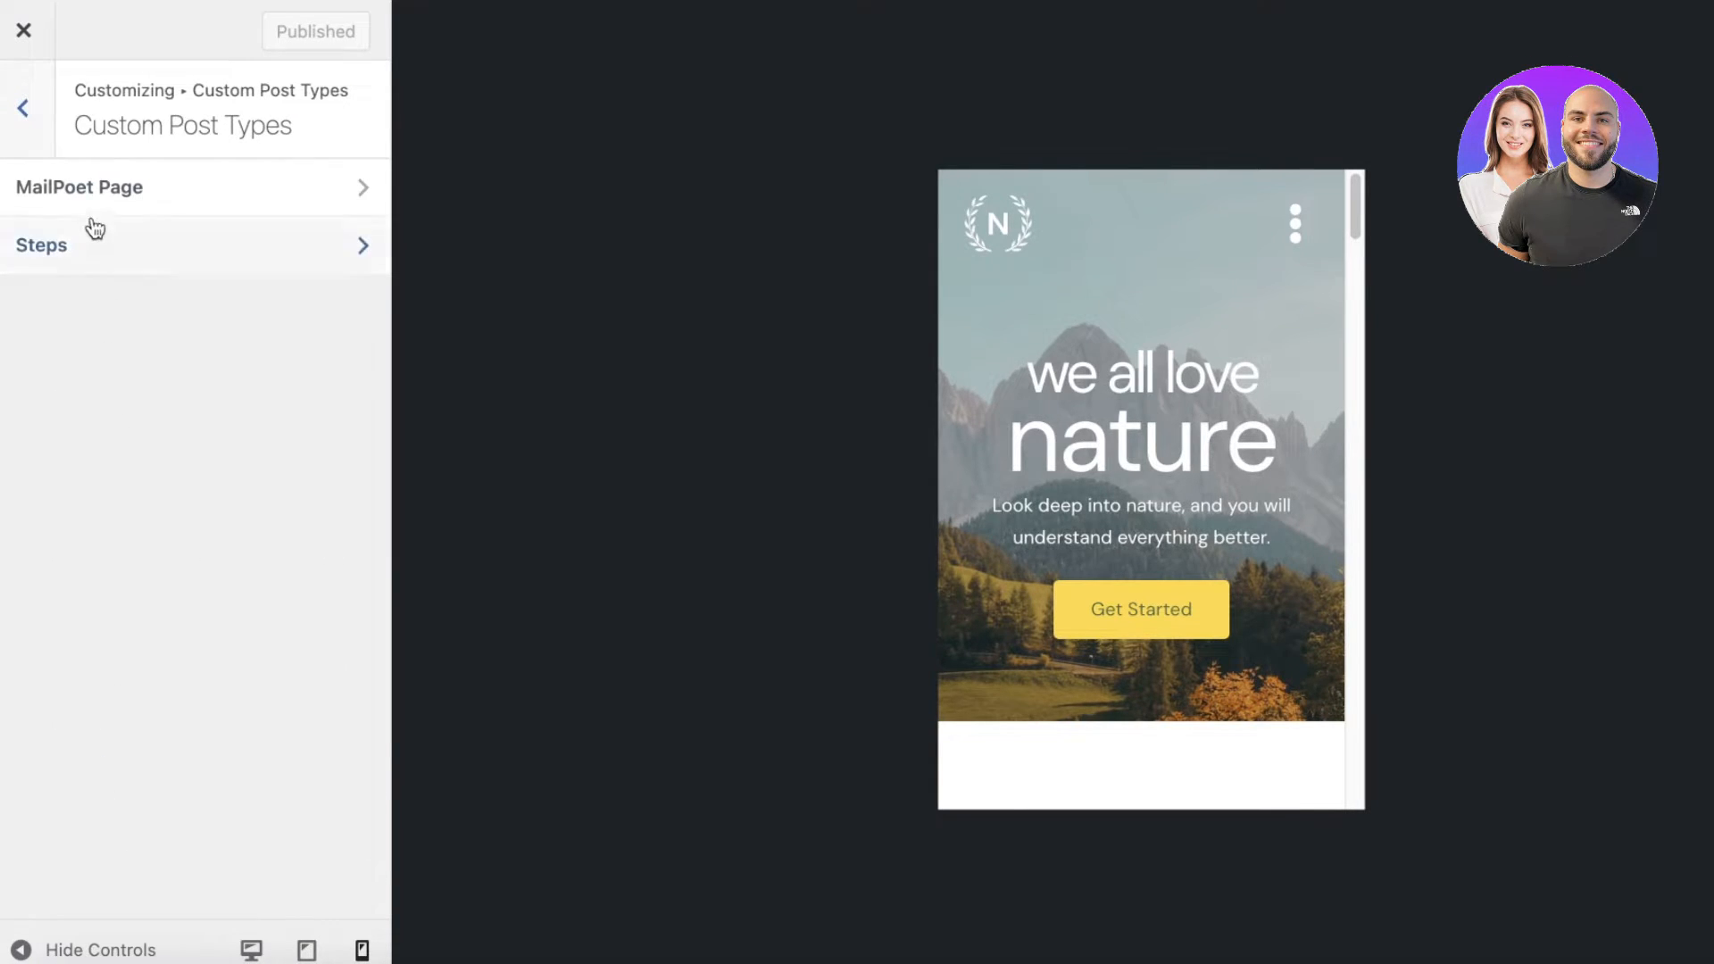
left_click(21, 108)
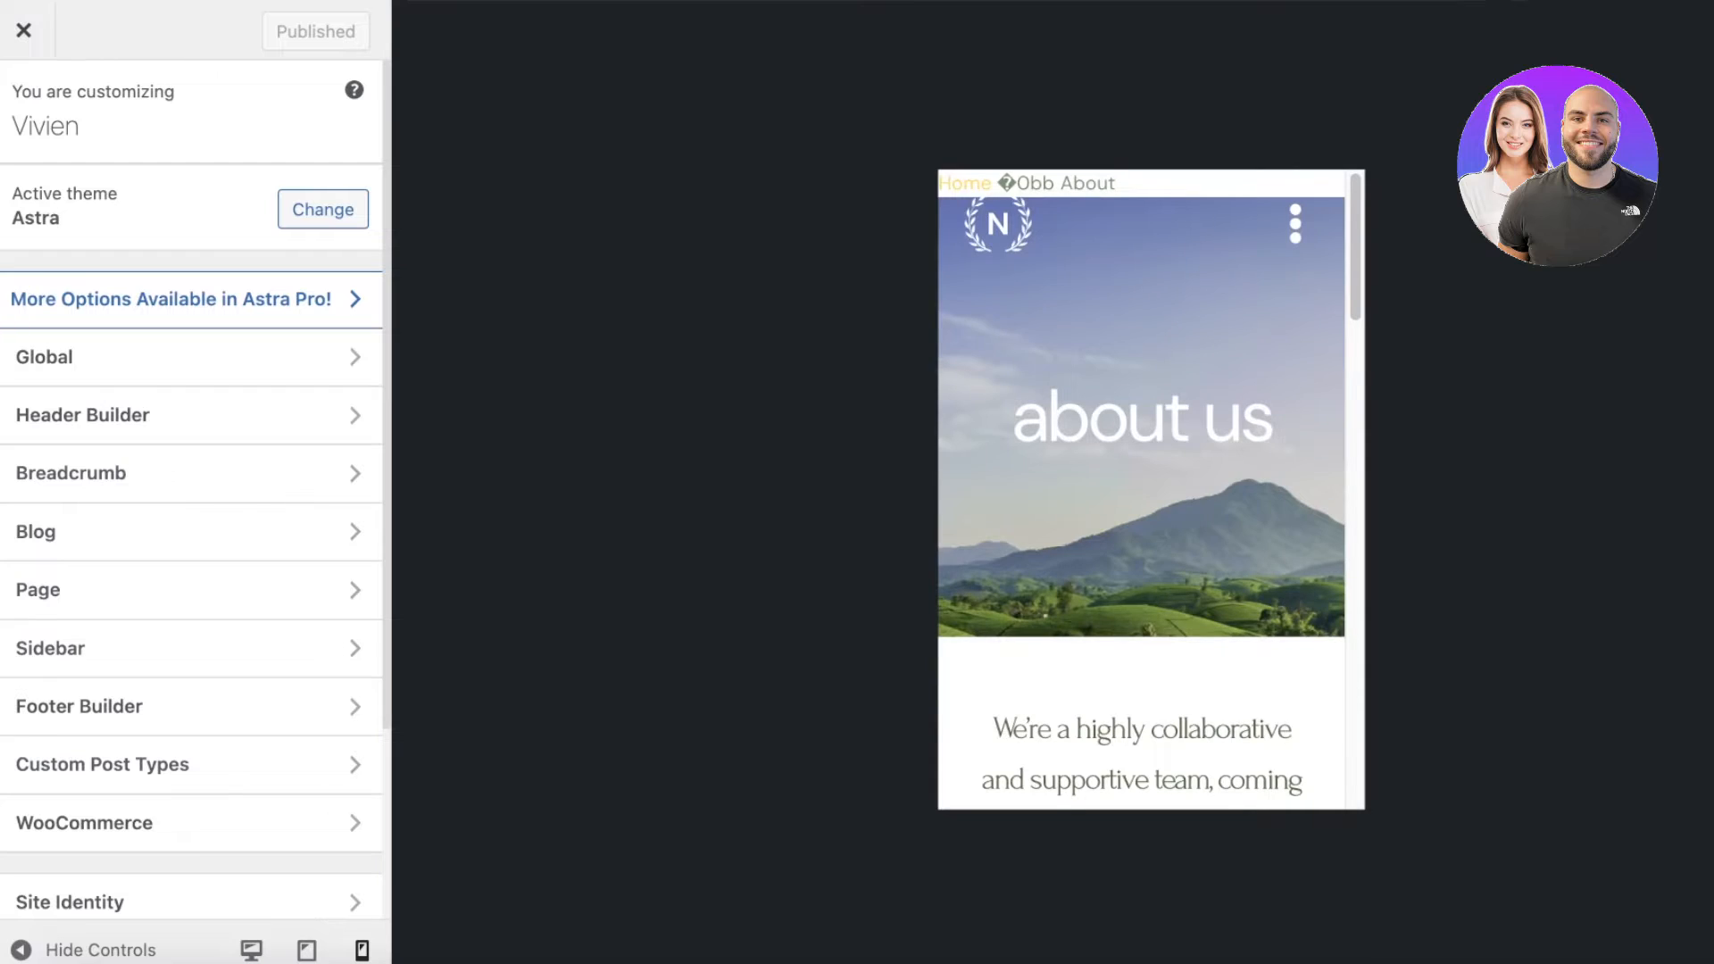
Open Primary Header settings from the About us preview's edit pencil, then go back
scroll("down", 3)
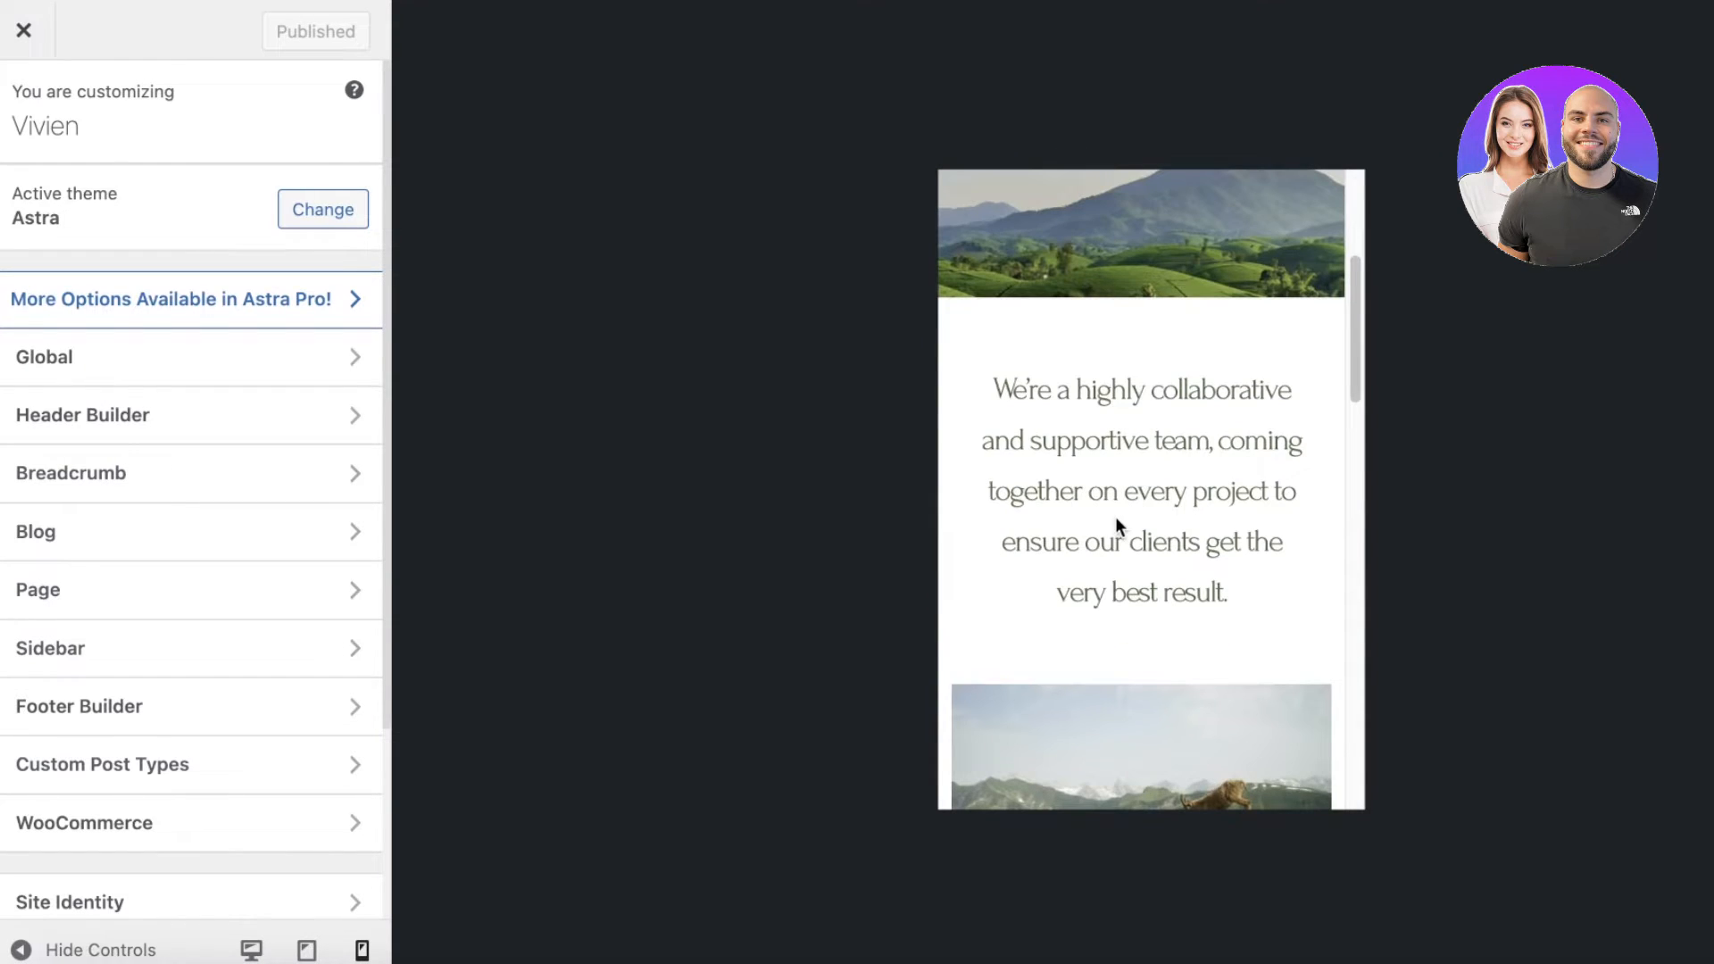
mouse_move(8, 132)
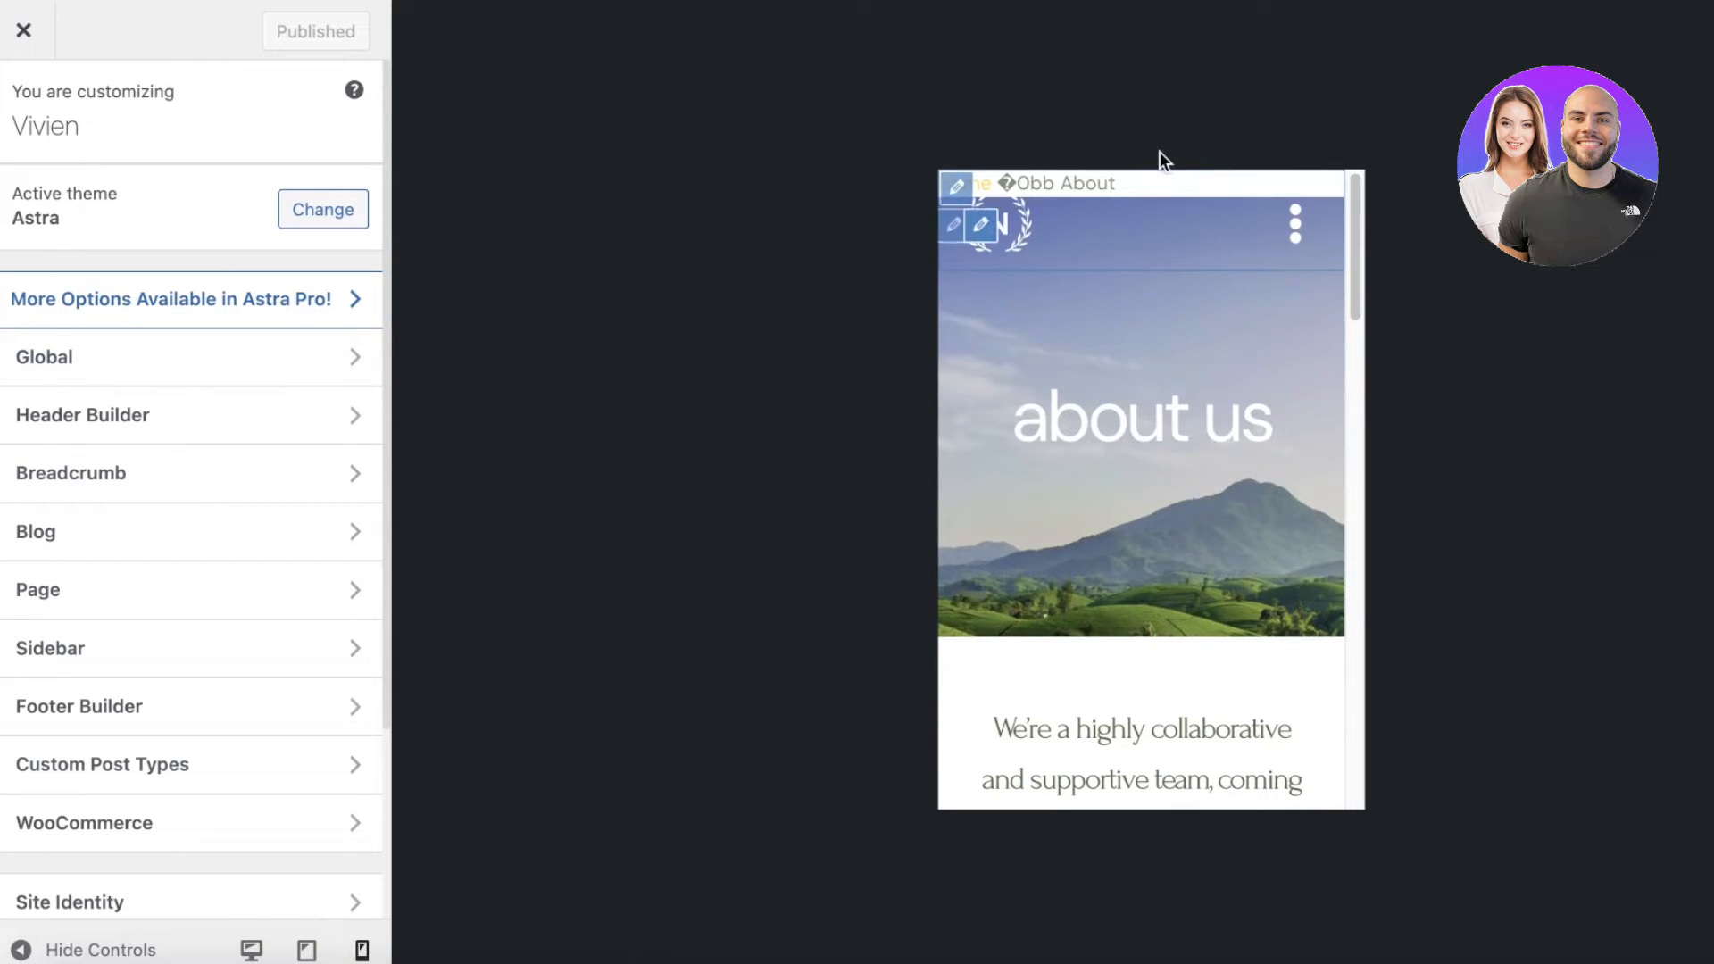
left_click(982, 220)
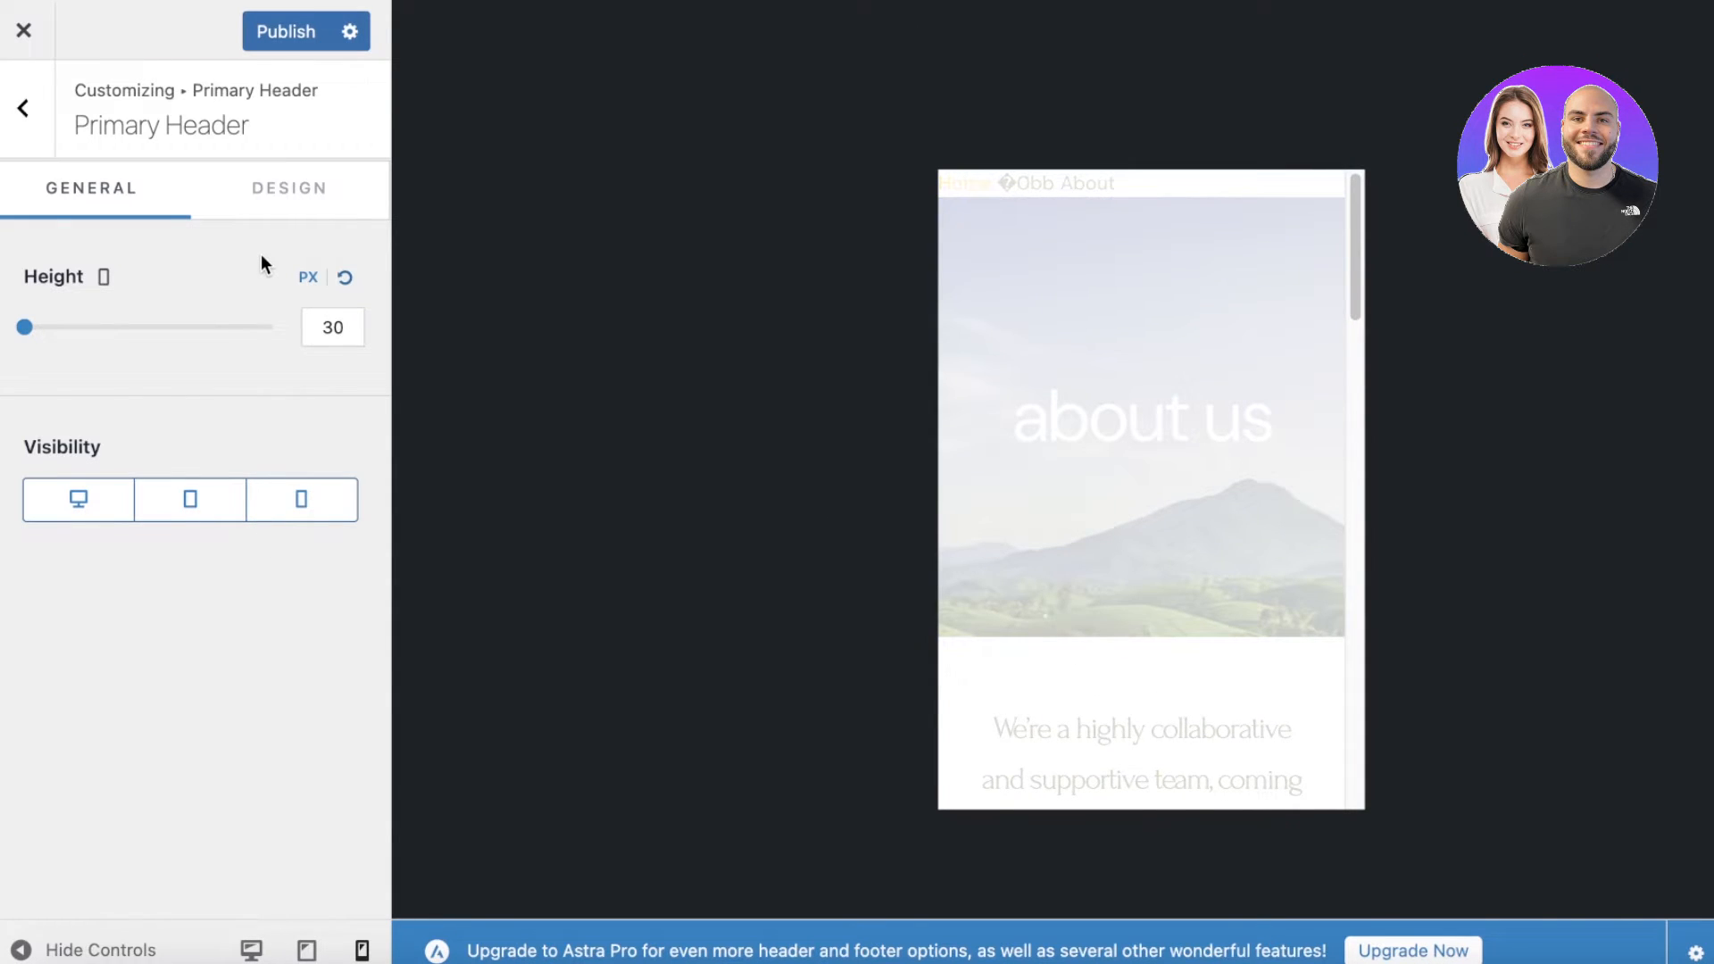
mouse_move(327, 270)
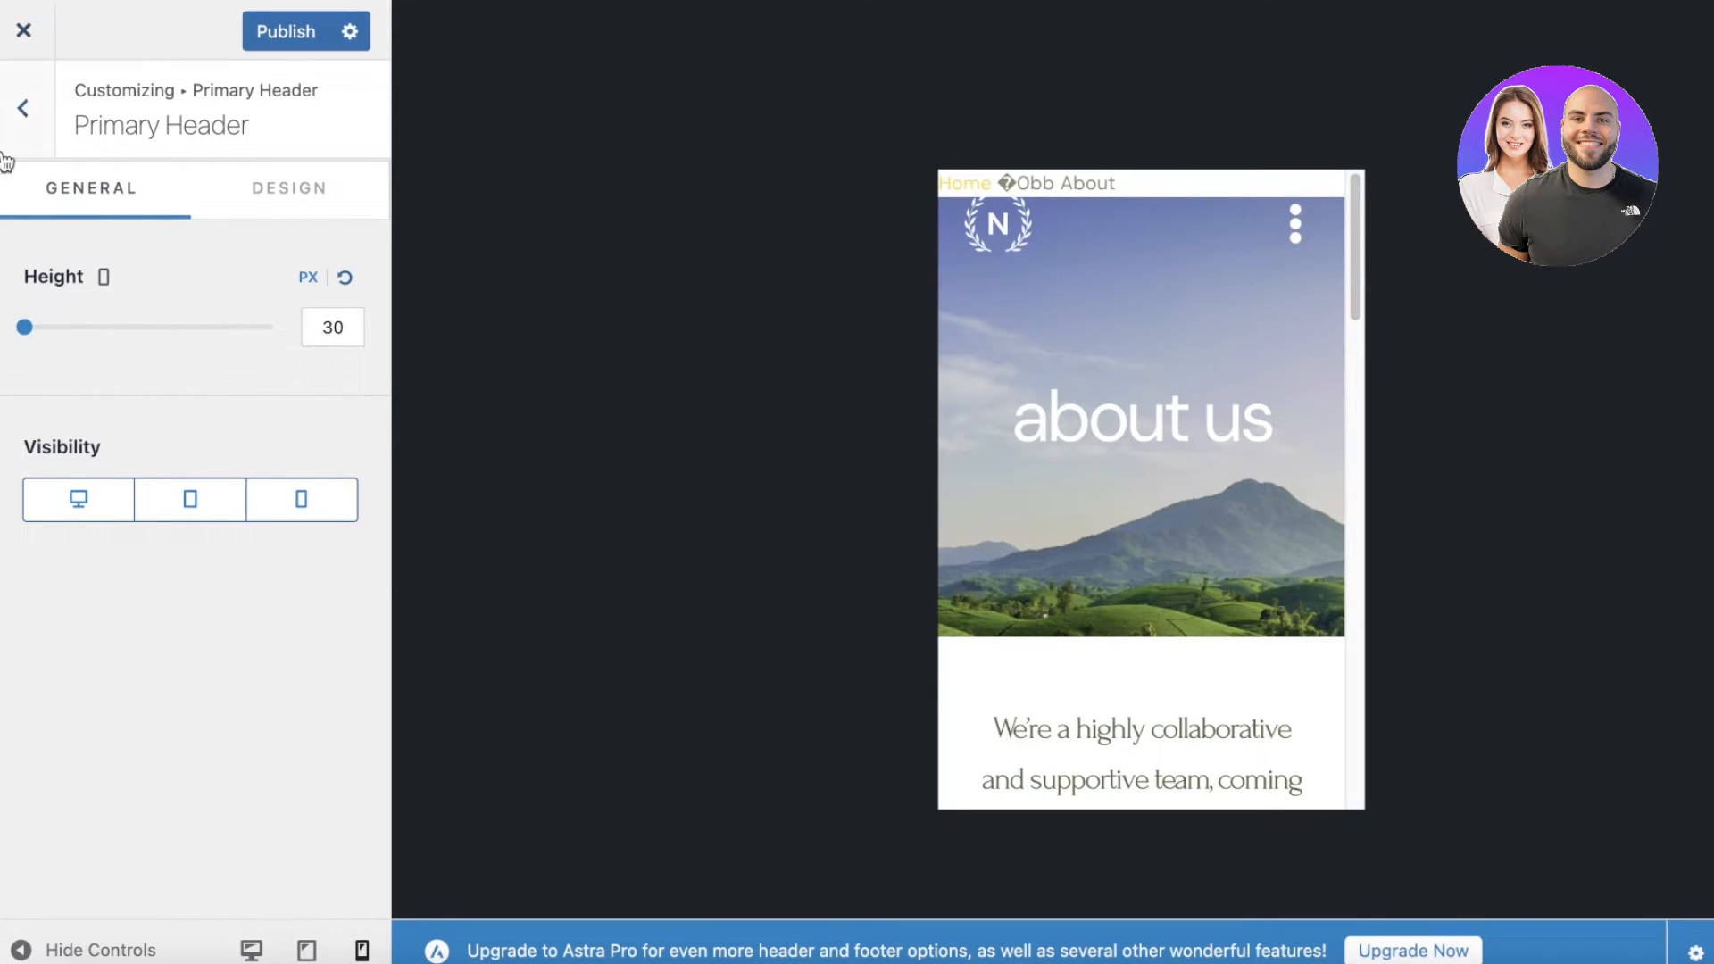
left_click(23, 107)
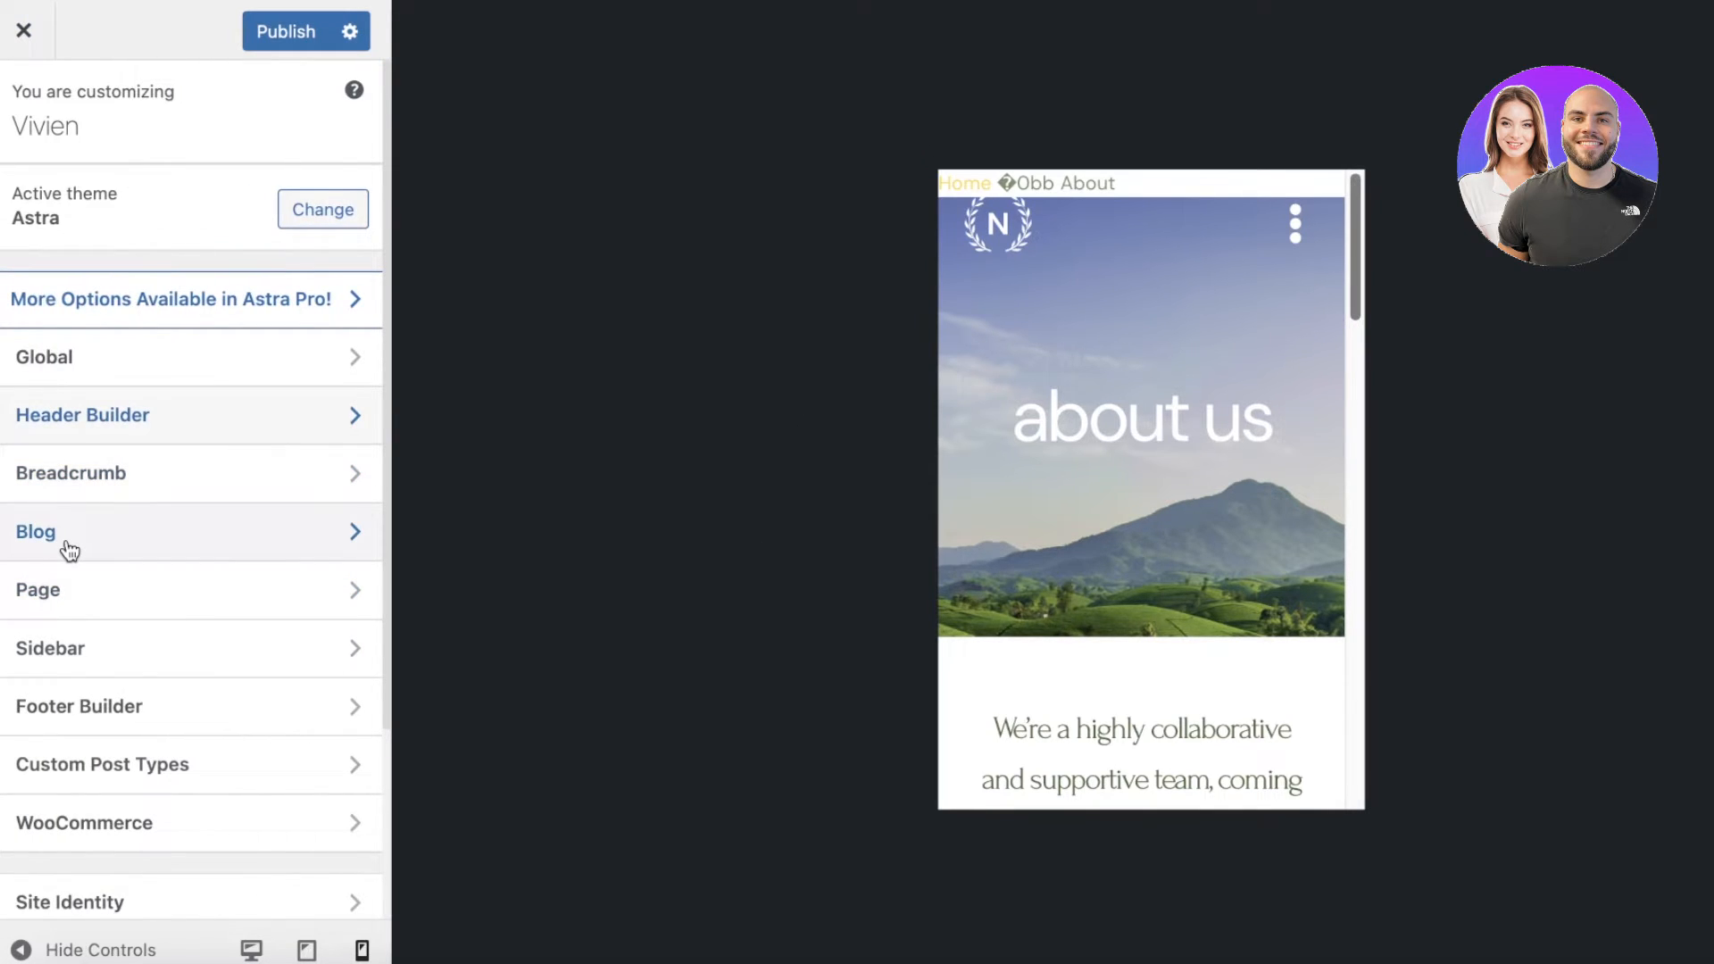
Set the Page container layout to Narrow
left_click(38, 590)
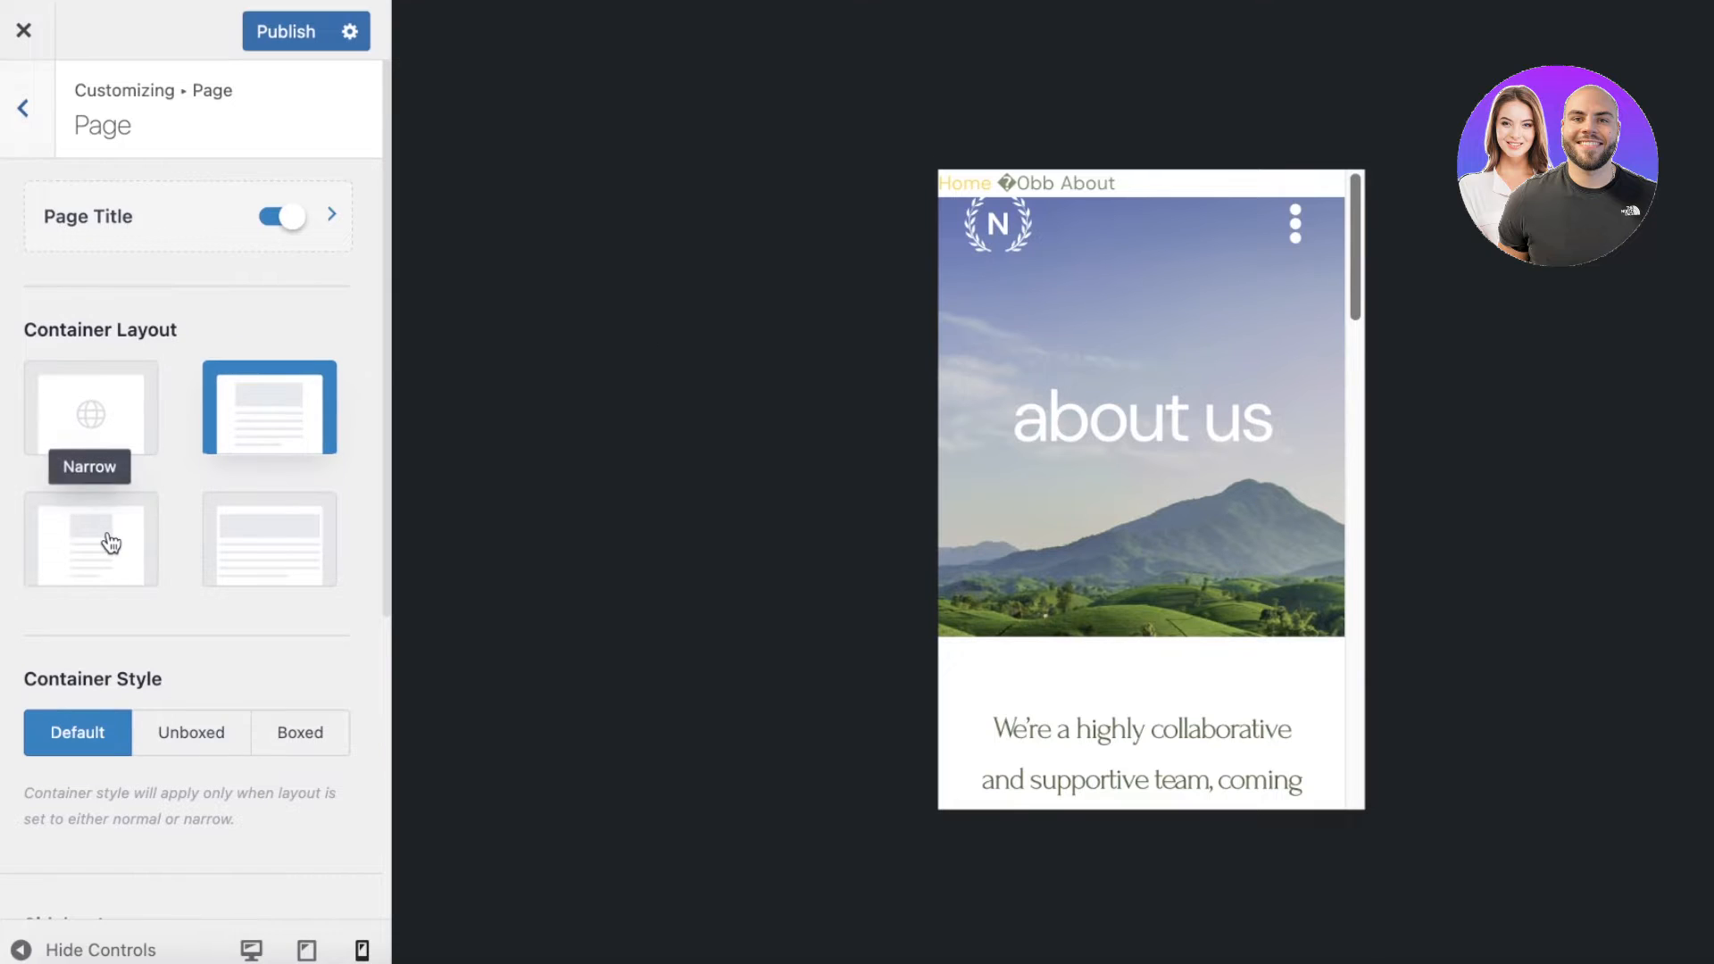
left_click(91, 540)
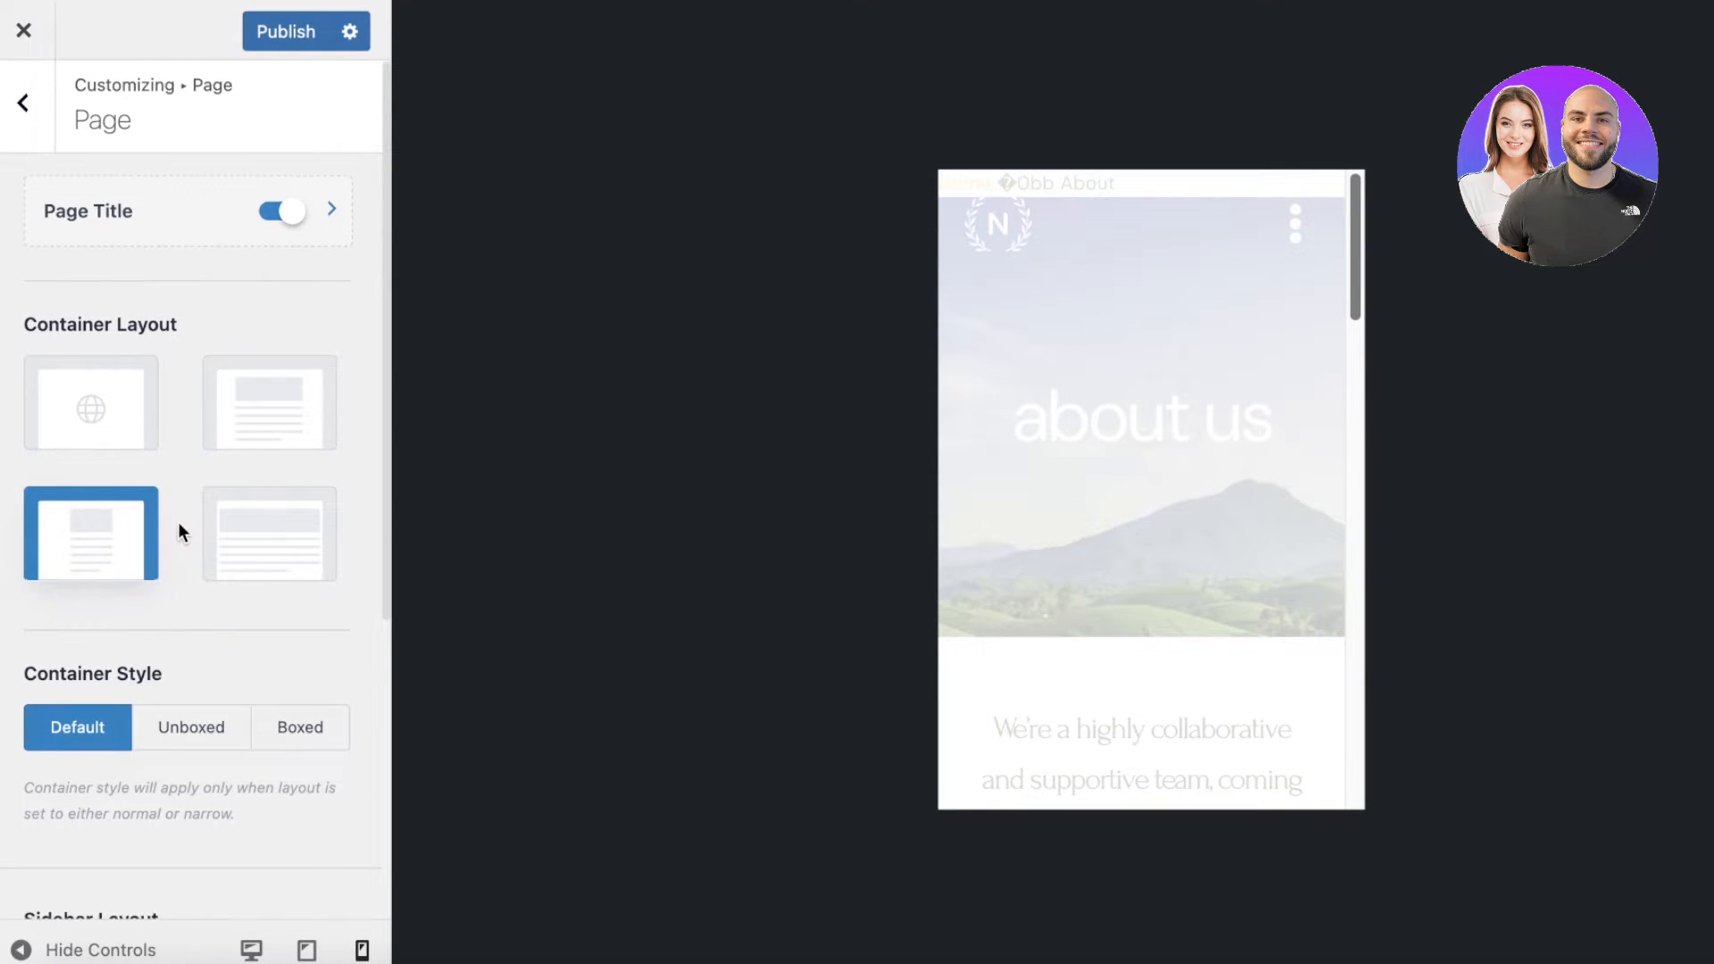
scroll("down", 3)
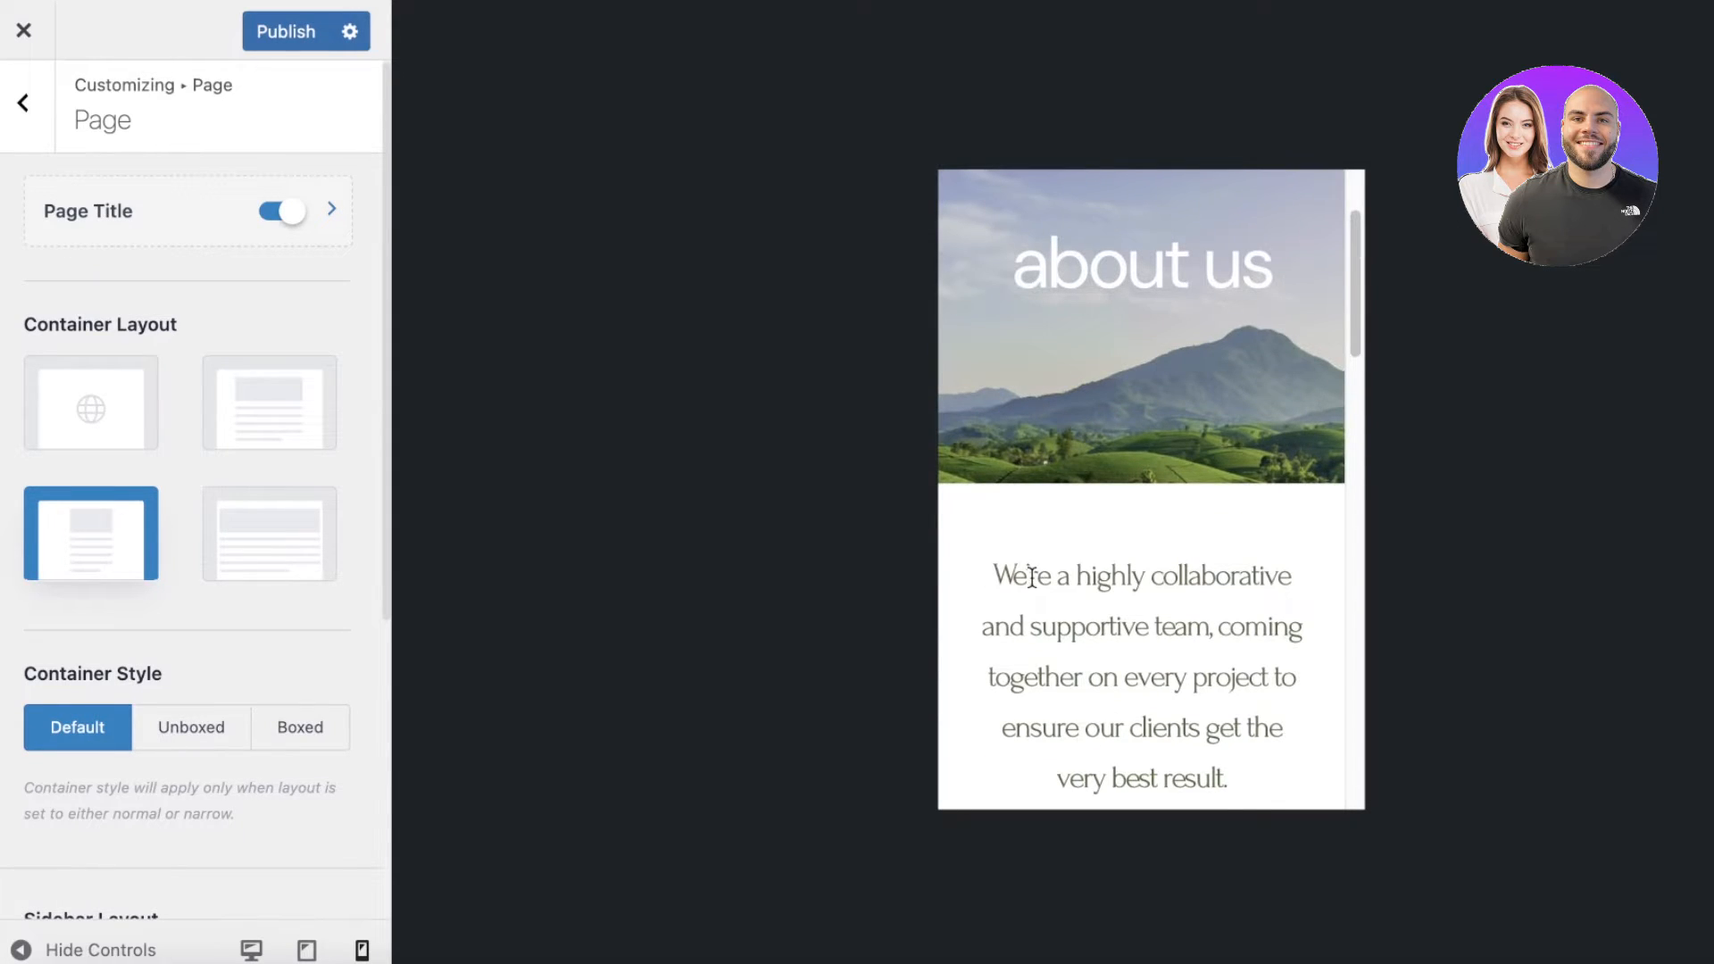
Highlight the team description in the About us preview, scroll down, and return to sections
left_click_drag(989, 575, 1226, 779)
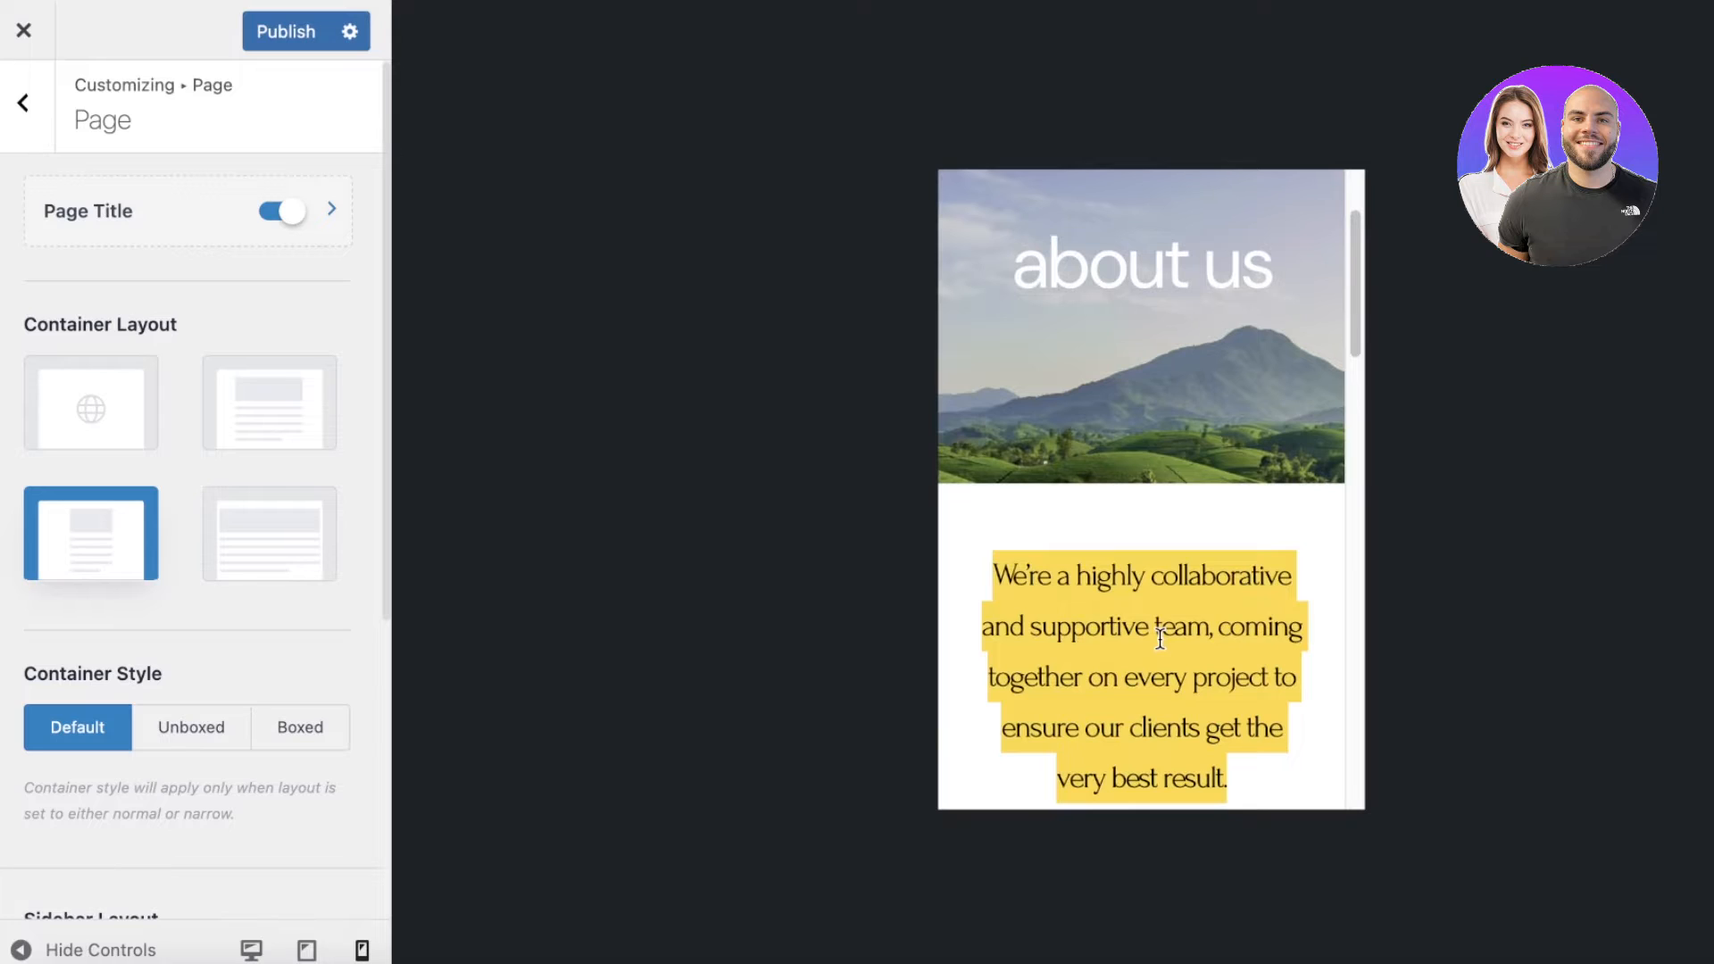
scroll("down", 3)
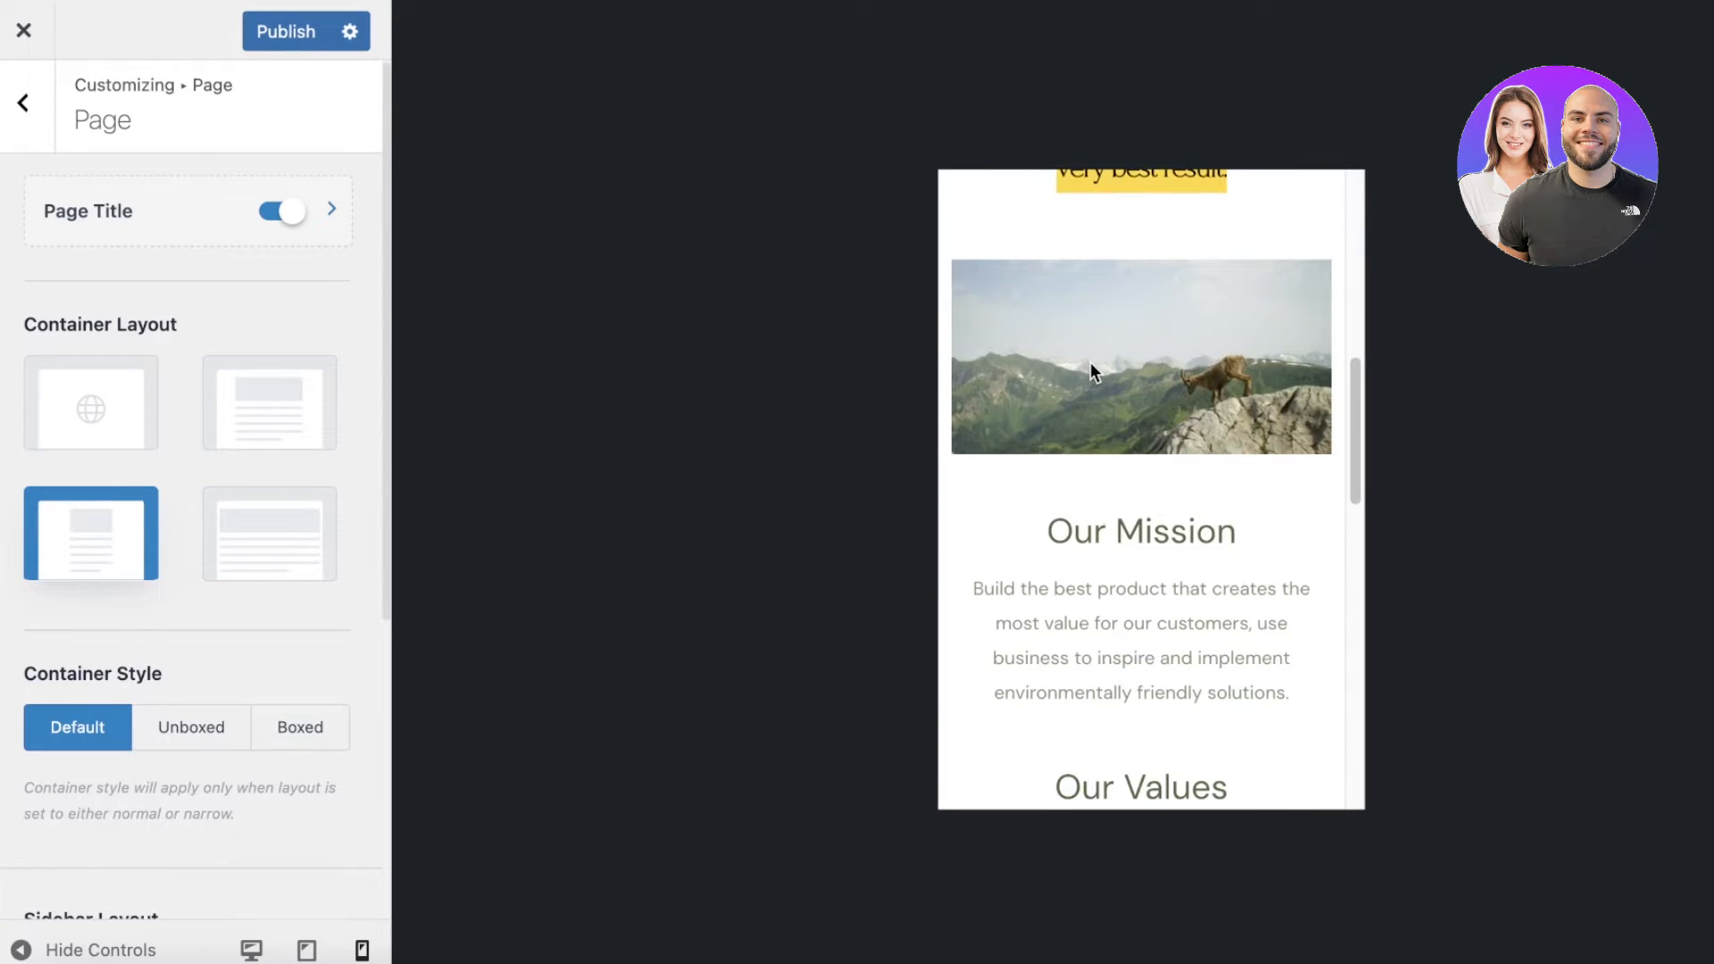
mouse_move(81, 674)
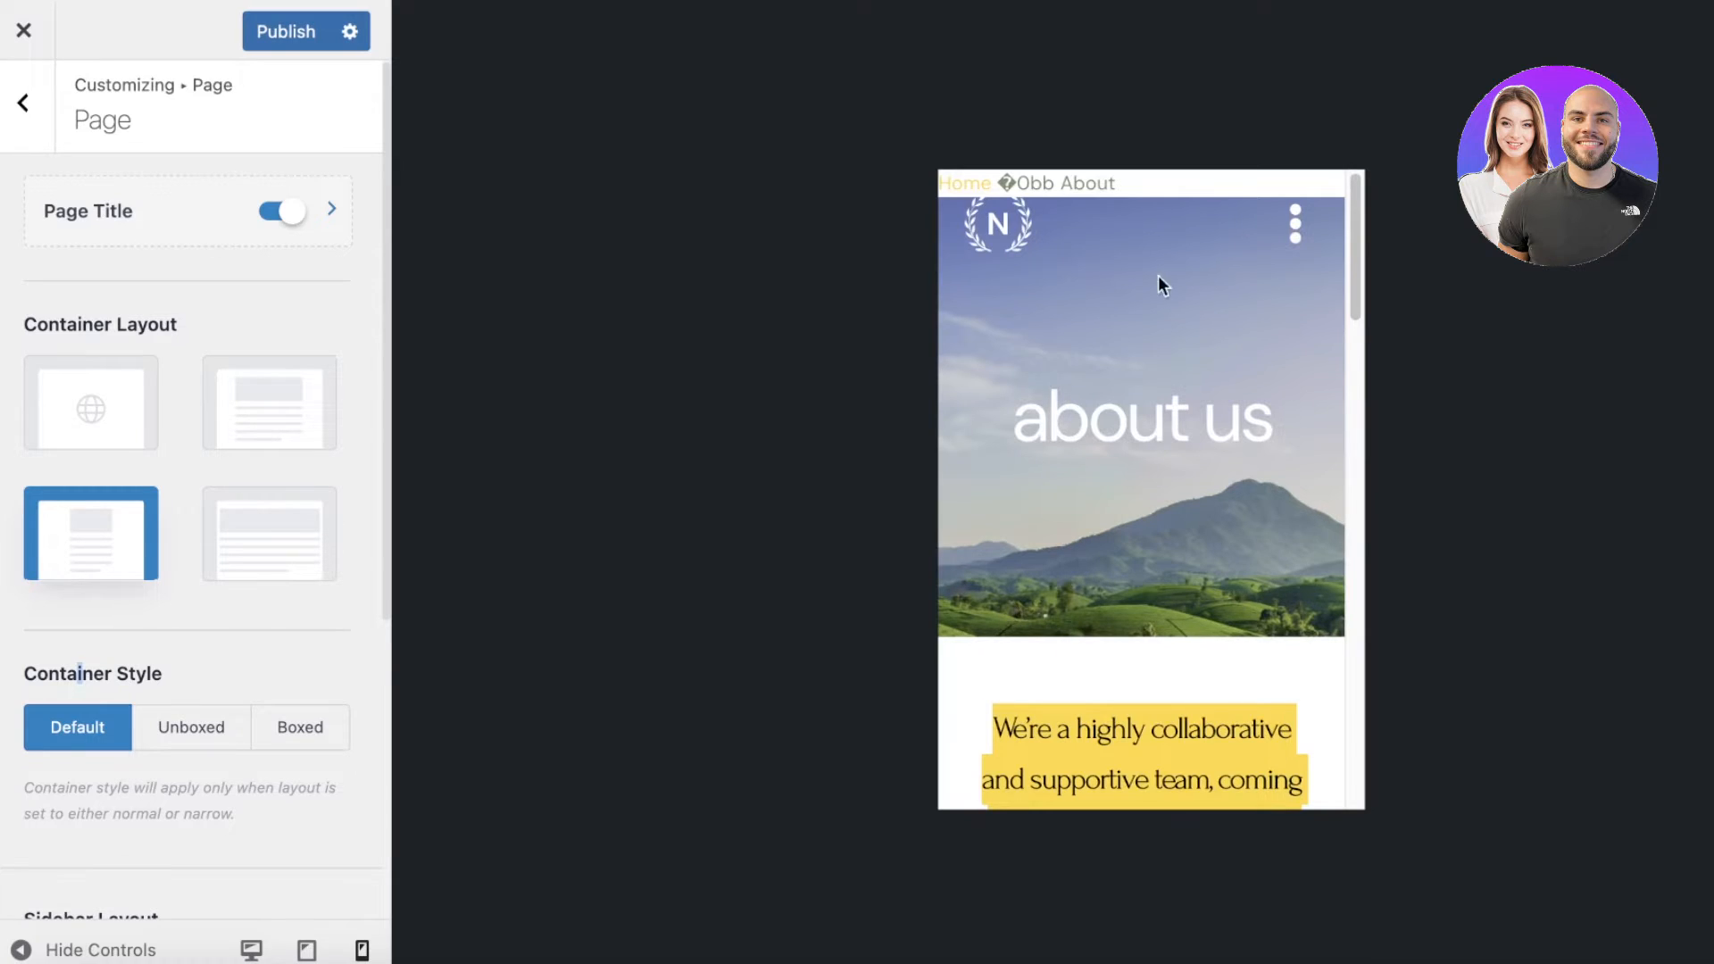
scroll("down", 3)
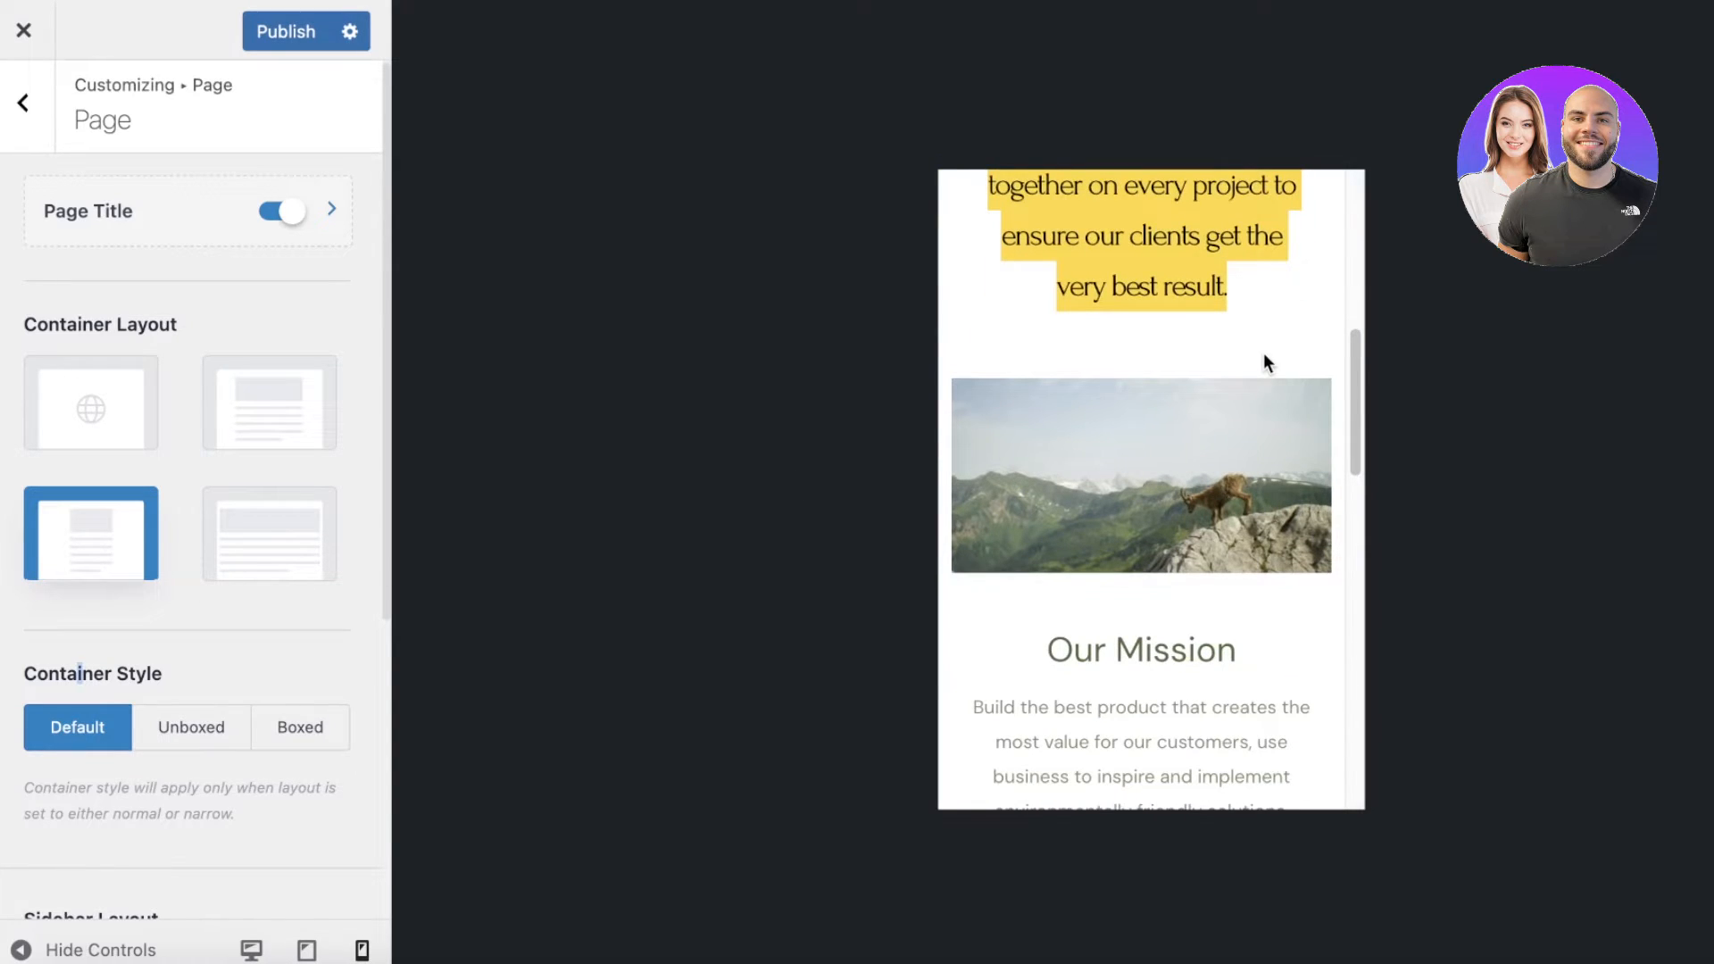
scroll("down", 3)
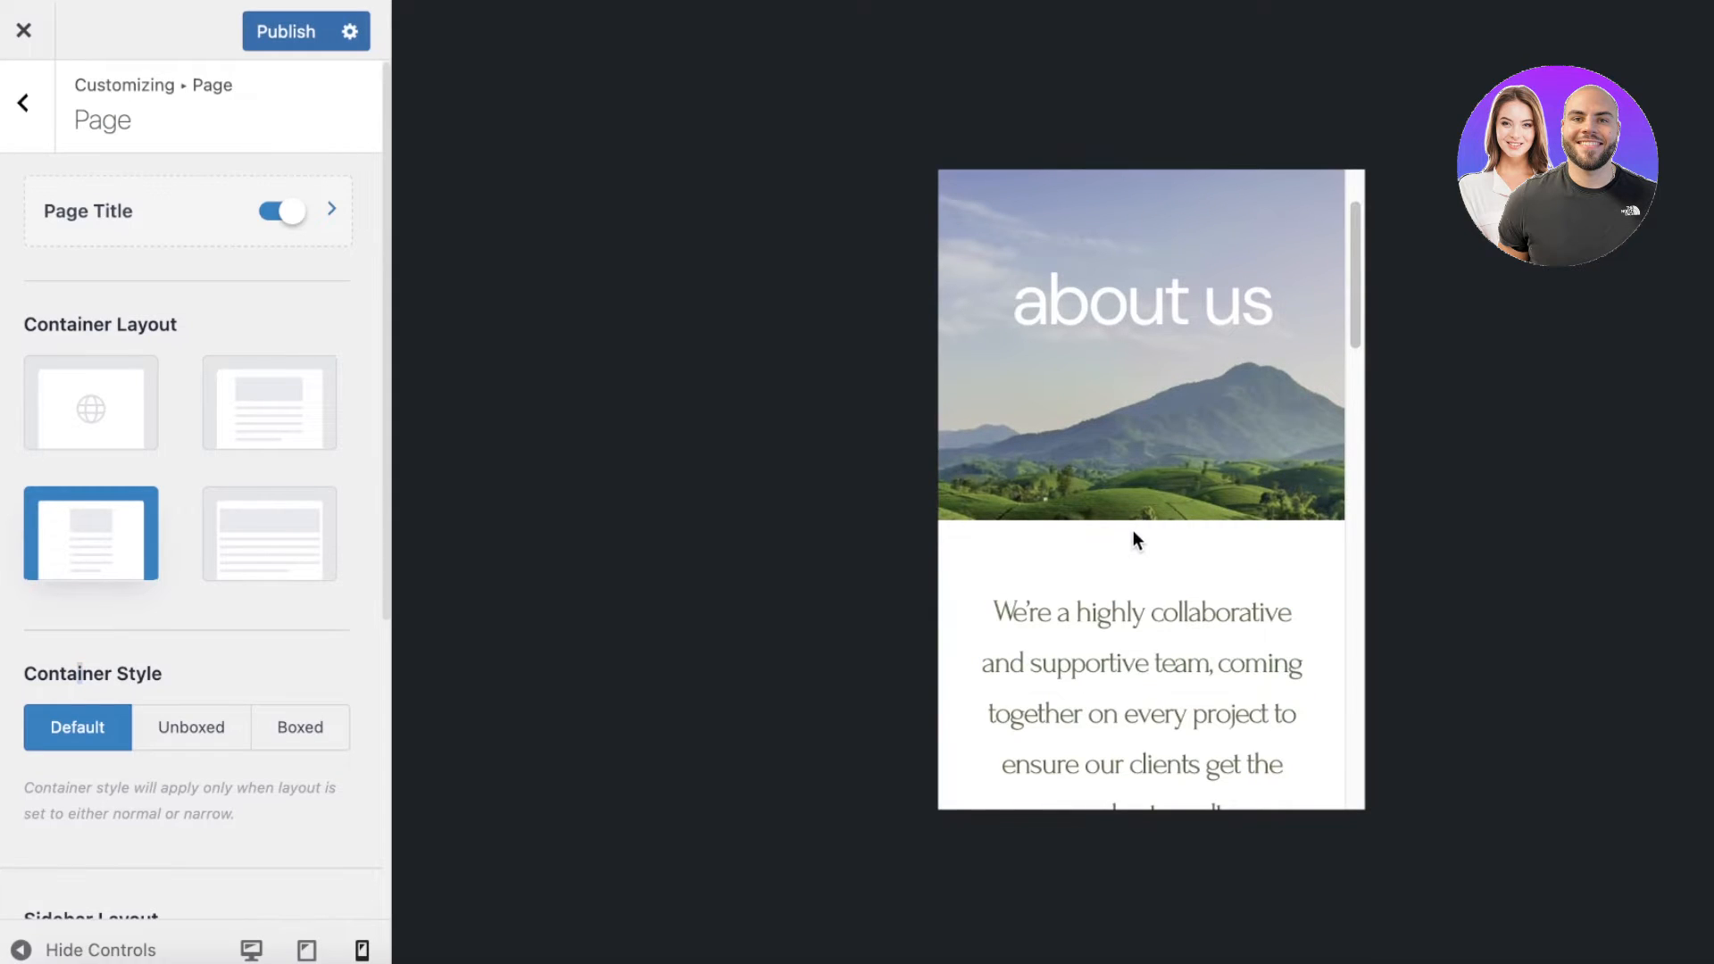
mouse_move(1120, 545)
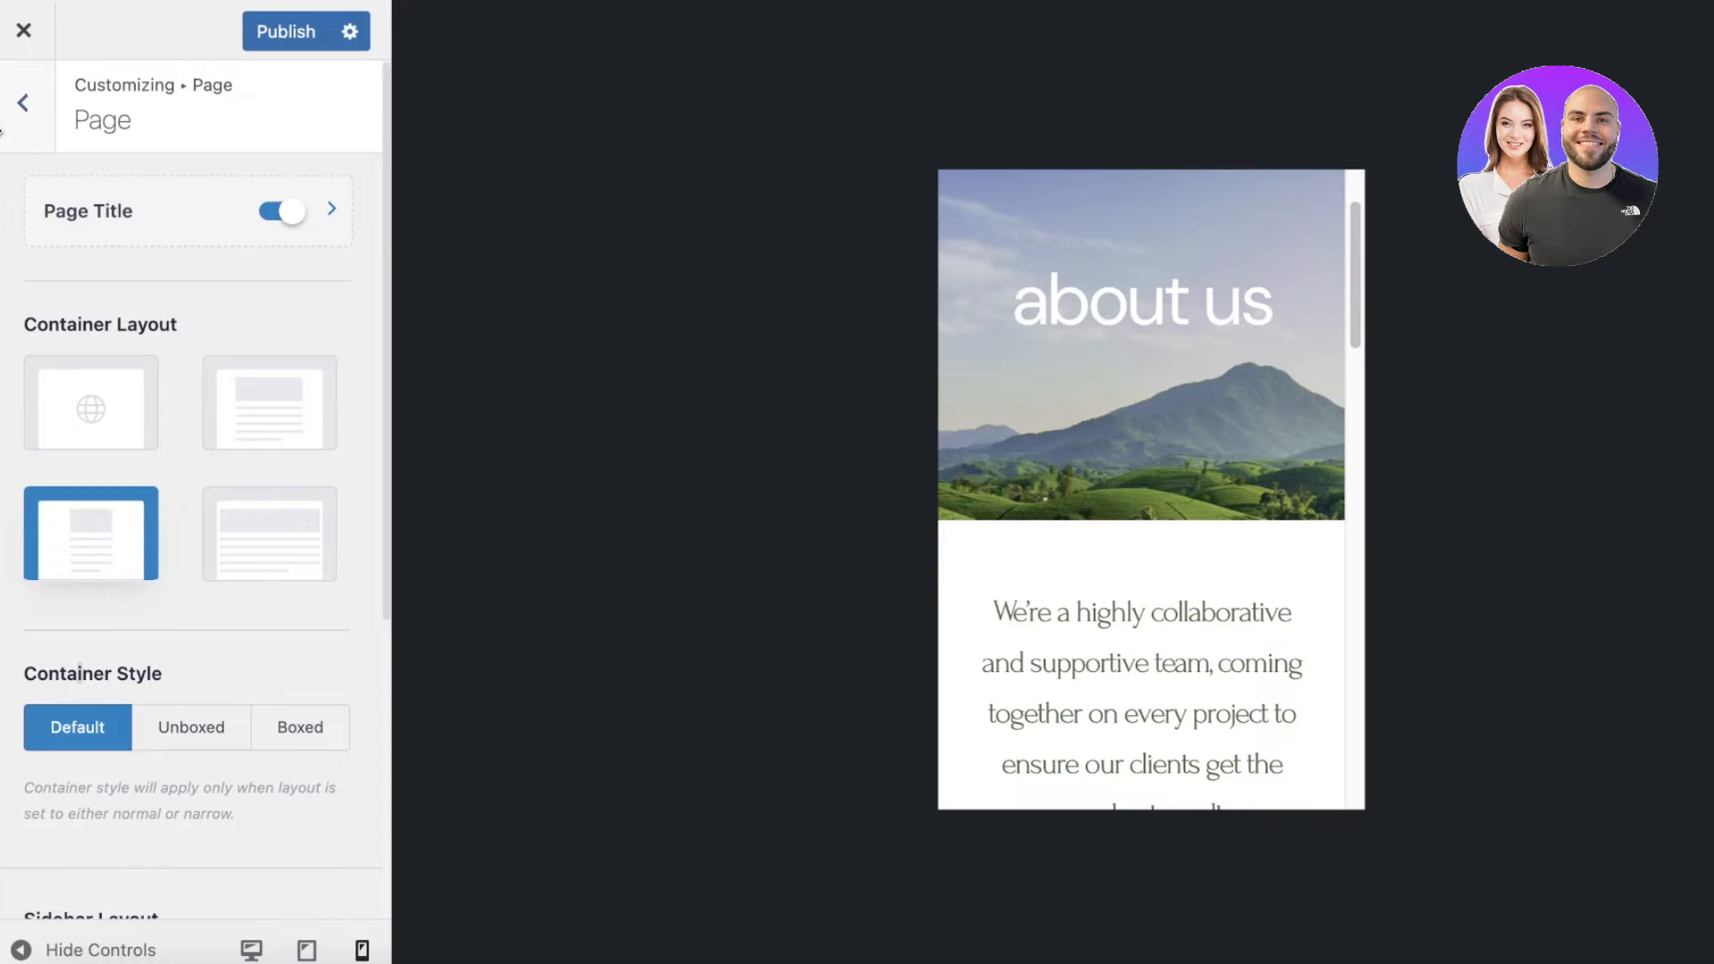
left_click(23, 101)
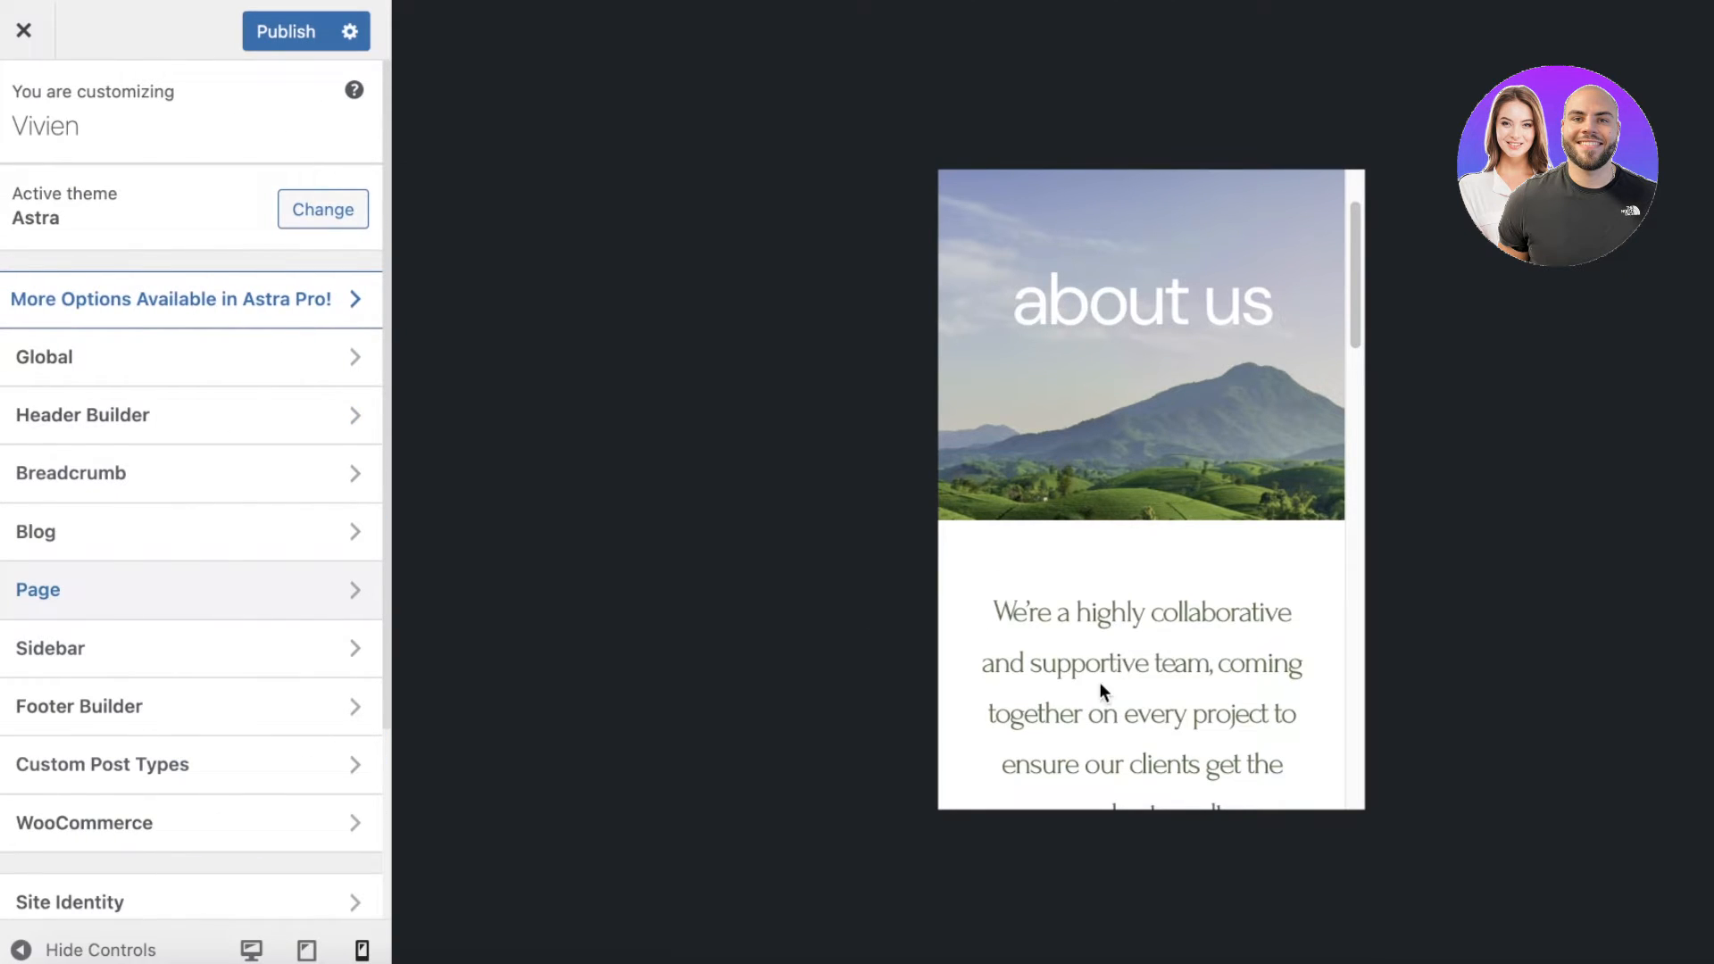
mouse_move(1173, 588)
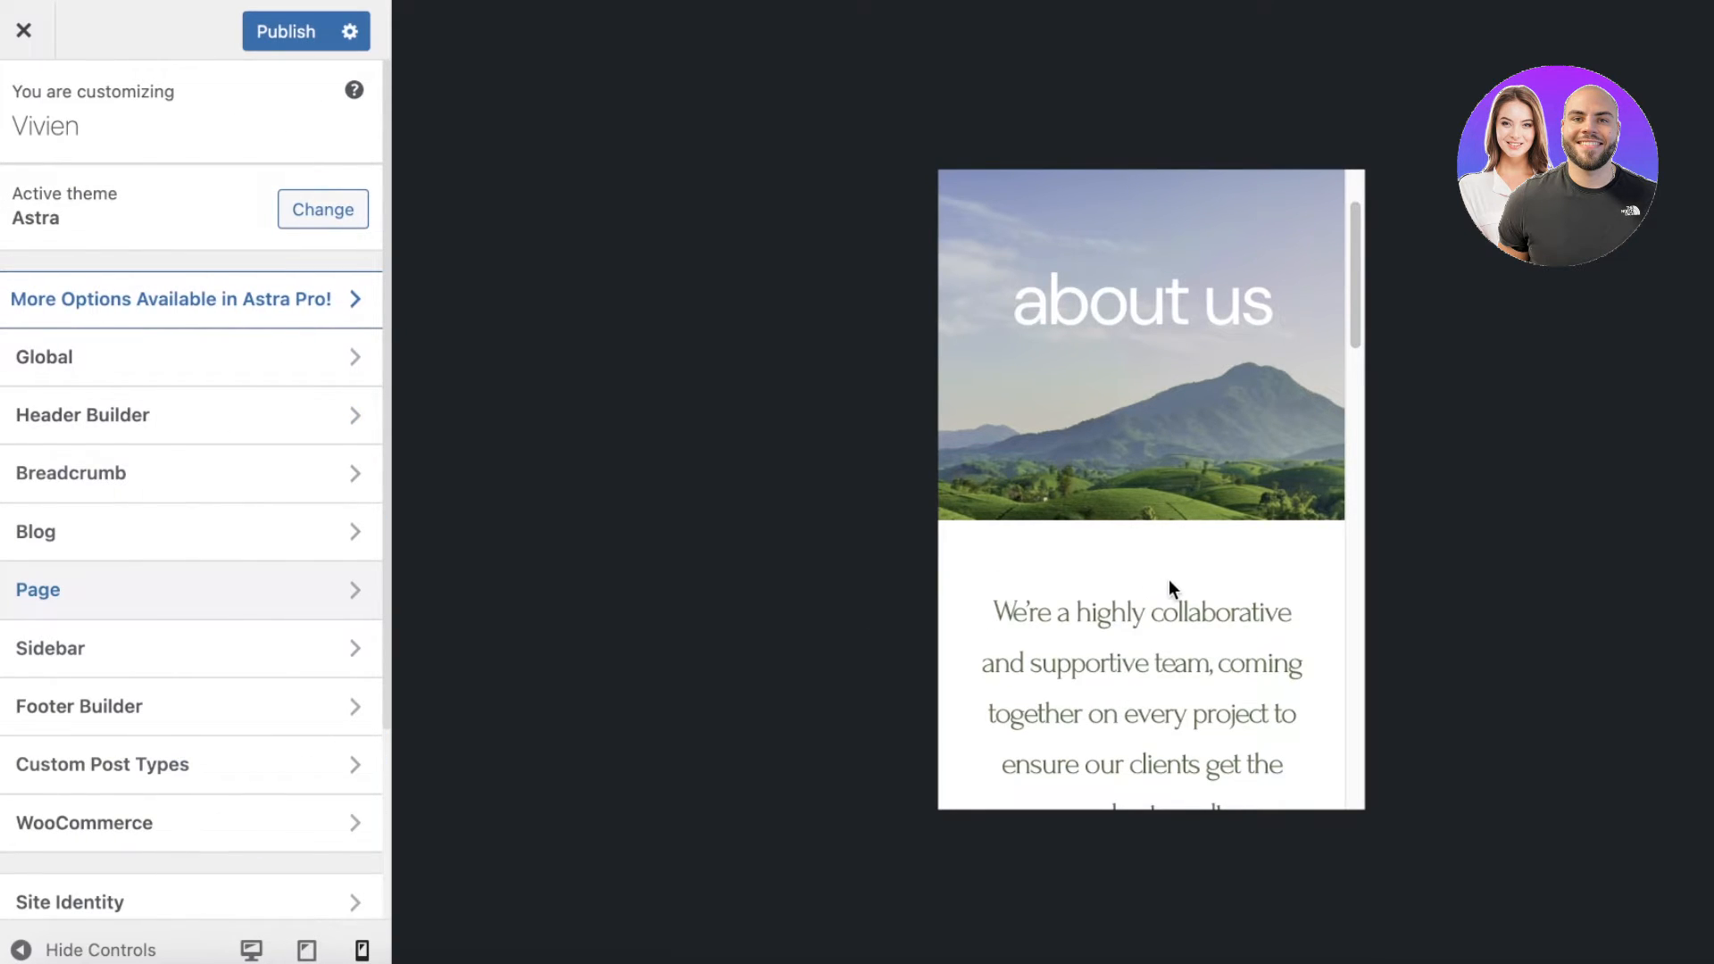
mouse_move(996, 631)
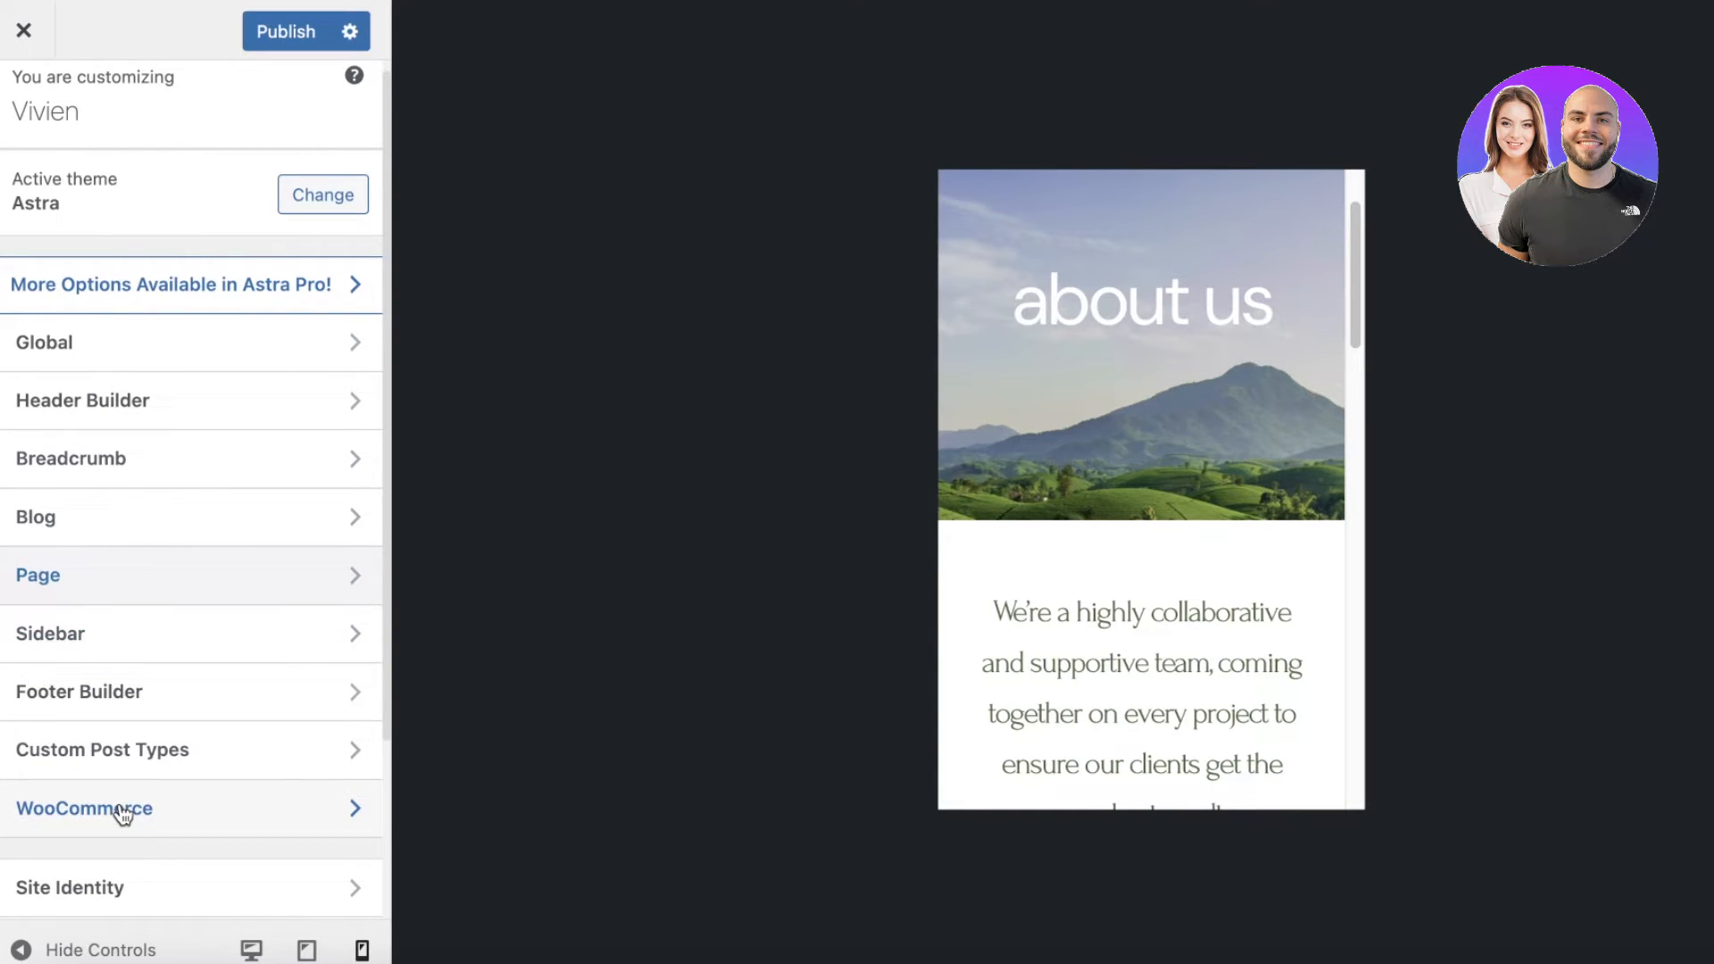
View WooCommerce Product Catalog settings, then back out to the main sections list
left_click(85, 809)
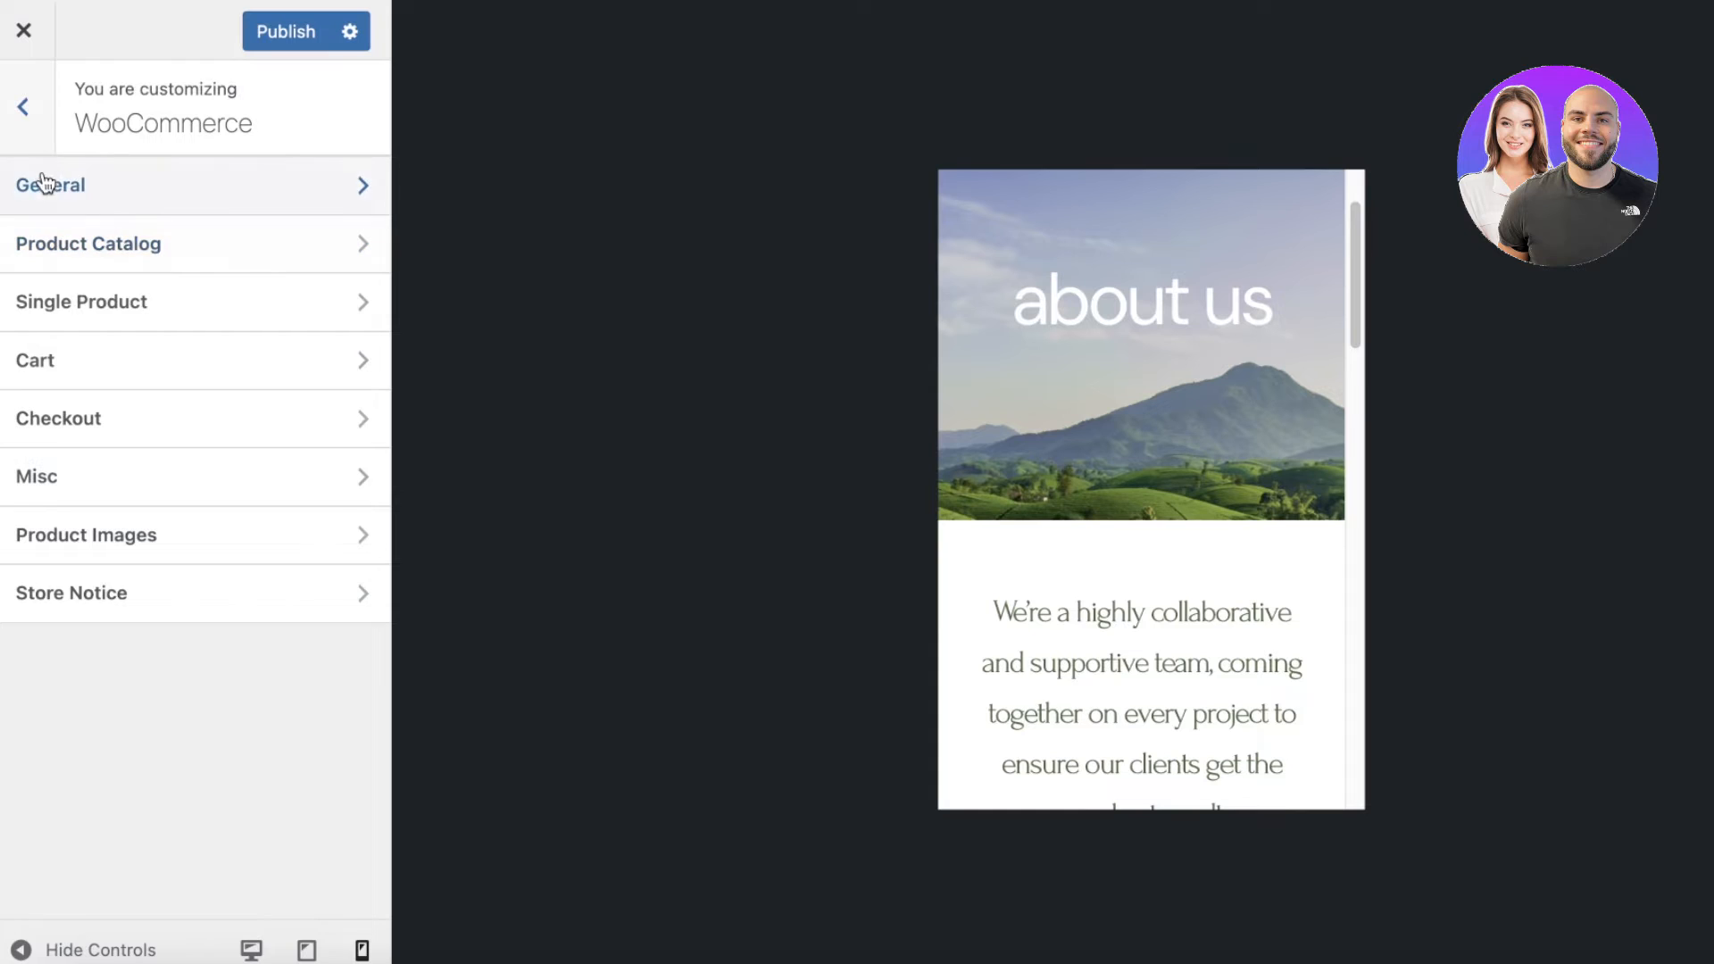
left_click(88, 244)
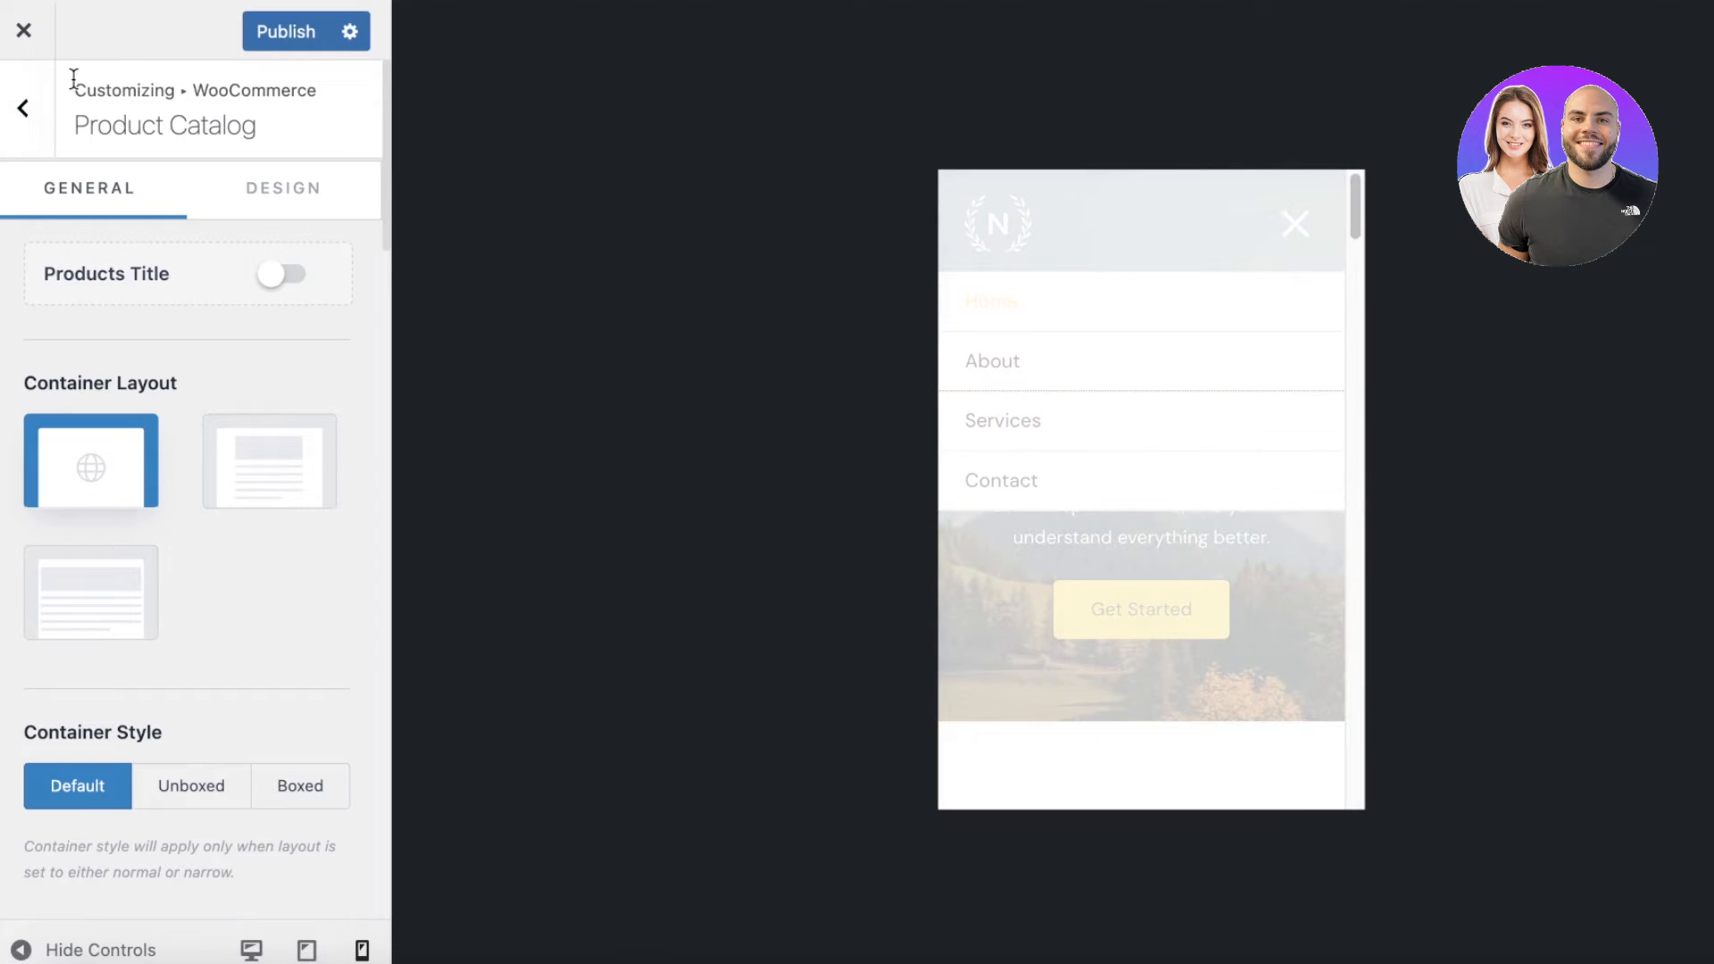
left_click(22, 107)
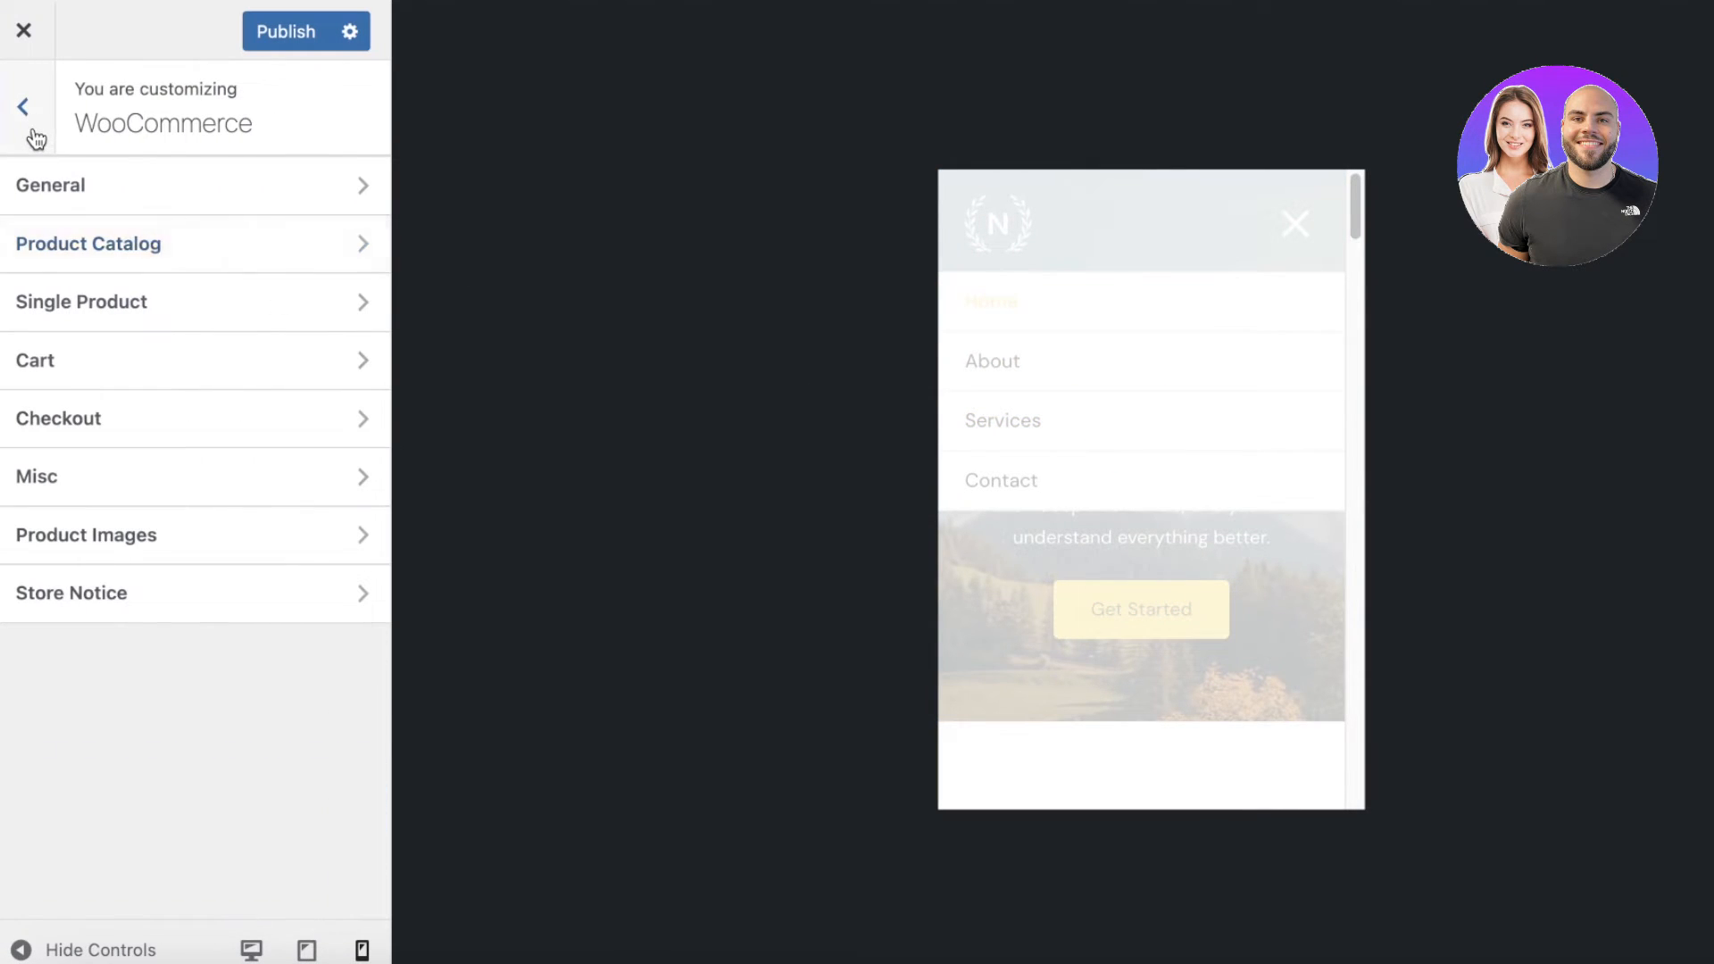
left_click(25, 107)
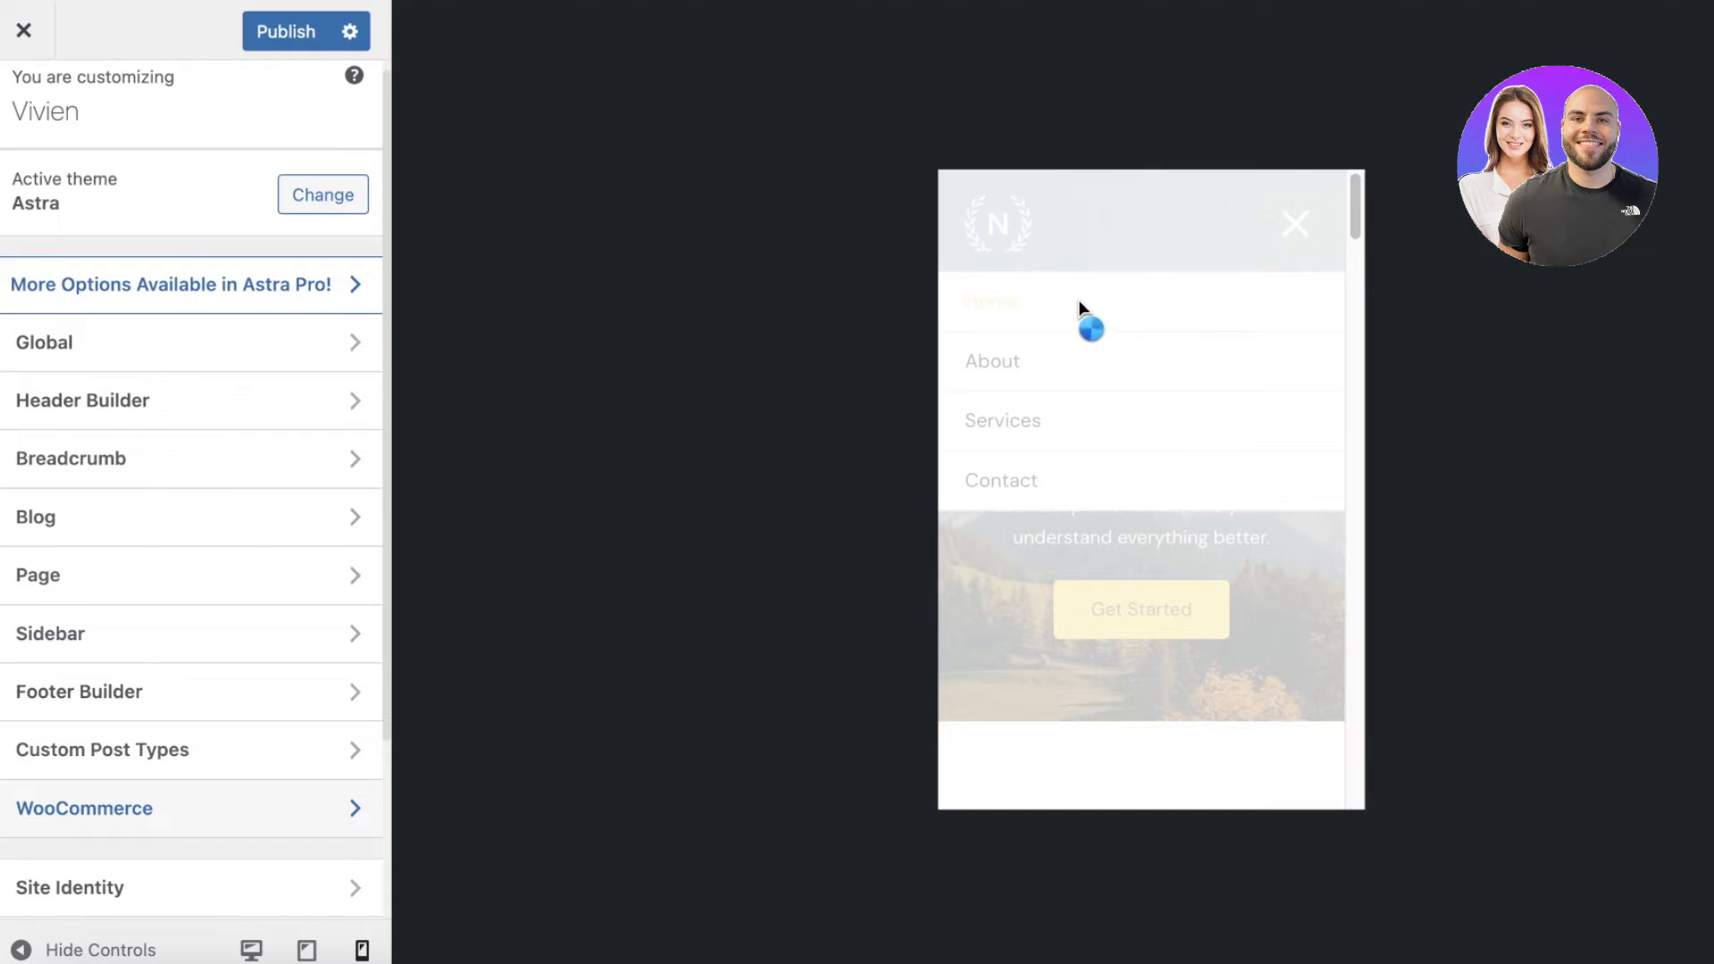
mouse_move(1035, 327)
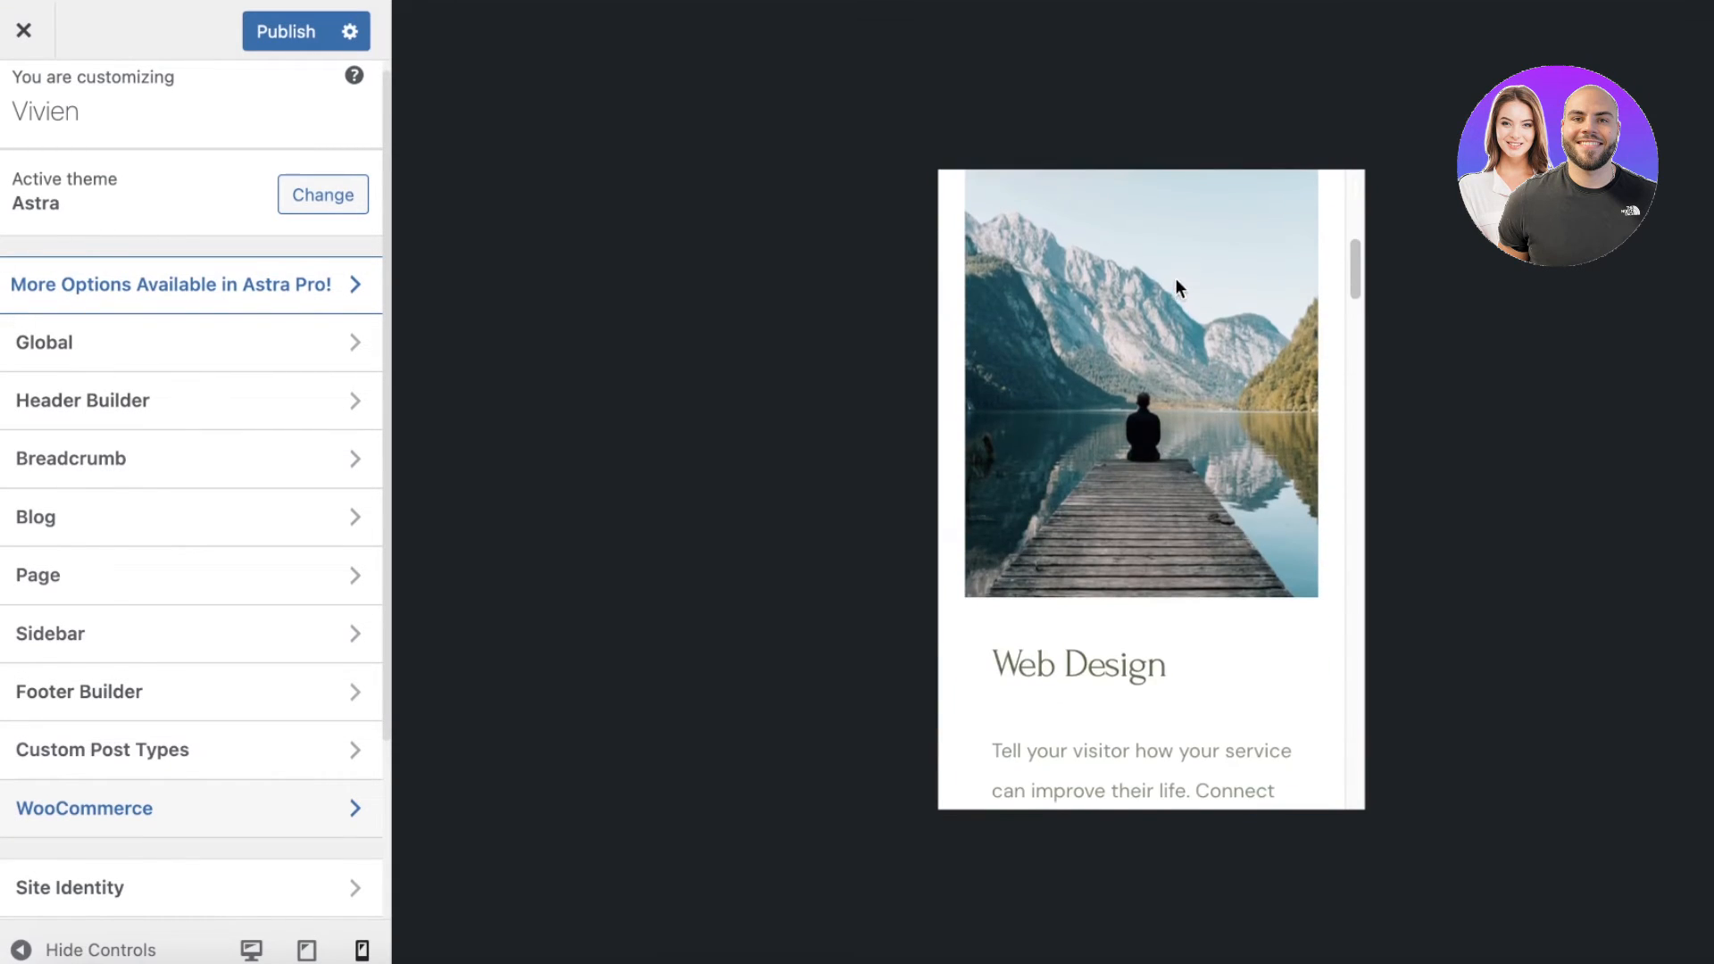
Scroll the preview and reopen WooCommerce Product Catalog settings
scroll("down", 3)
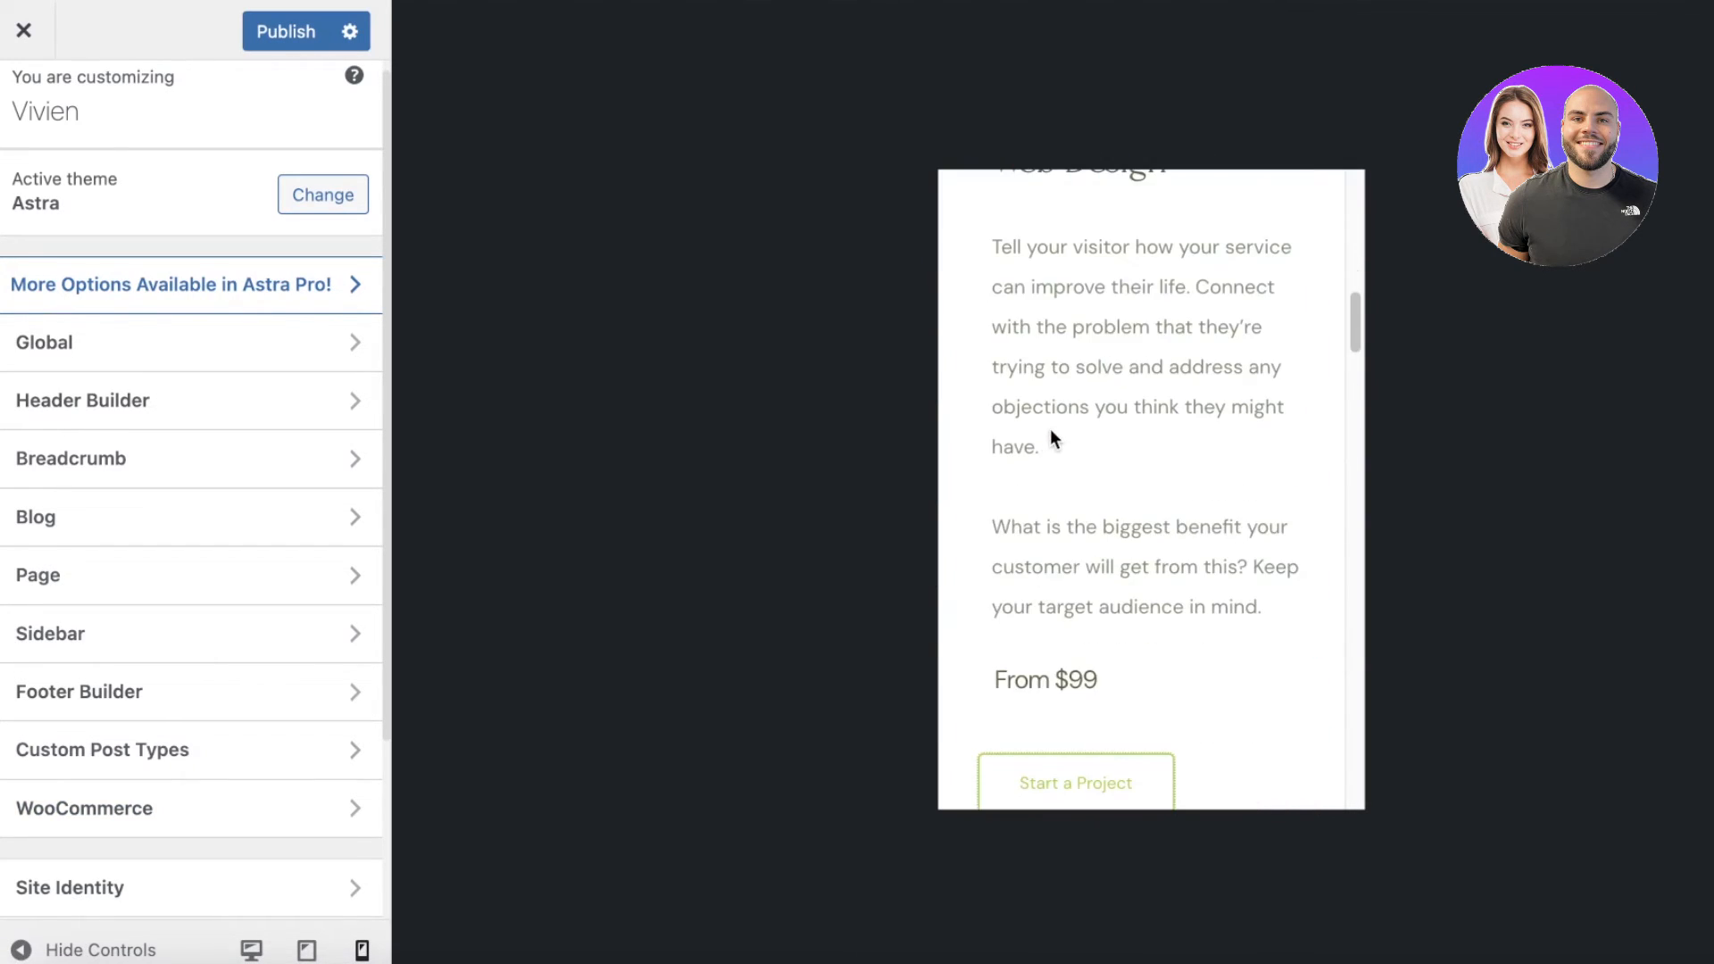
scroll("down", 3)
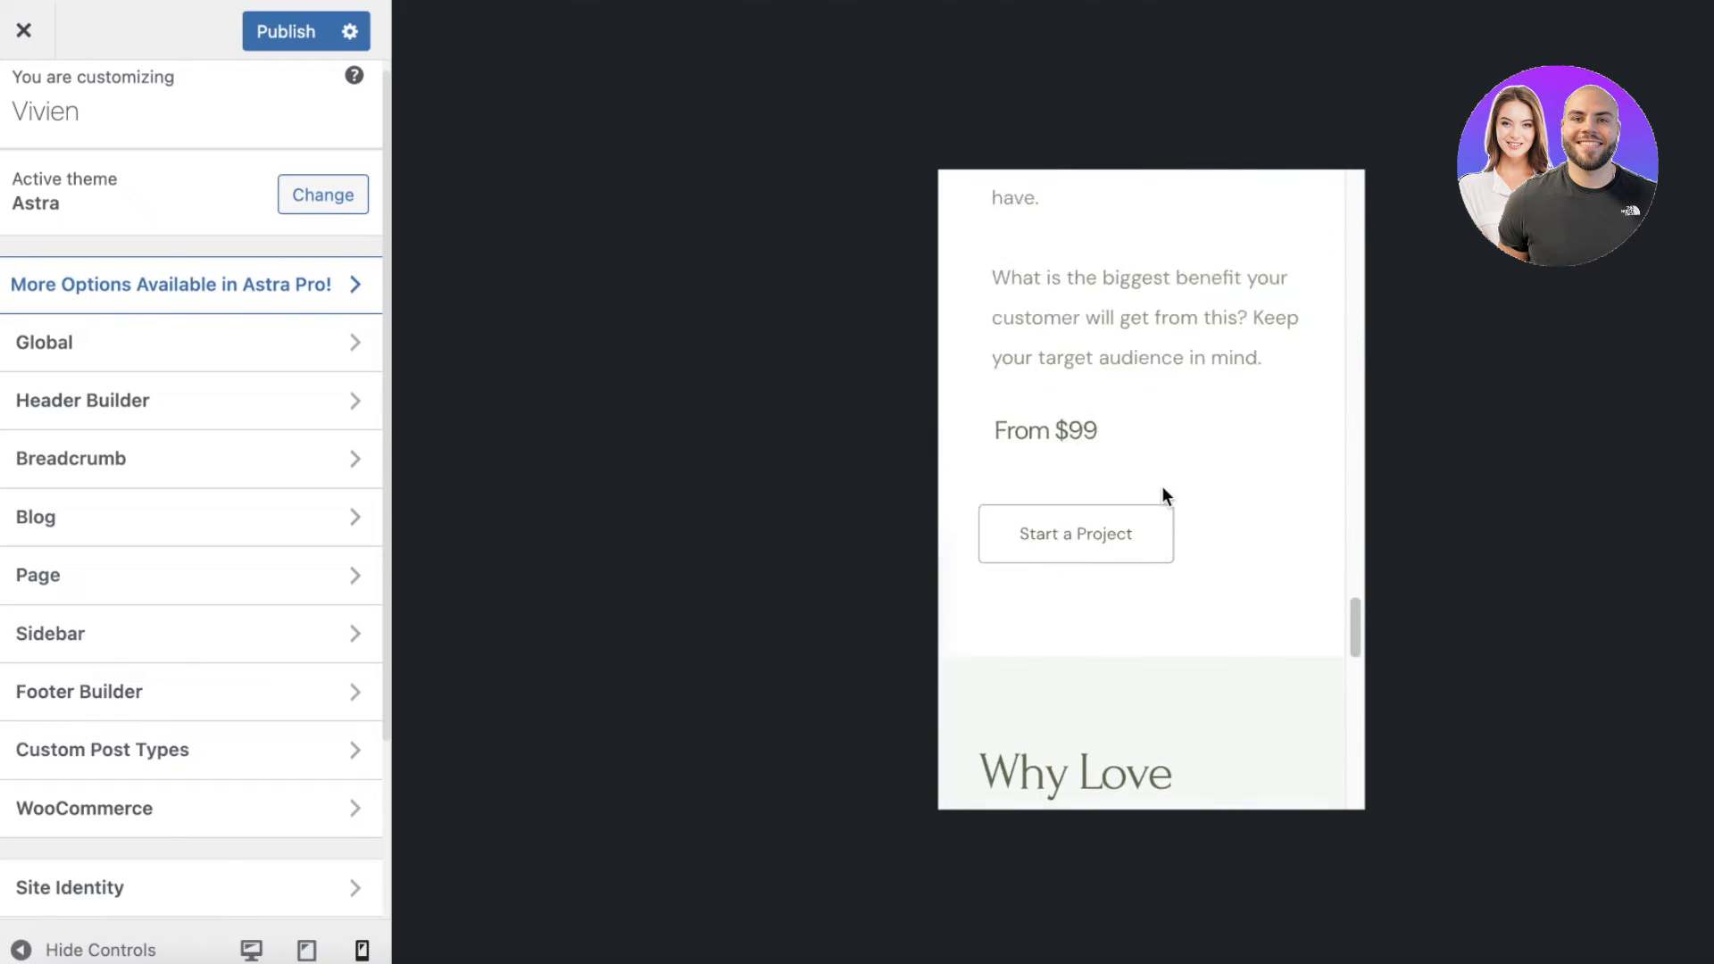
left_click(80, 809)
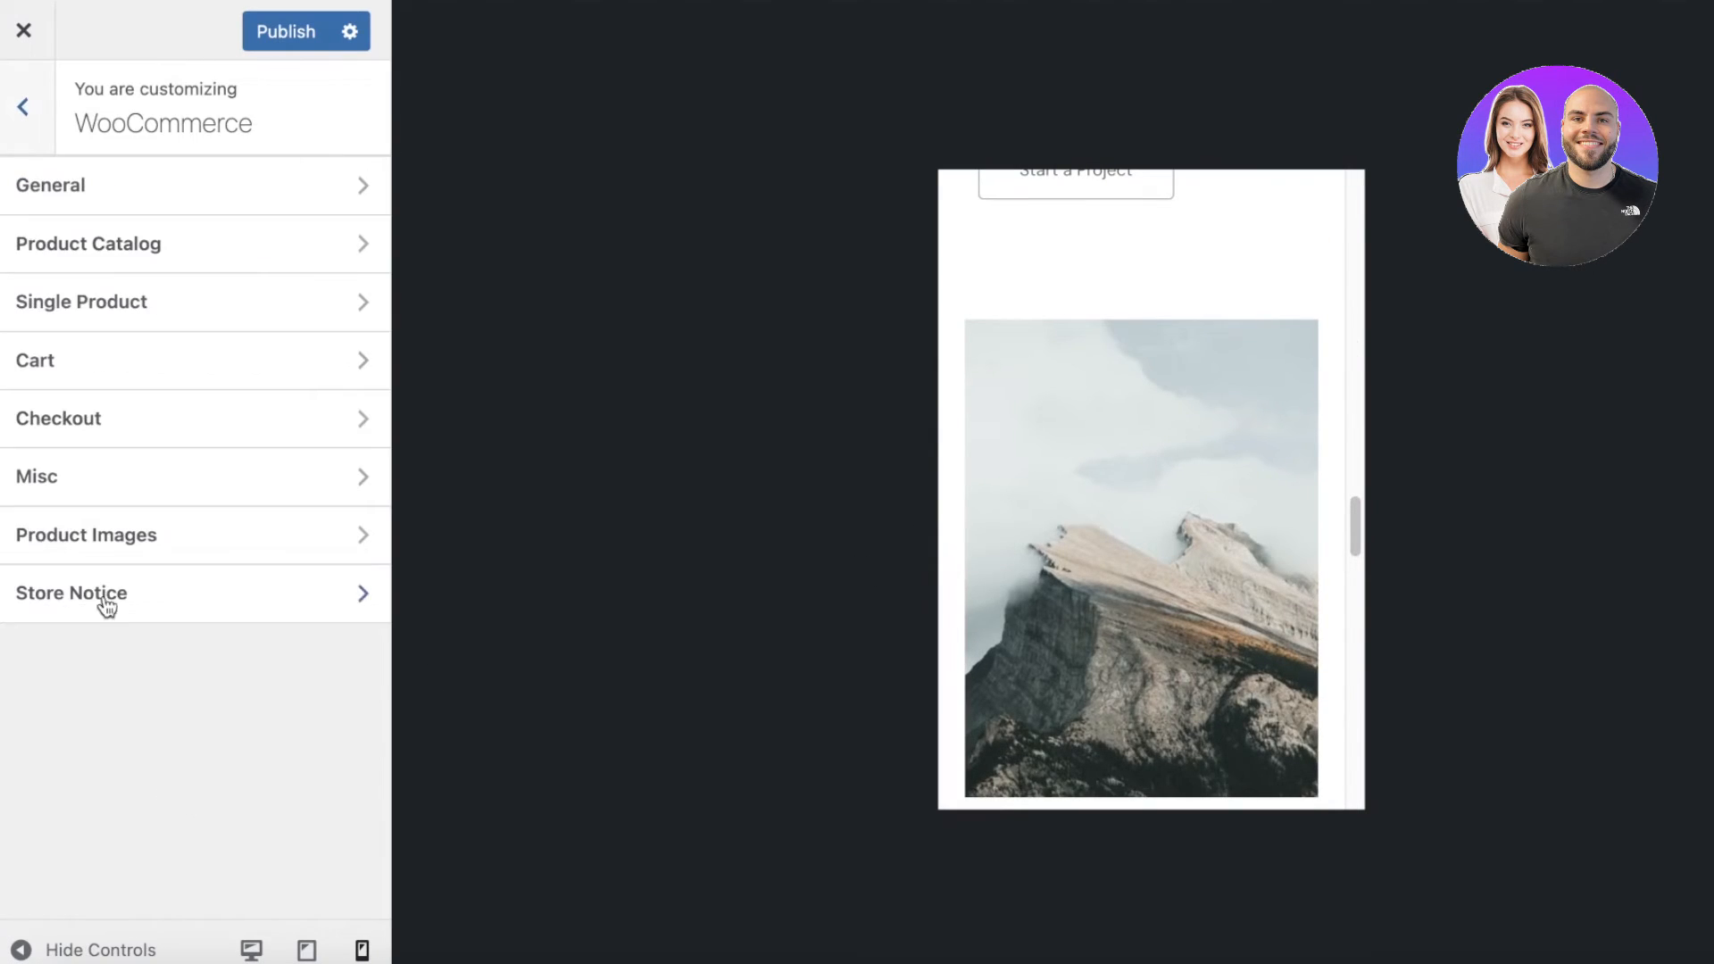
left_click(88, 244)
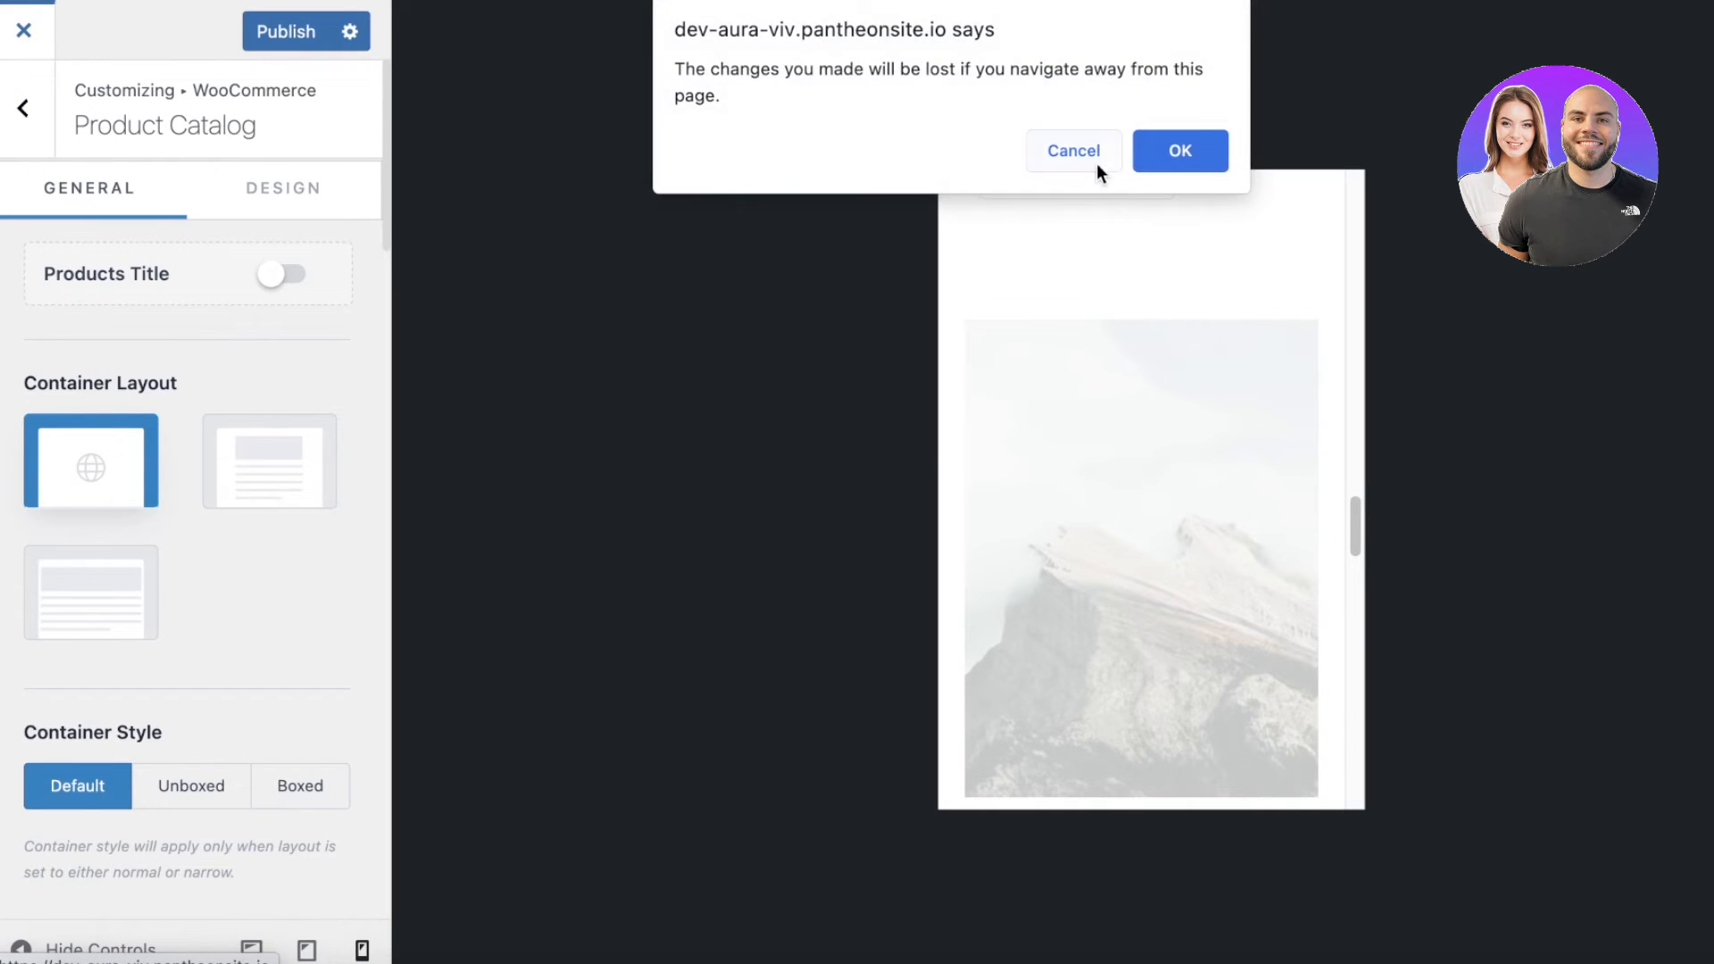
Dismiss the leave-page warning to stay, and publish the Customizer changes
left_click(1180, 150)
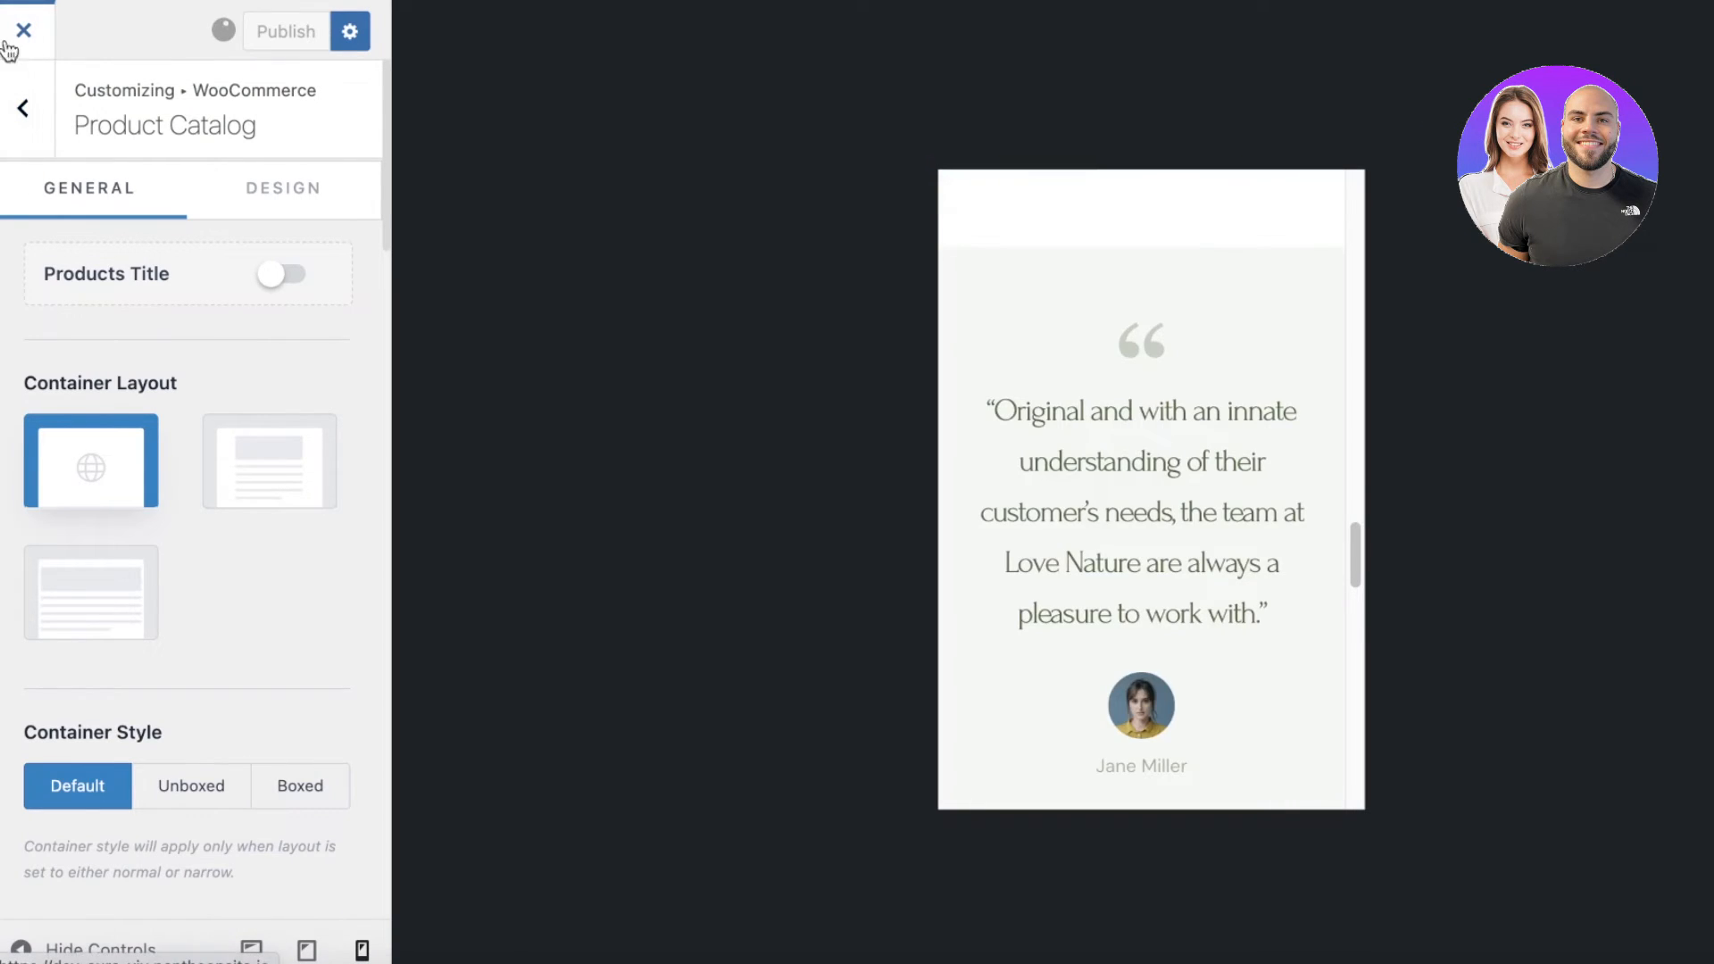
left_click(286, 31)
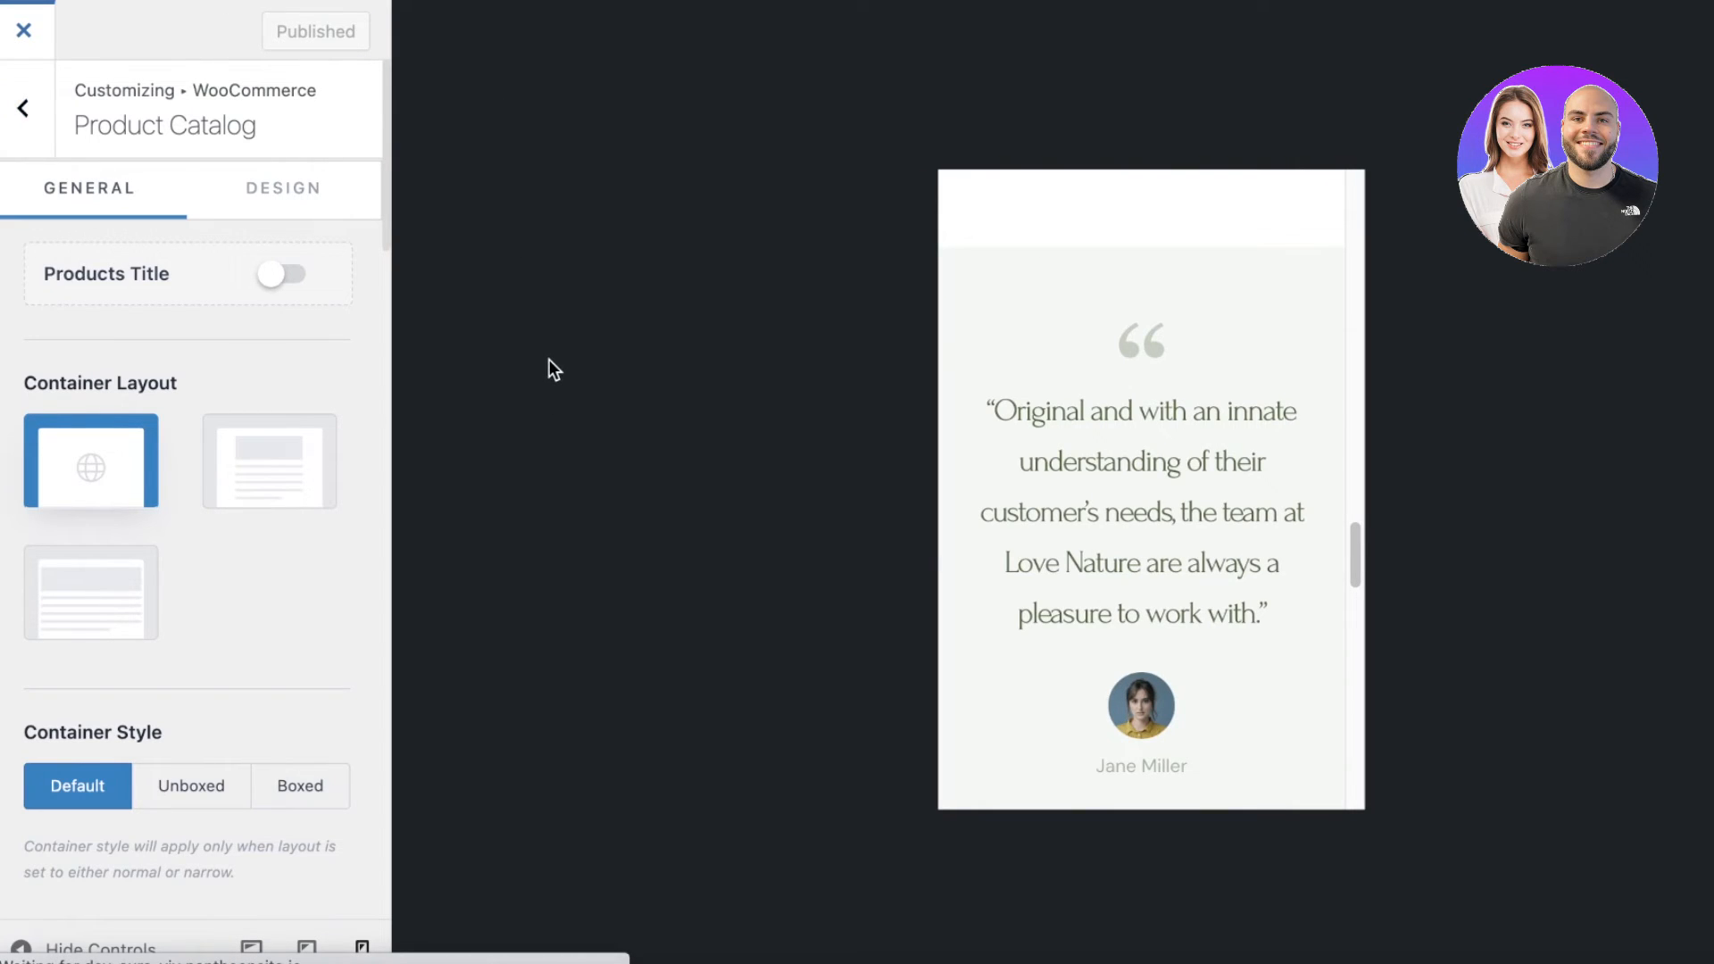
mouse_move(830, 428)
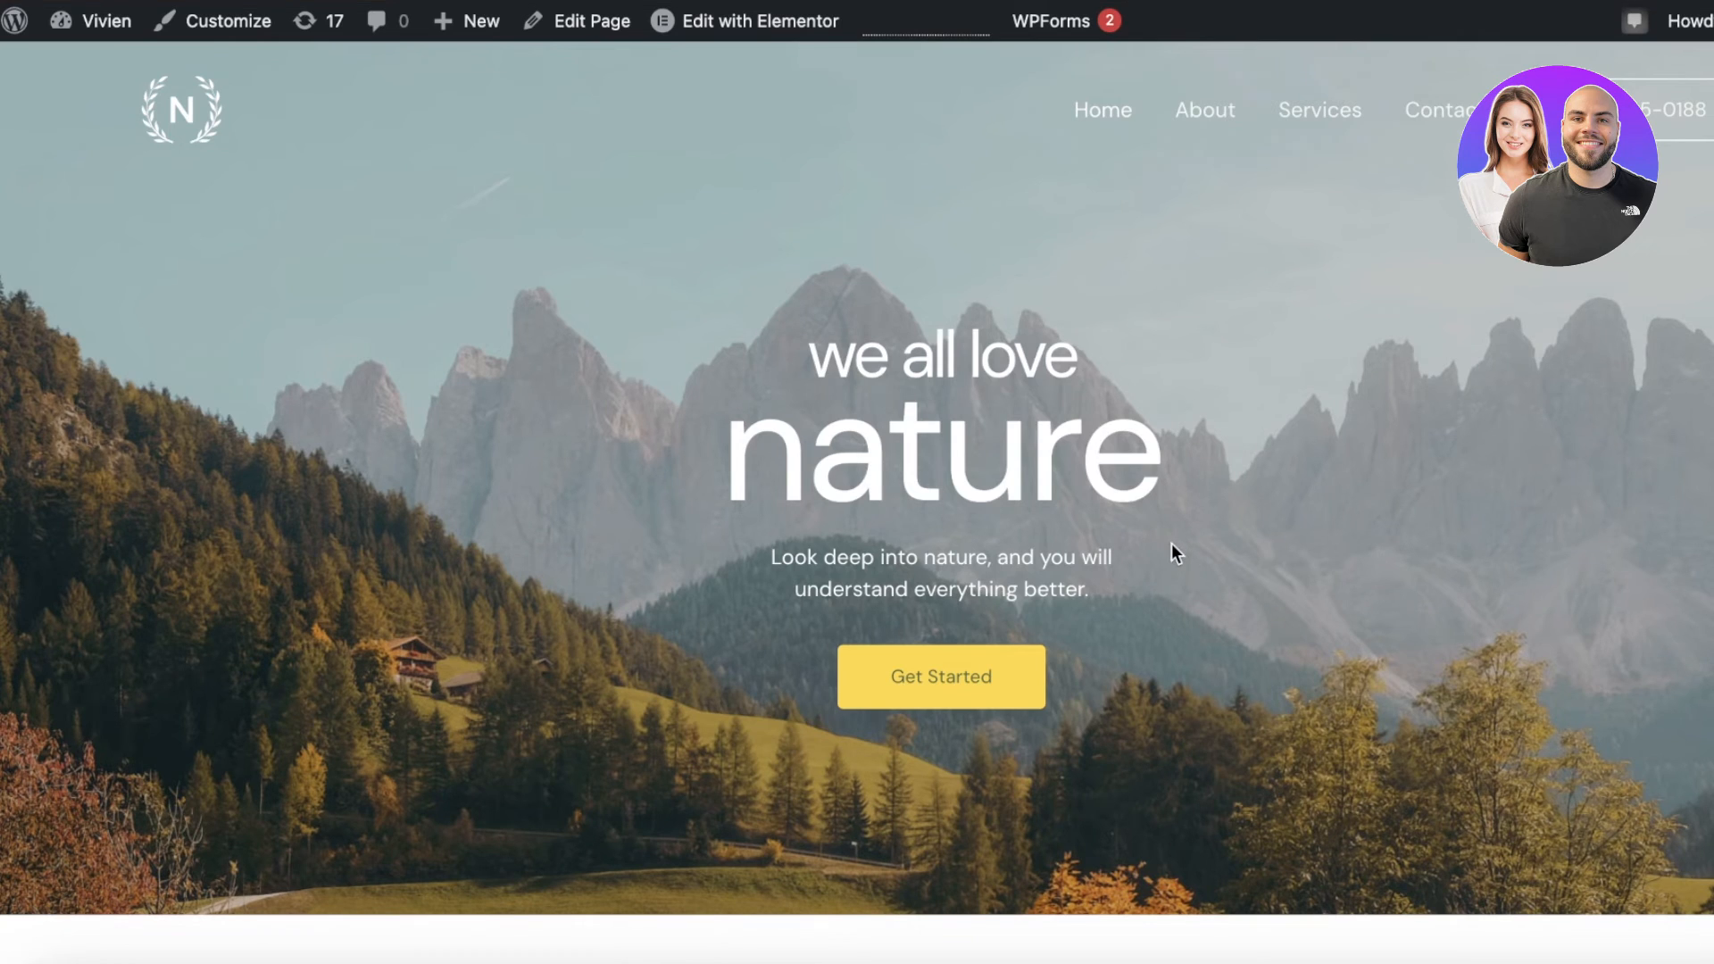
Open the home page in Elementor from the admin bar's 'Edit with Elementor'
left_click(756, 20)
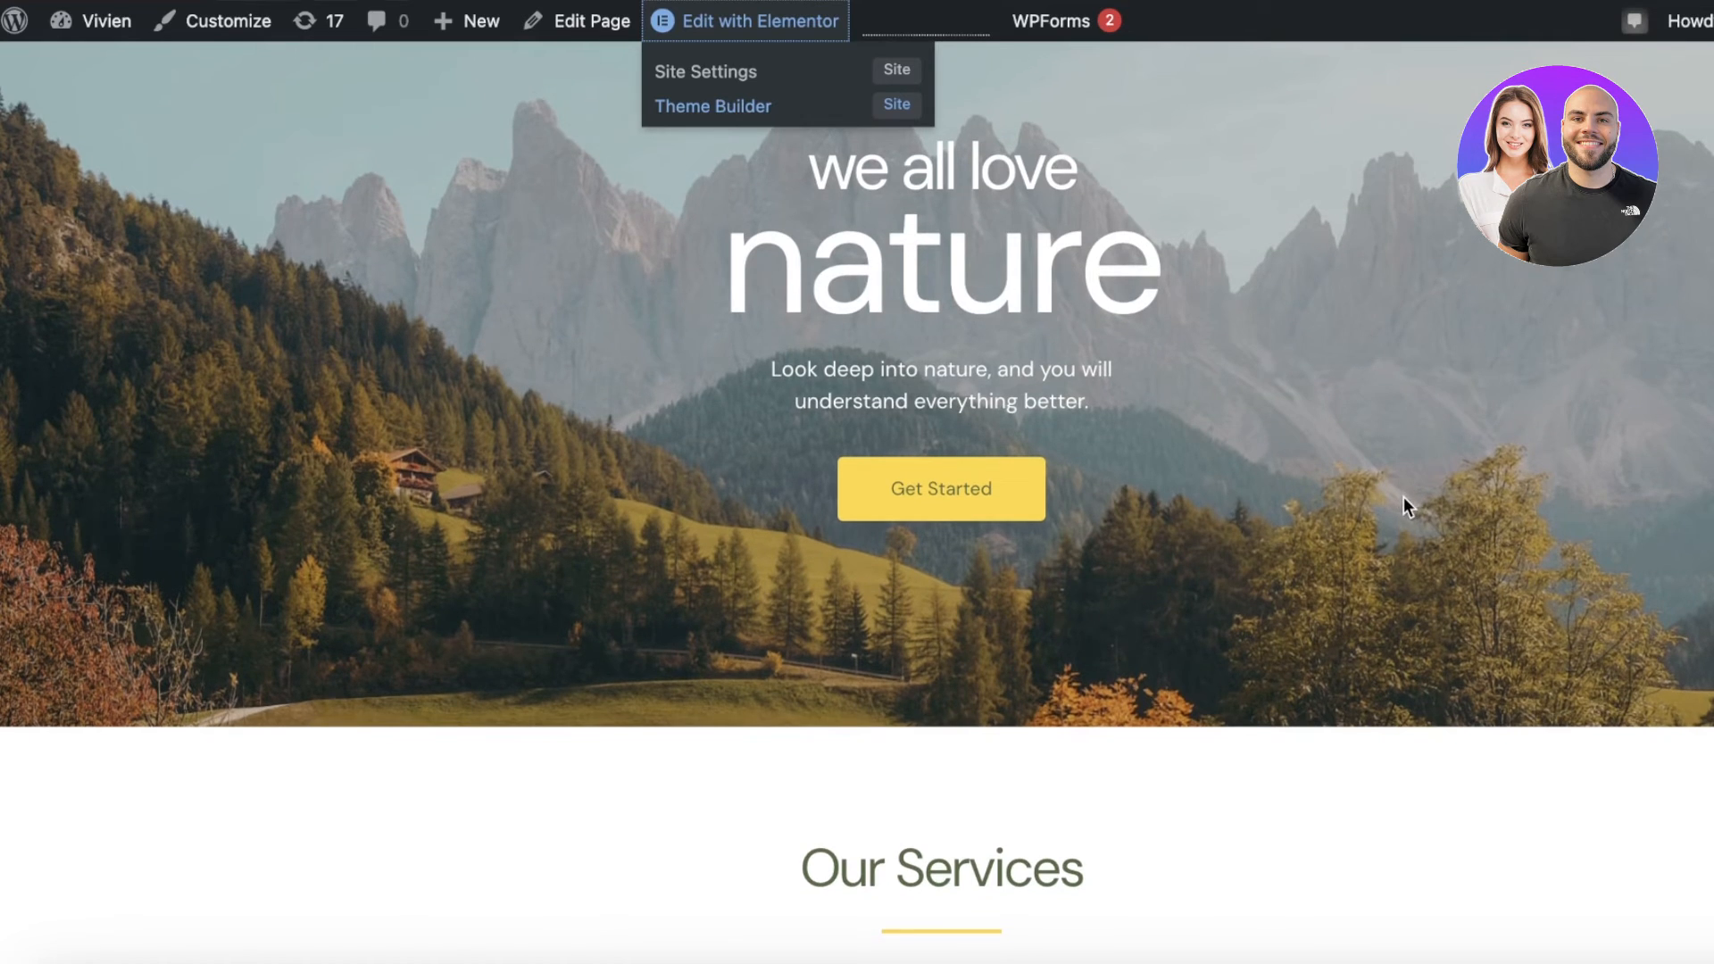
left_click(764, 21)
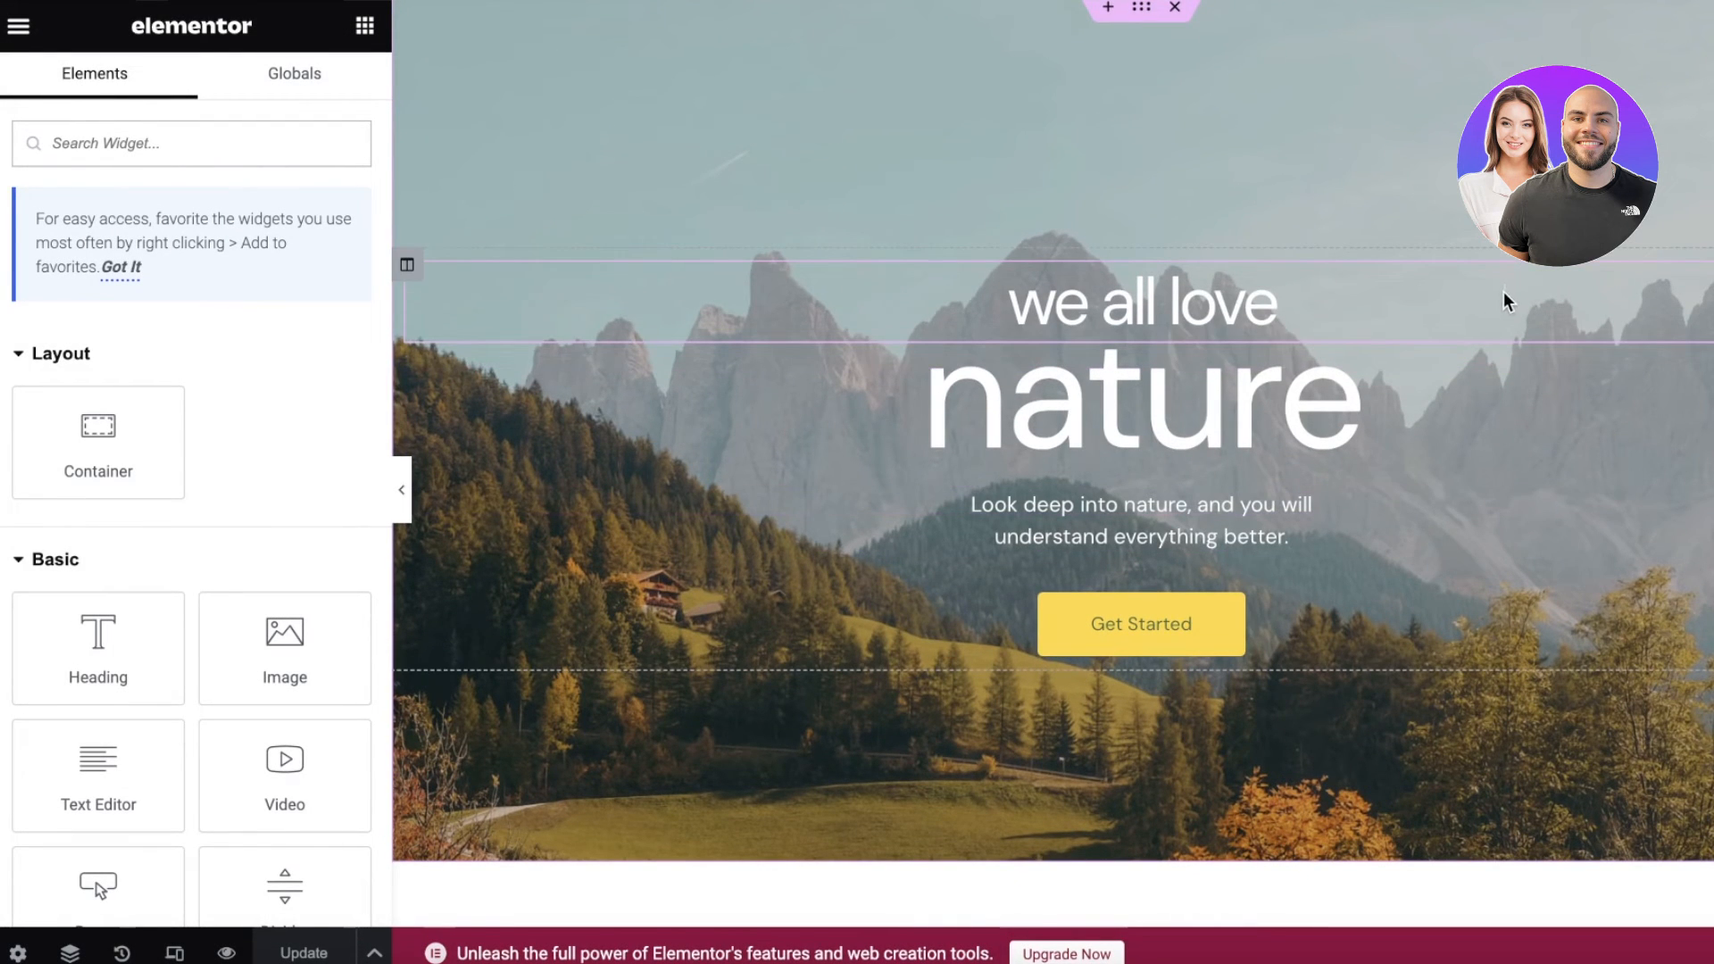
mouse_move(174, 948)
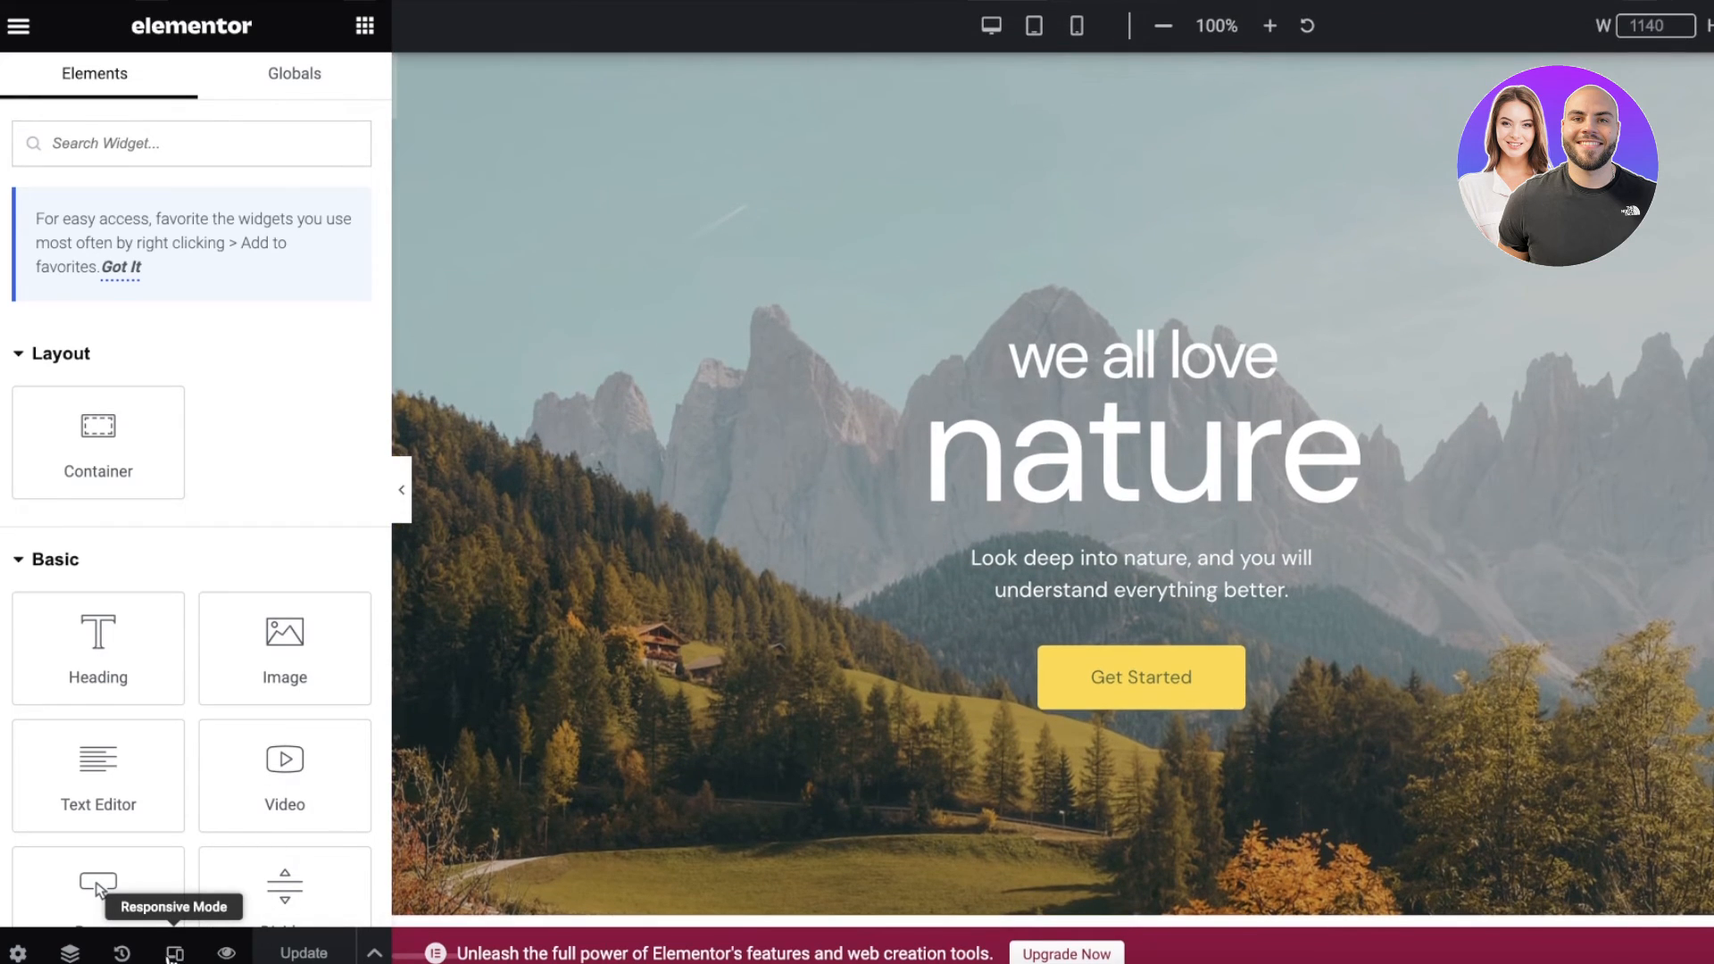
mouse_move(1108, 27)
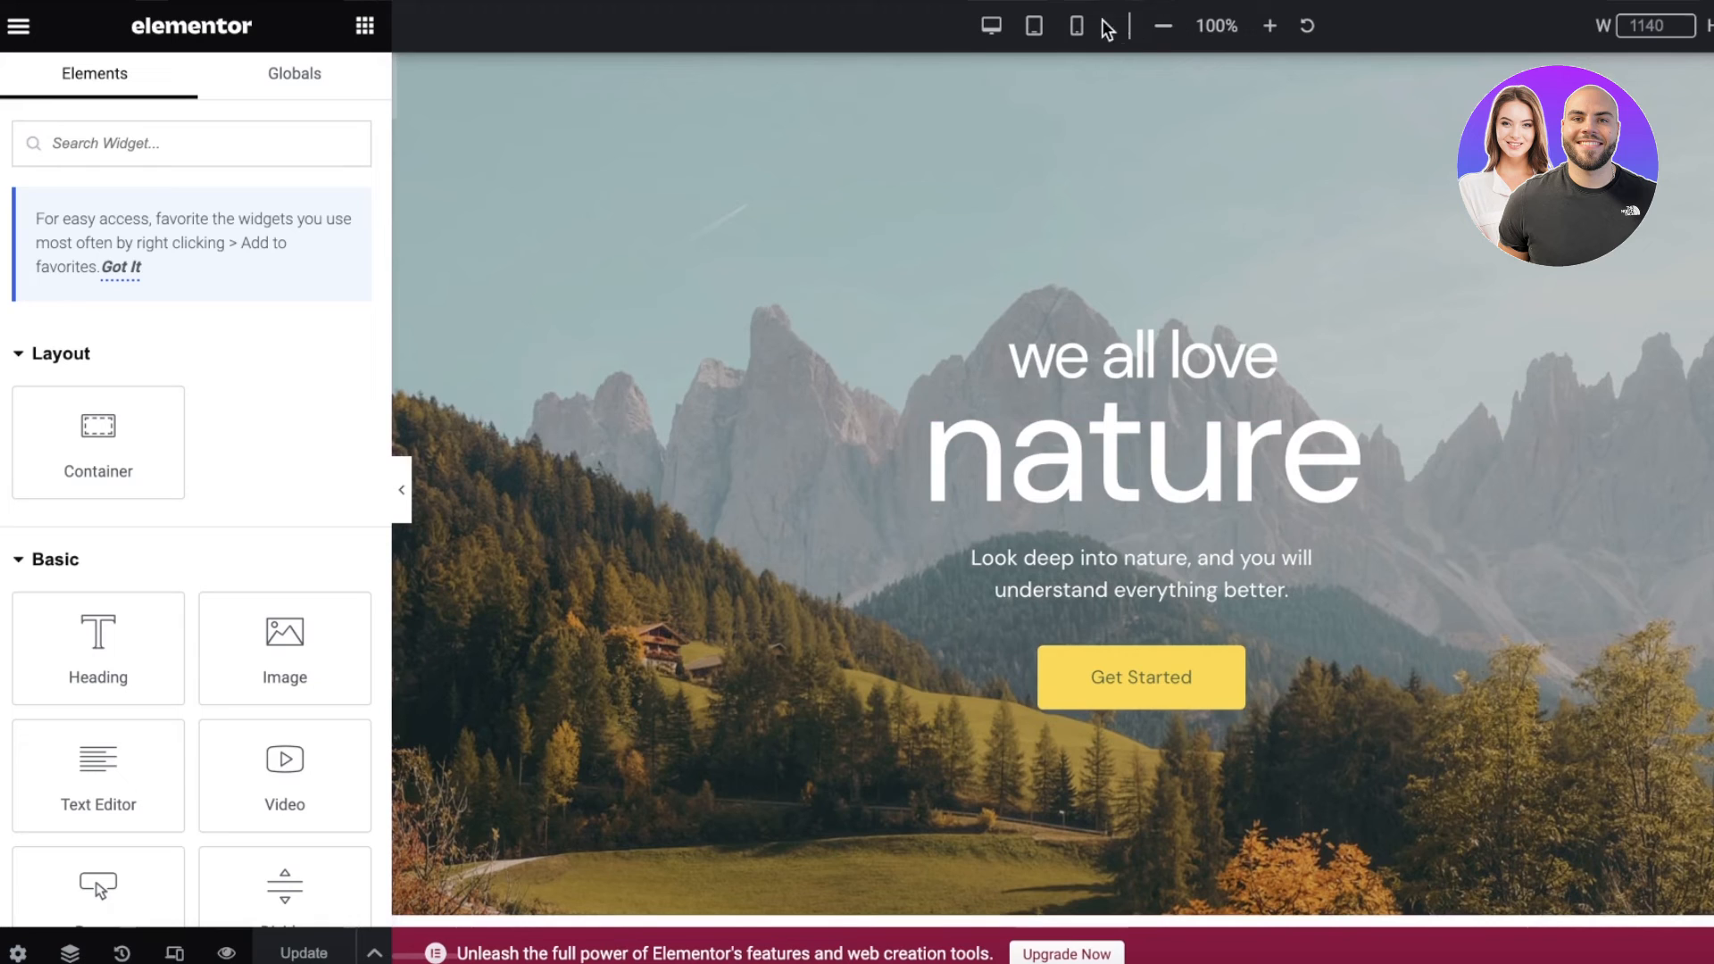
Preview the home page at Mobile Portrait width and select the Web Design image
left_click(1077, 25)
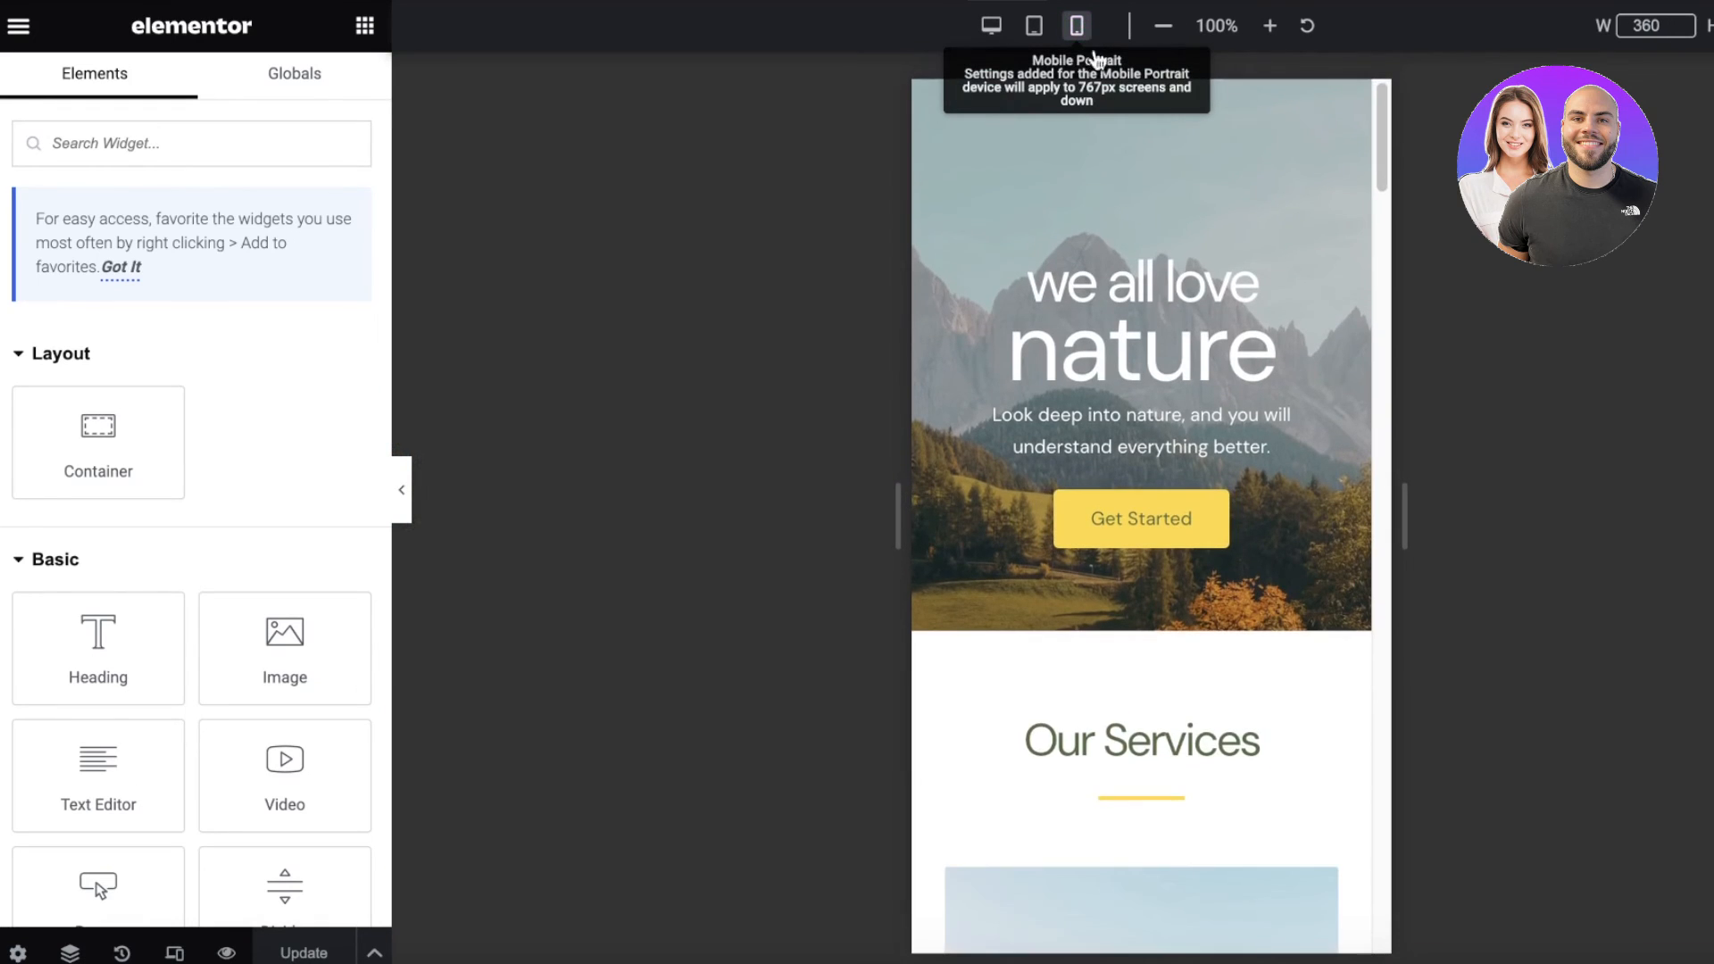
scroll("down", 3)
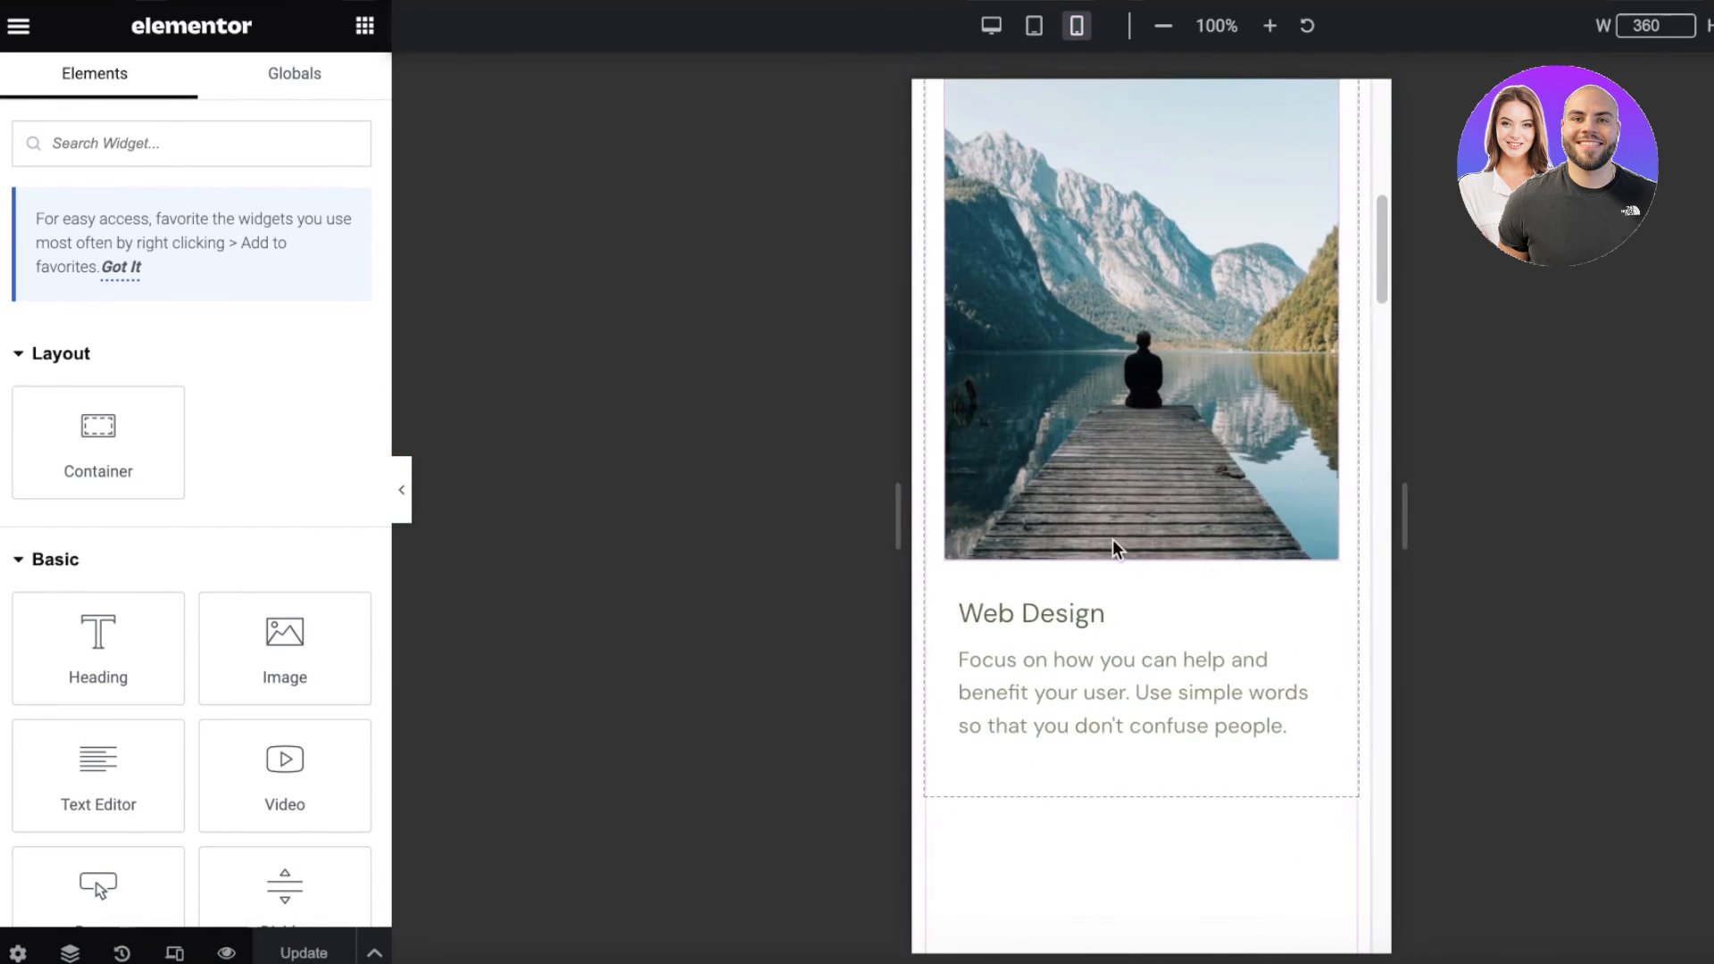
left_click(1116, 363)
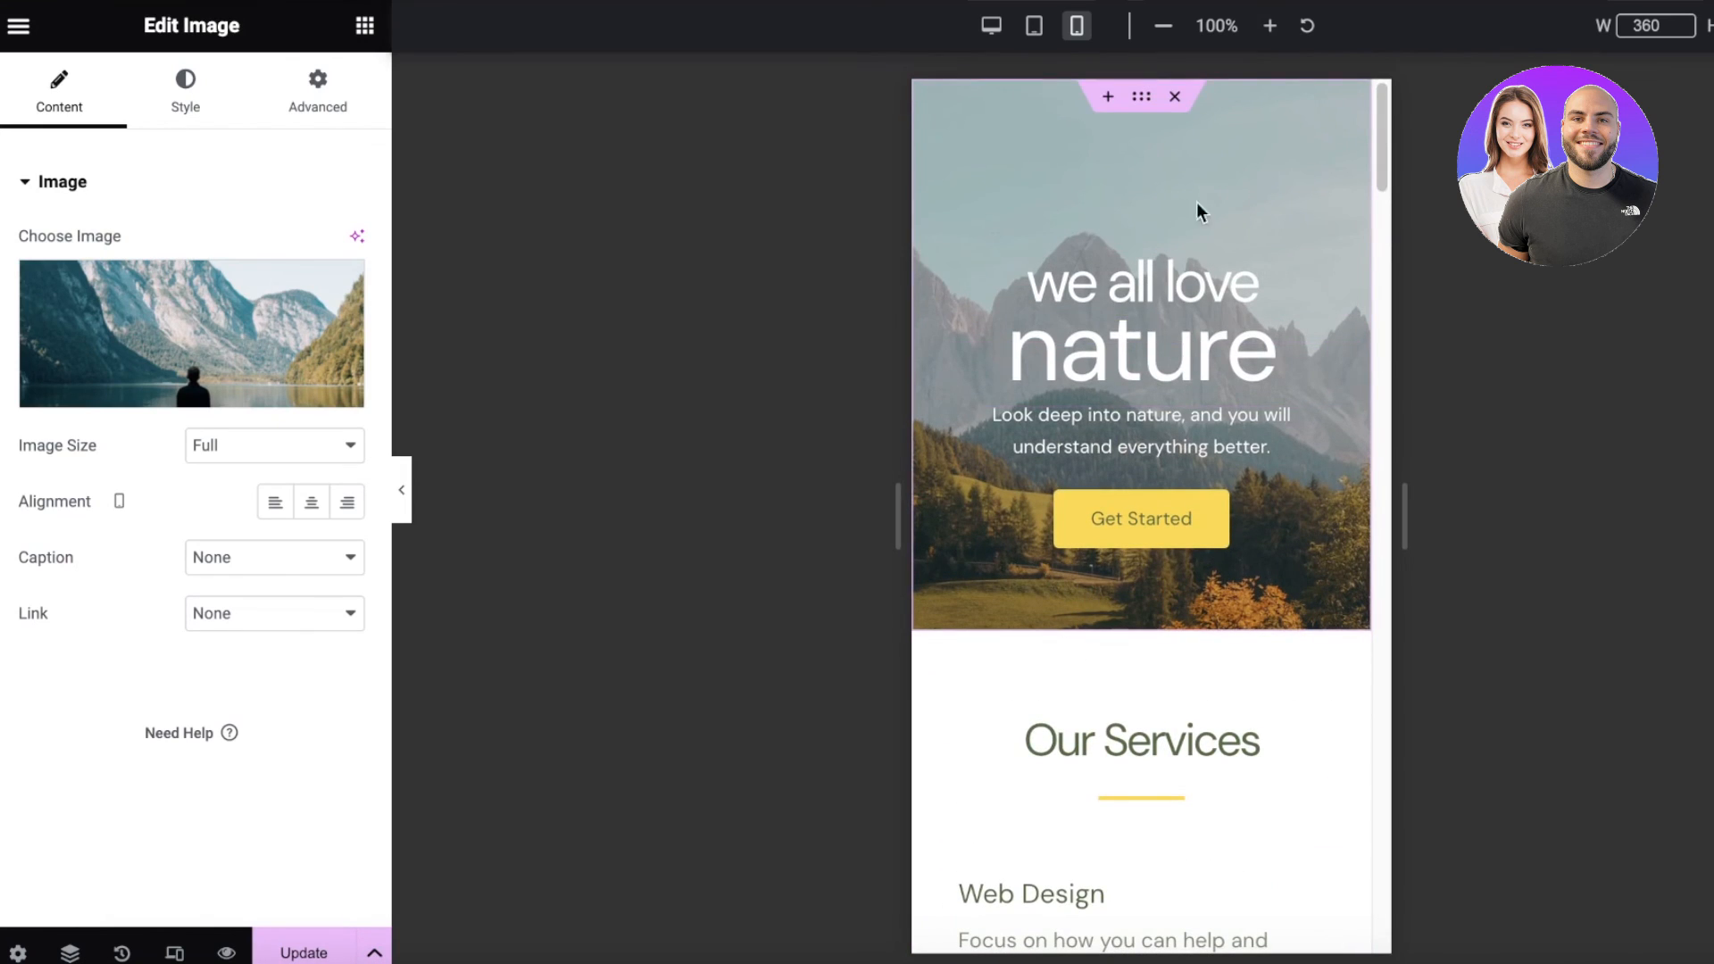
left_click(190, 332)
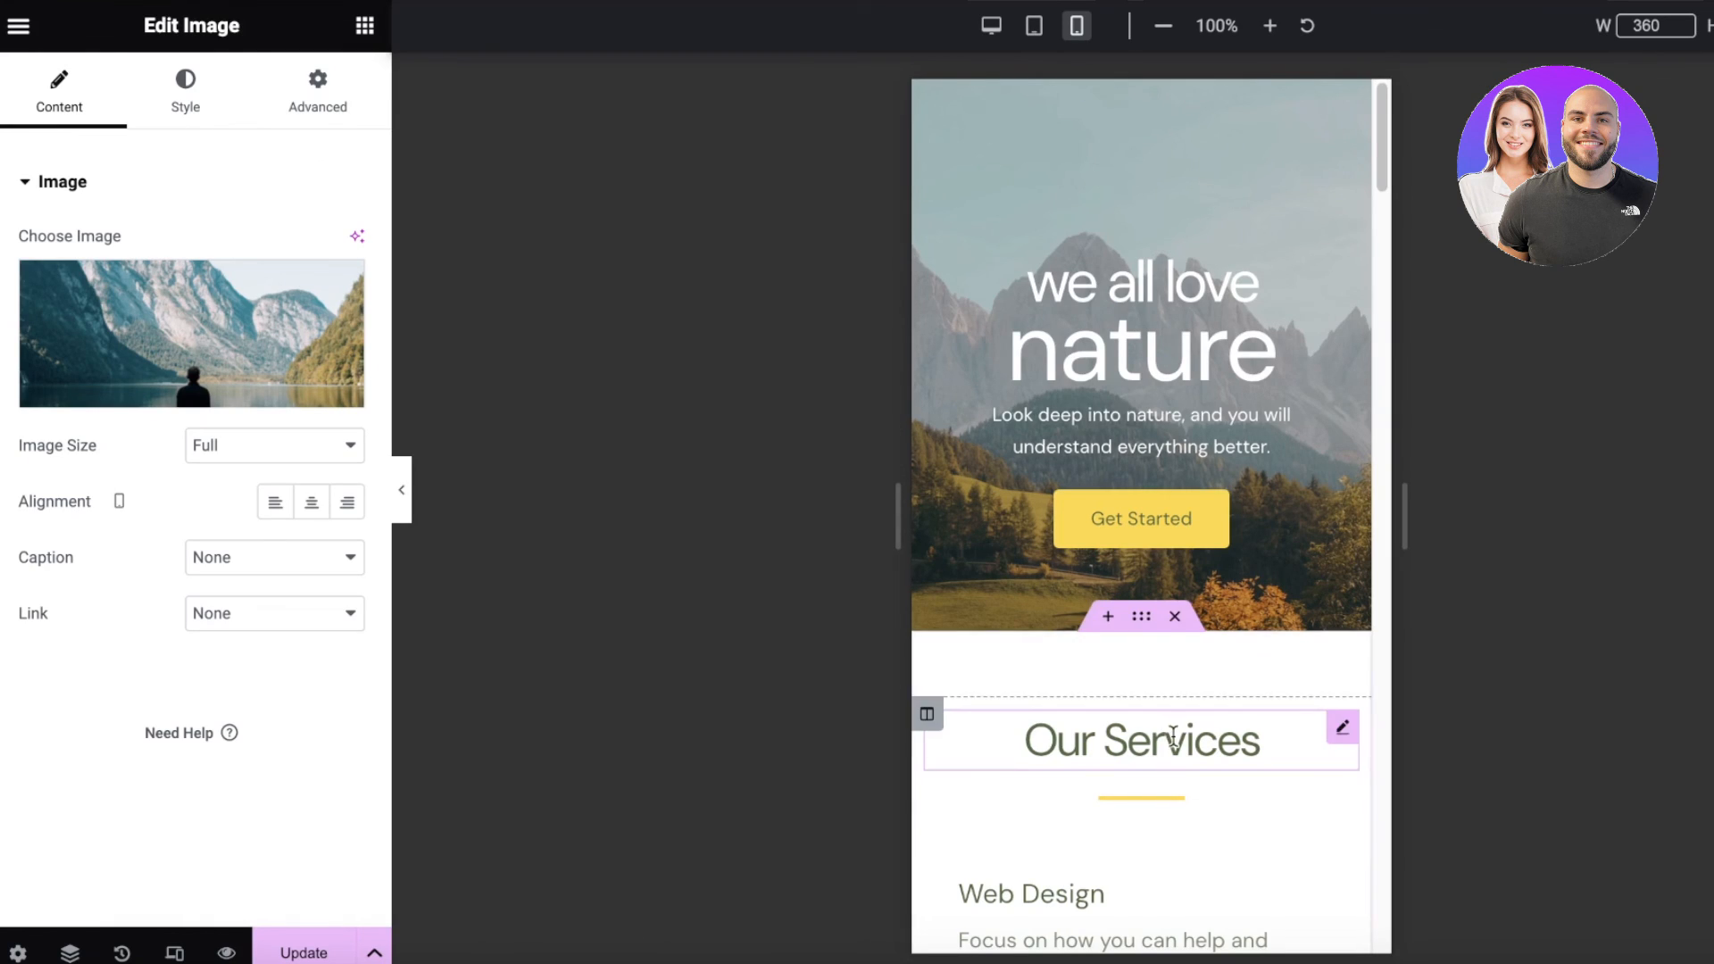
scroll("down", 3)
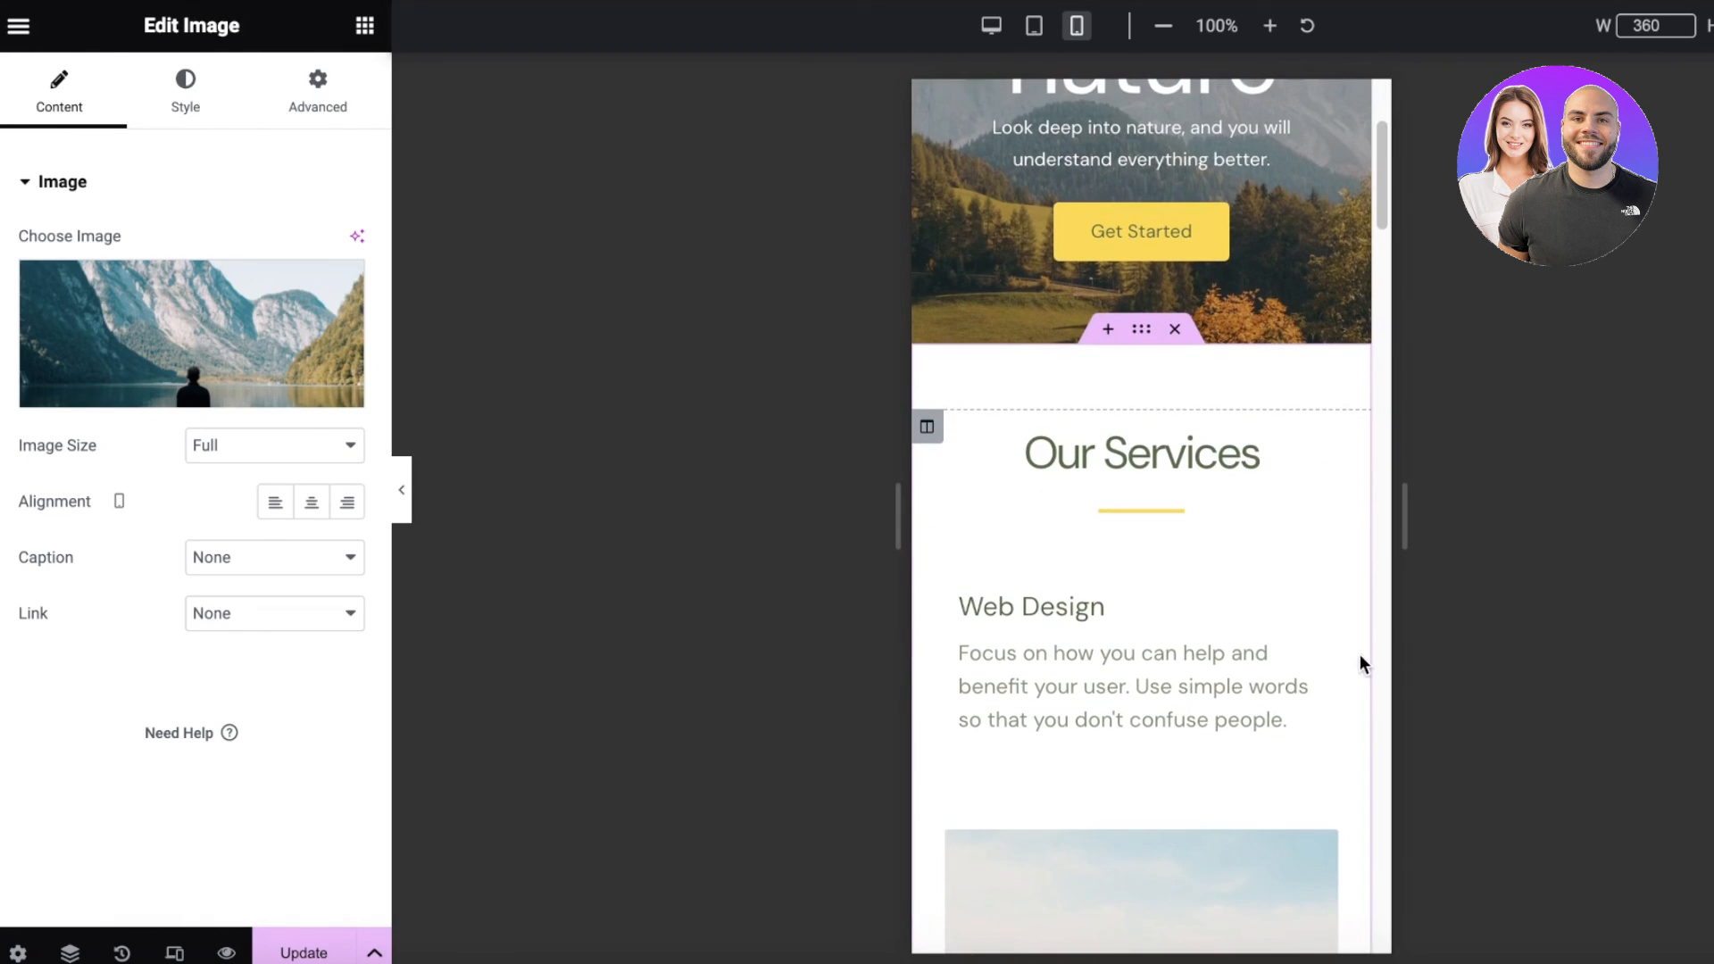